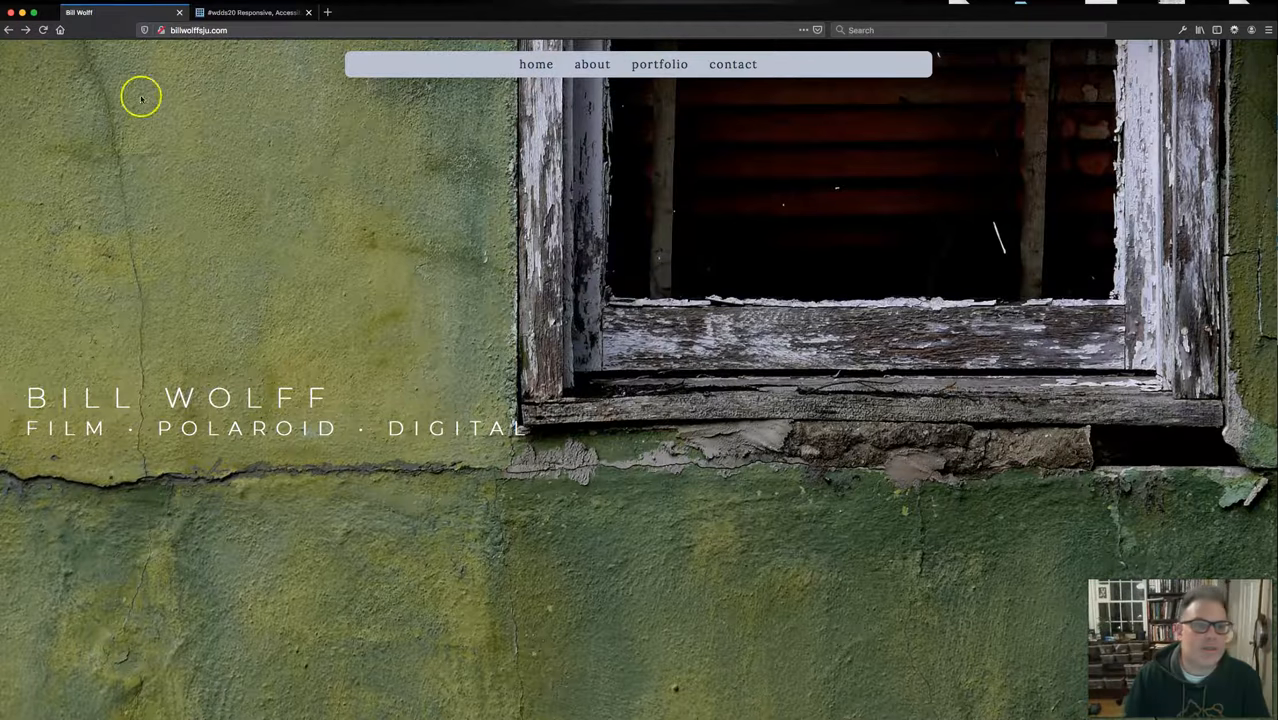
mouse_move(747, 495)
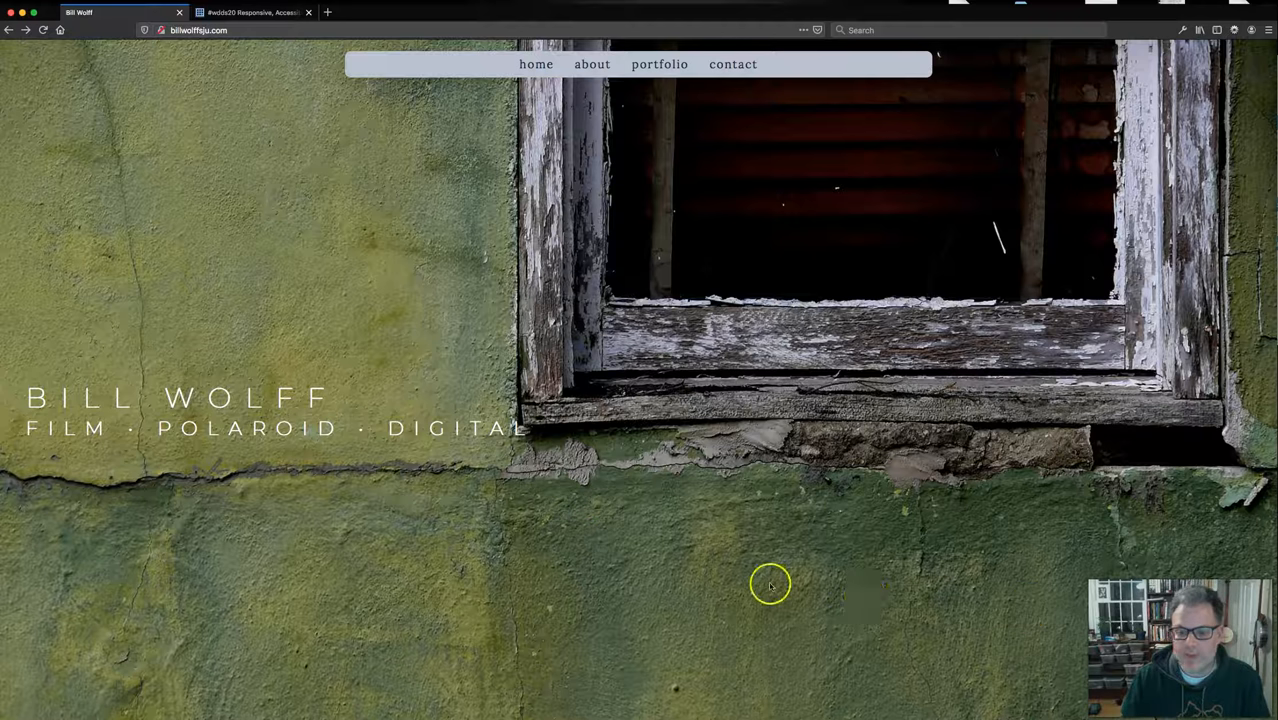
mouse_move(775, 628)
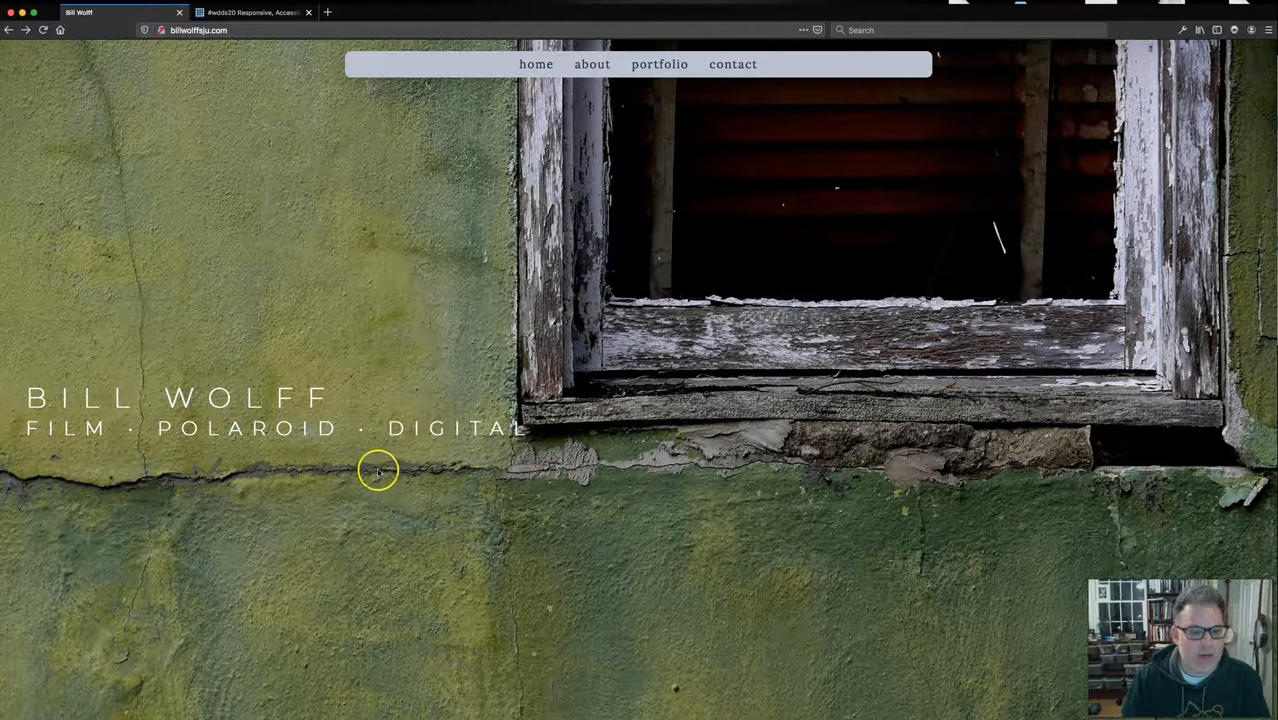
mouse_move(370, 450)
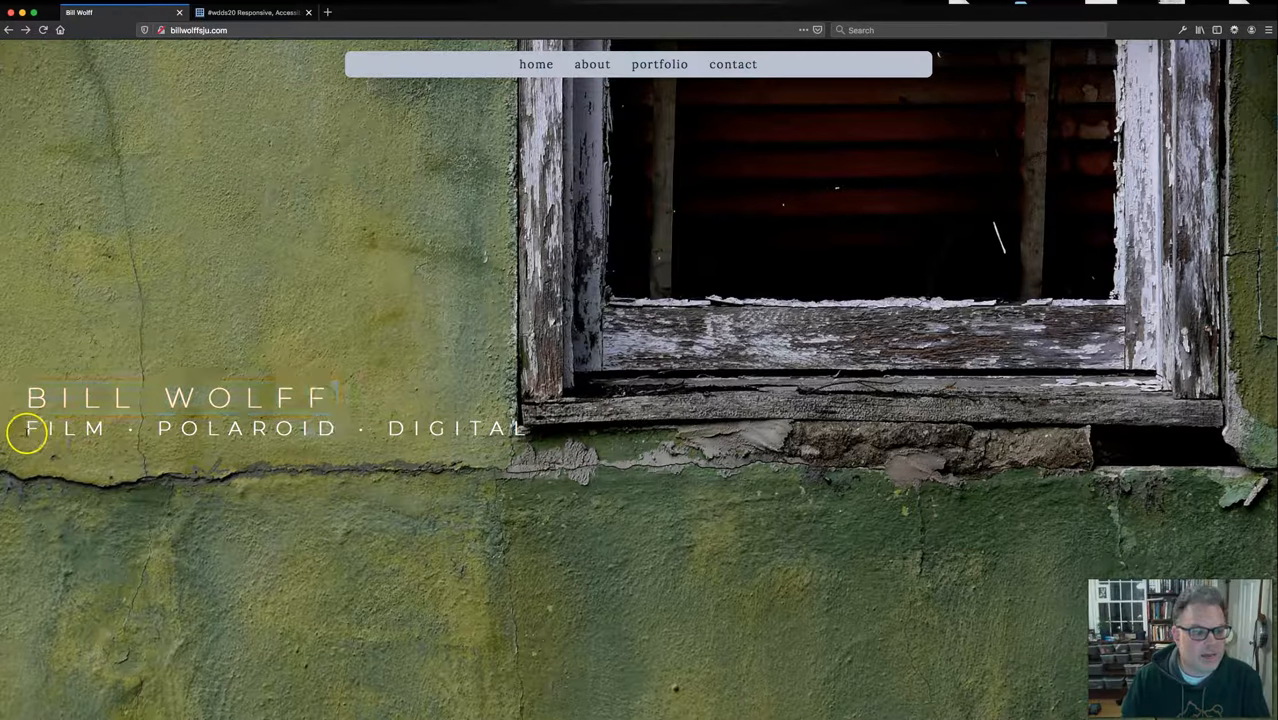
mouse_move(351, 504)
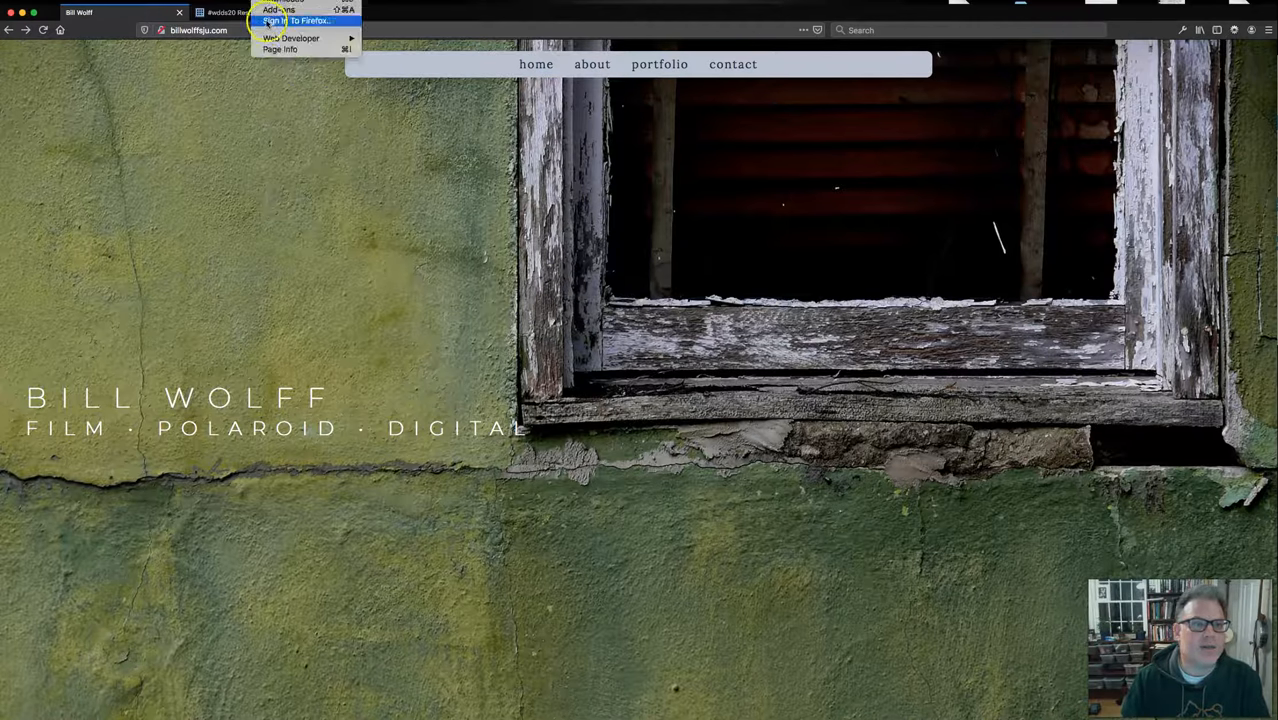
- Enter Responsive Design Mode and preview the homepage as iPhone X/XS, then iPad
click(291, 38)
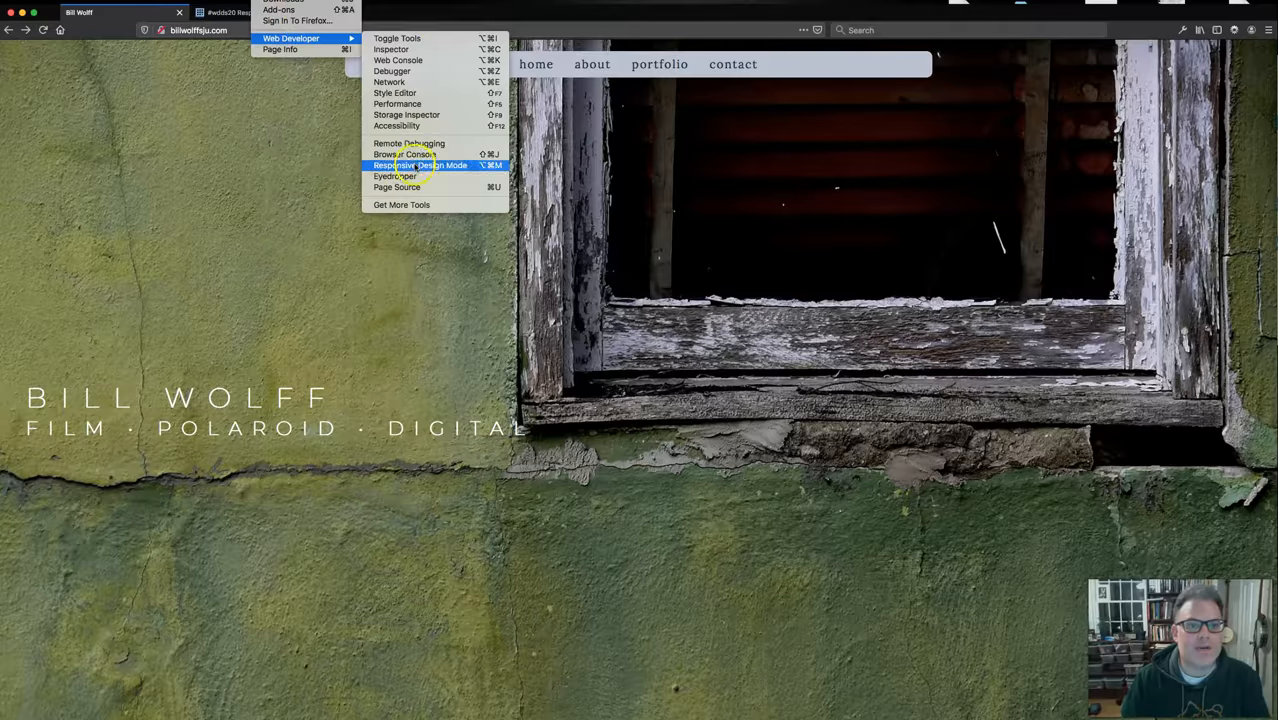
click(420, 165)
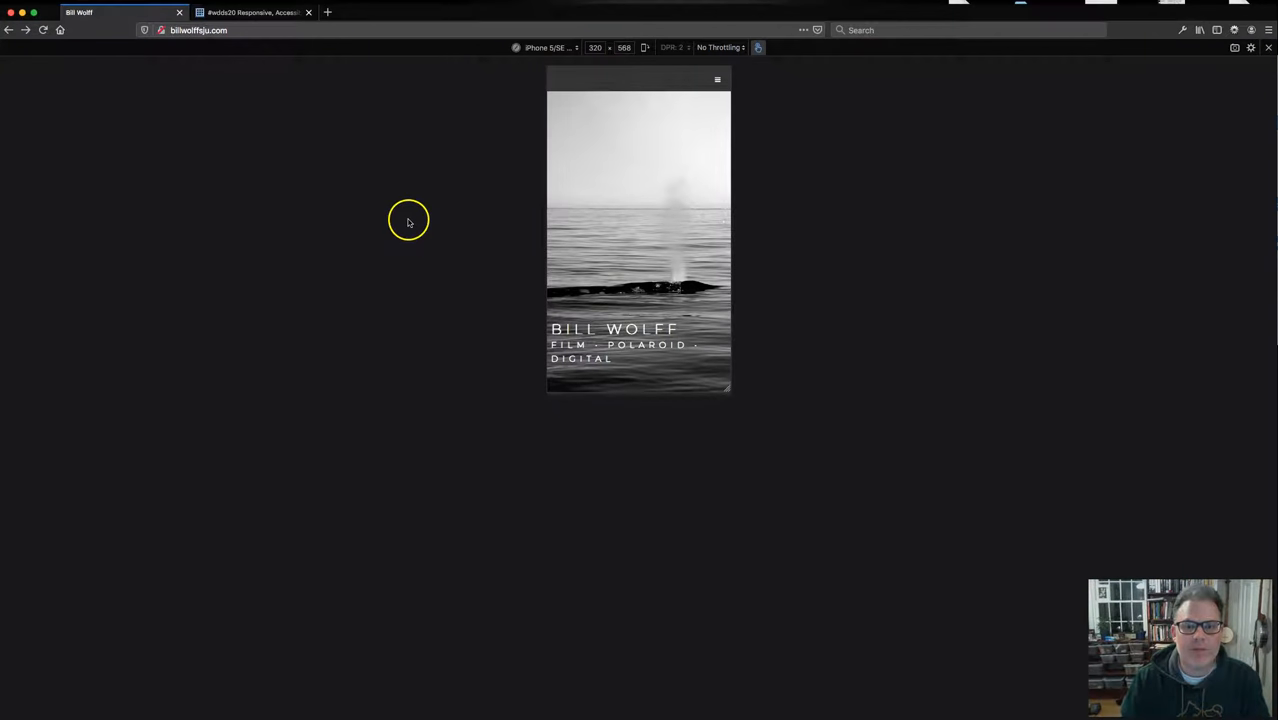
mouse_move(668, 283)
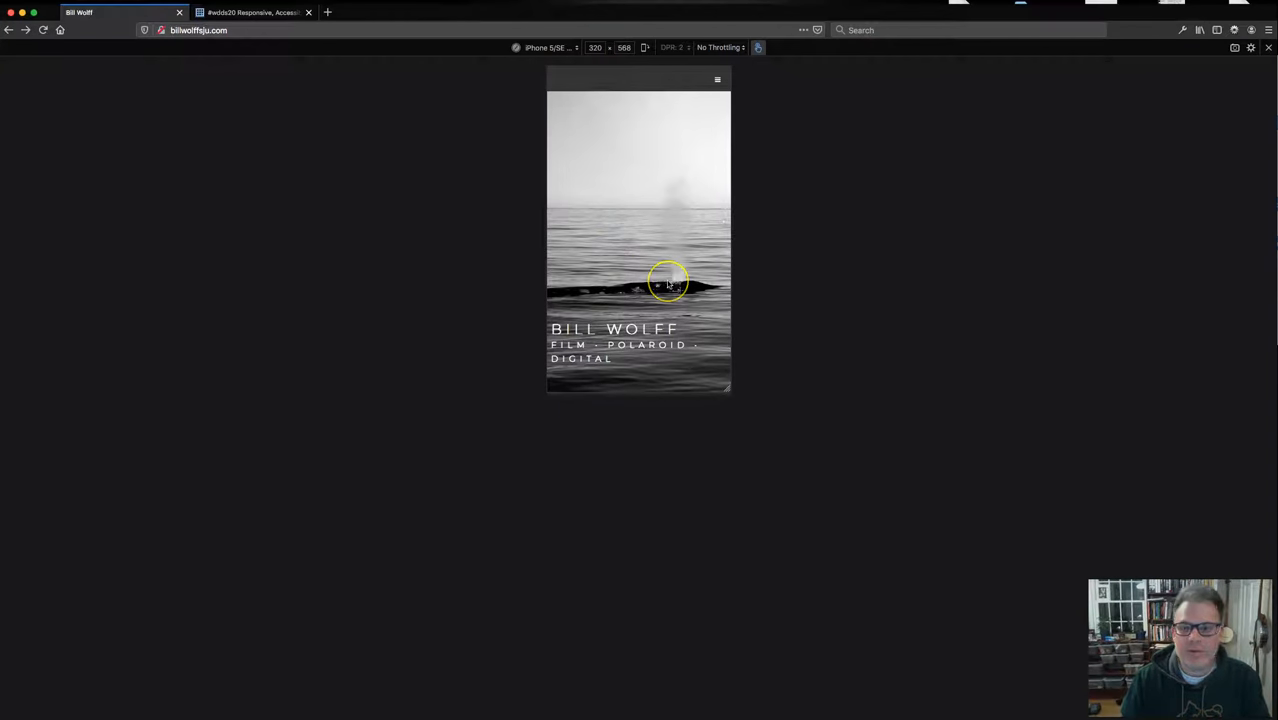
click(545, 47)
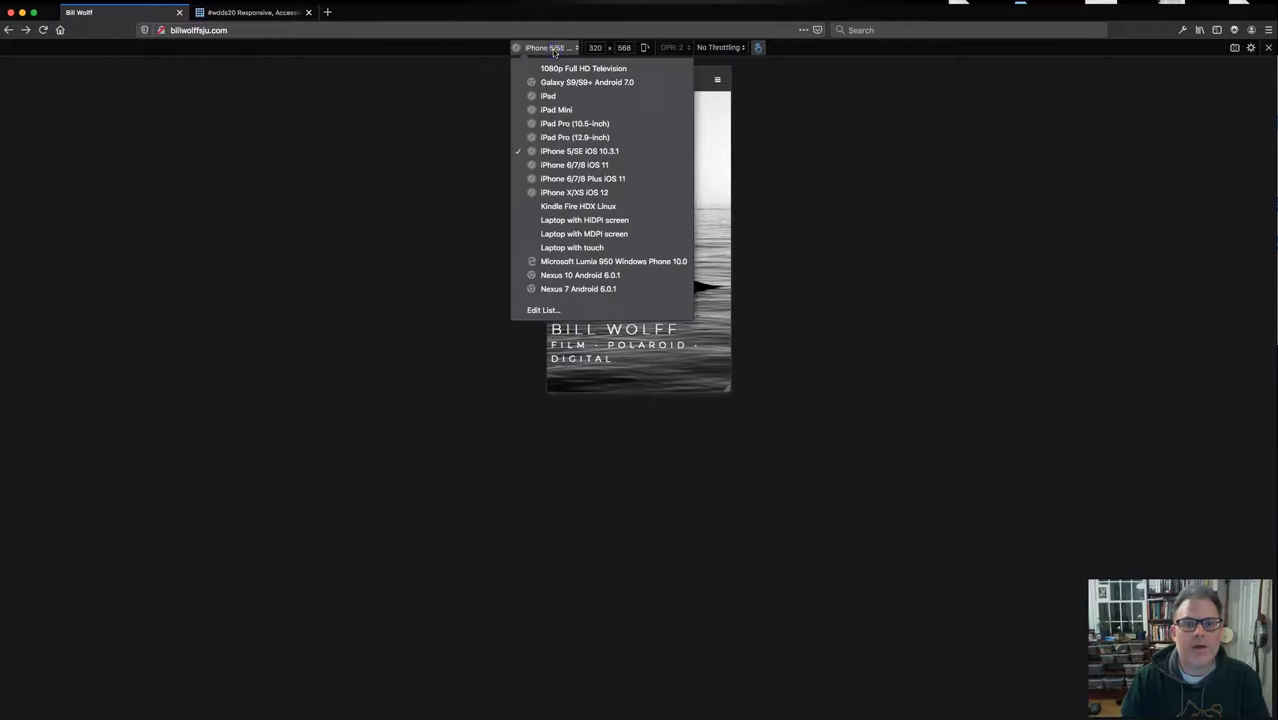
mouse_move(574, 192)
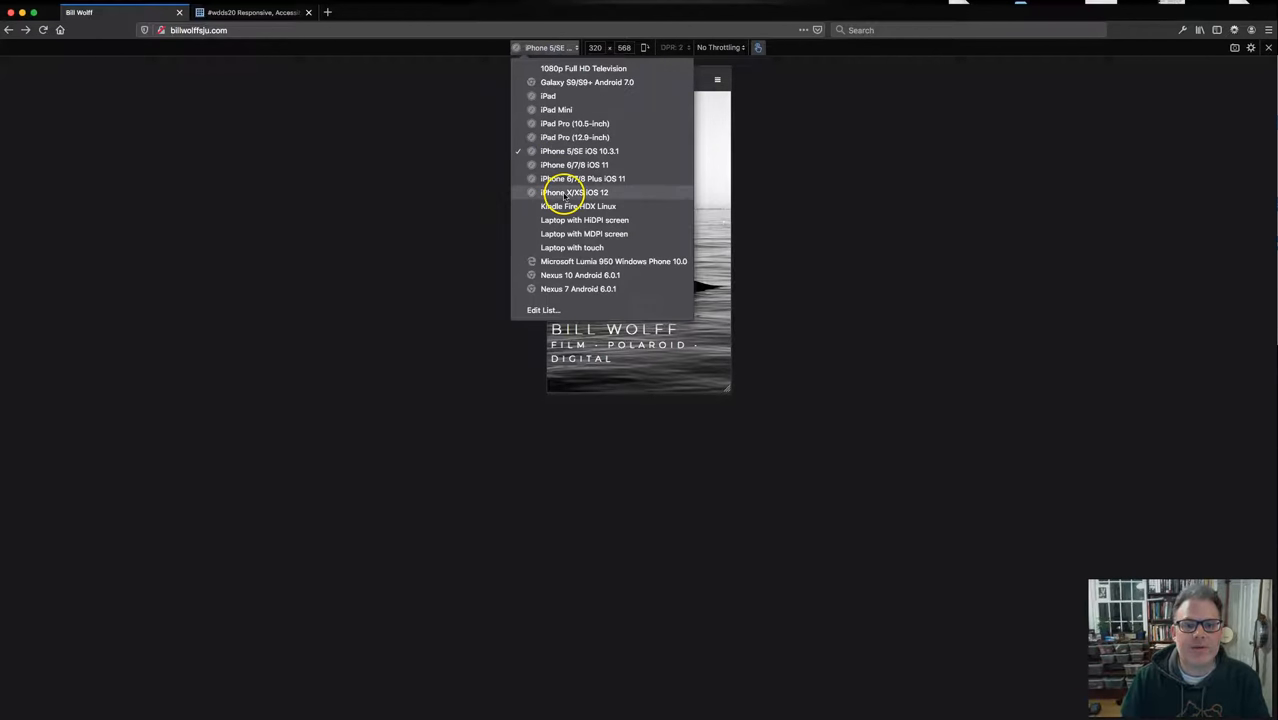
click(574, 192)
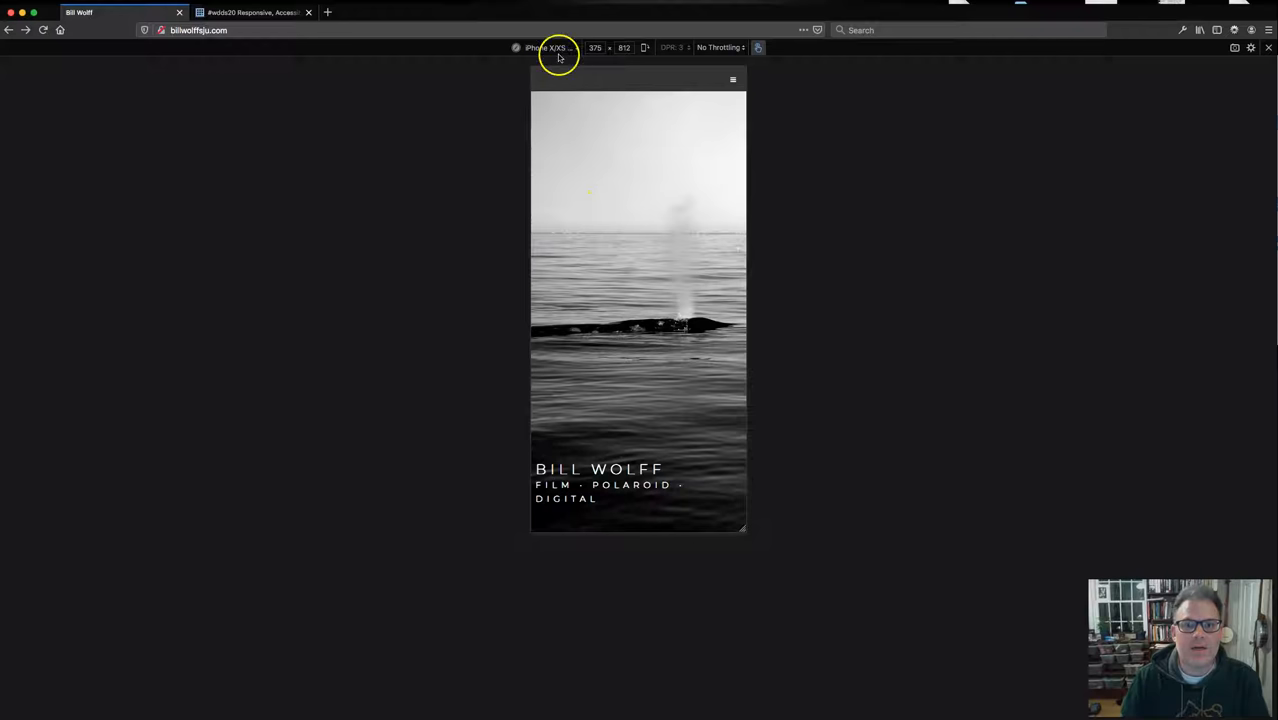
click(549, 47)
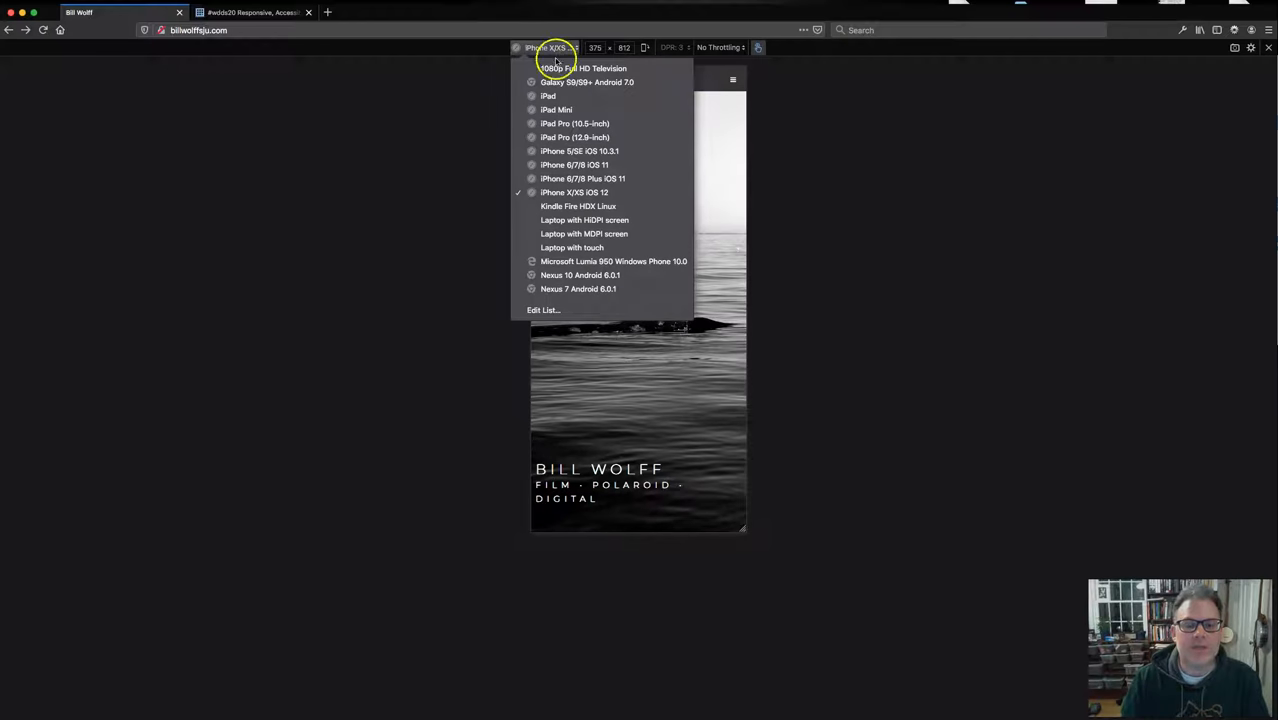
click(548, 95)
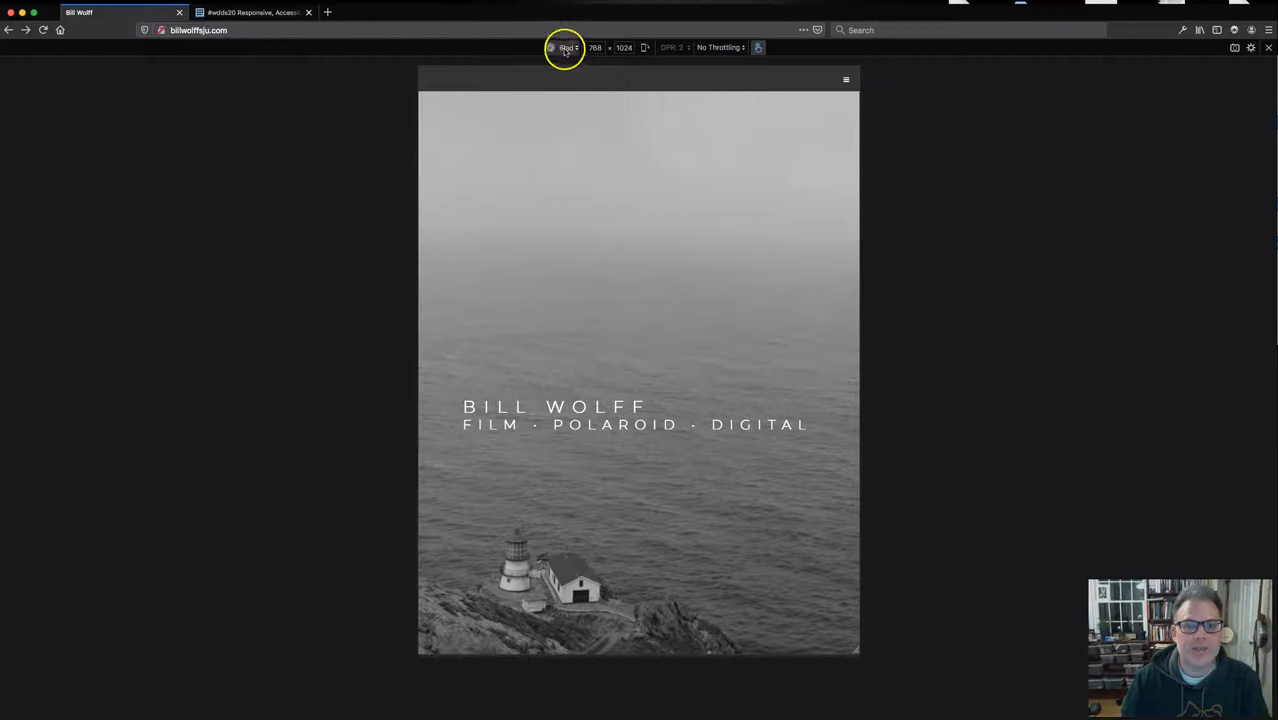
- Switch the homepage preview to iPad Mini, iPad Pro 10.5-inch and Kindle Fire HDX
click(567, 47)
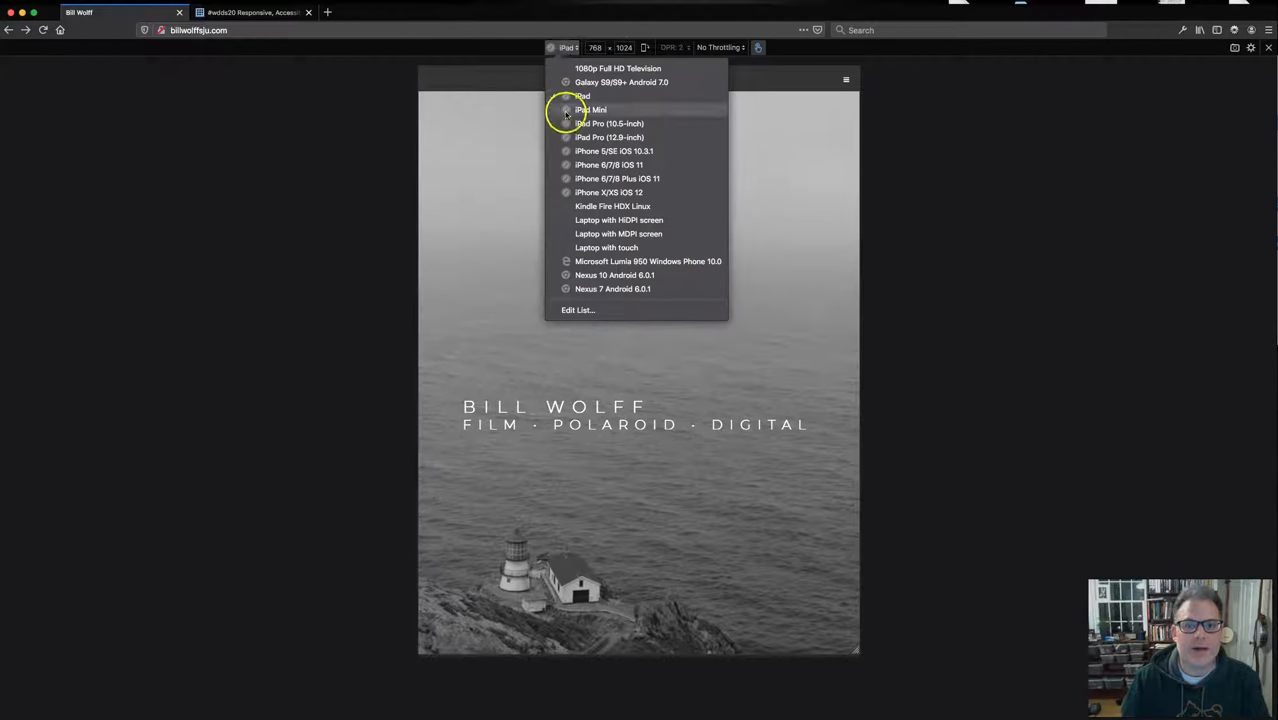
click(591, 109)
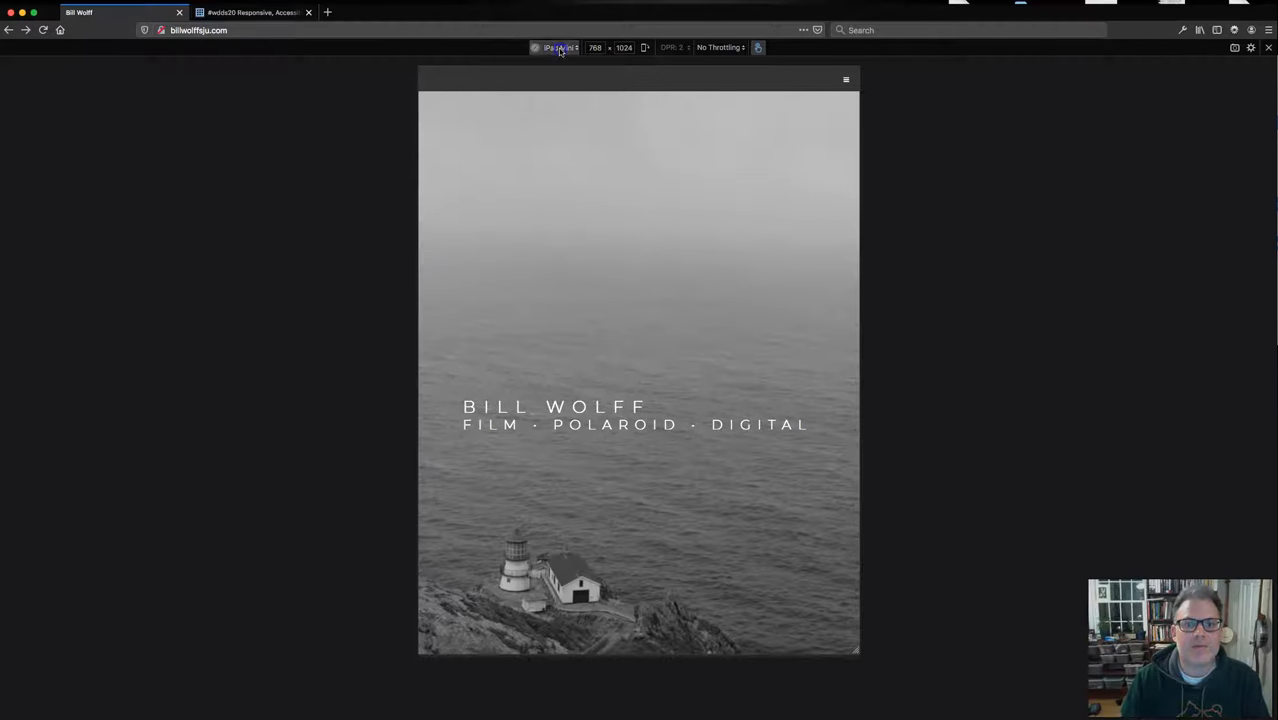
click(557, 47)
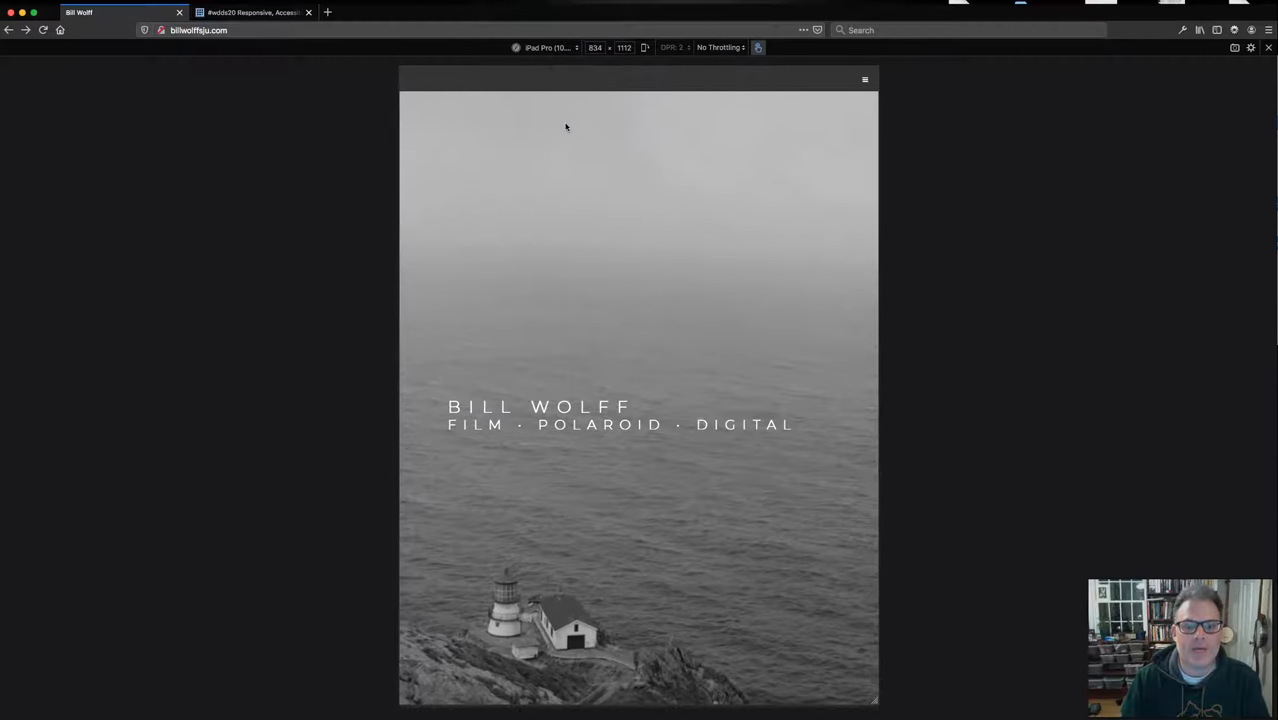
click(548, 47)
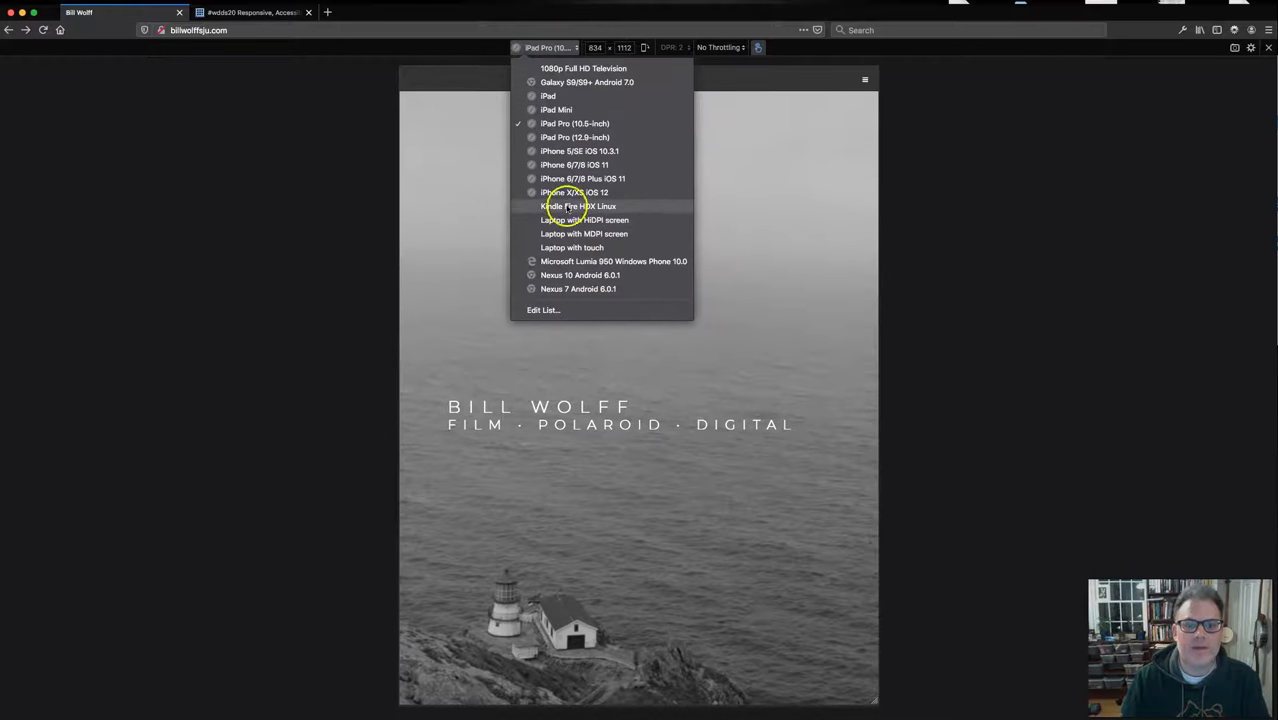
click(577, 206)
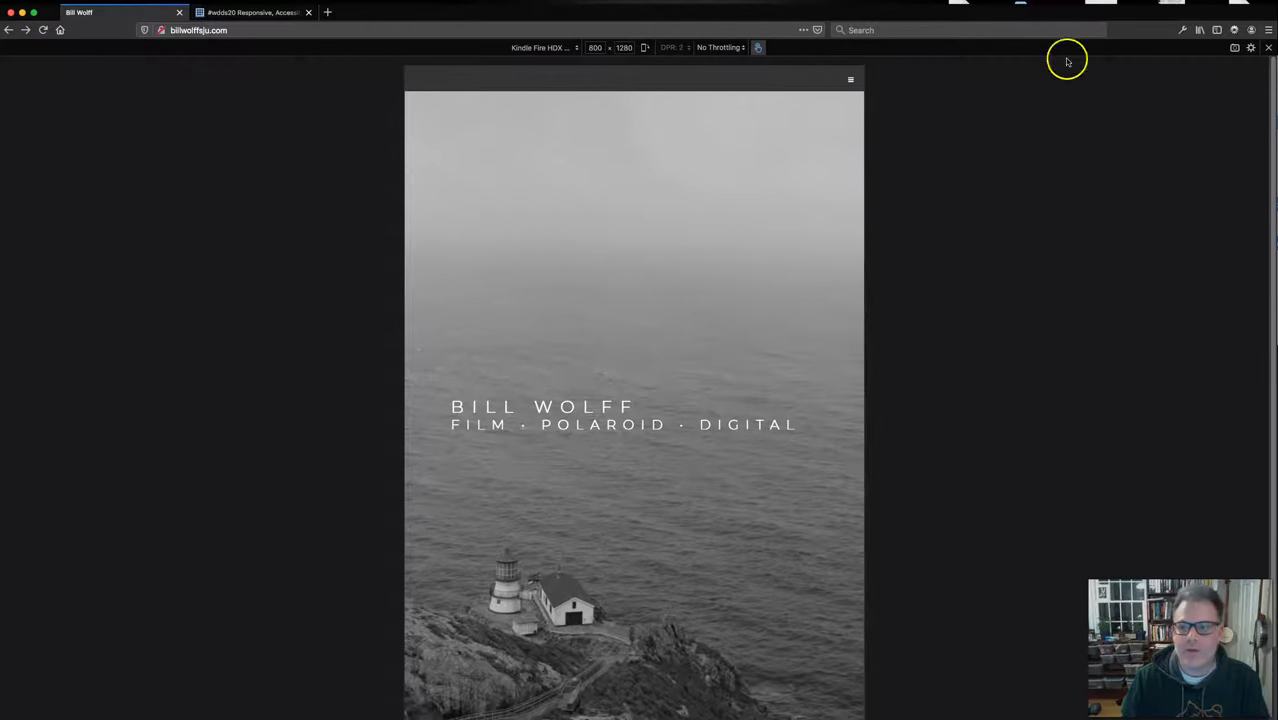
mouse_move(795, 54)
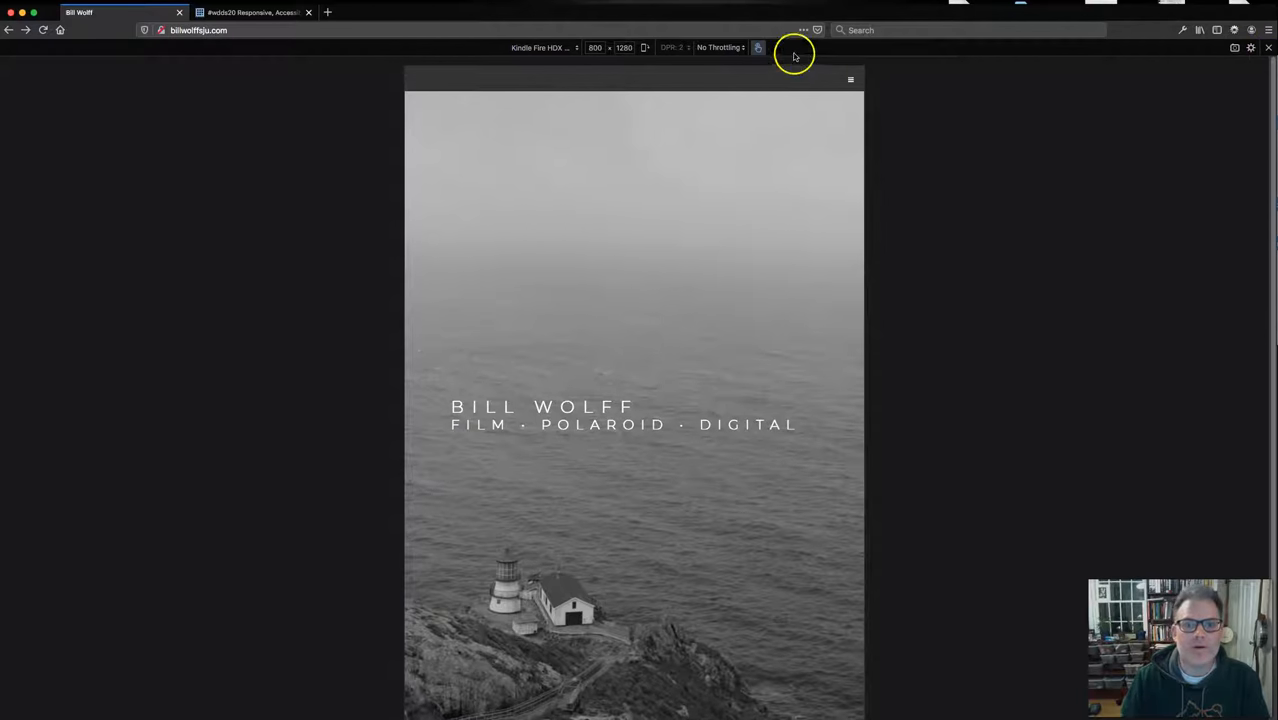
- Preview the homepage on a Laptop with HiDPI screen, then close responsive mode
click(543, 47)
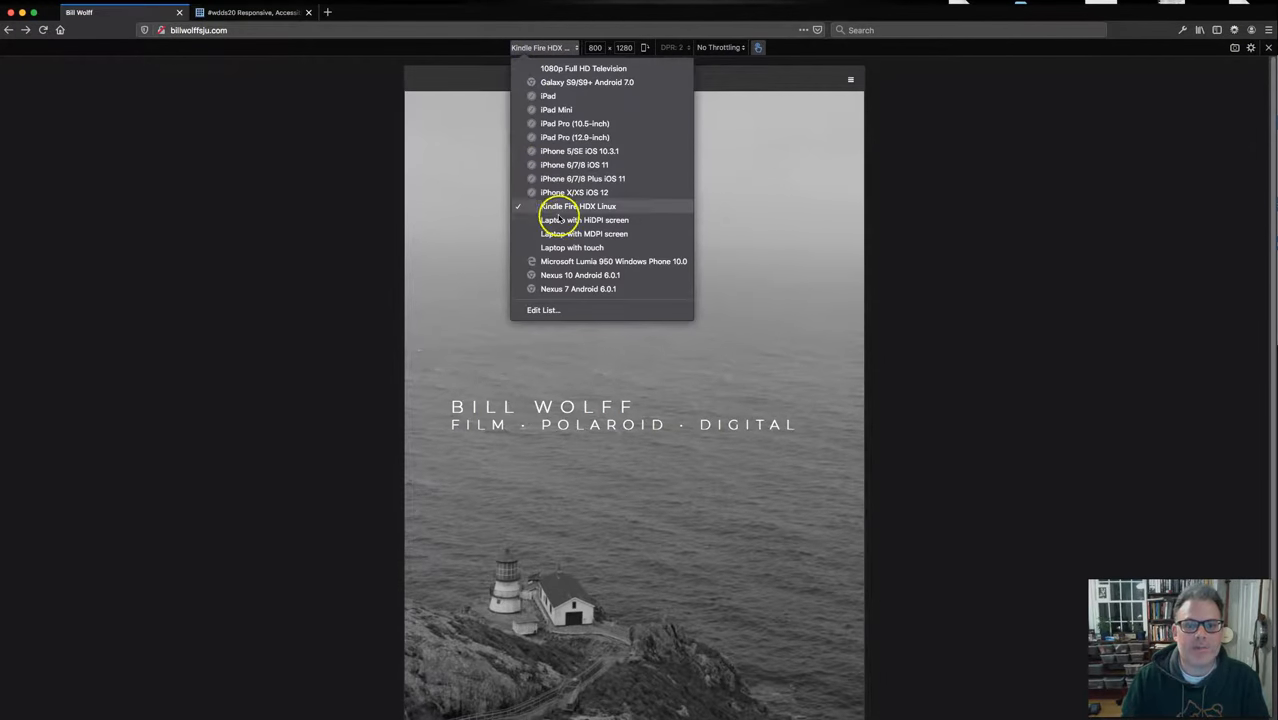
click(584, 220)
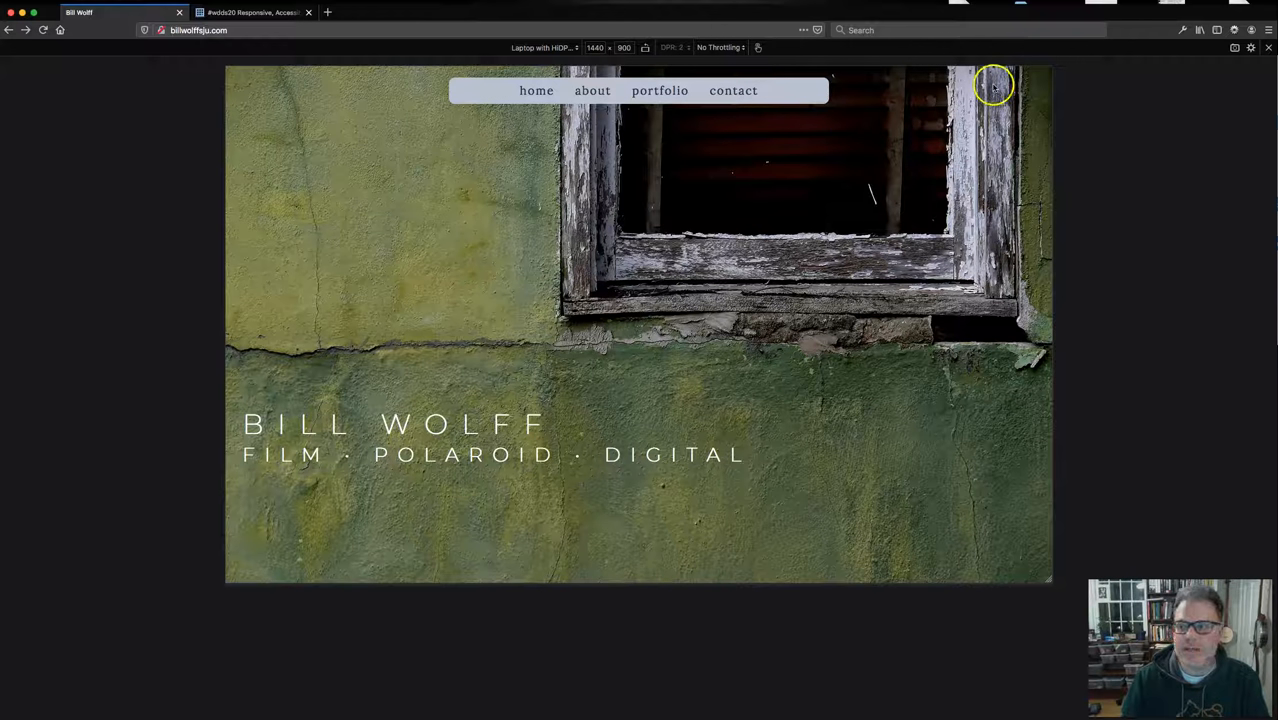
mouse_move(659, 90)
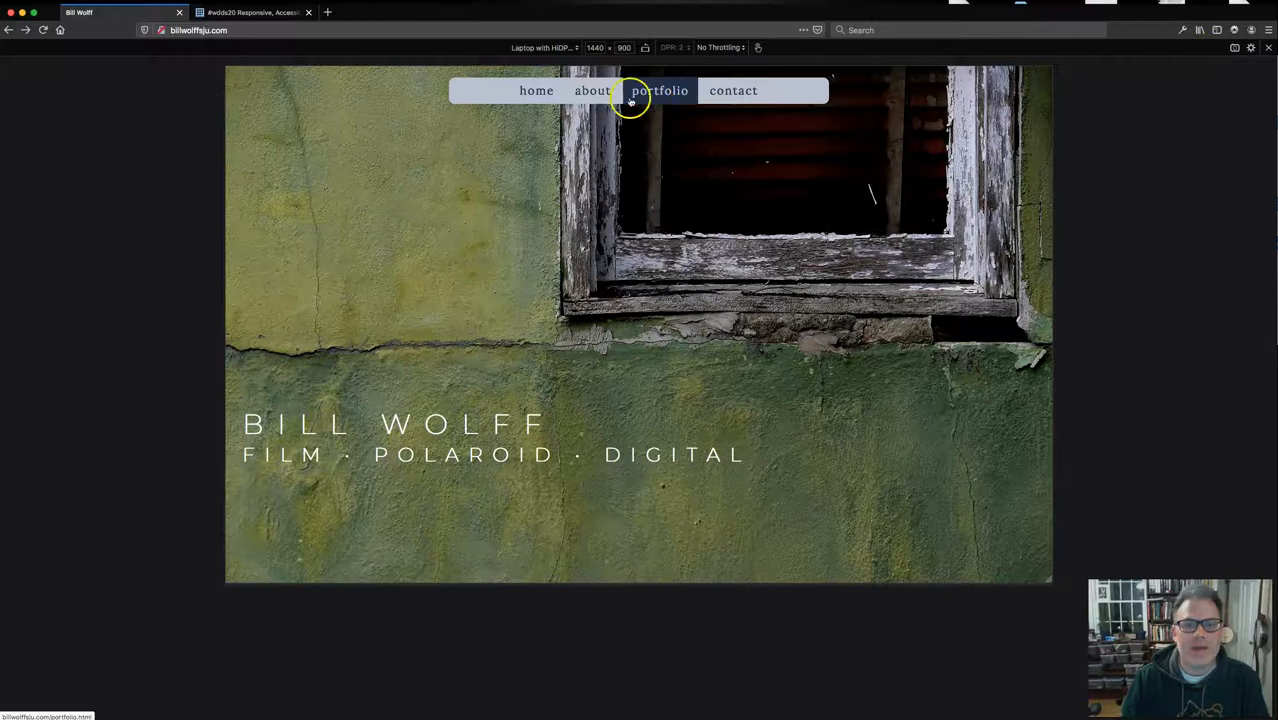
click(537, 90)
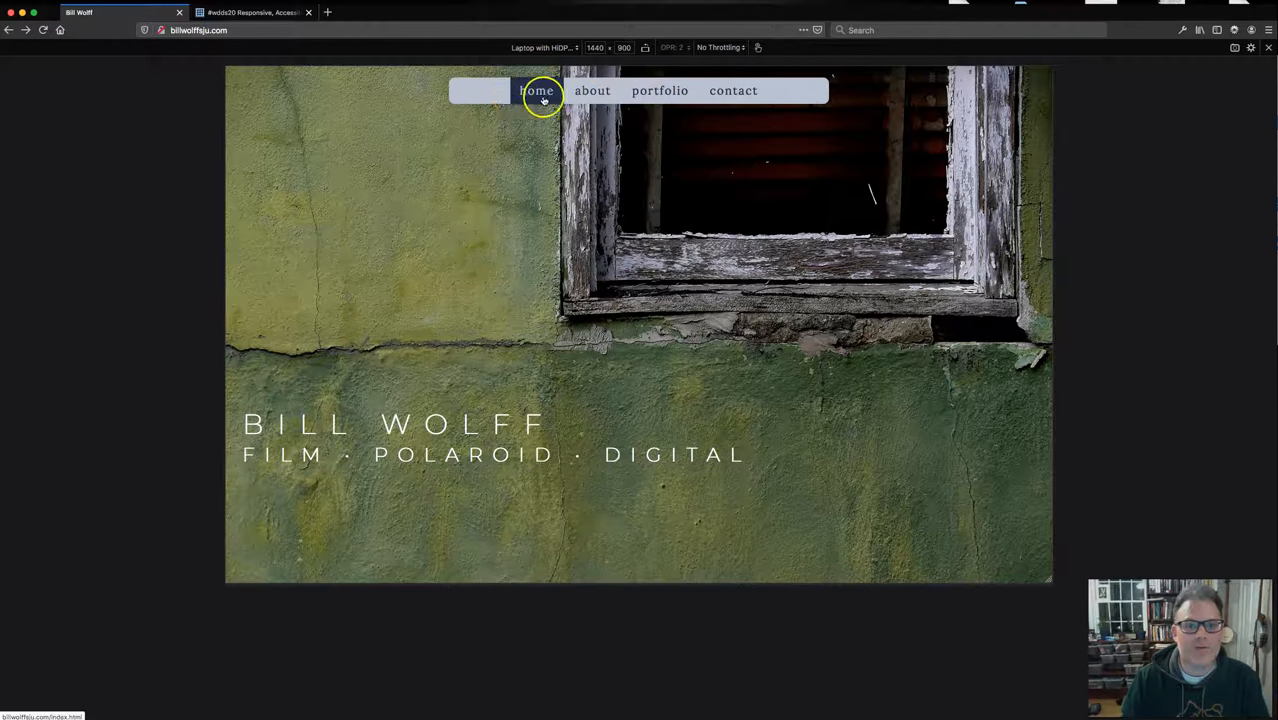
mouse_move(450, 113)
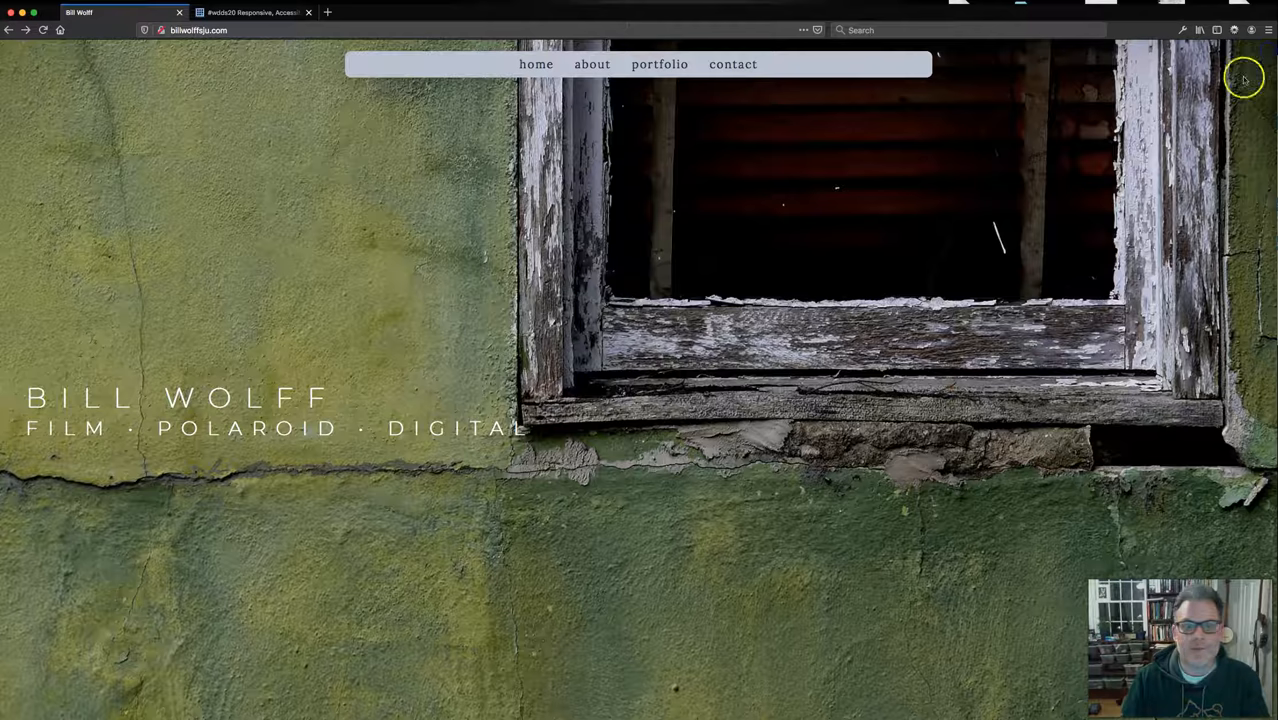
- On the assignment page, scroll past the media query breakpoints to Templates and Home Page Images
click(250, 12)
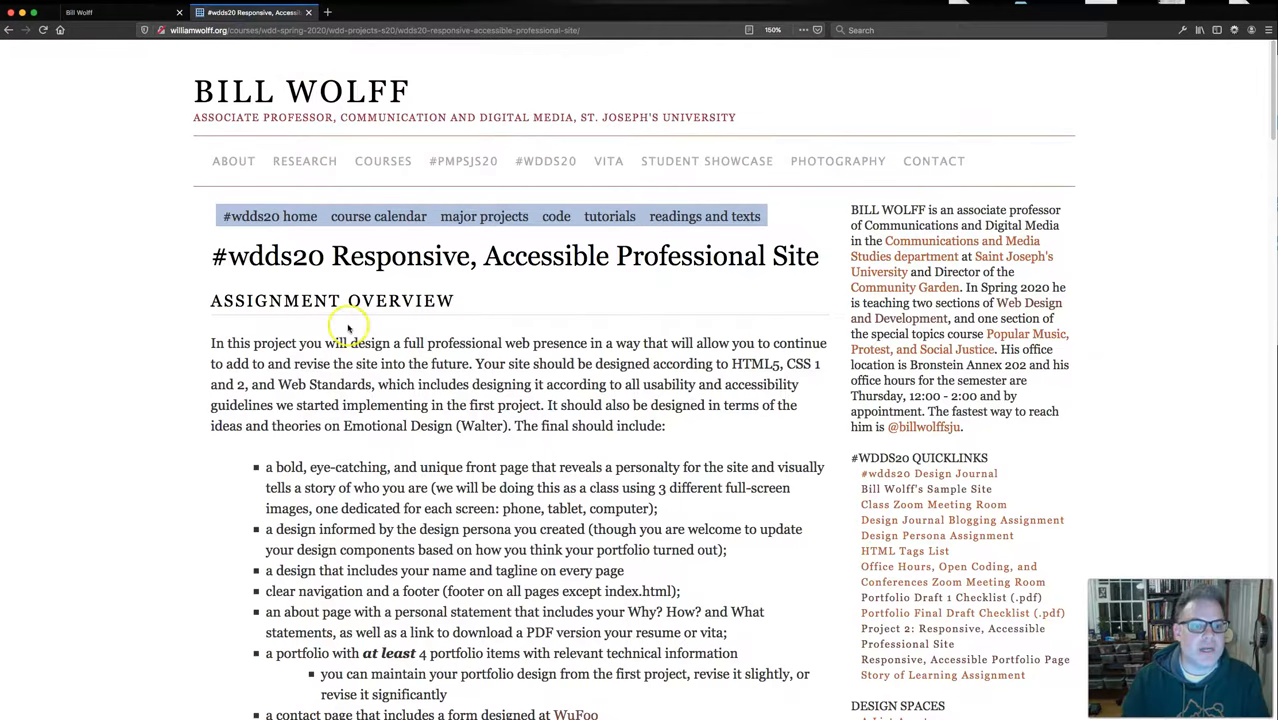
scroll(down, 3)
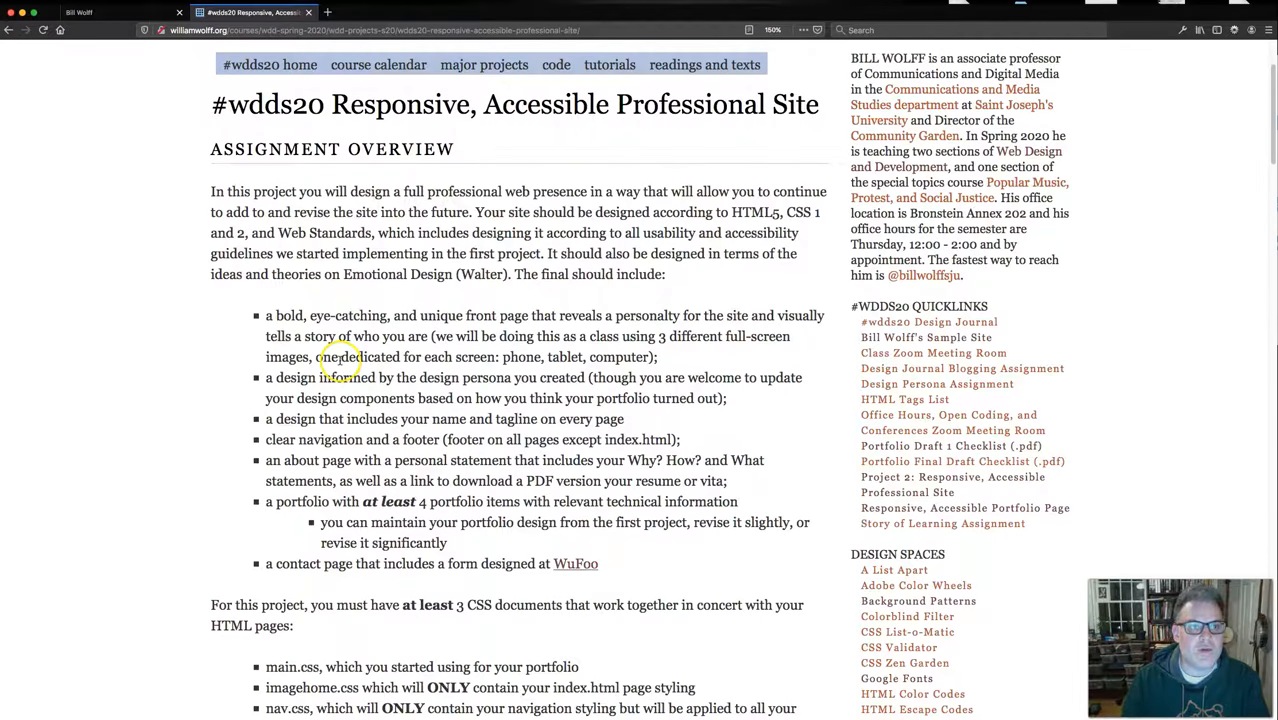
scroll(down, 3)
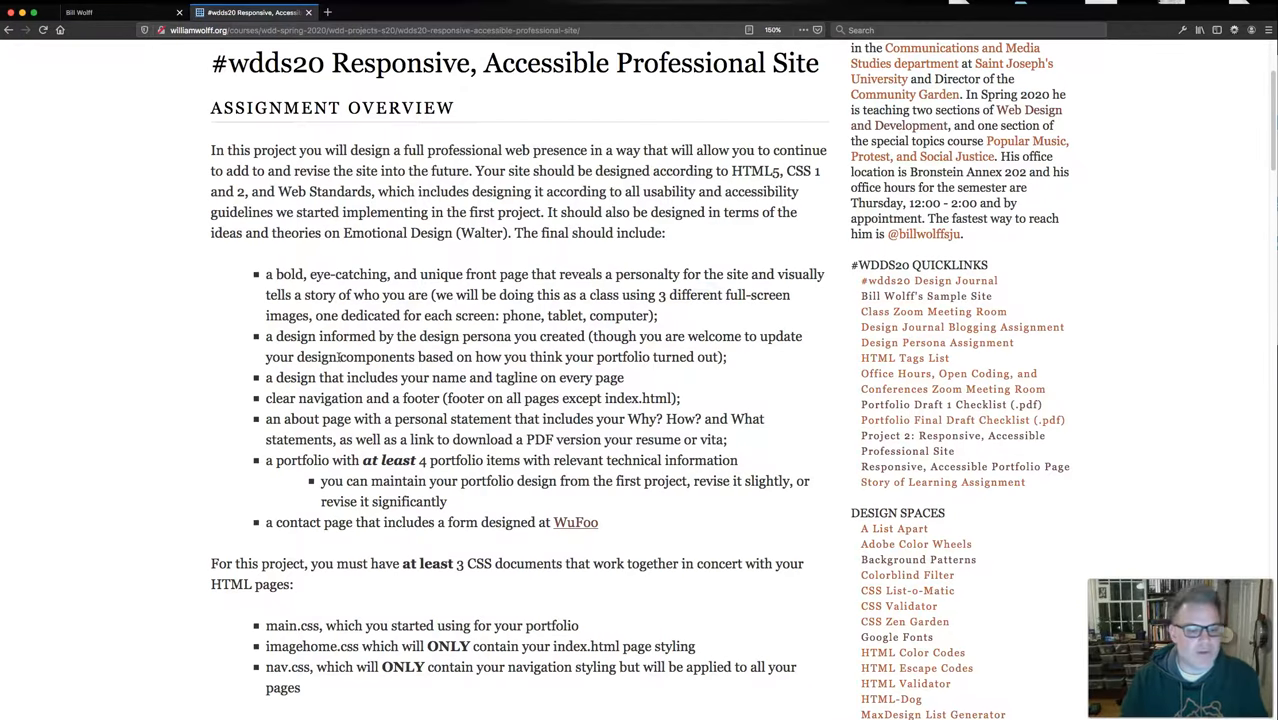
scroll(down, 3)
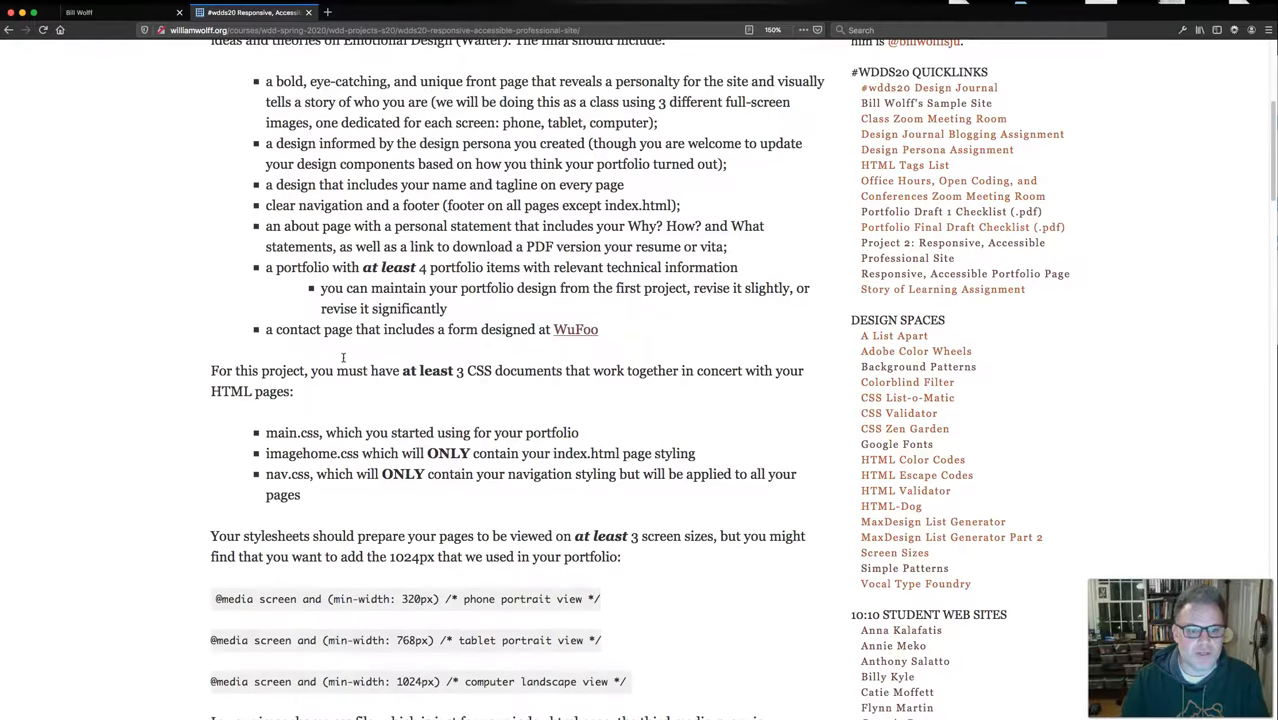
scroll(down, 3)
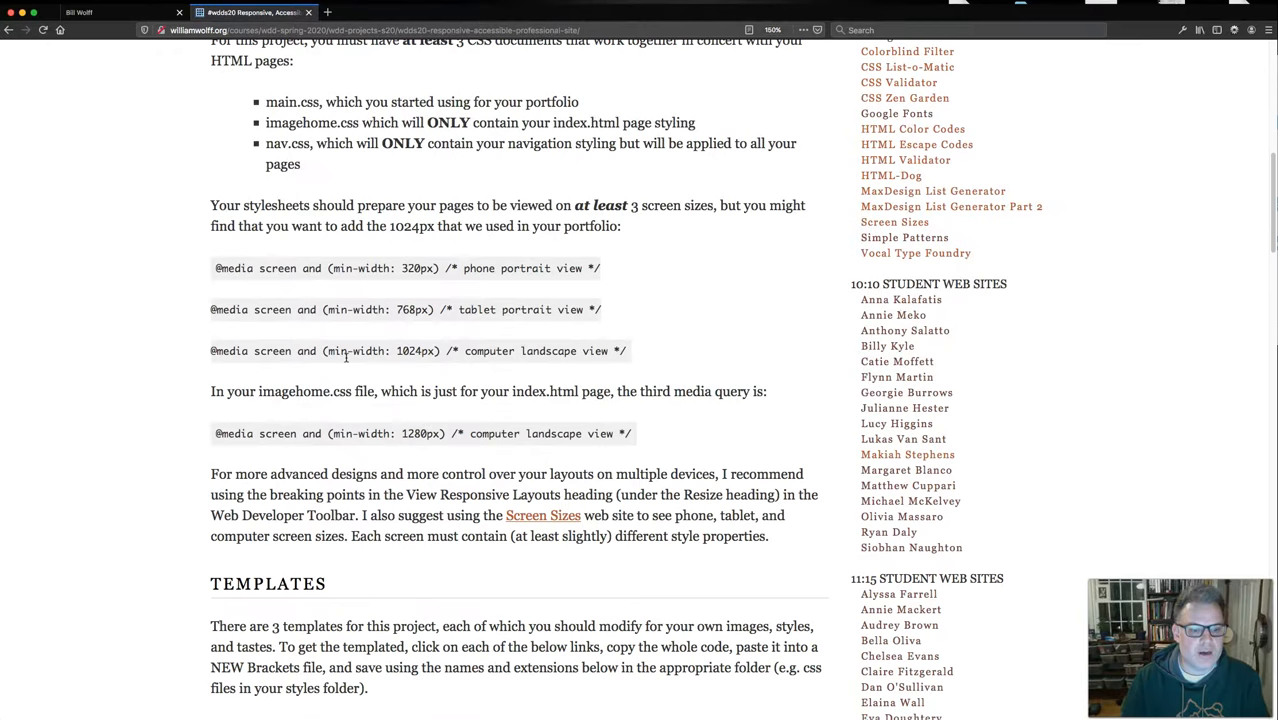
mouse_move(370, 420)
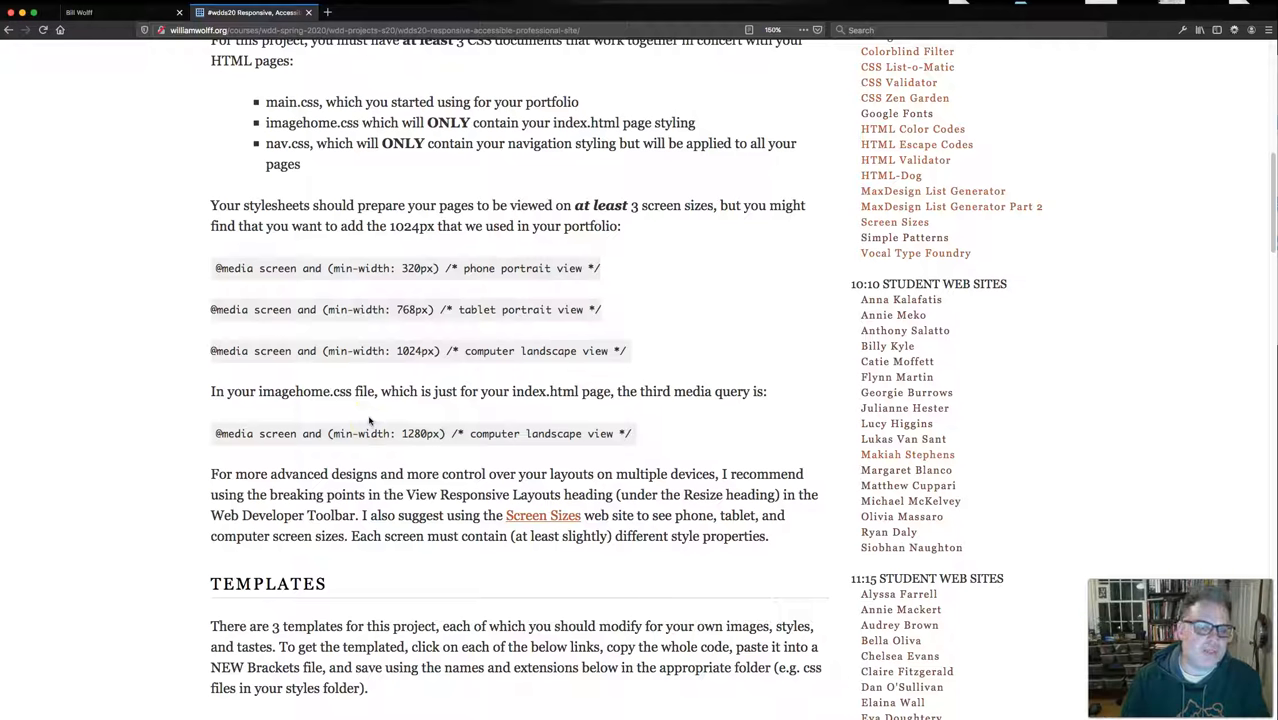
mouse_move(369, 433)
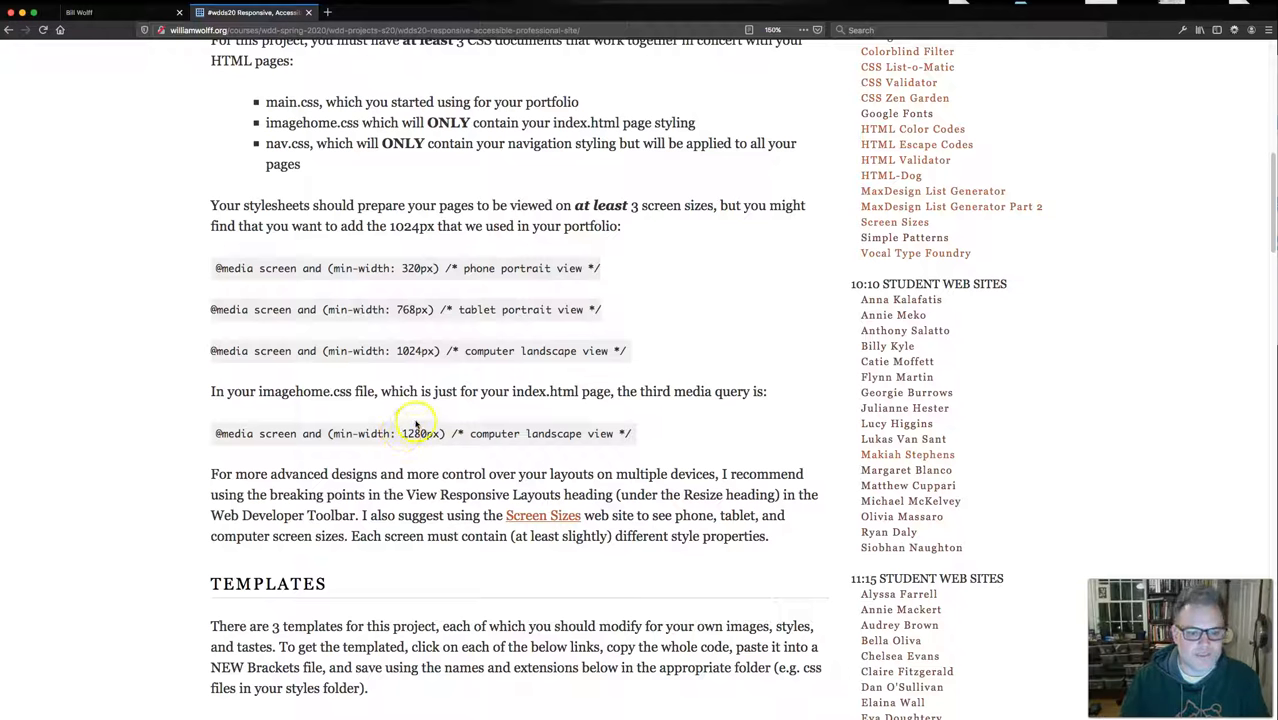
scroll(down, 3)
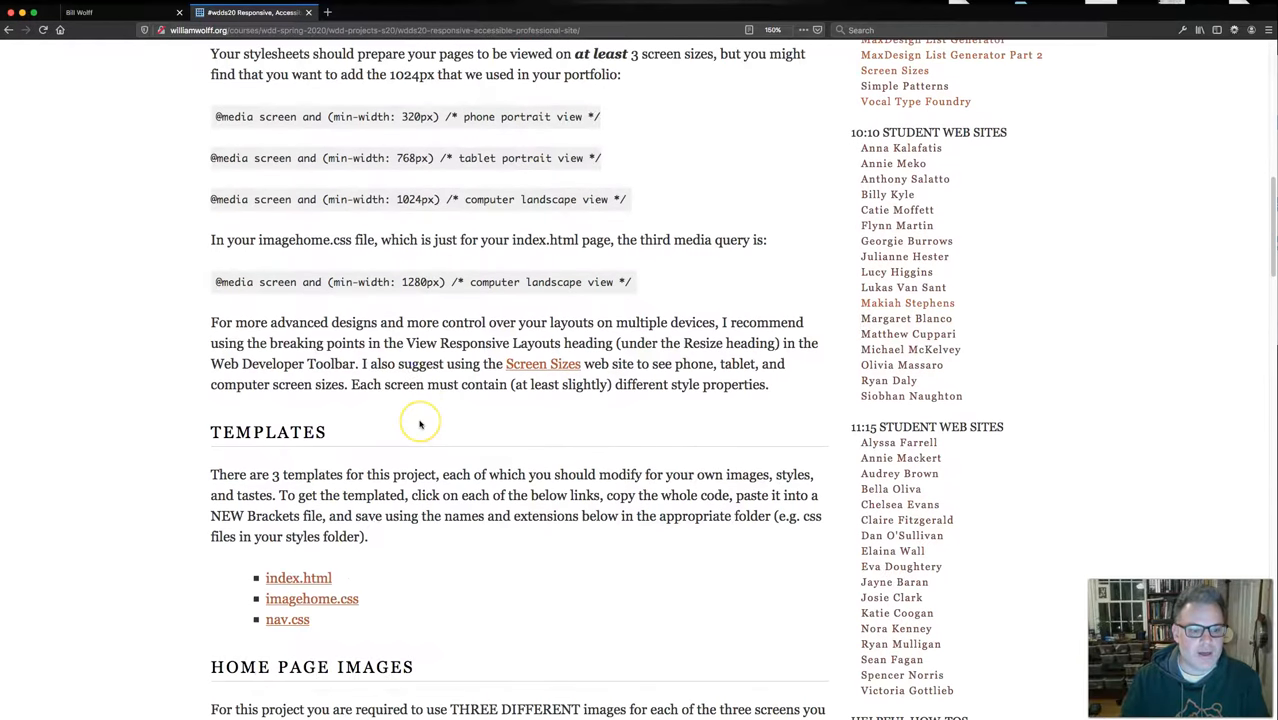
scroll(down, 3)
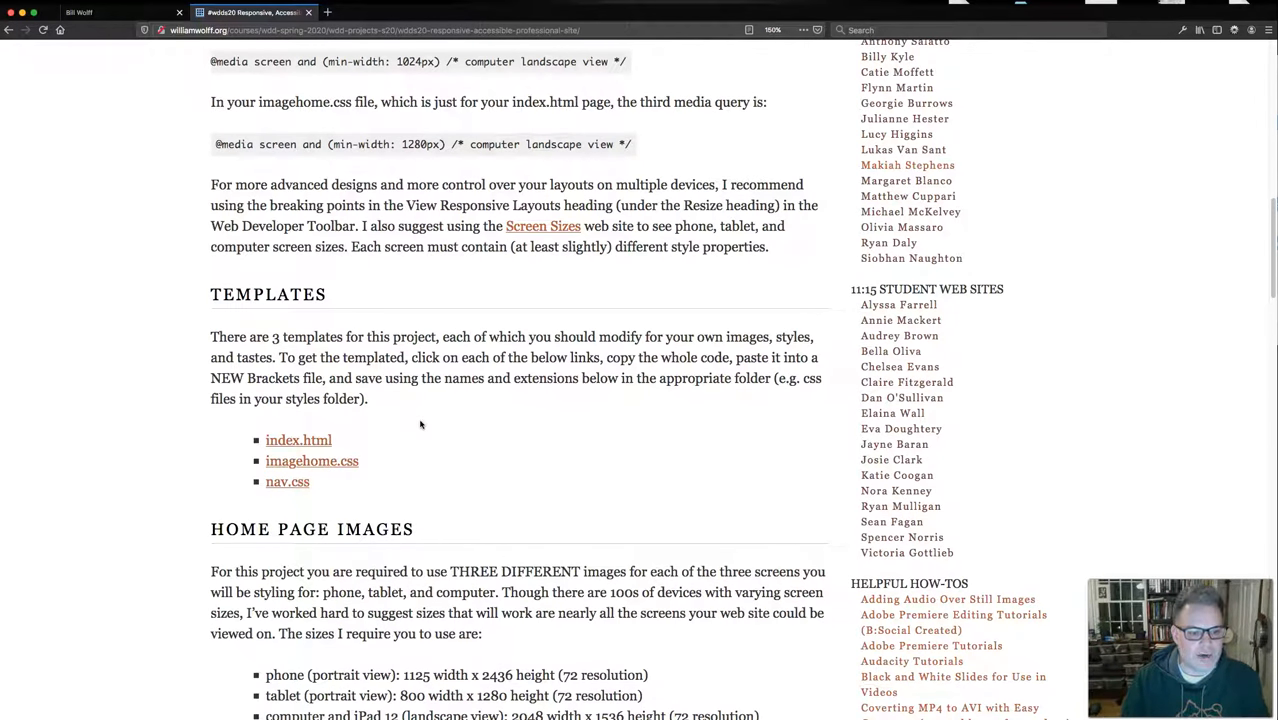
scroll(down, 3)
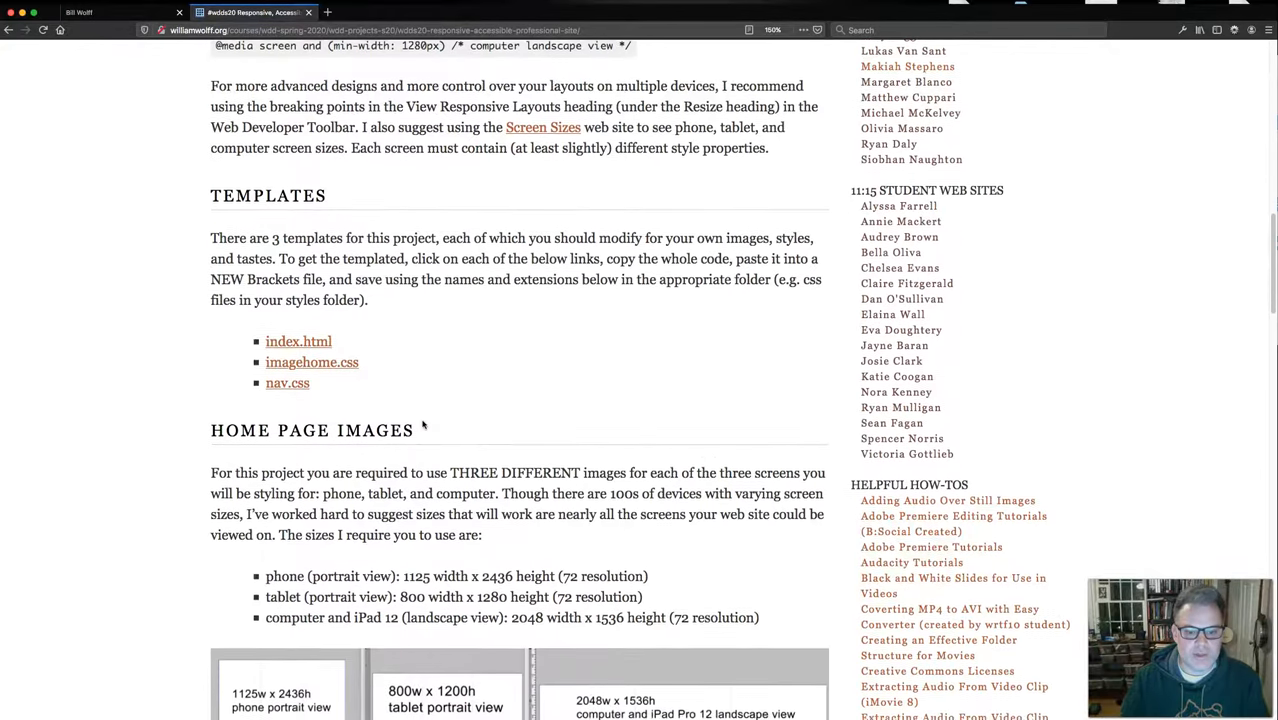
scroll(down, 3)
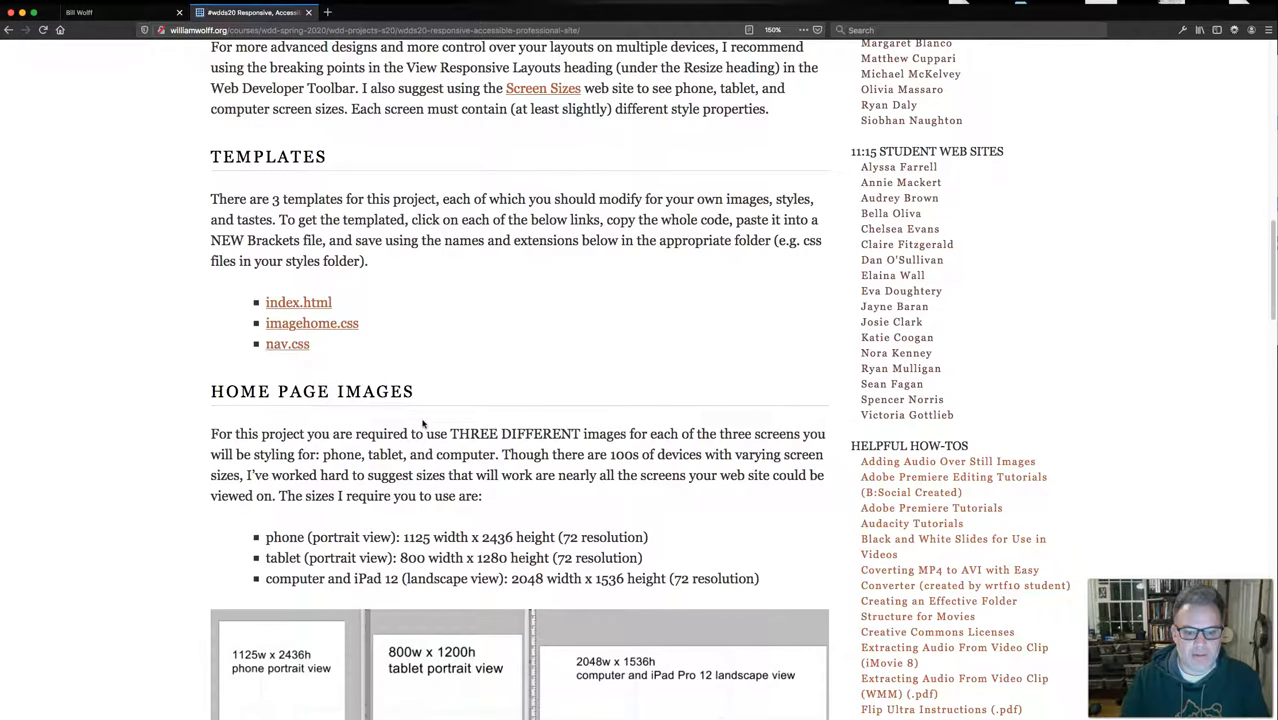
- Scroll to the Home Page Images section showing the three required image sizes
scroll(down, 3)
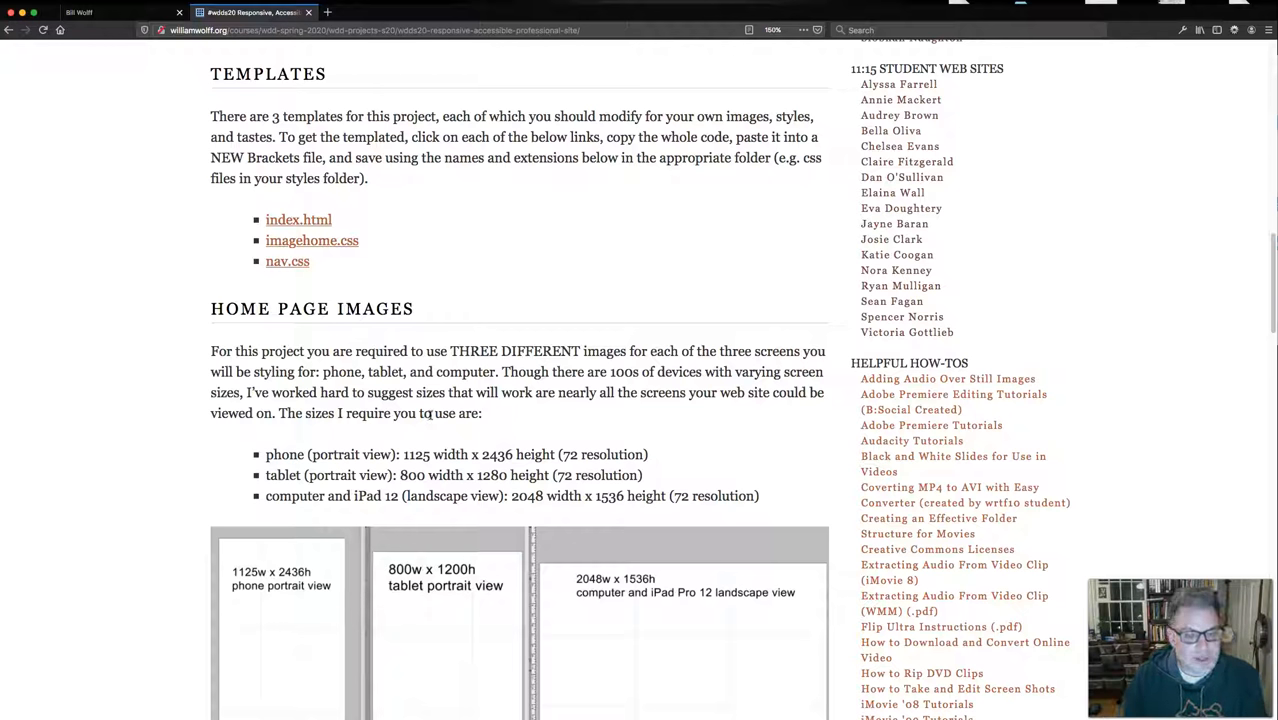
scroll(down, 3)
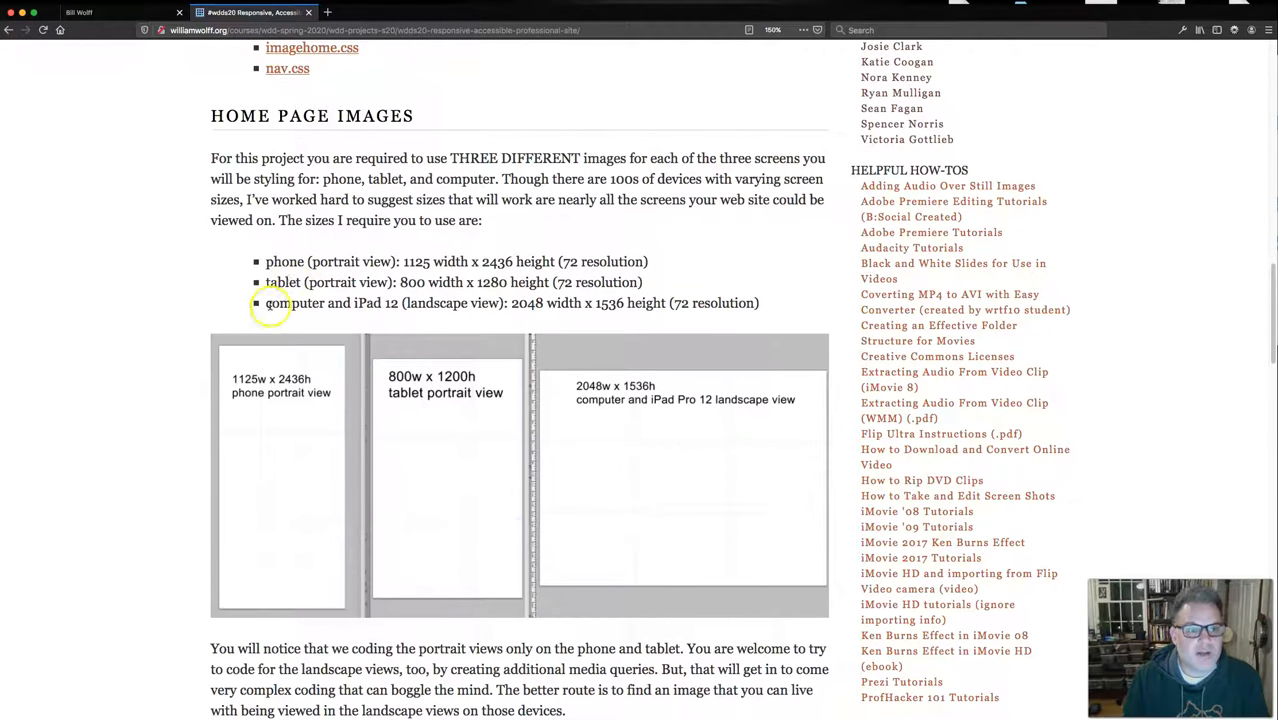
double_click(283, 303)
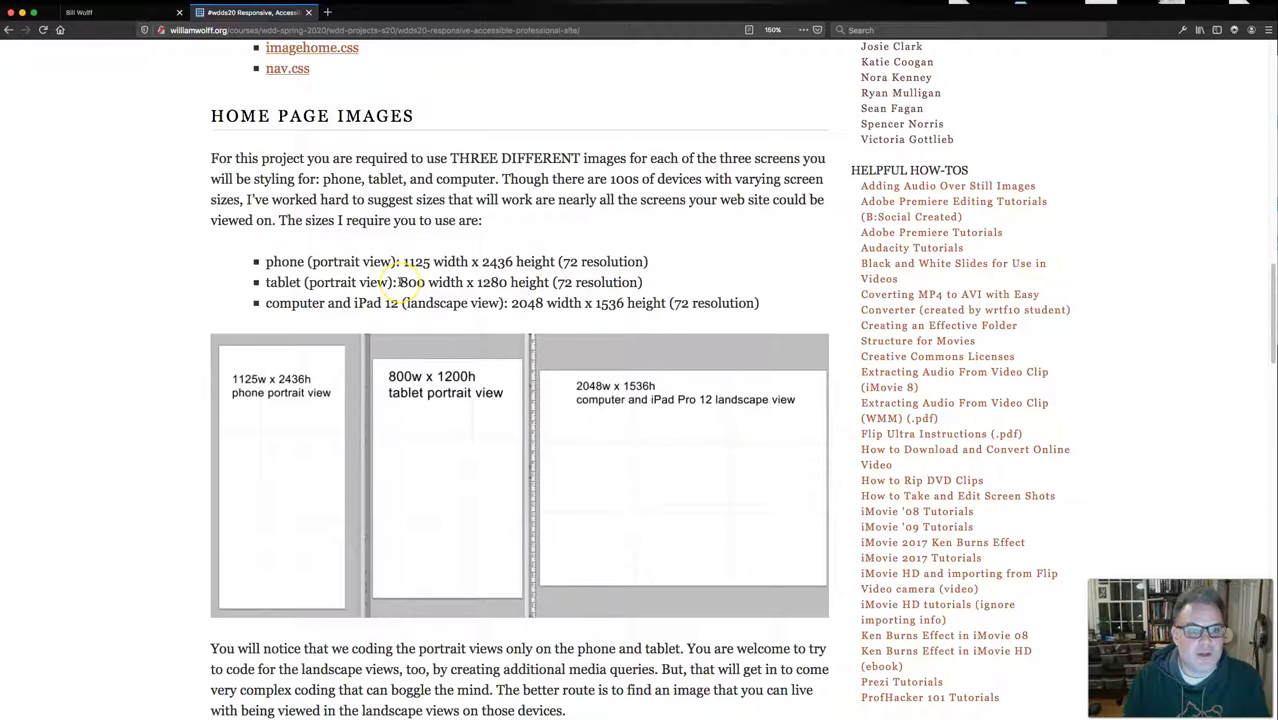
mouse_move(505, 282)
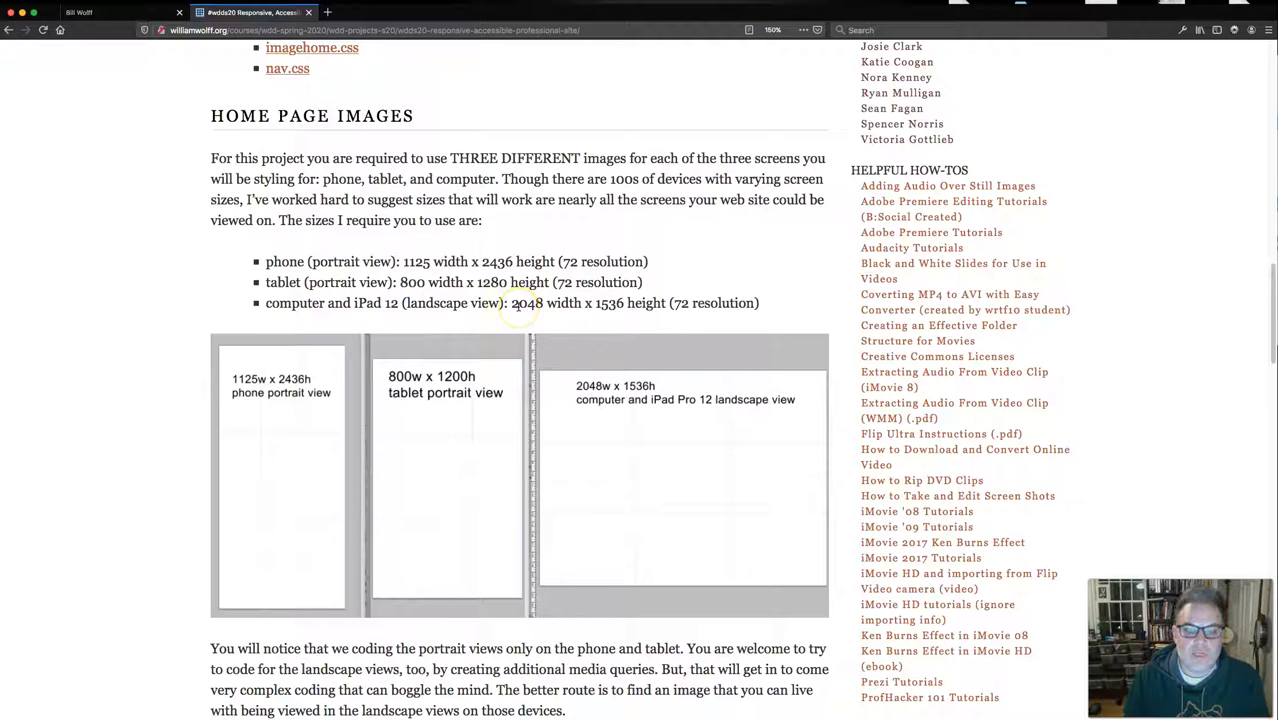
mouse_move(688, 287)
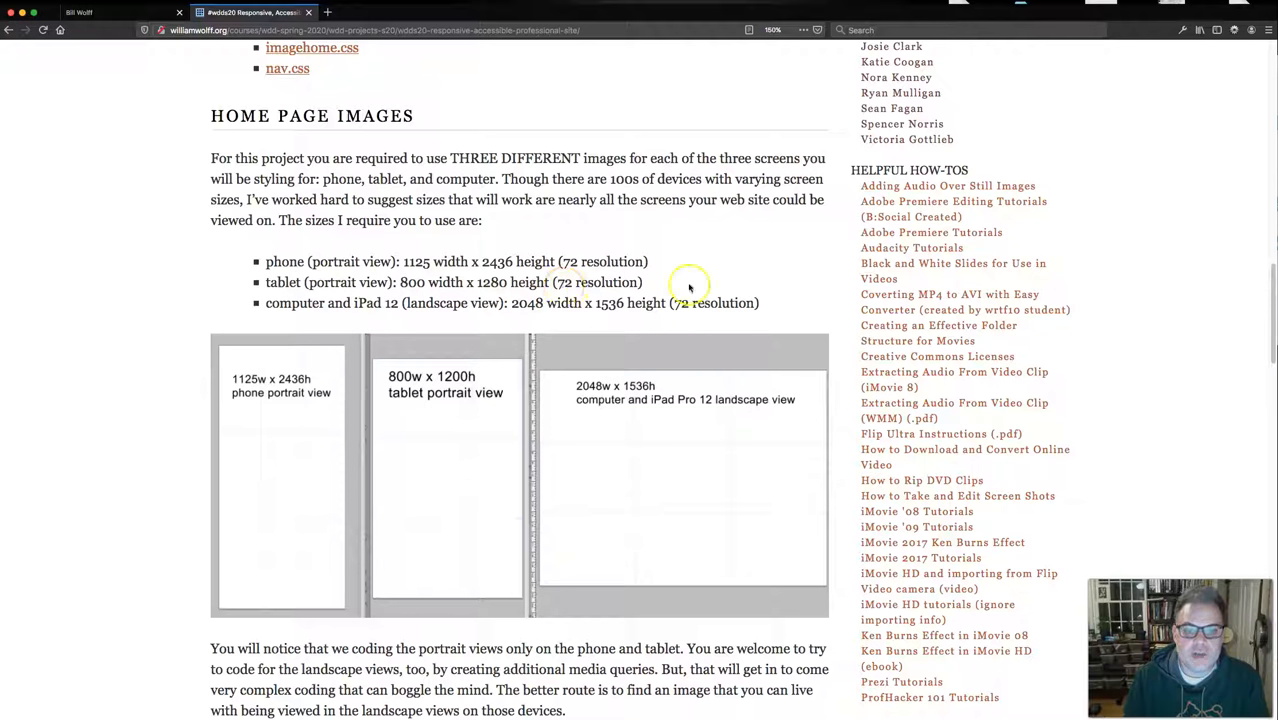
mouse_move(700, 303)
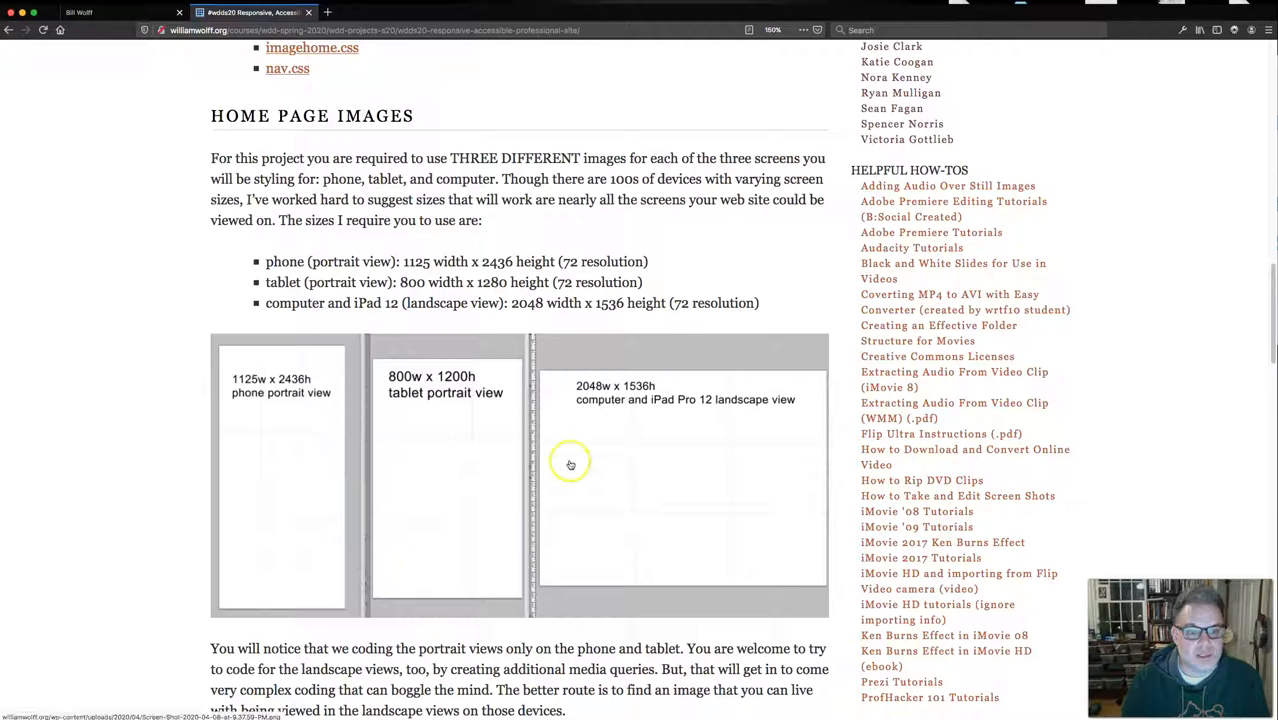
mouse_move(608, 469)
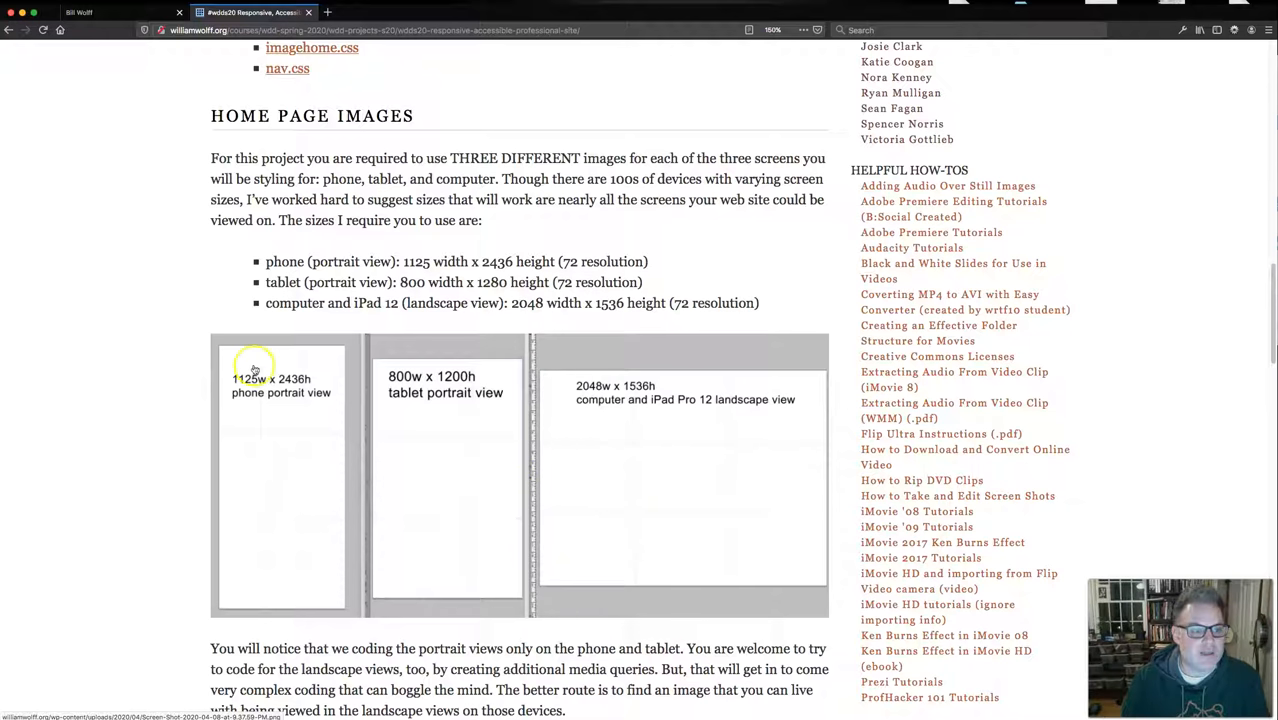
mouse_move(237, 418)
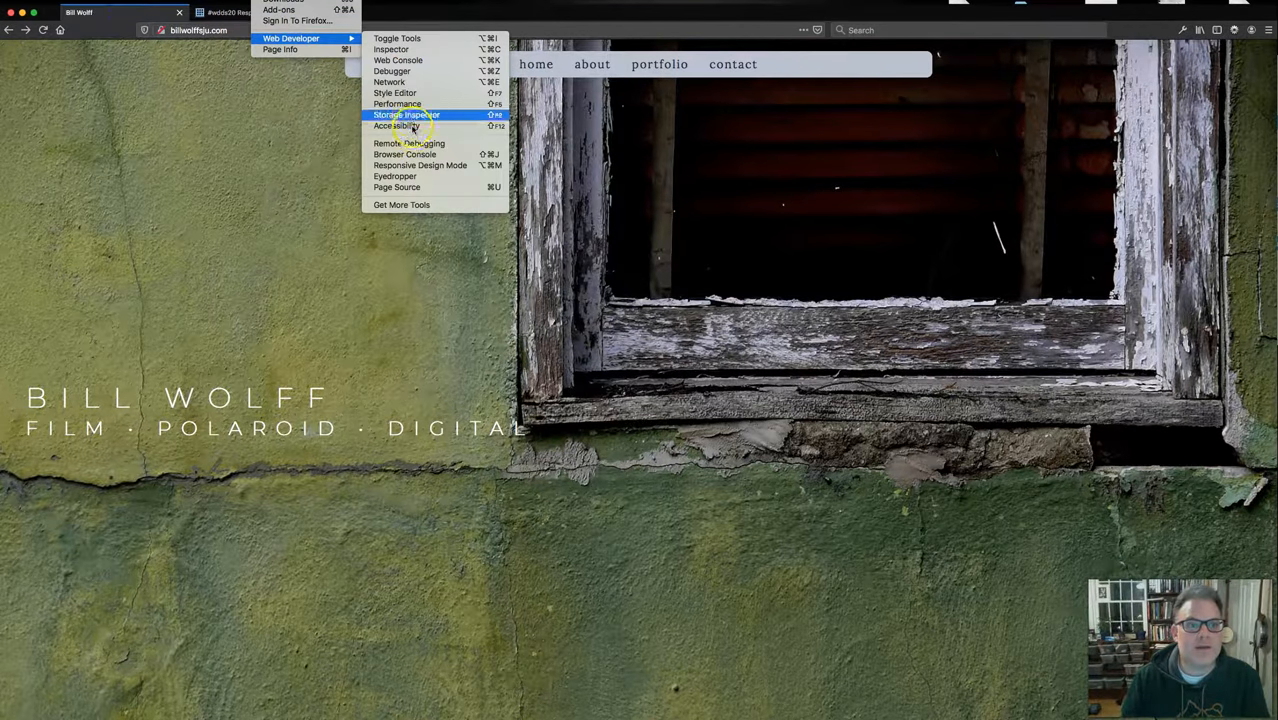
- Enter Responsive Design Mode and preview the portfolio site as iPhone 6/7/8 and Kindle Fire HDX
click(420, 165)
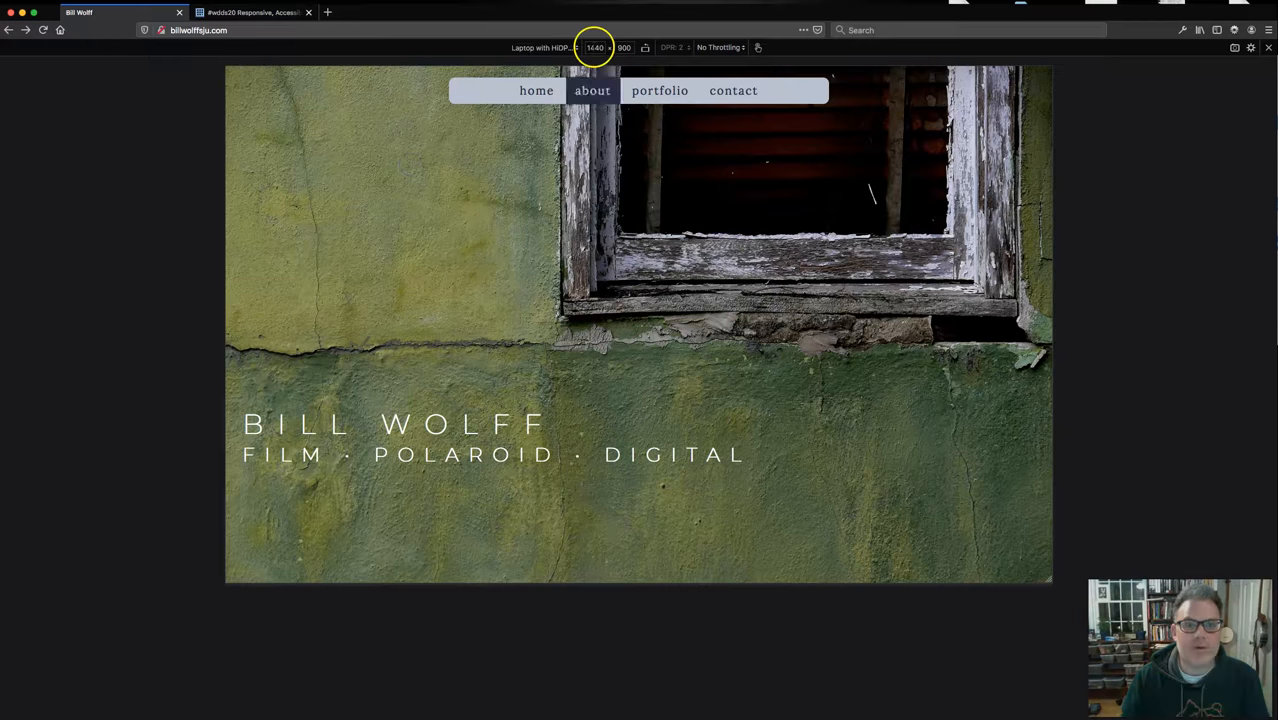
click(543, 47)
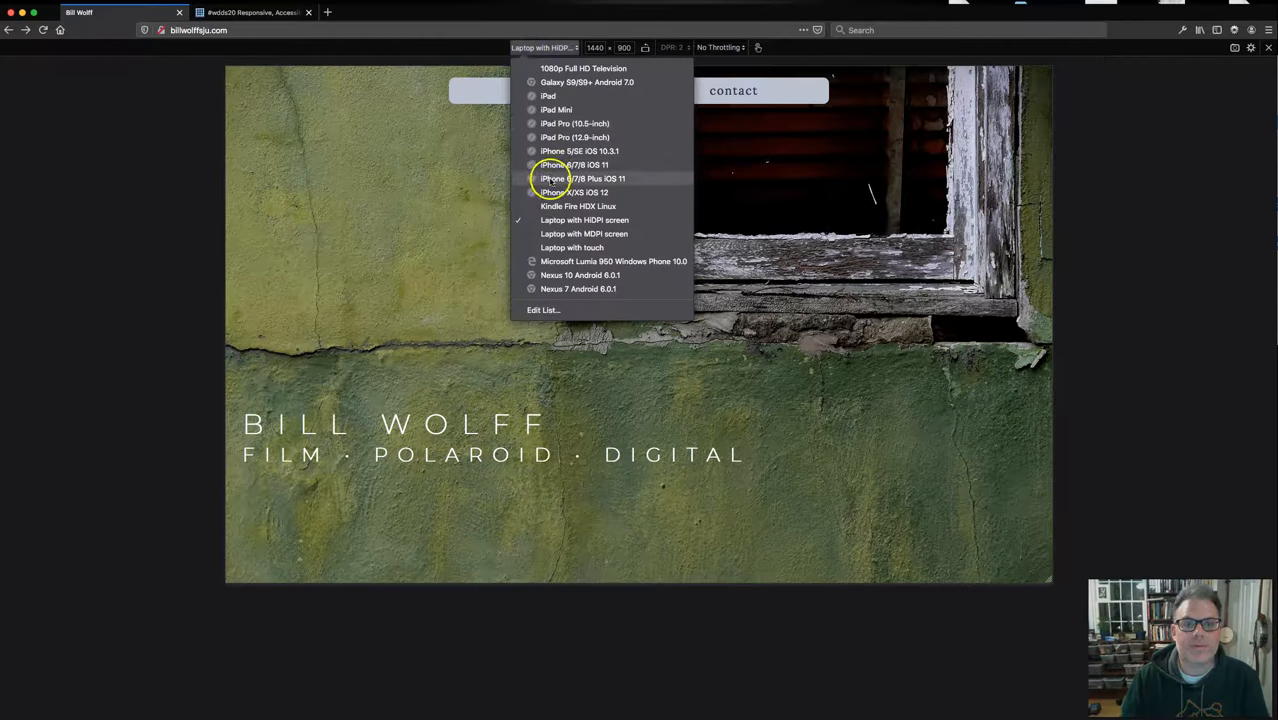
click(573, 165)
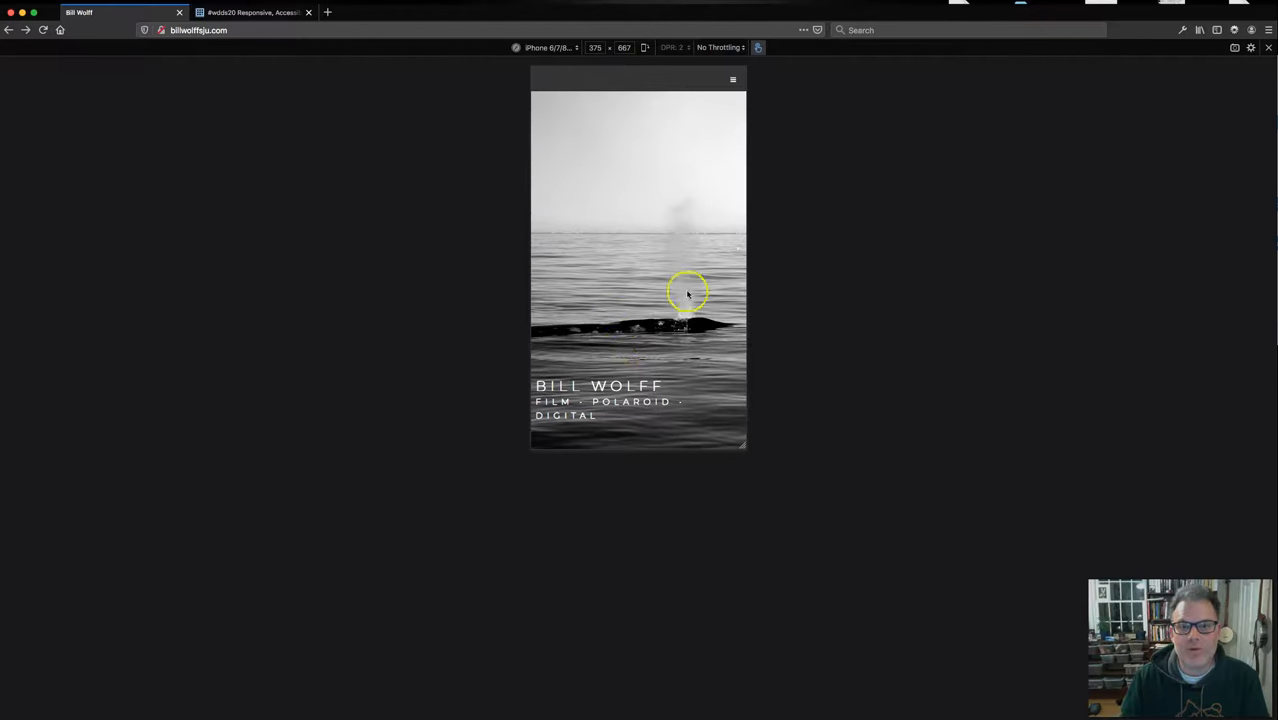
mouse_move(586, 221)
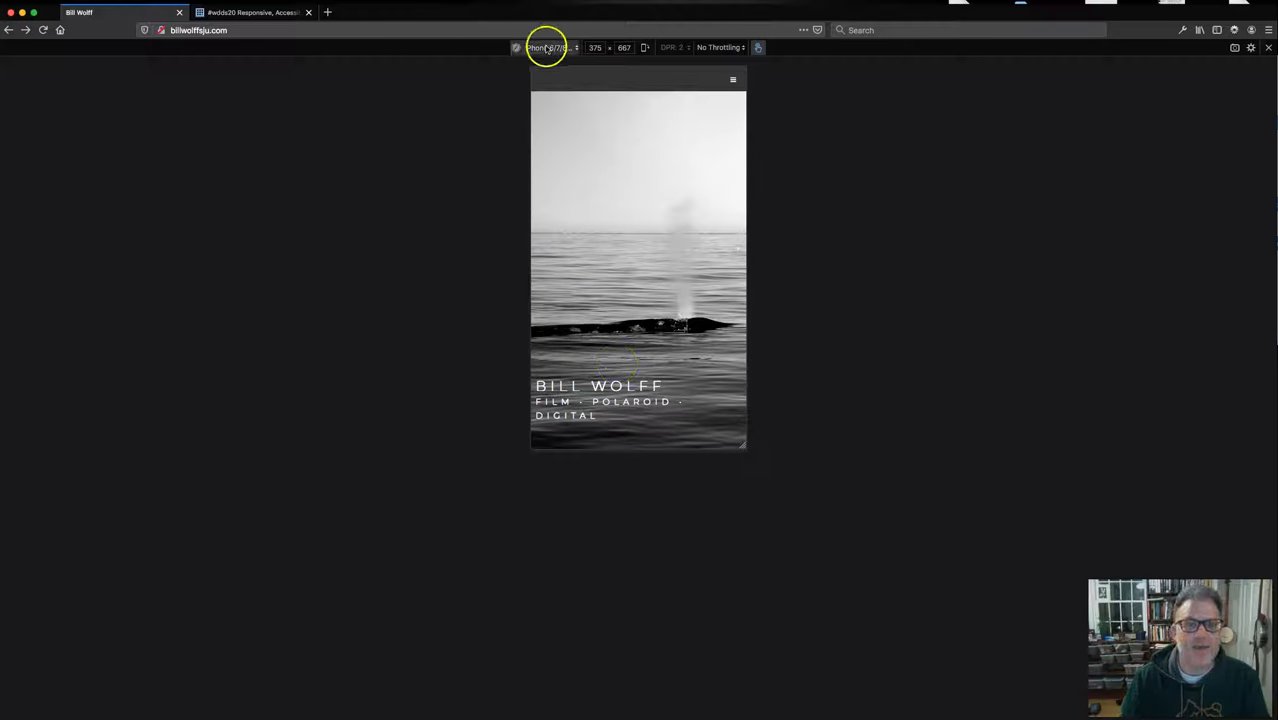
click(548, 47)
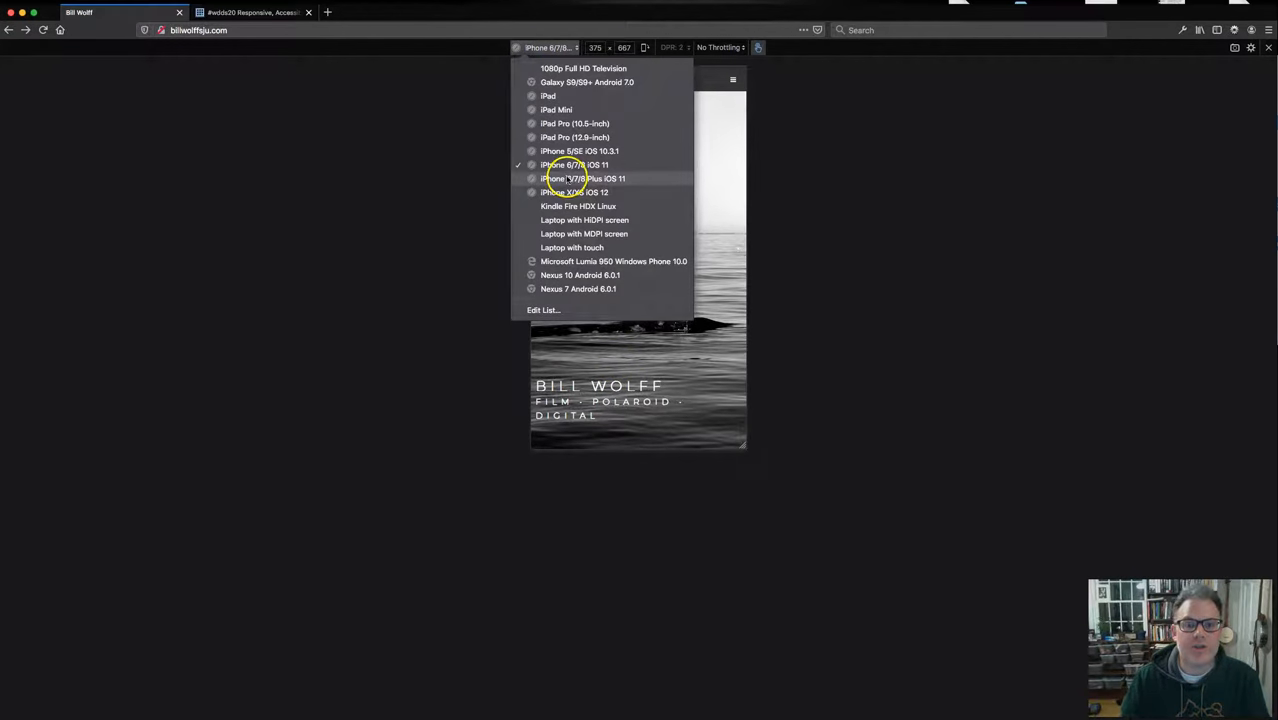
click(578, 206)
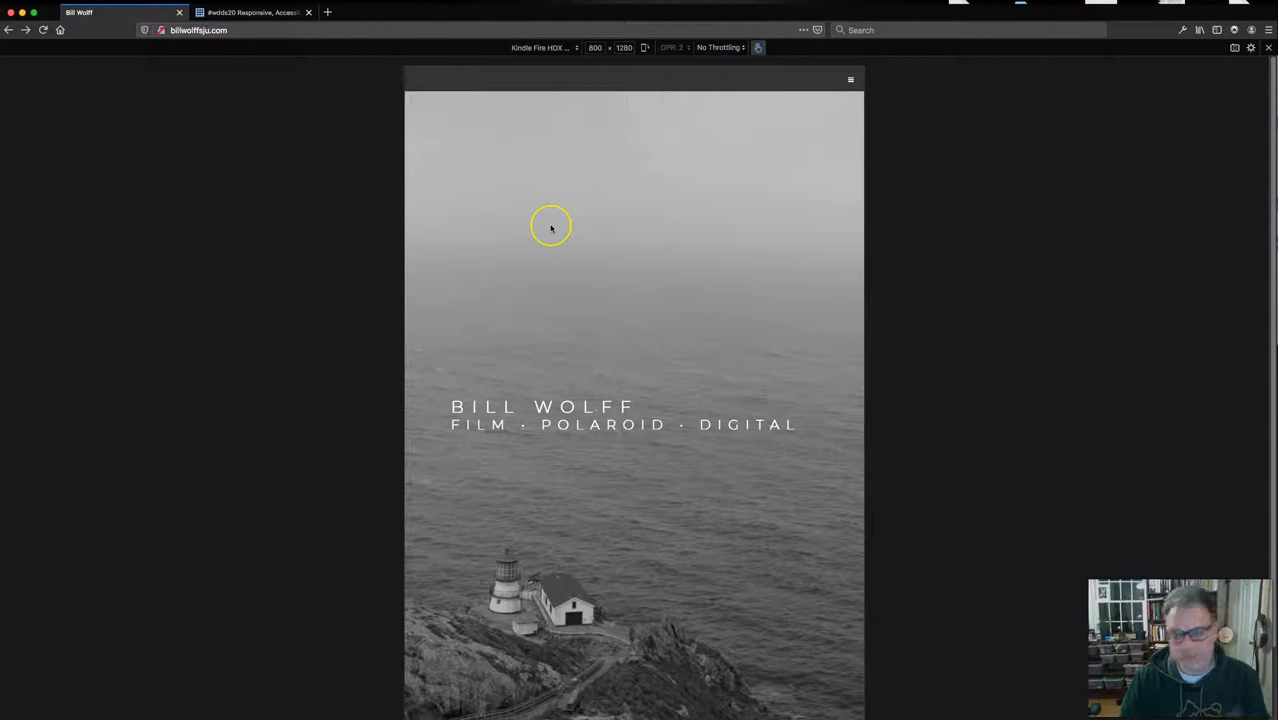
- Scroll the Kindle Fire HDX preview and rotate it to landscape
scroll(down, 3)
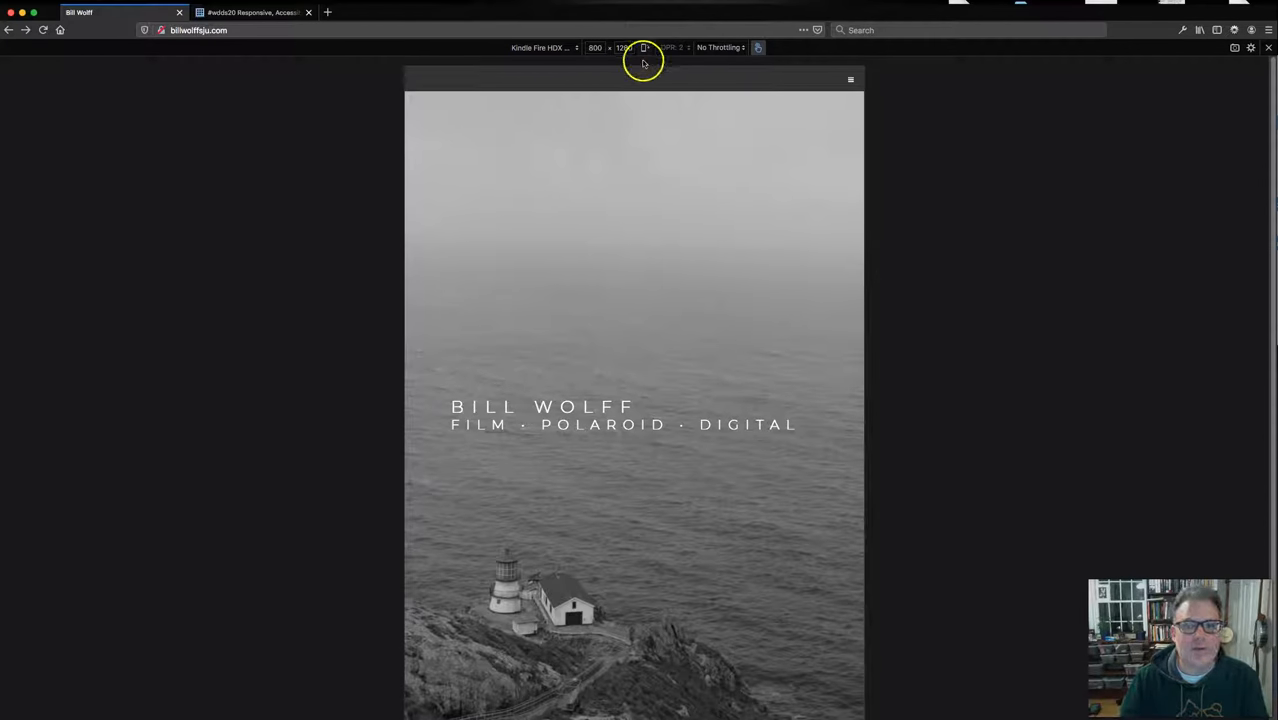
click(543, 47)
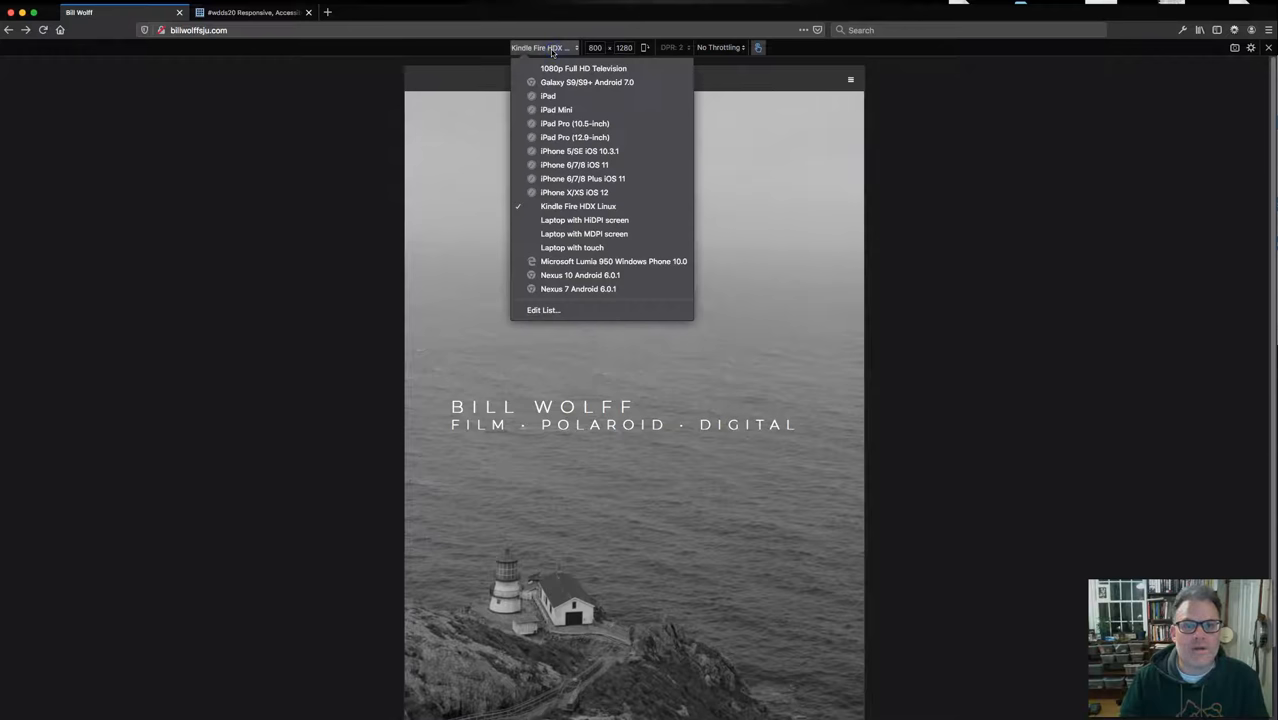
click(543, 47)
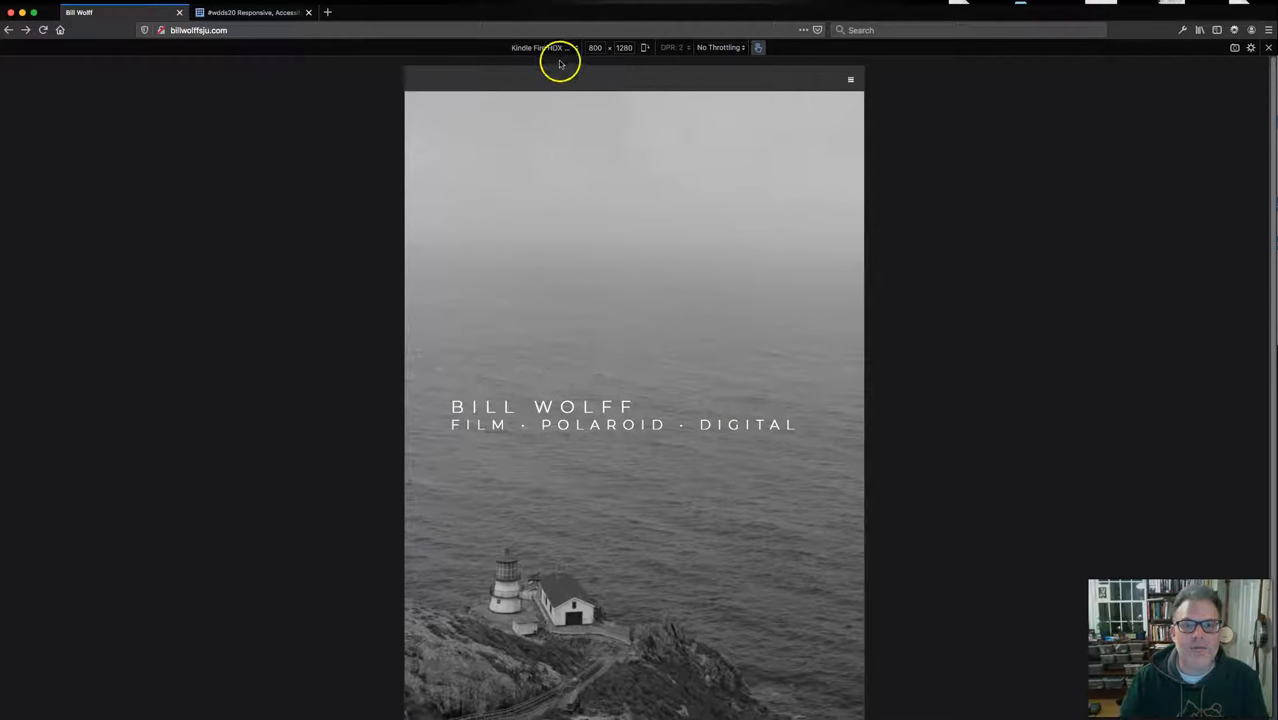
click(645, 47)
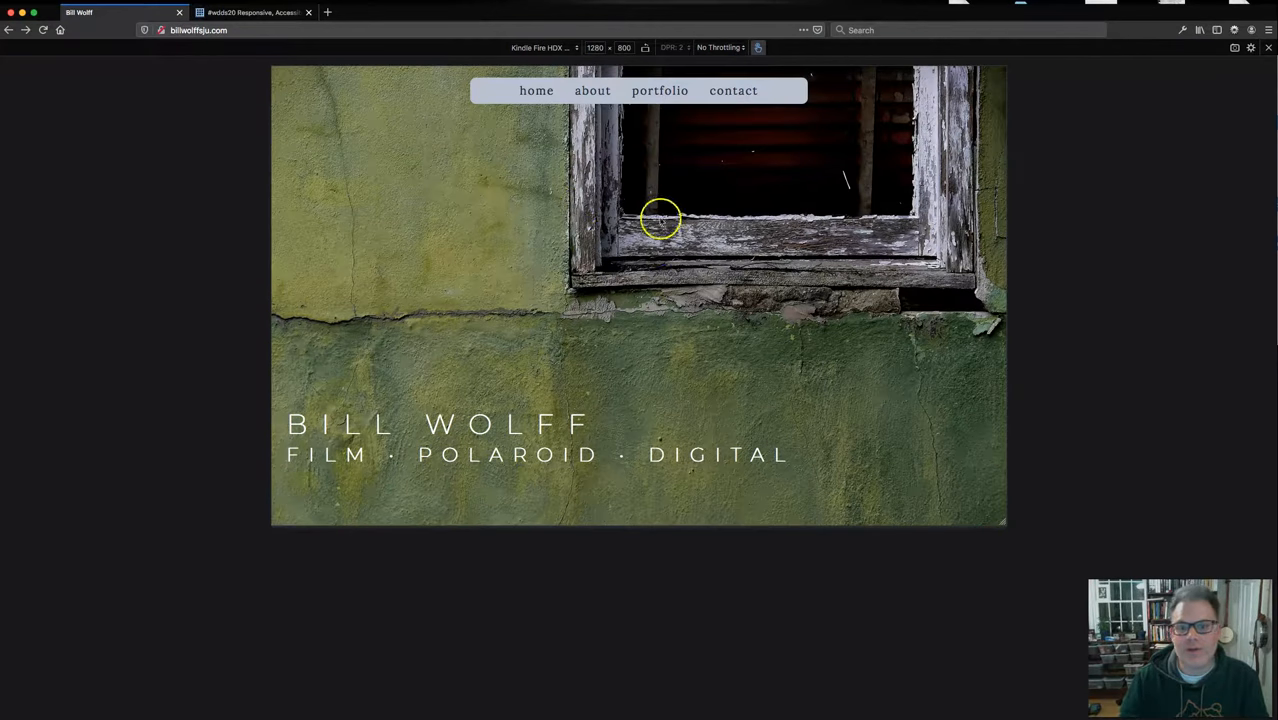
mouse_move(585, 132)
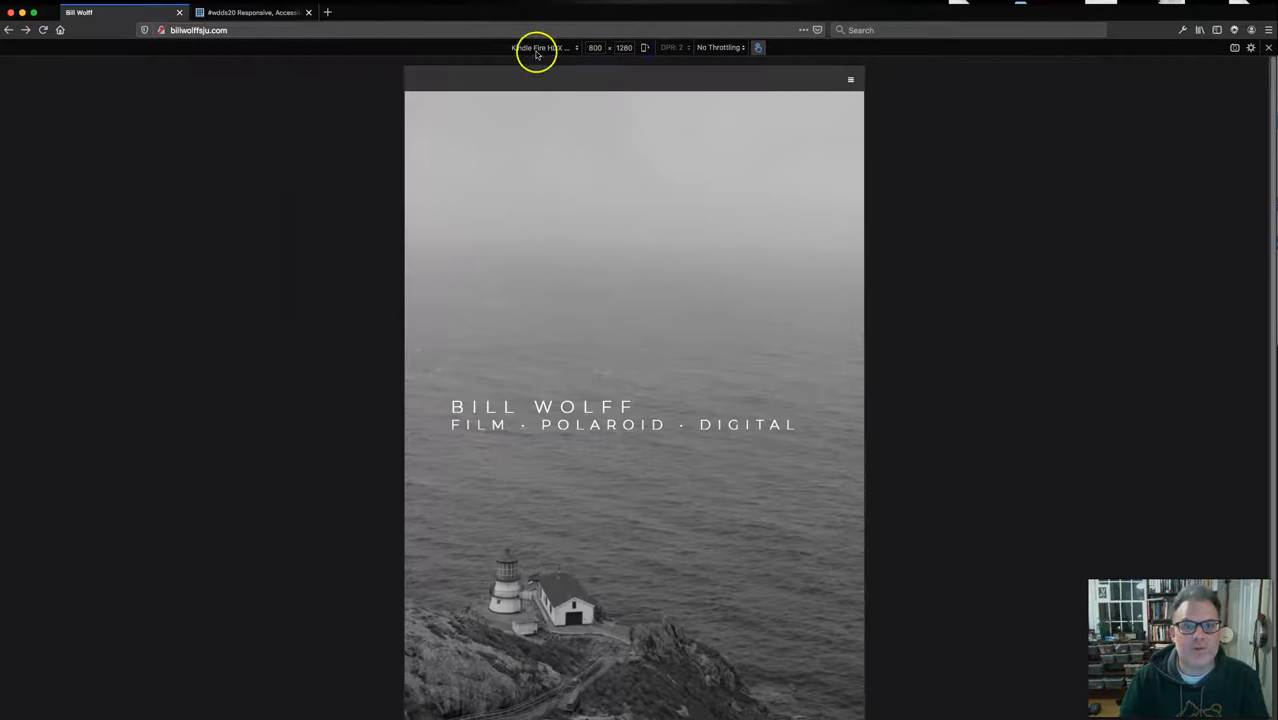
- Preview the site as iPad Pro 10.5-inch and rotate it to portrait
click(540, 47)
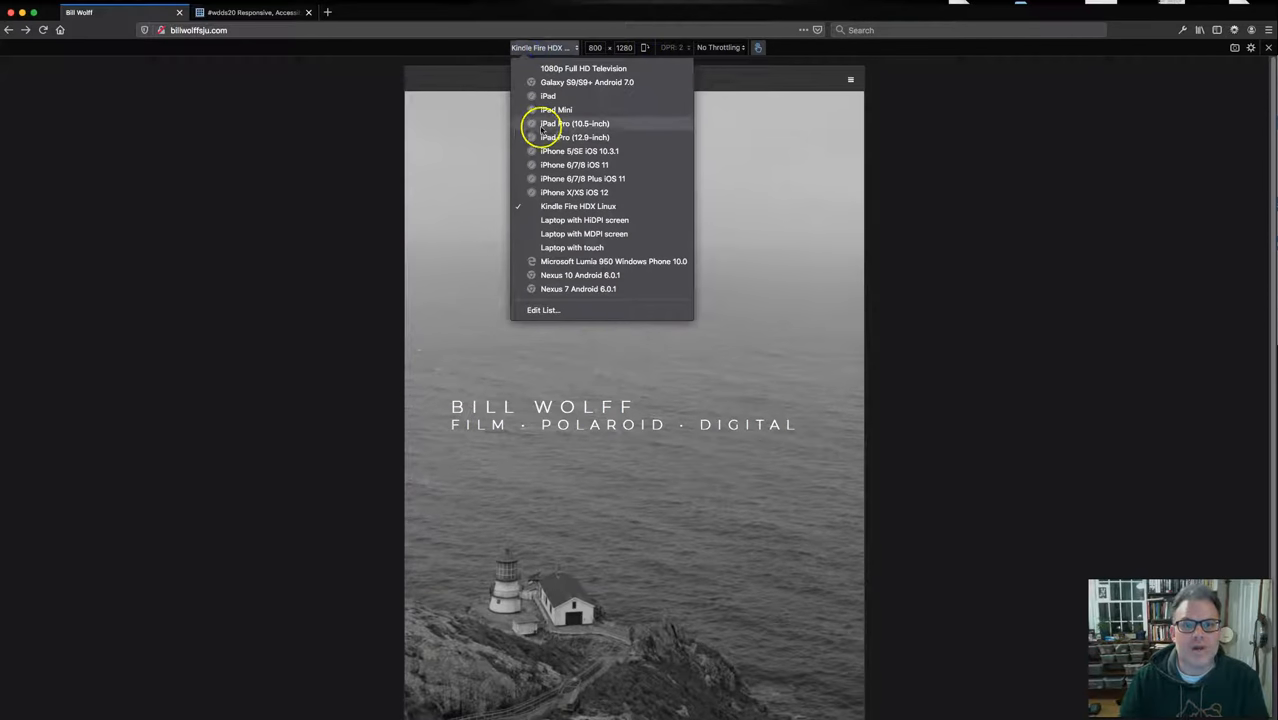
click(574, 123)
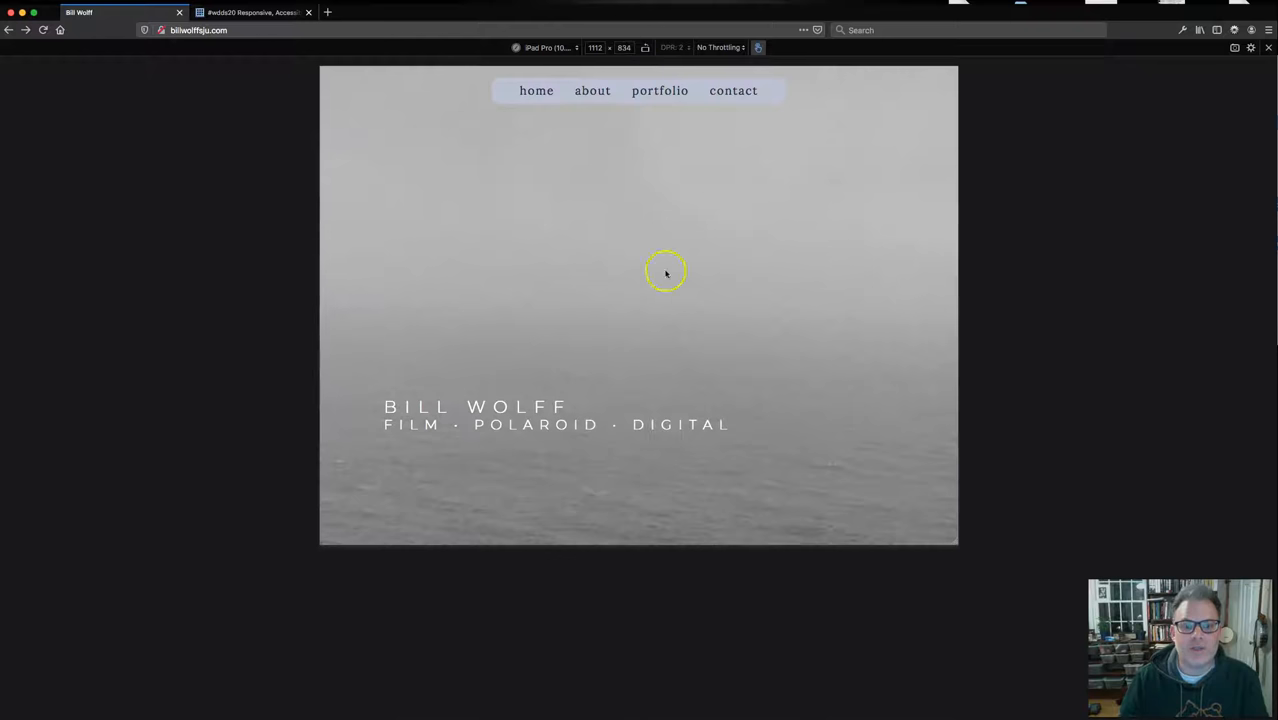
mouse_move(640, 329)
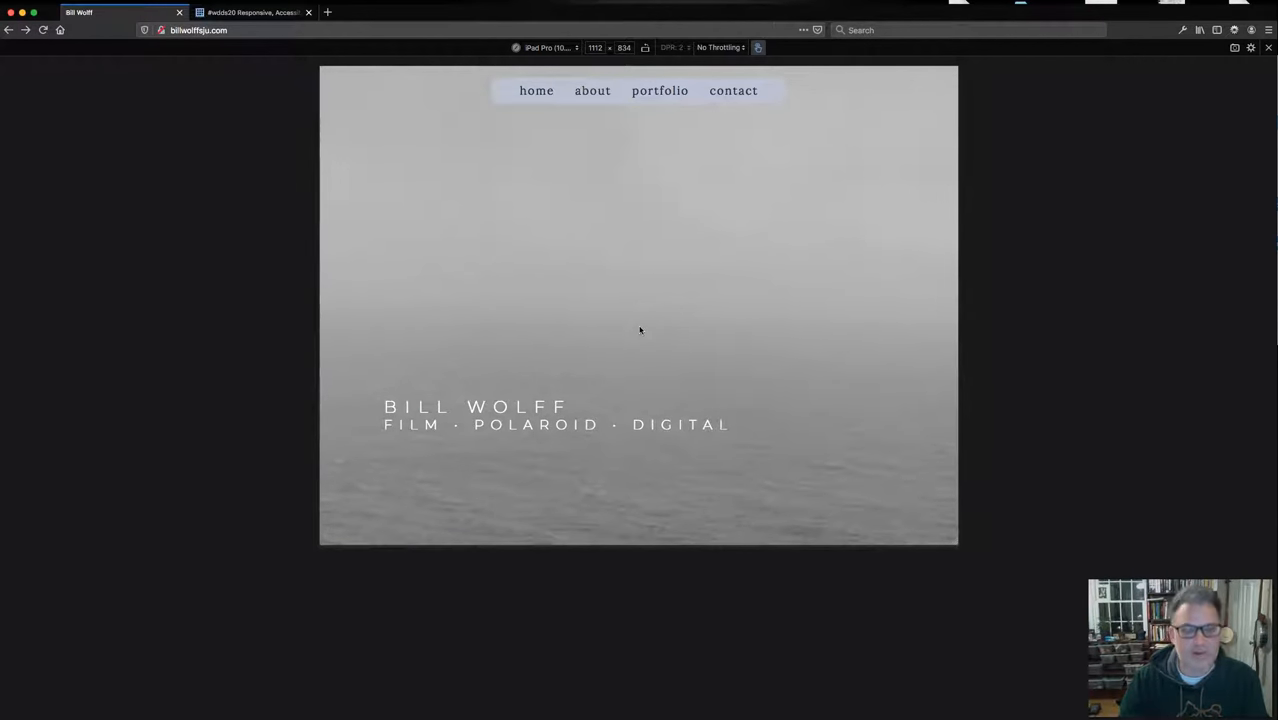
click(645, 47)
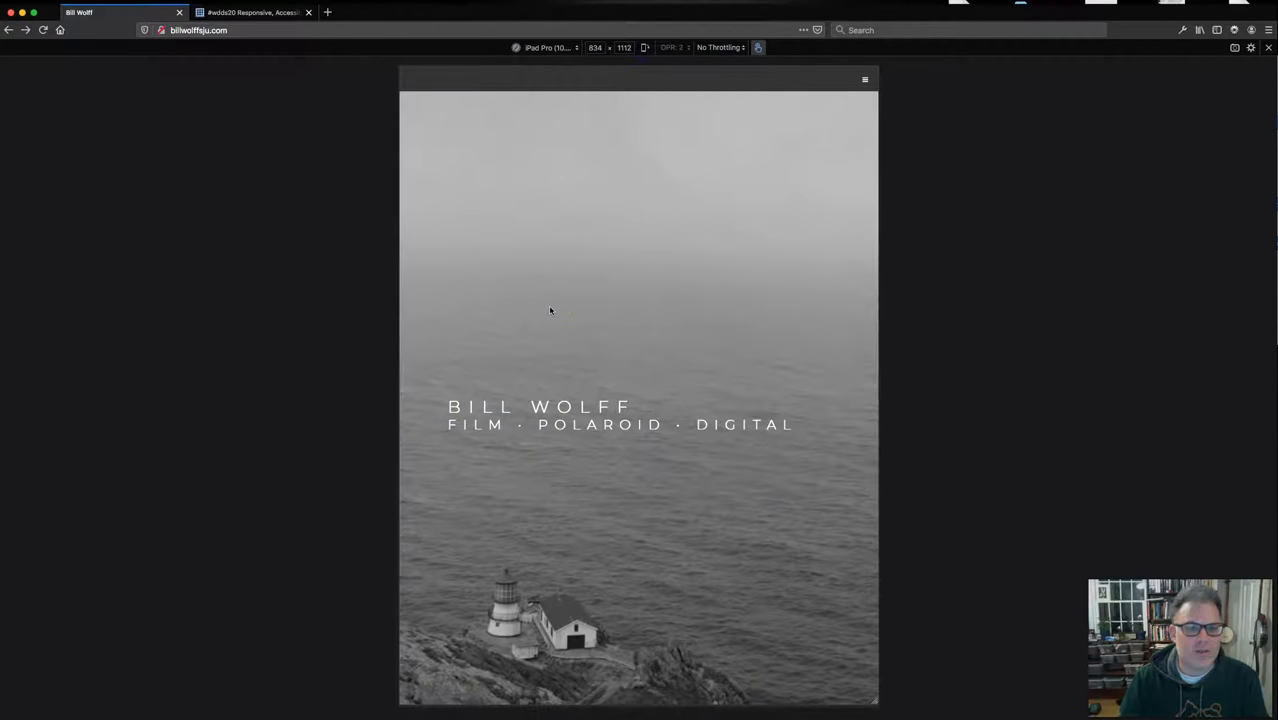
click(252, 12)
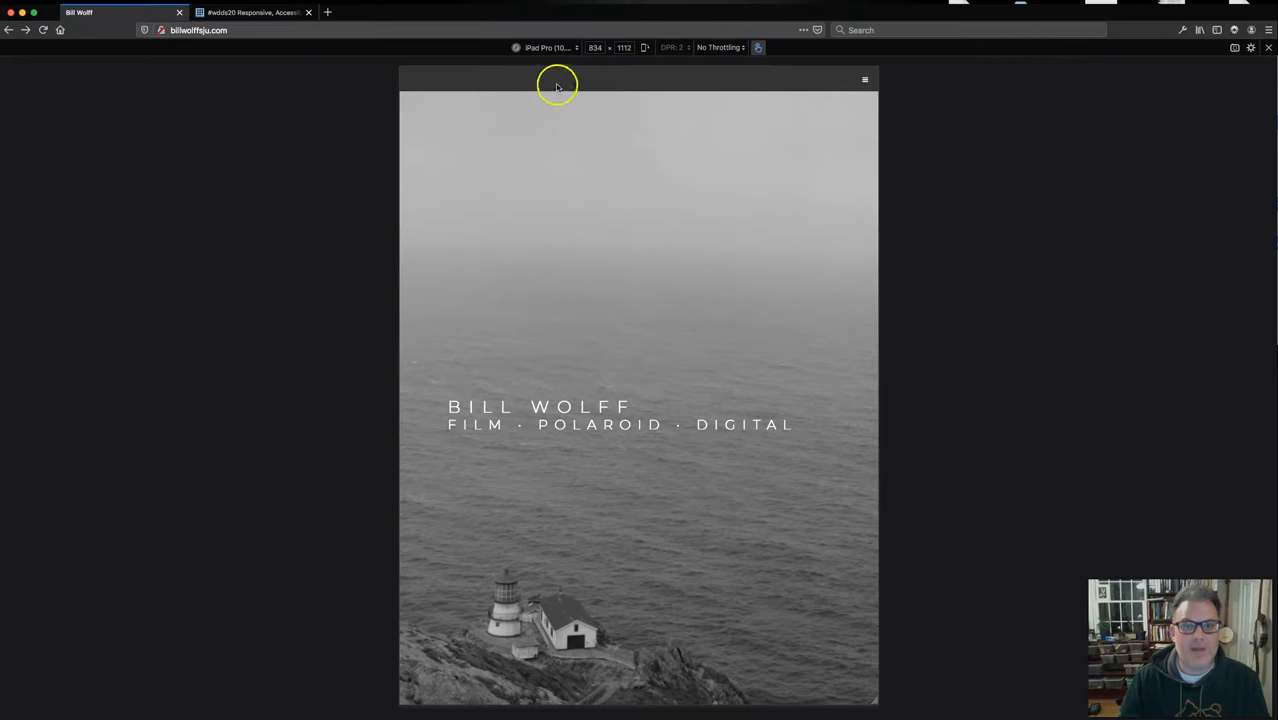
- Preview the site at iPhone 5/SE size, then as a Laptop with HiDPI screen
click(548, 47)
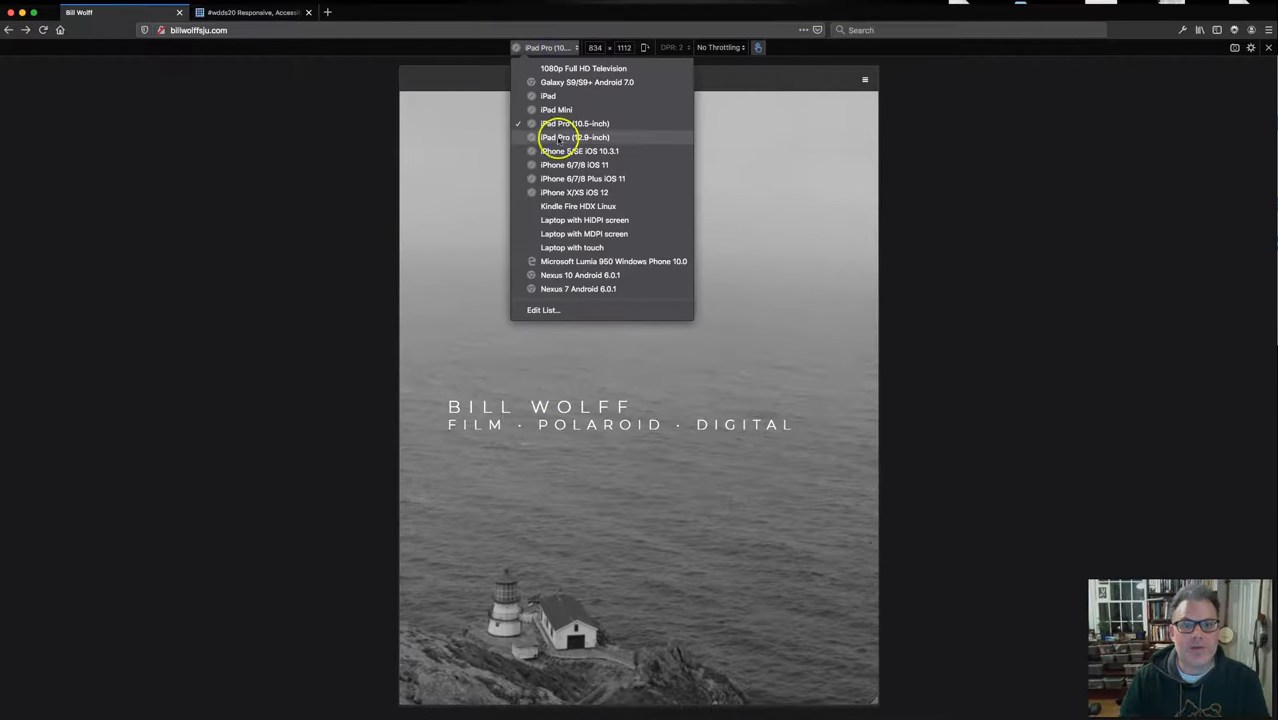
click(578, 151)
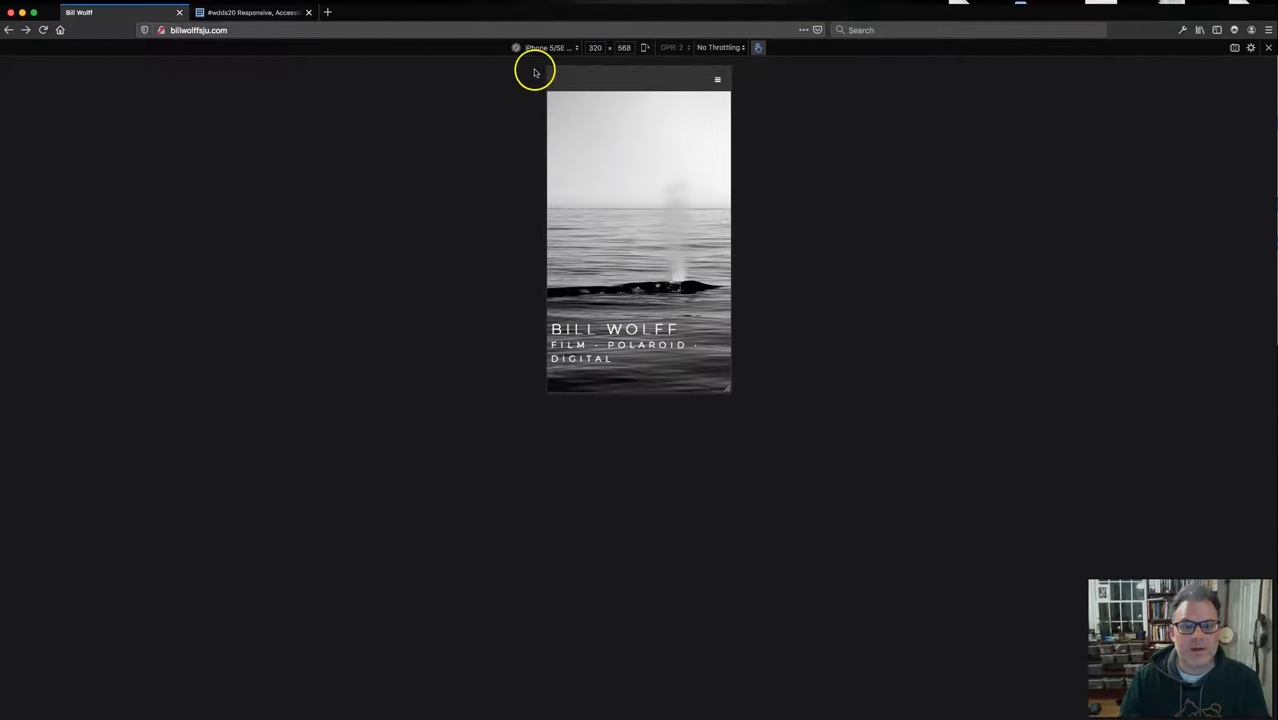
click(548, 47)
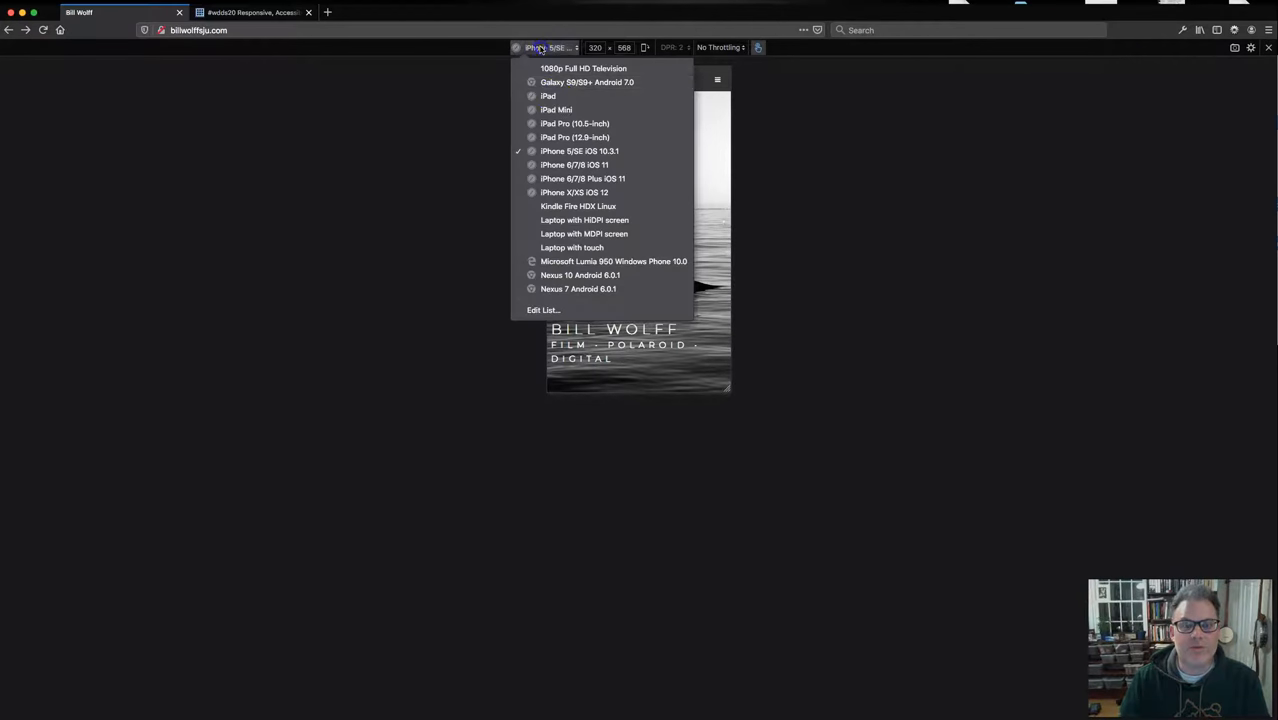
click(585, 220)
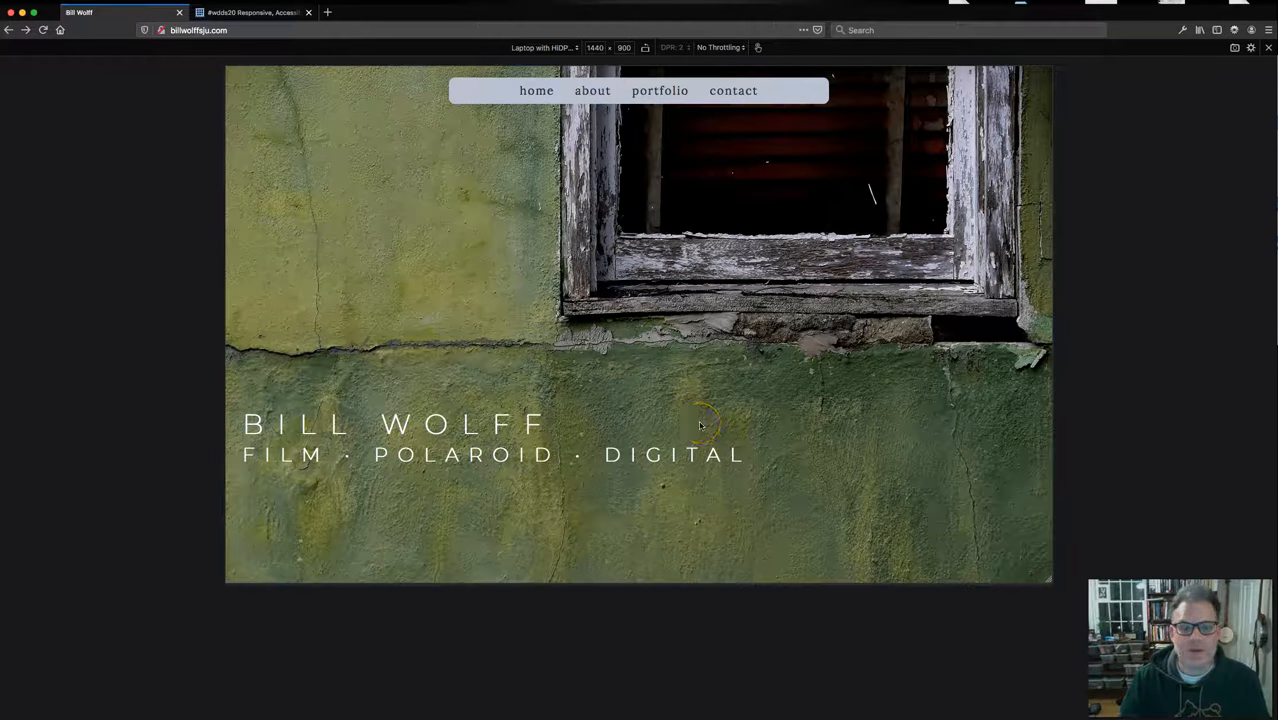
mouse_move(653, 420)
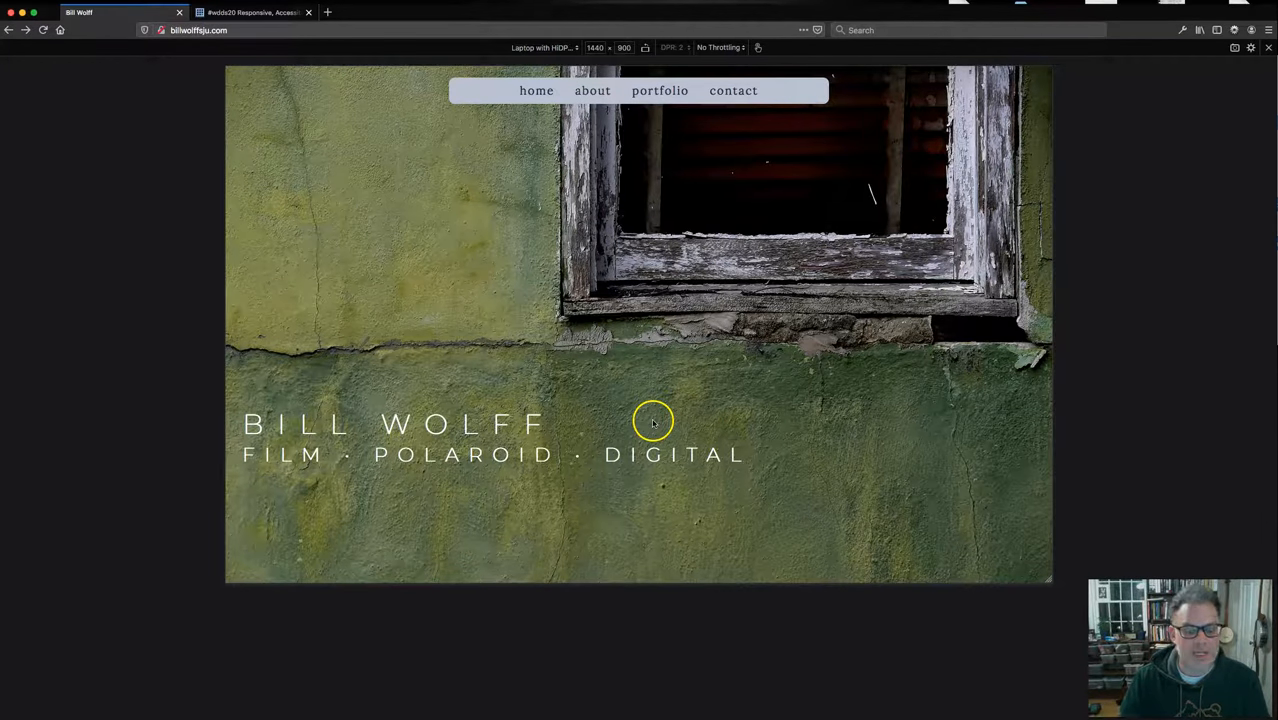
mouse_move(512, 225)
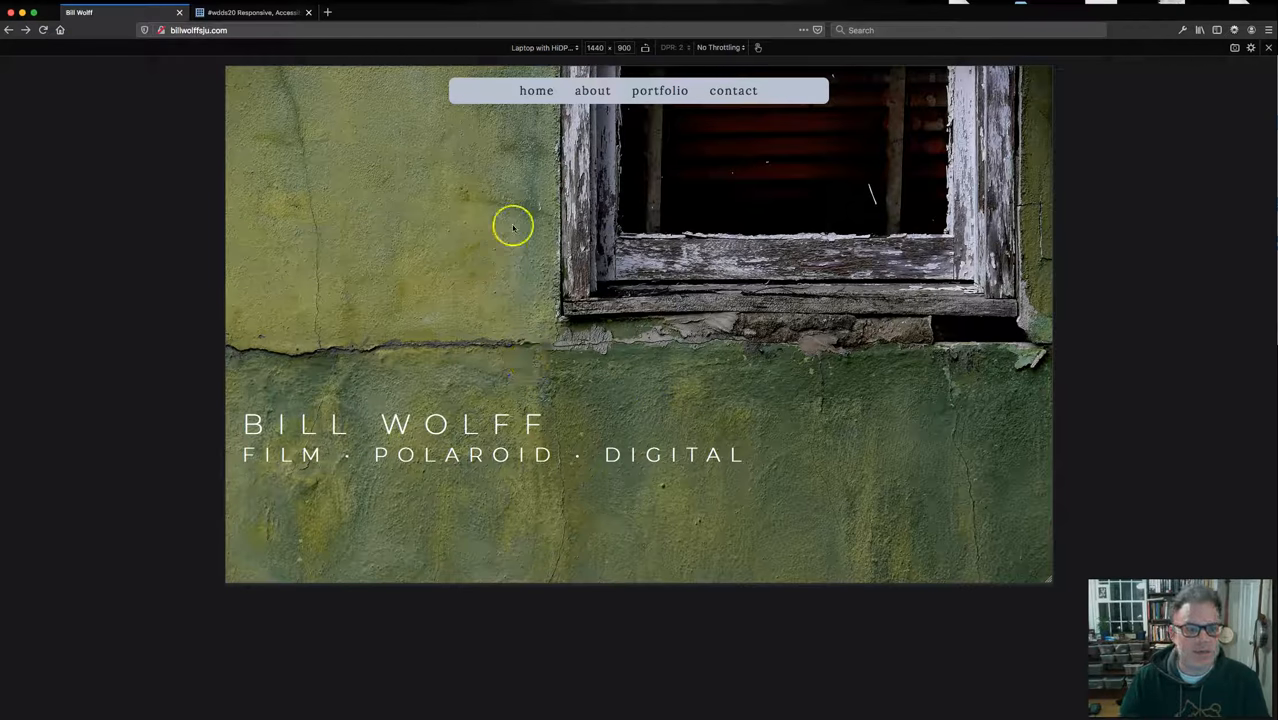
mouse_move(485, 225)
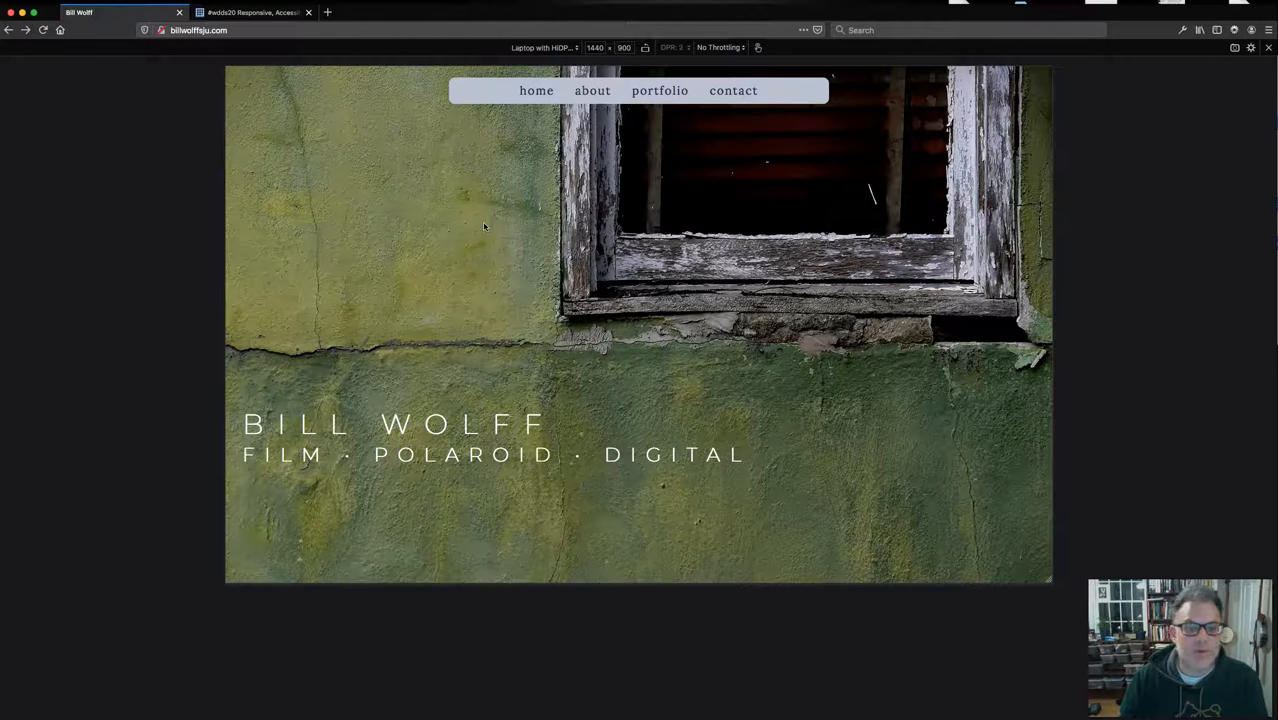
mouse_move(936, 37)
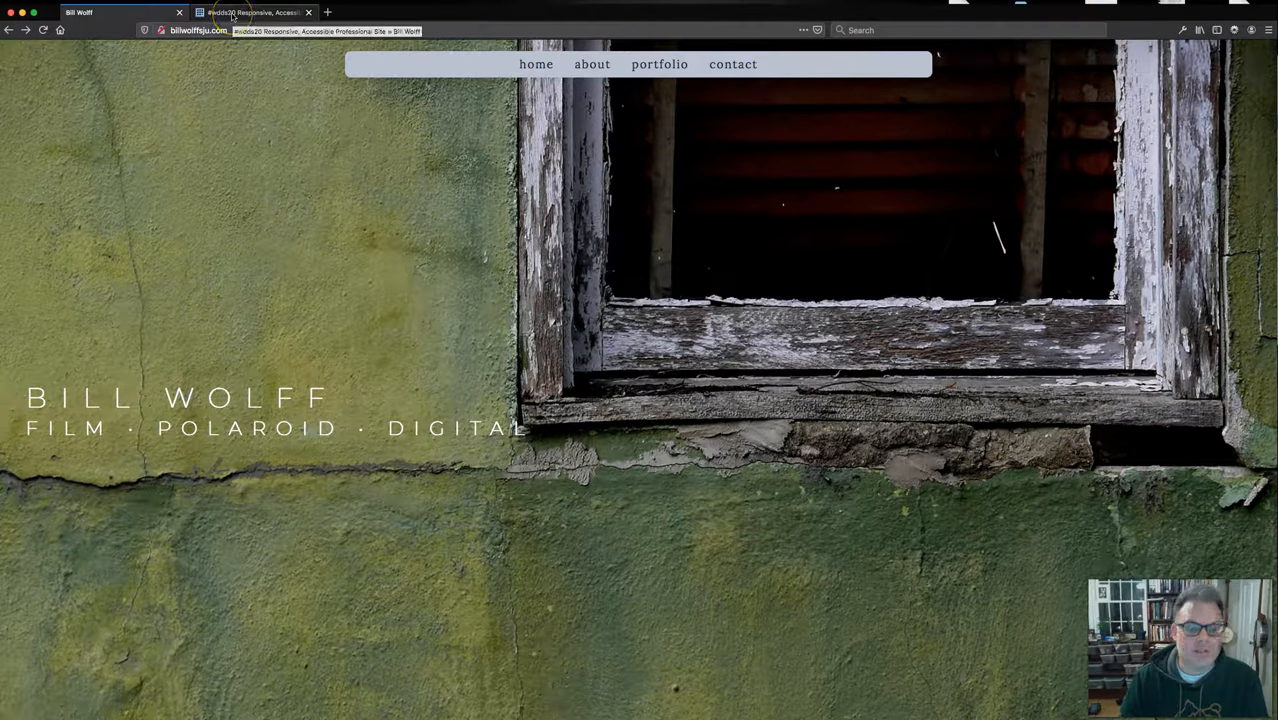
- Return to the course assignment tab and scroll to the three template file links
click(253, 12)
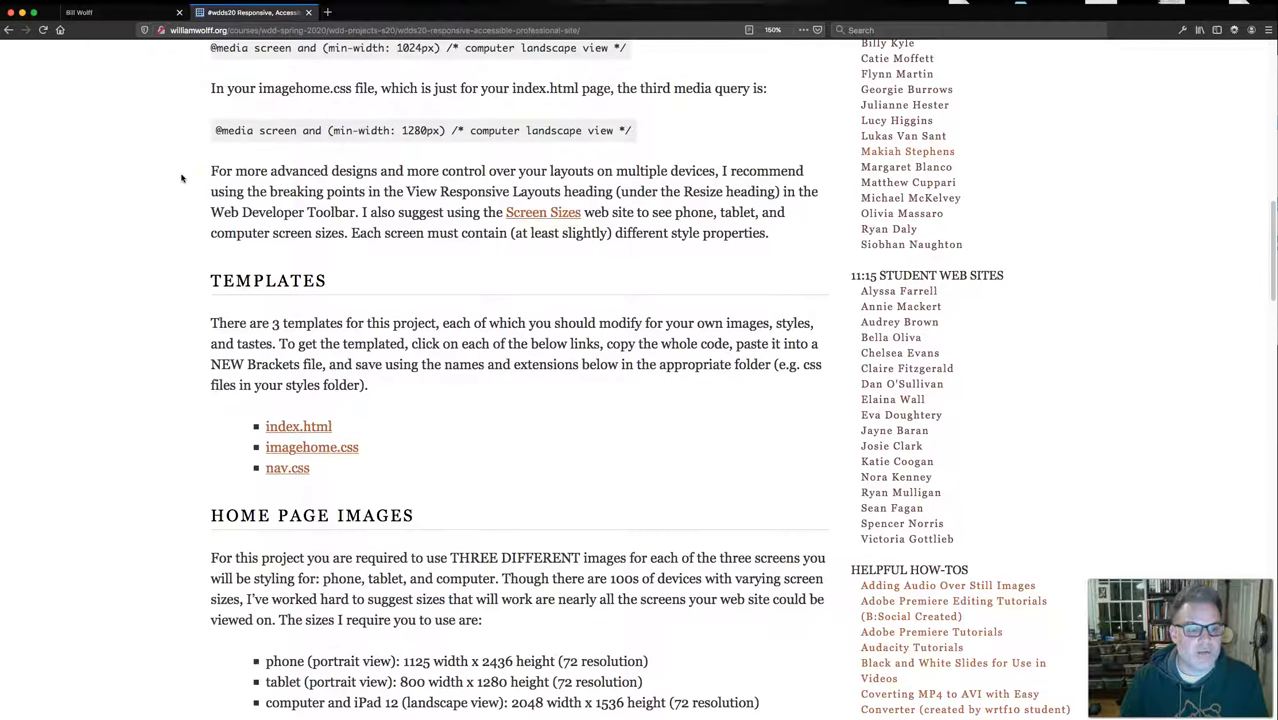
scroll(down, 3)
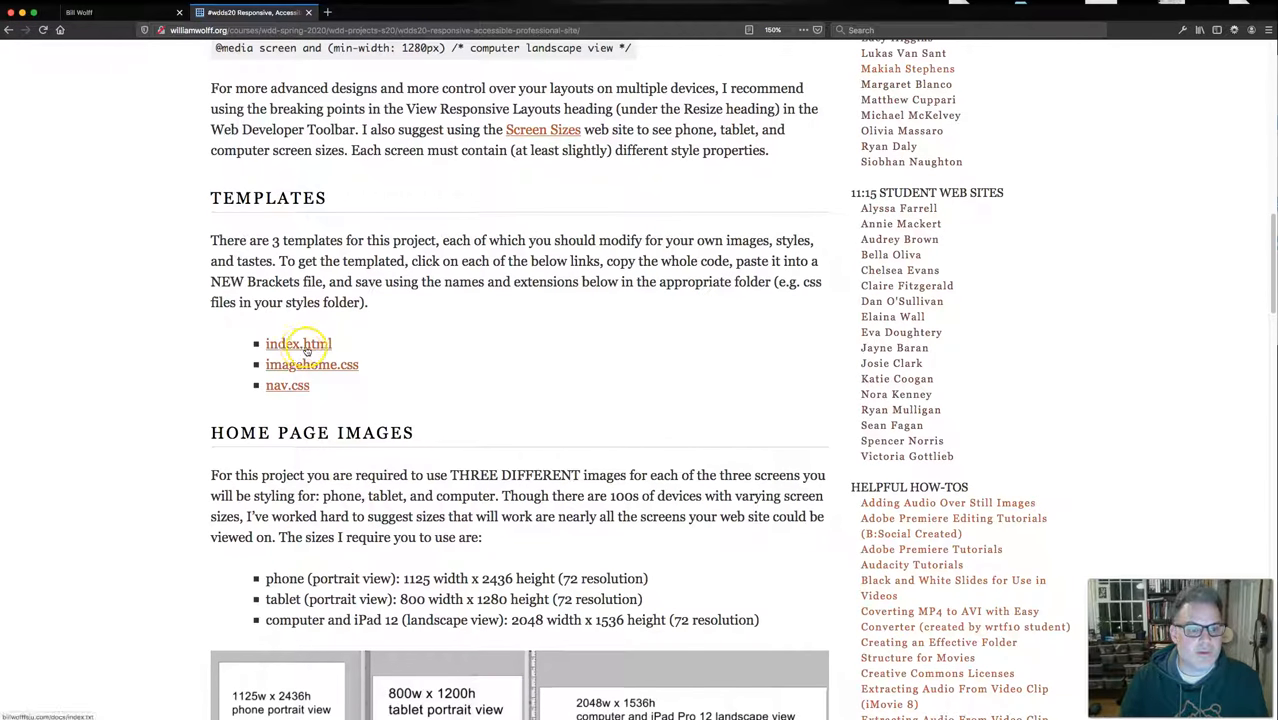
mouse_move(386, 370)
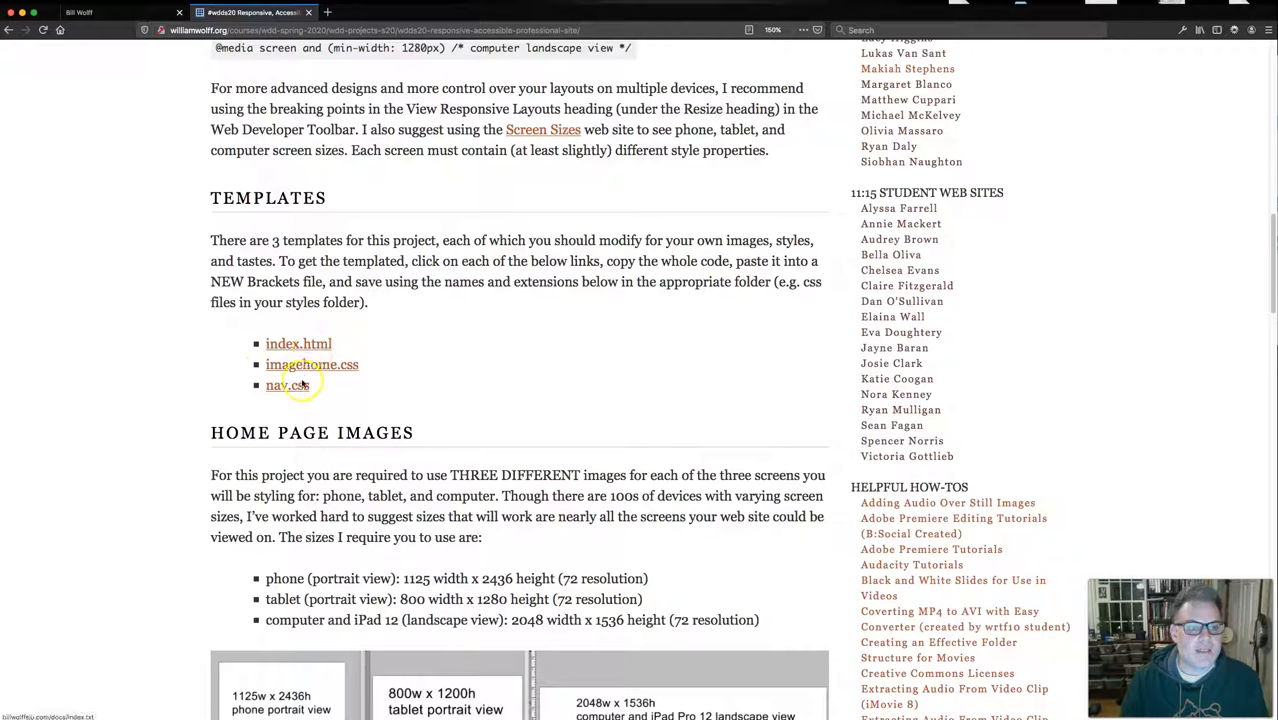
- Open the index.html template link in a new tab and select all its code
right_click(298, 343)
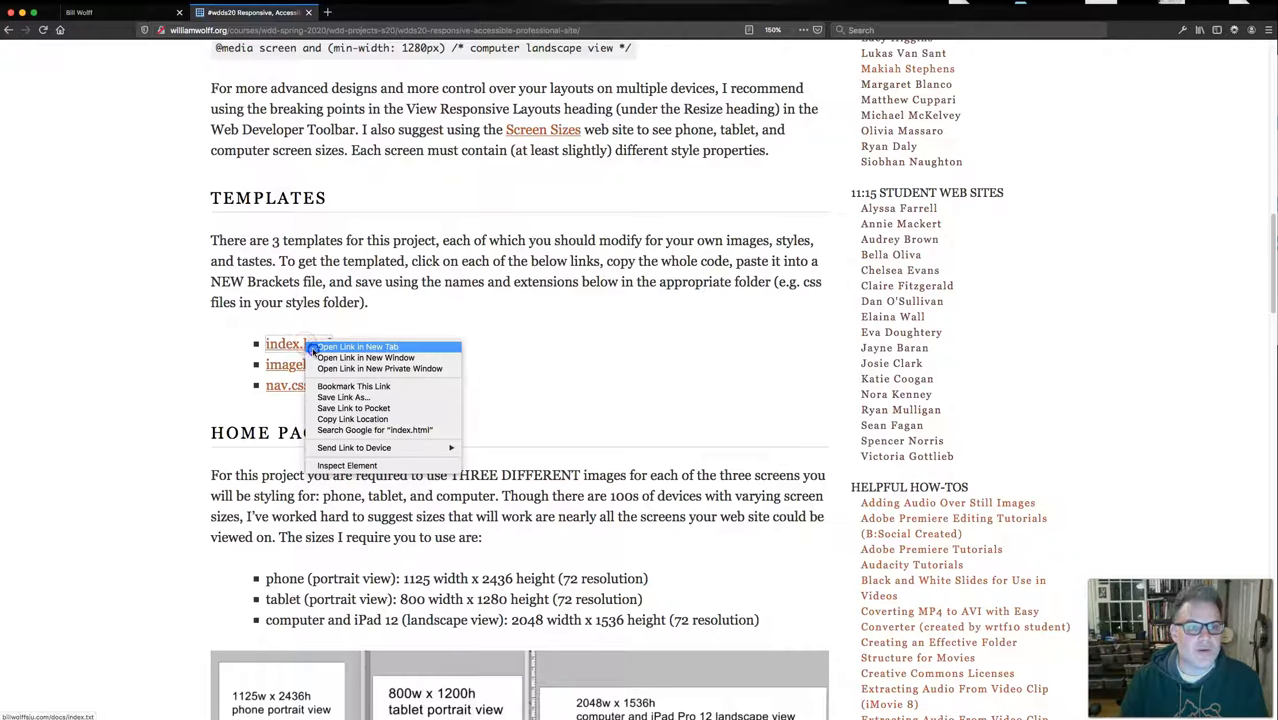
click(357, 346)
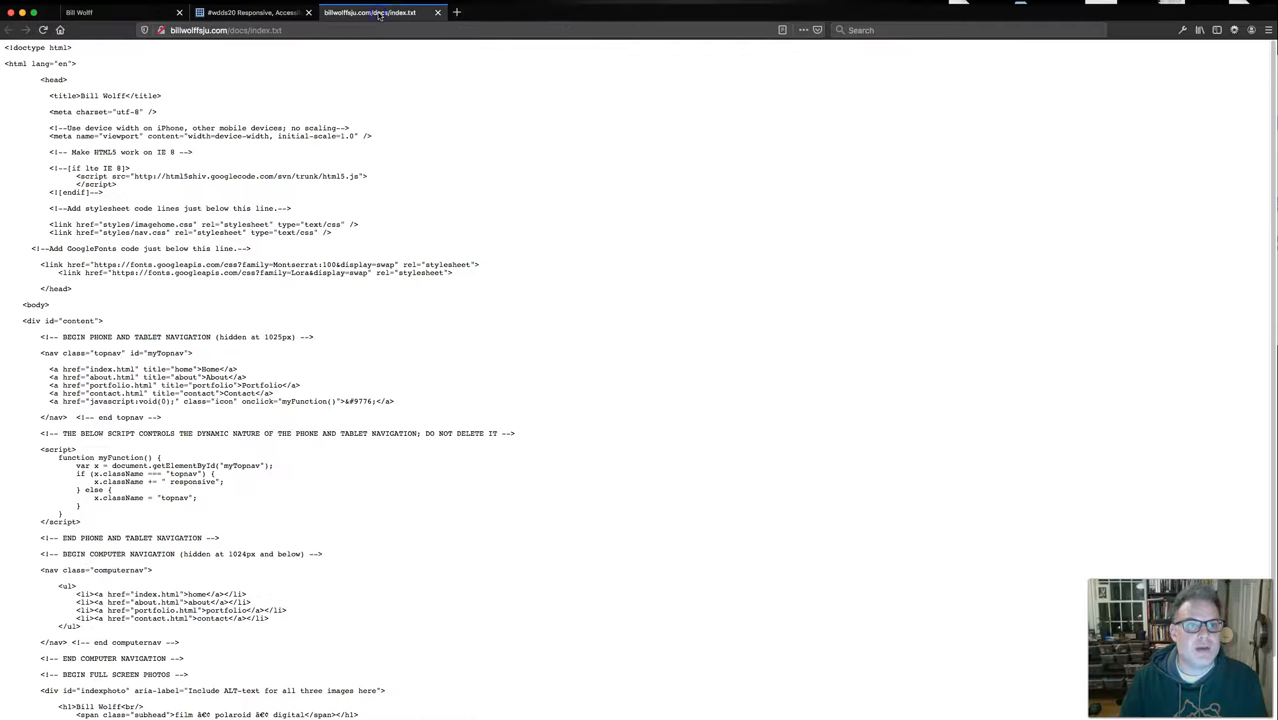
scroll(down, 3)
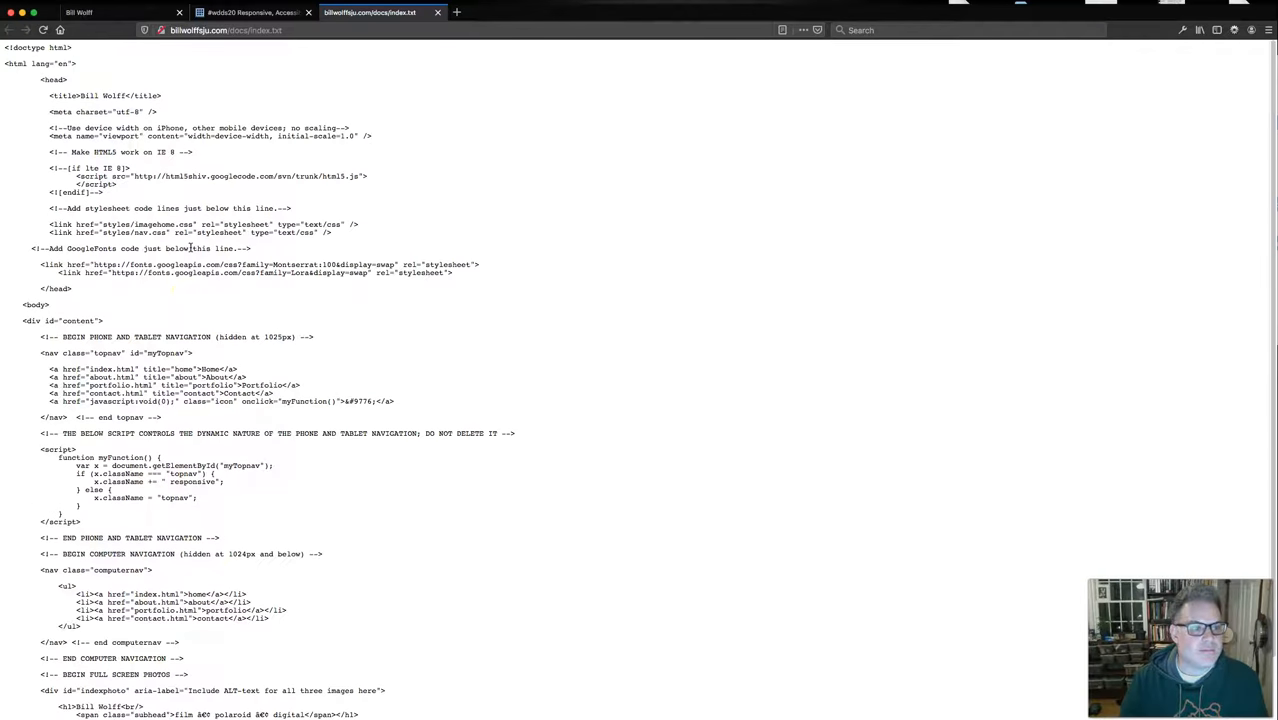
key(cmd+a)
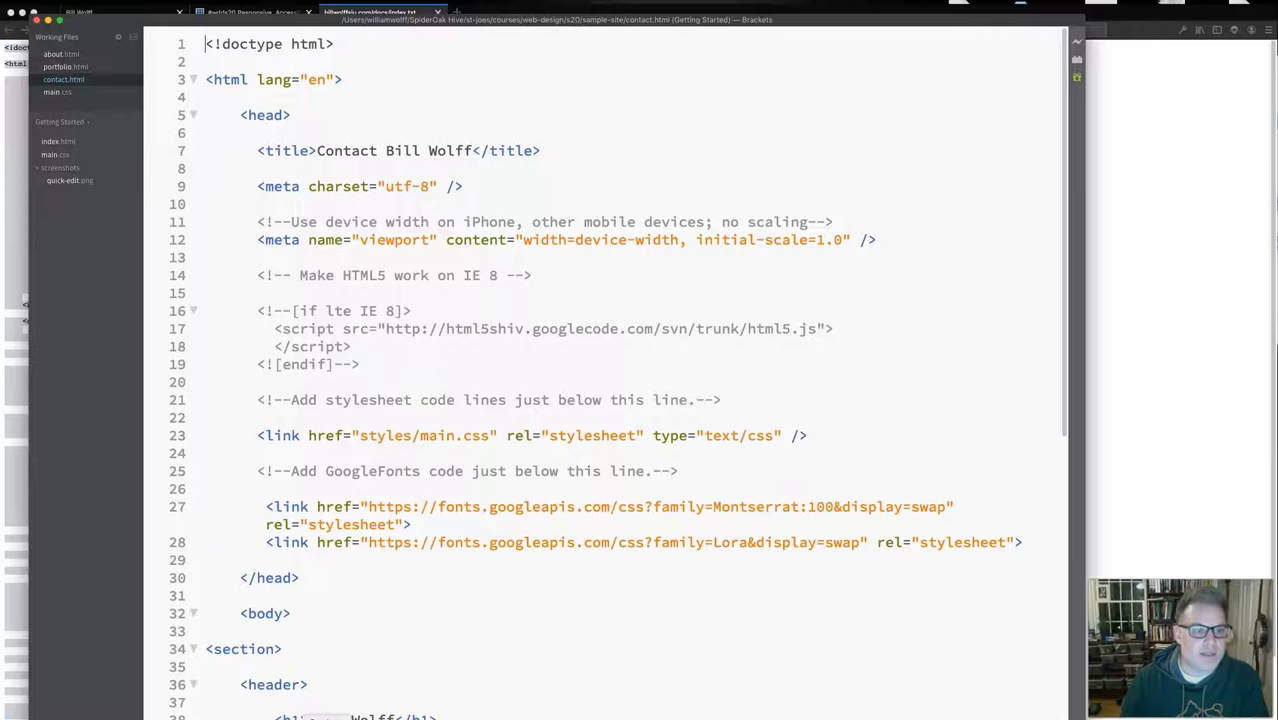
- Save the pasted template as index.html in sample-site, replacing the existing file
click(40, 8)
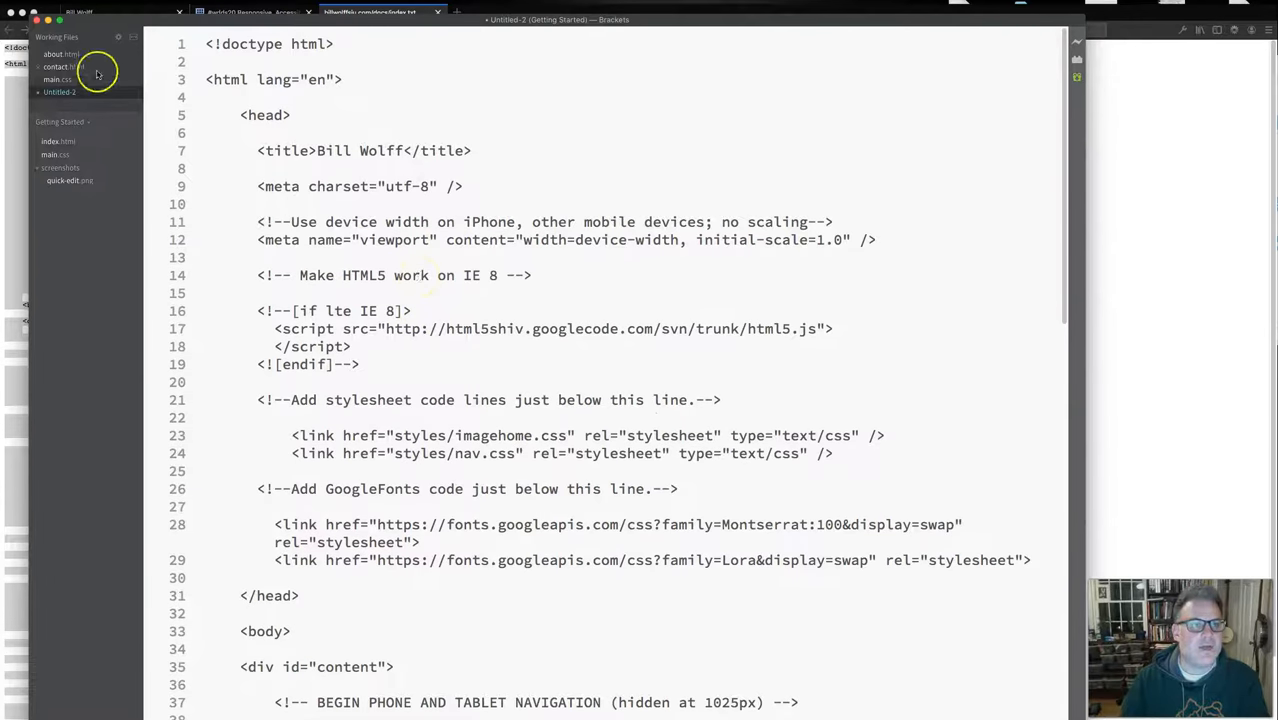
click(40, 5)
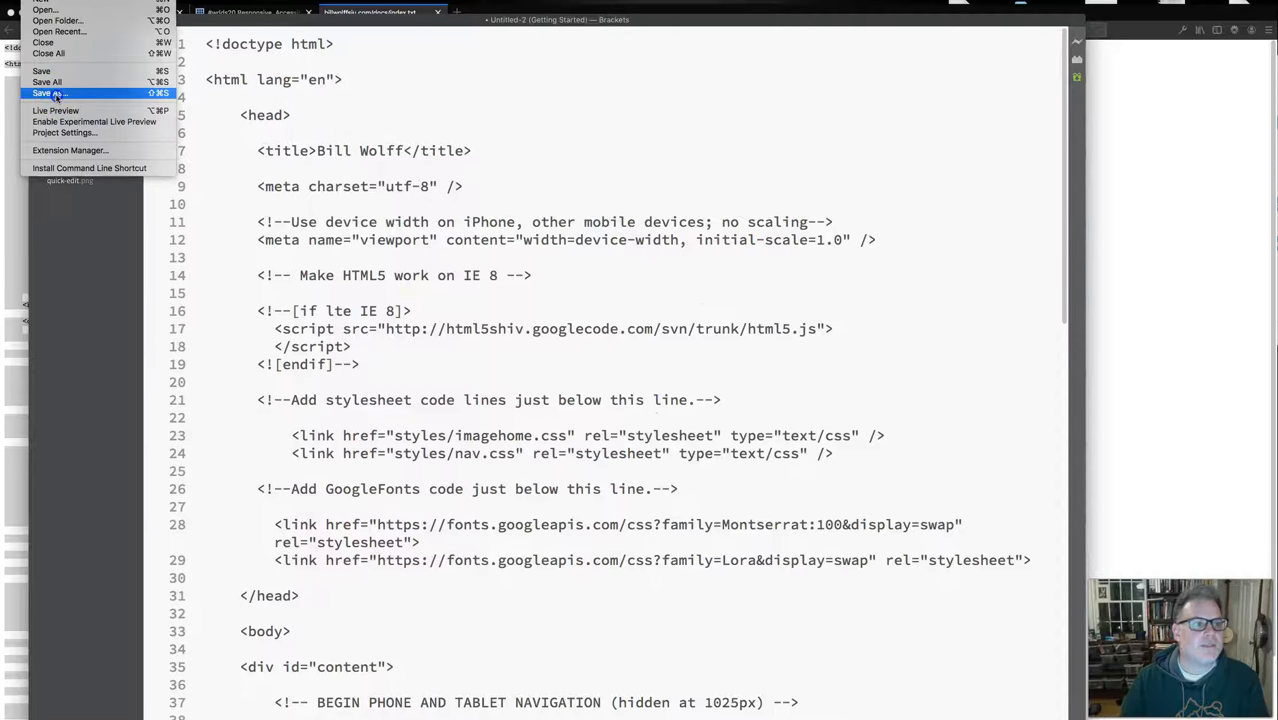
click(46, 93)
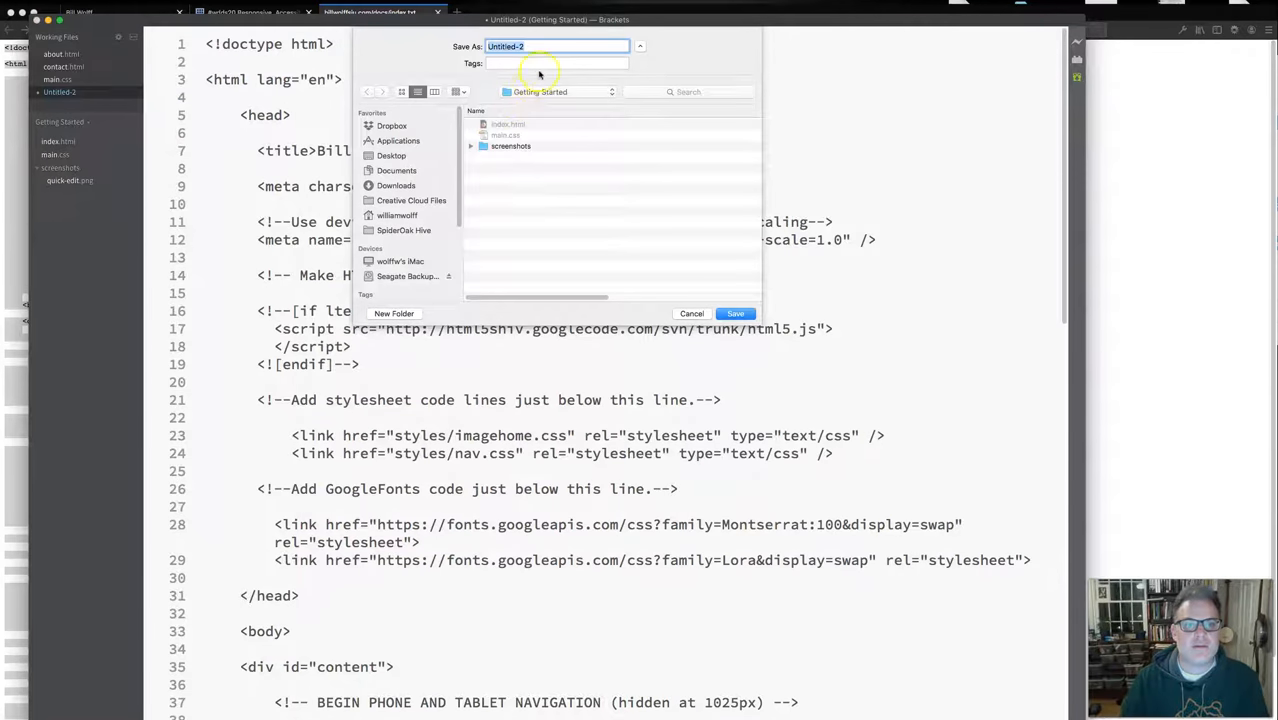
click(560, 91)
text(index.html)
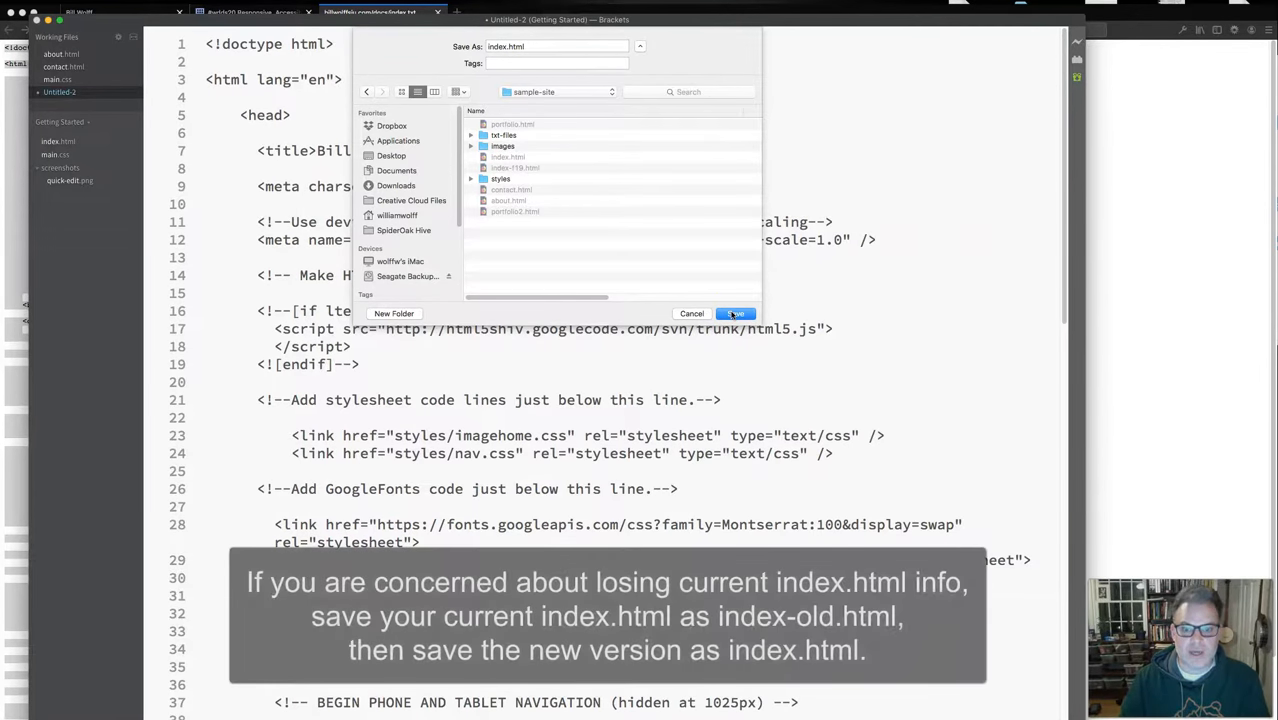
click(736, 313)
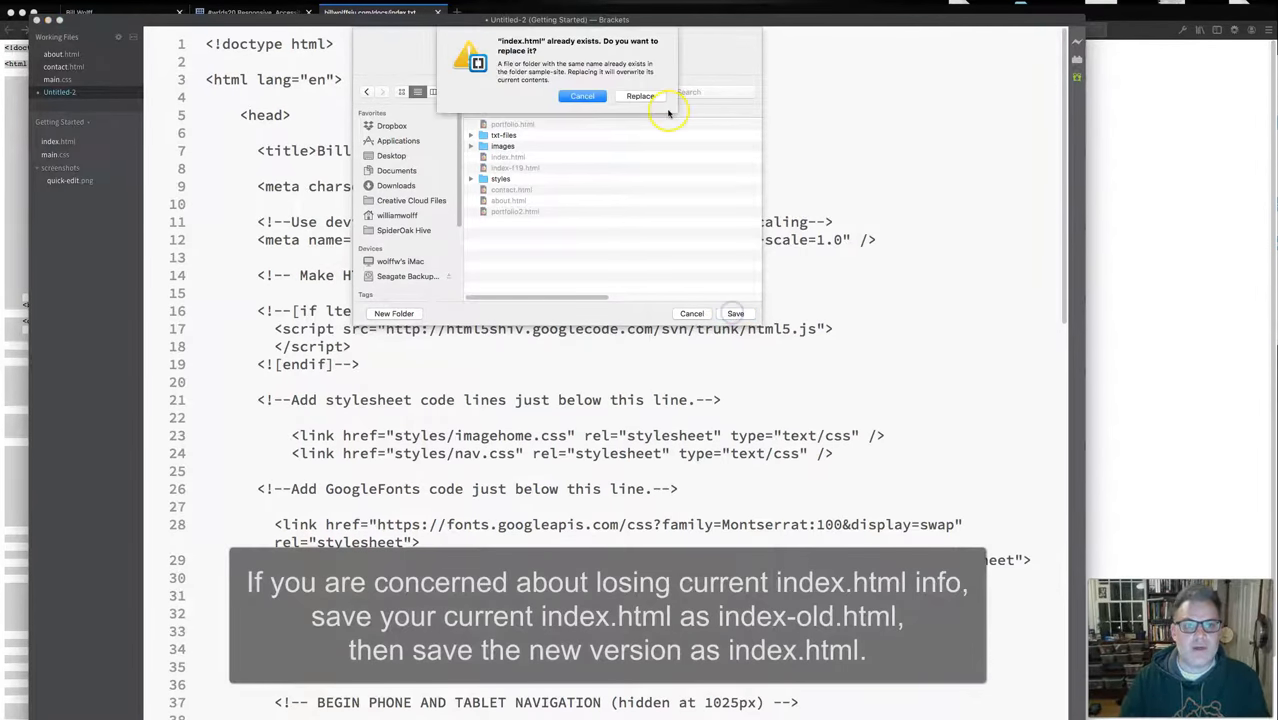
click(640, 95)
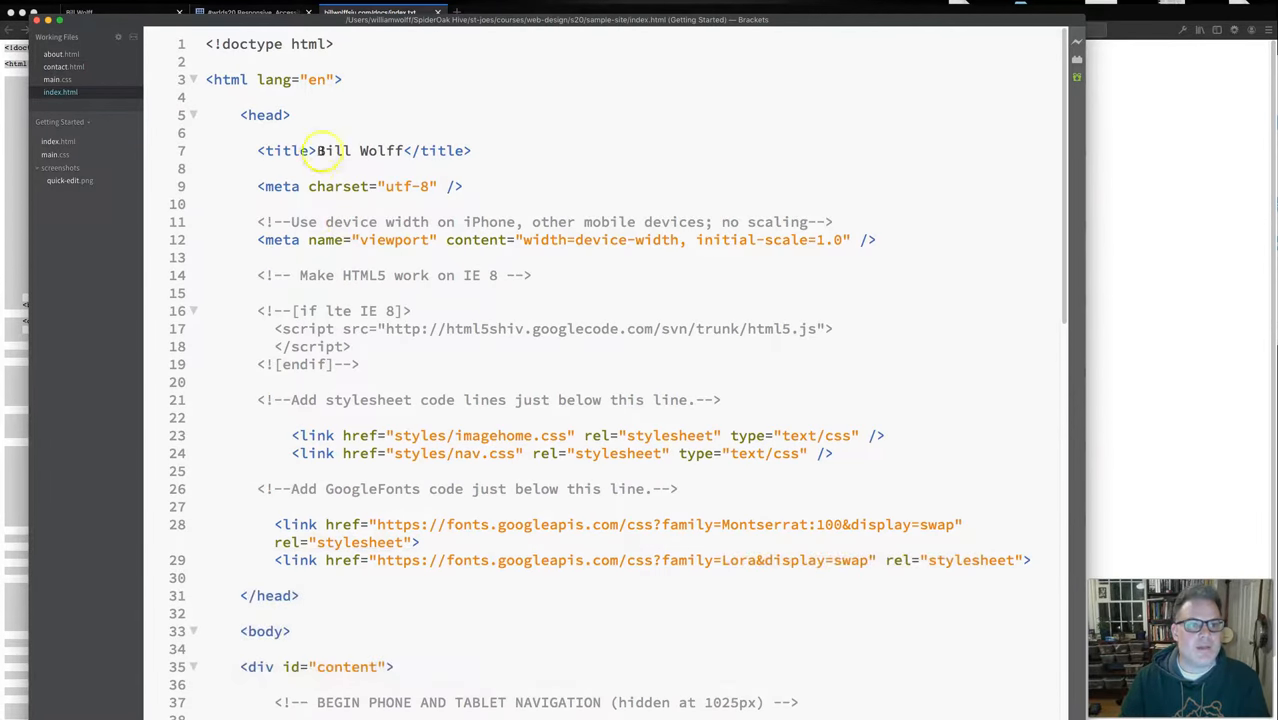
double_click(335, 150)
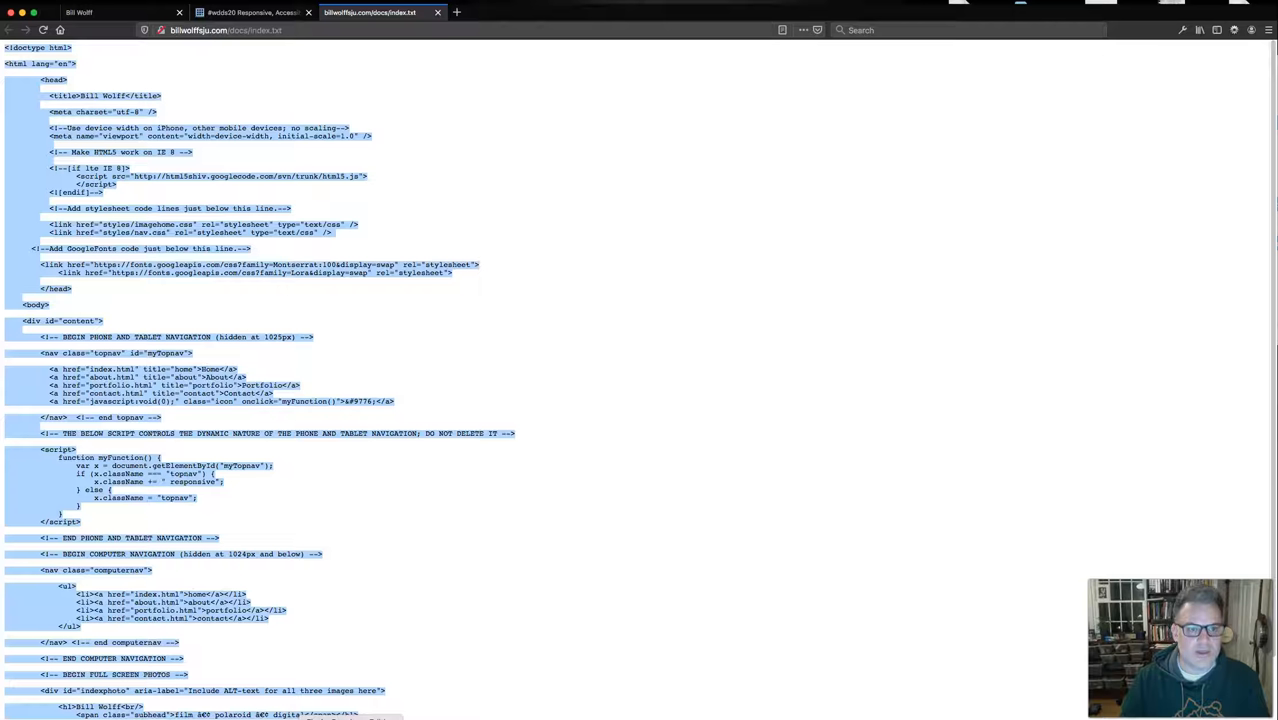
- From the course page, open the imagehome.css template and select all its code
click(250, 12)
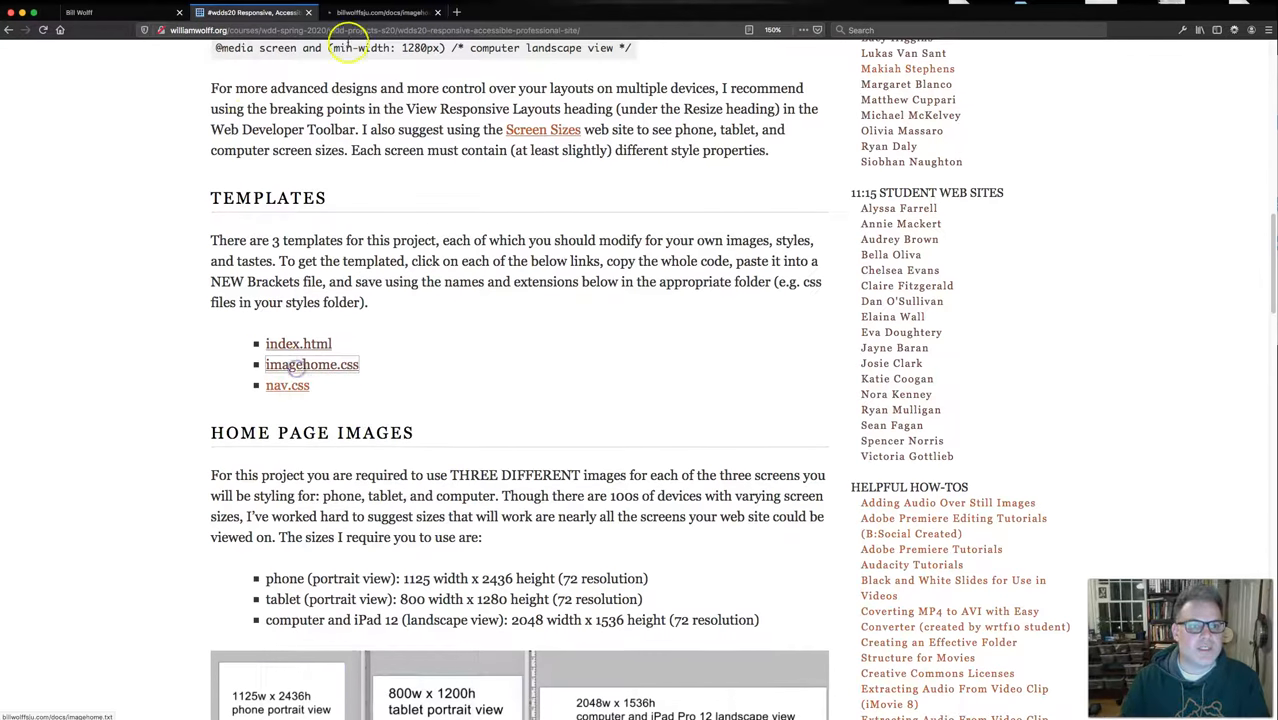
click(311, 364)
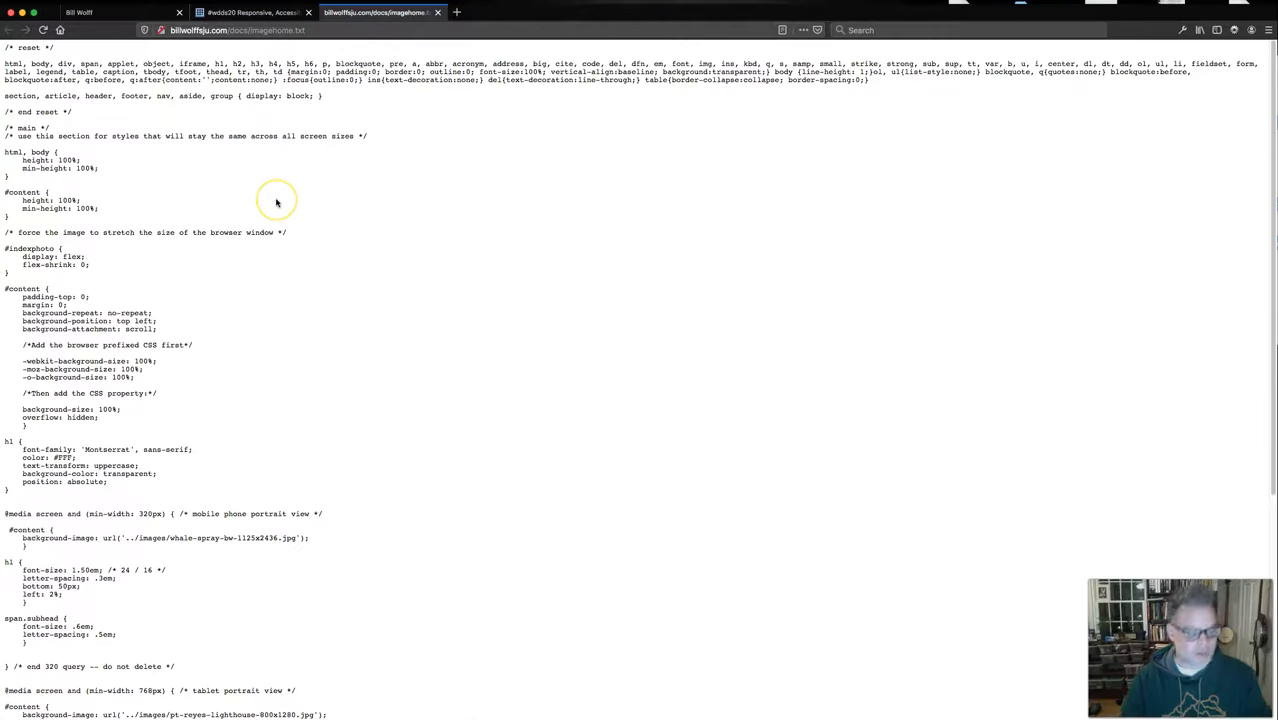
key(ctrl+a)
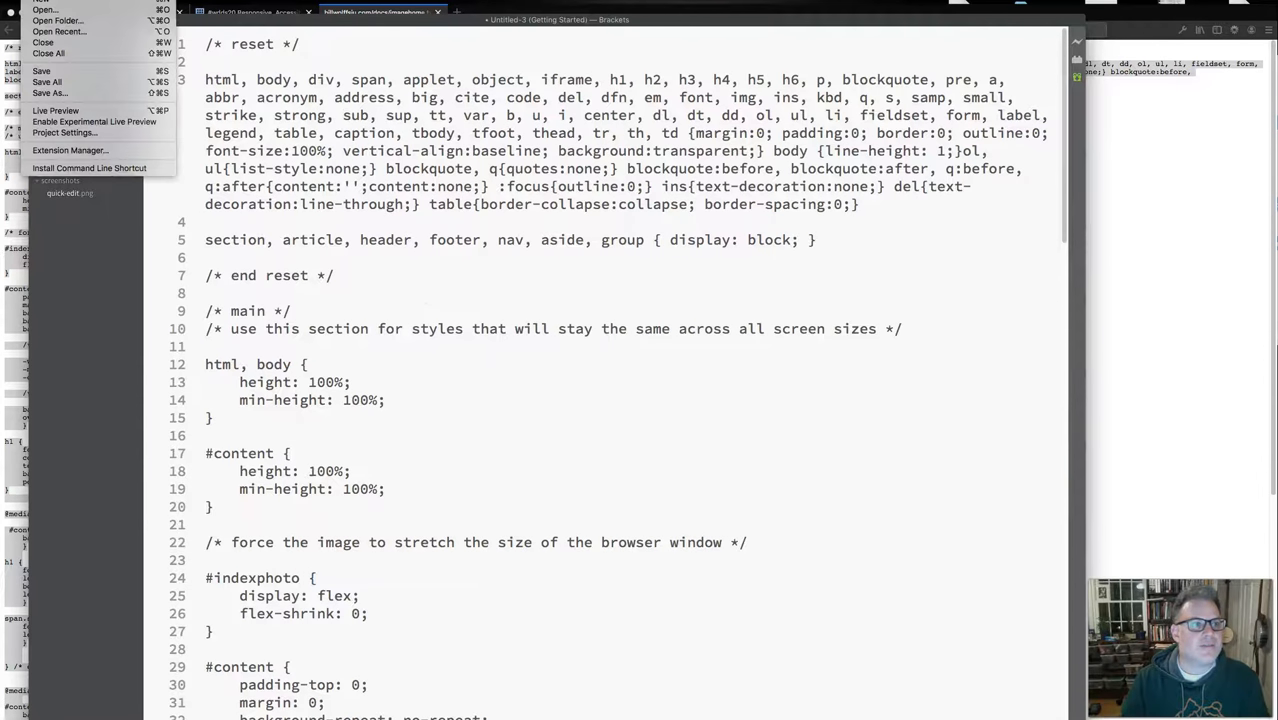
- Save the new stylesheet as imagehome.css in the styles folder, overwriting the old one
click(48, 81)
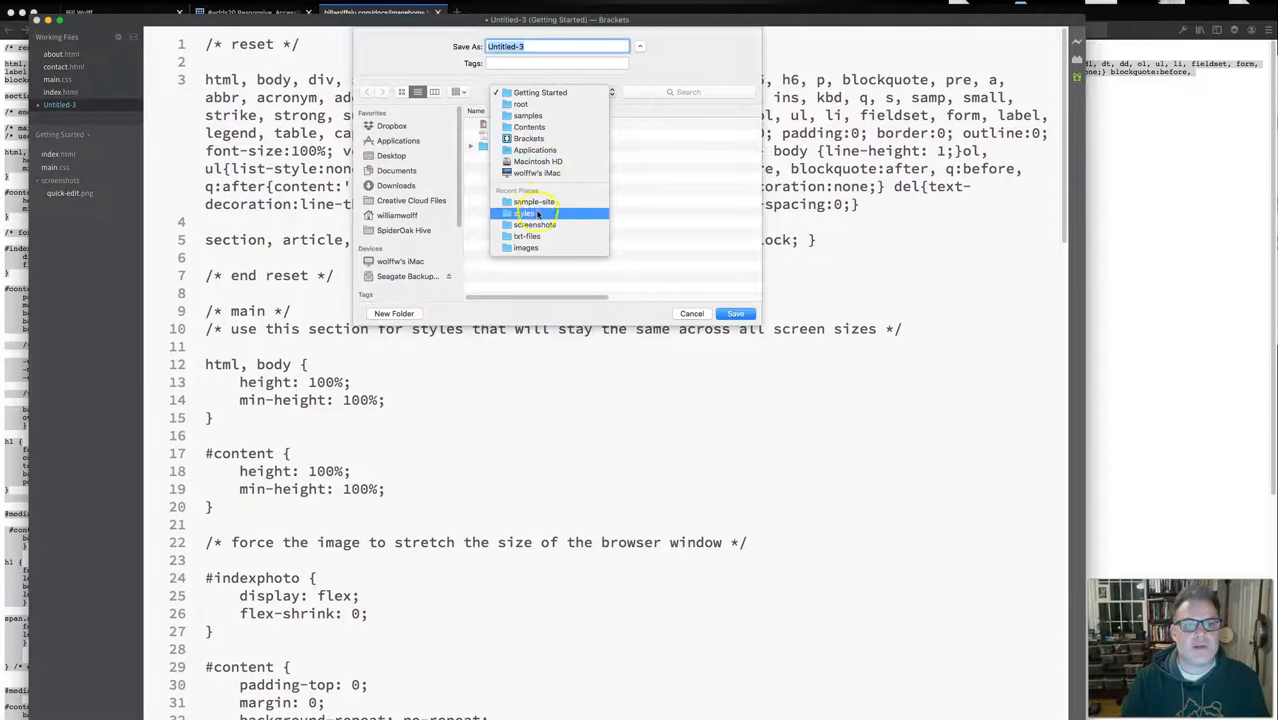
double_click(527, 213)
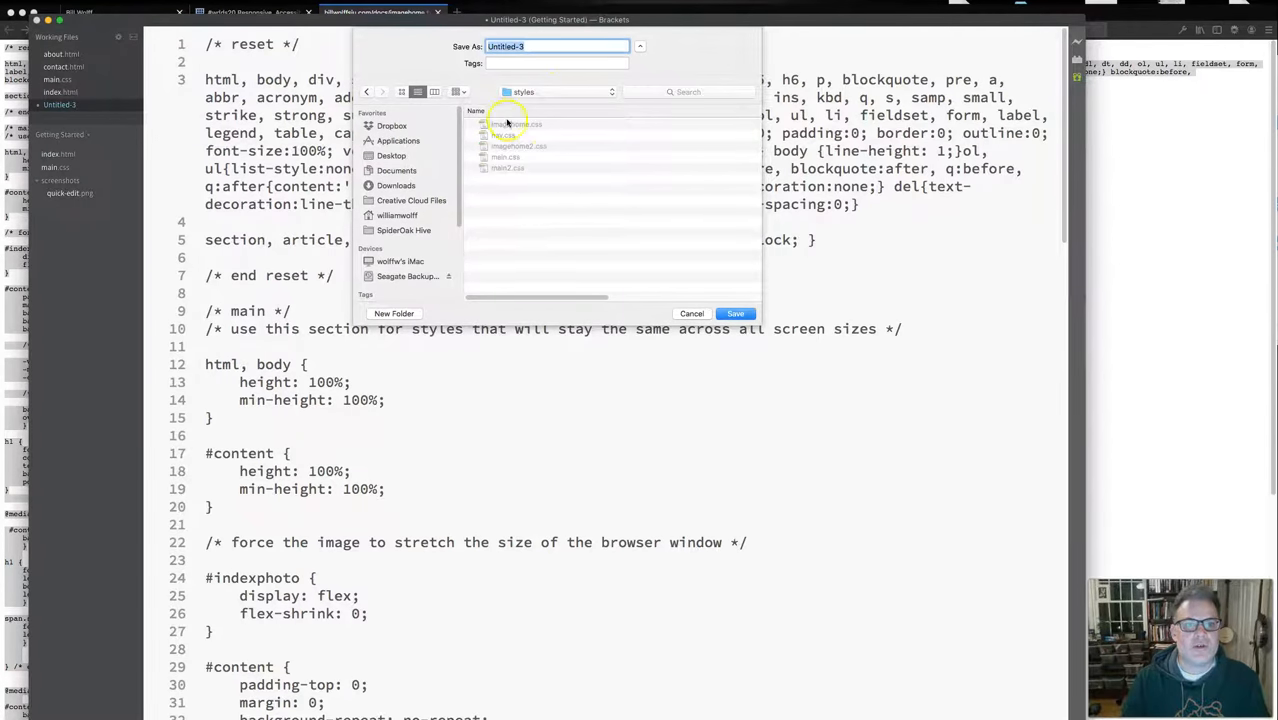
click(517, 123)
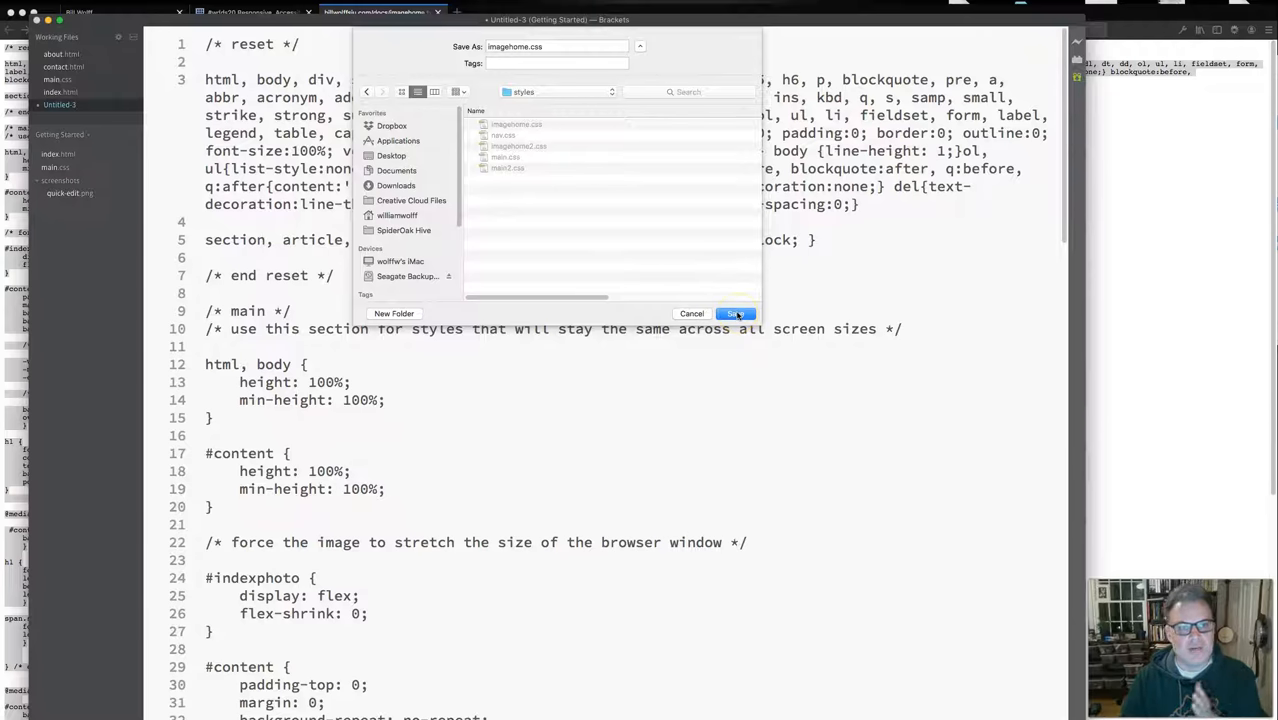
click(735, 313)
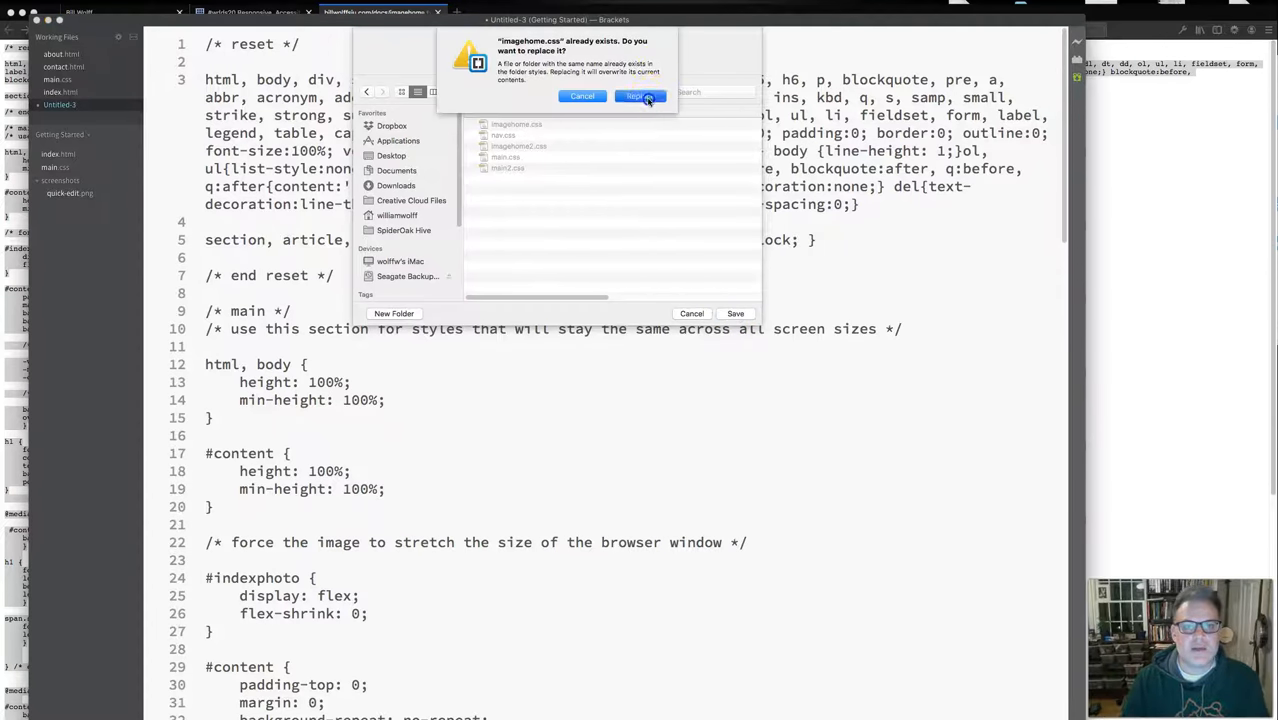
click(637, 96)
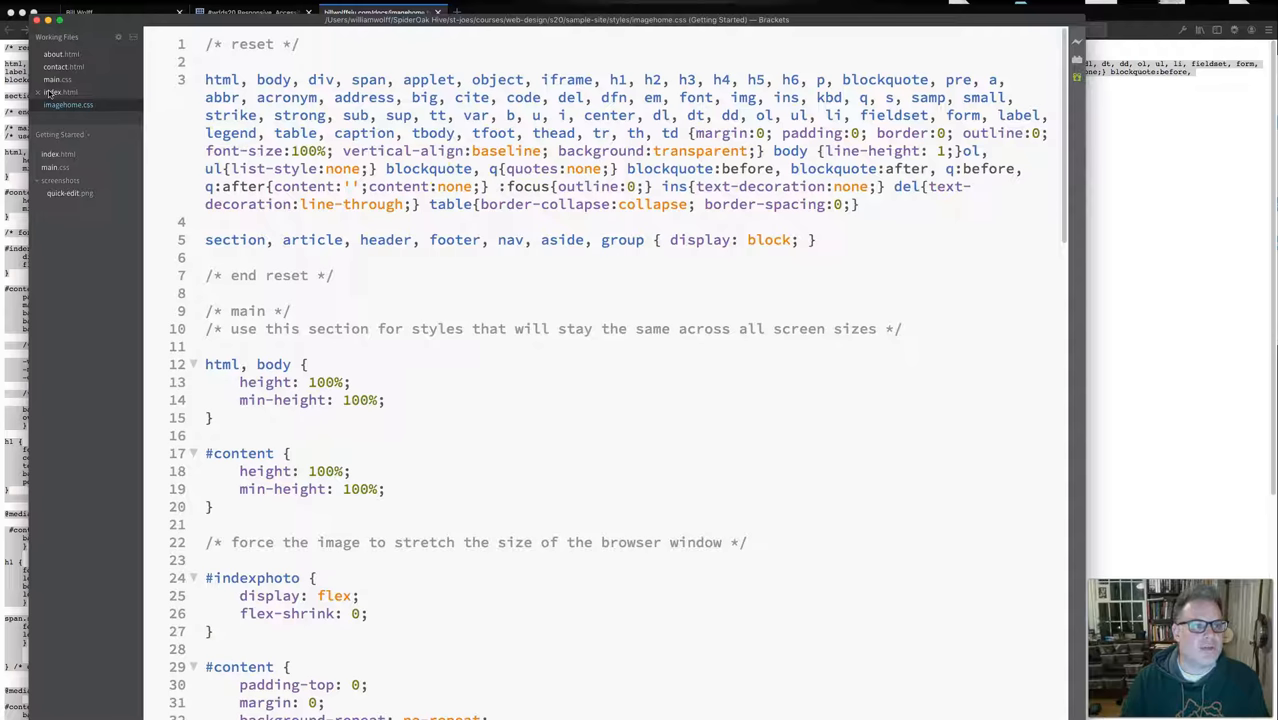
- Open index.html and review its imagehome.css and nav.css link lines and navigation markup
click(60, 91)
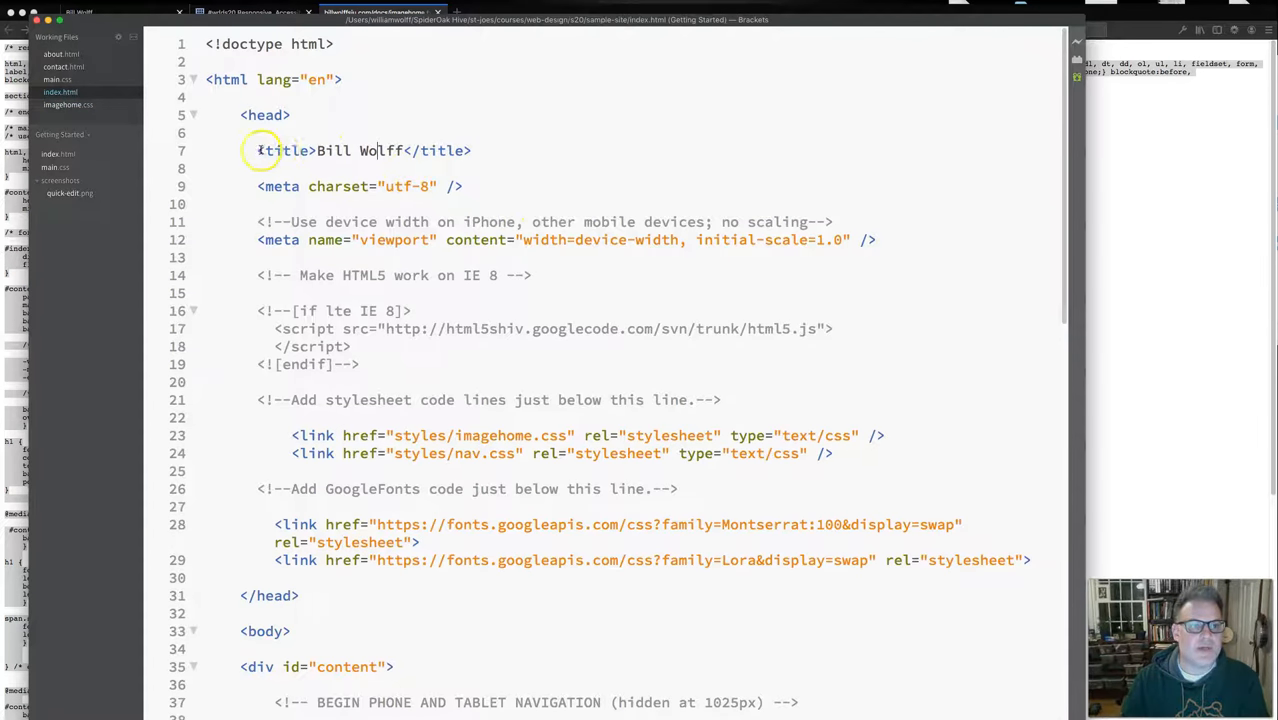
drag(258, 150, 470, 150)
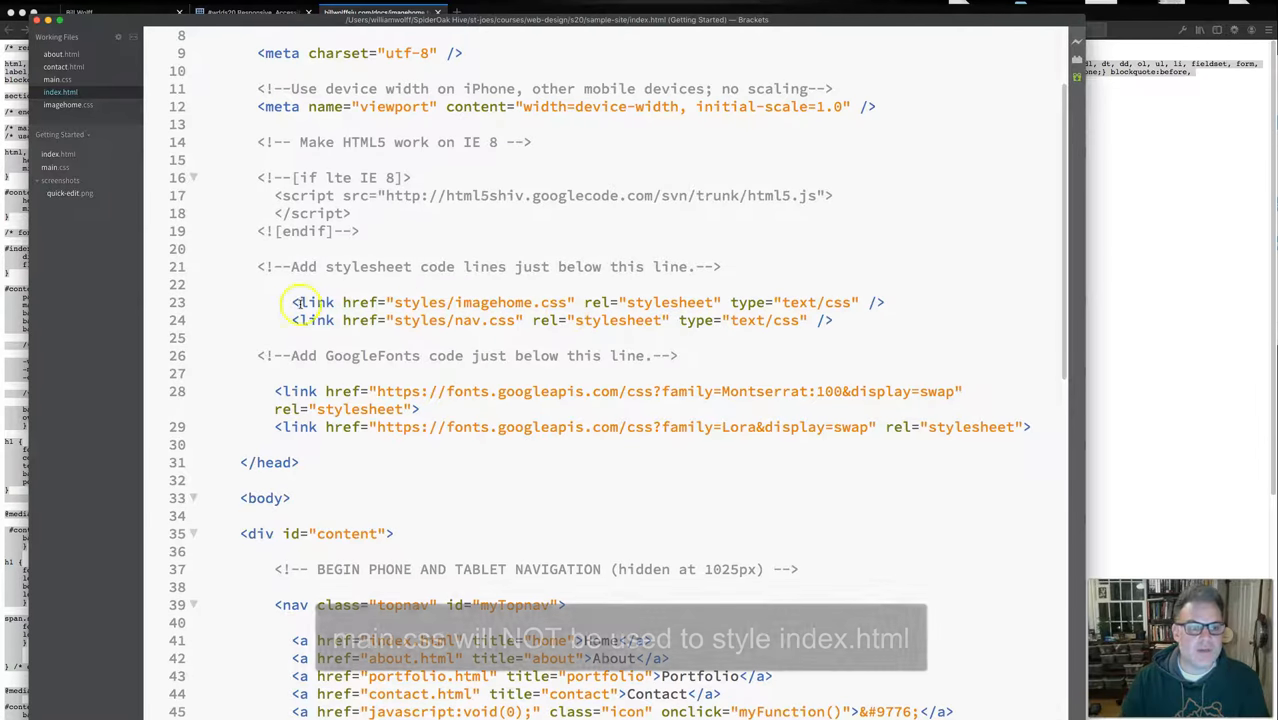
double_click(510, 302)
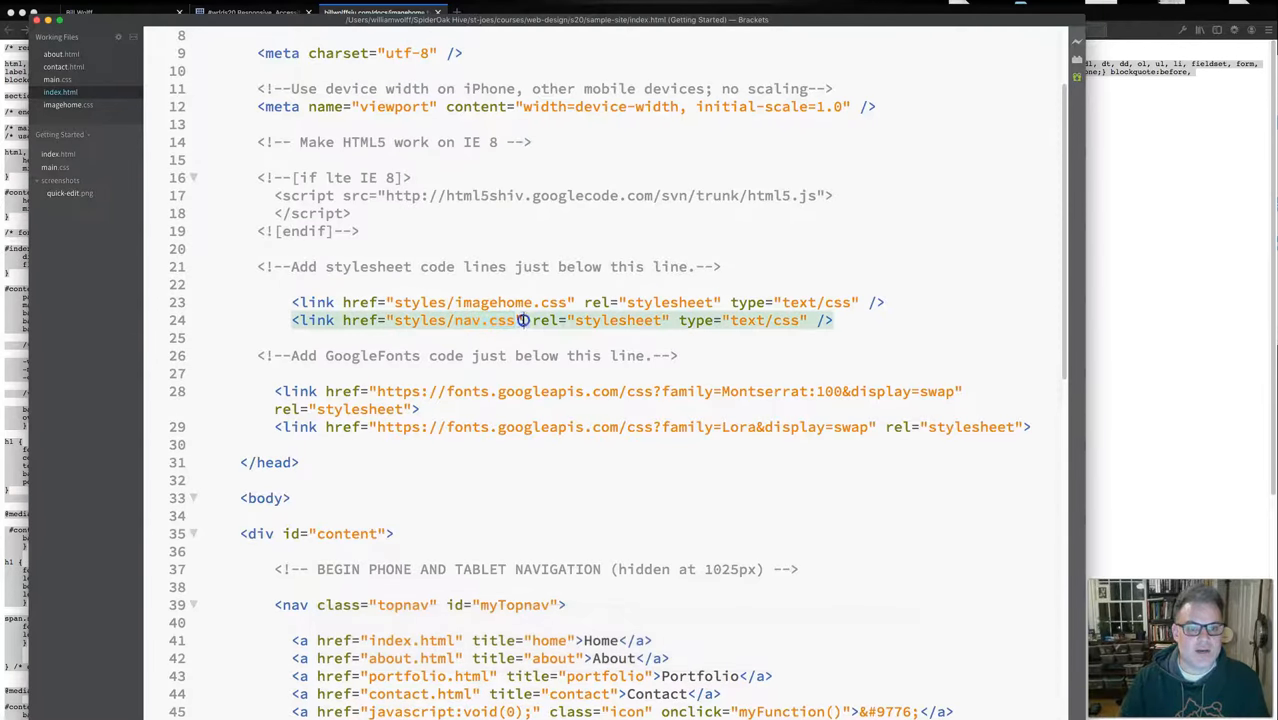
scroll(down, 3)
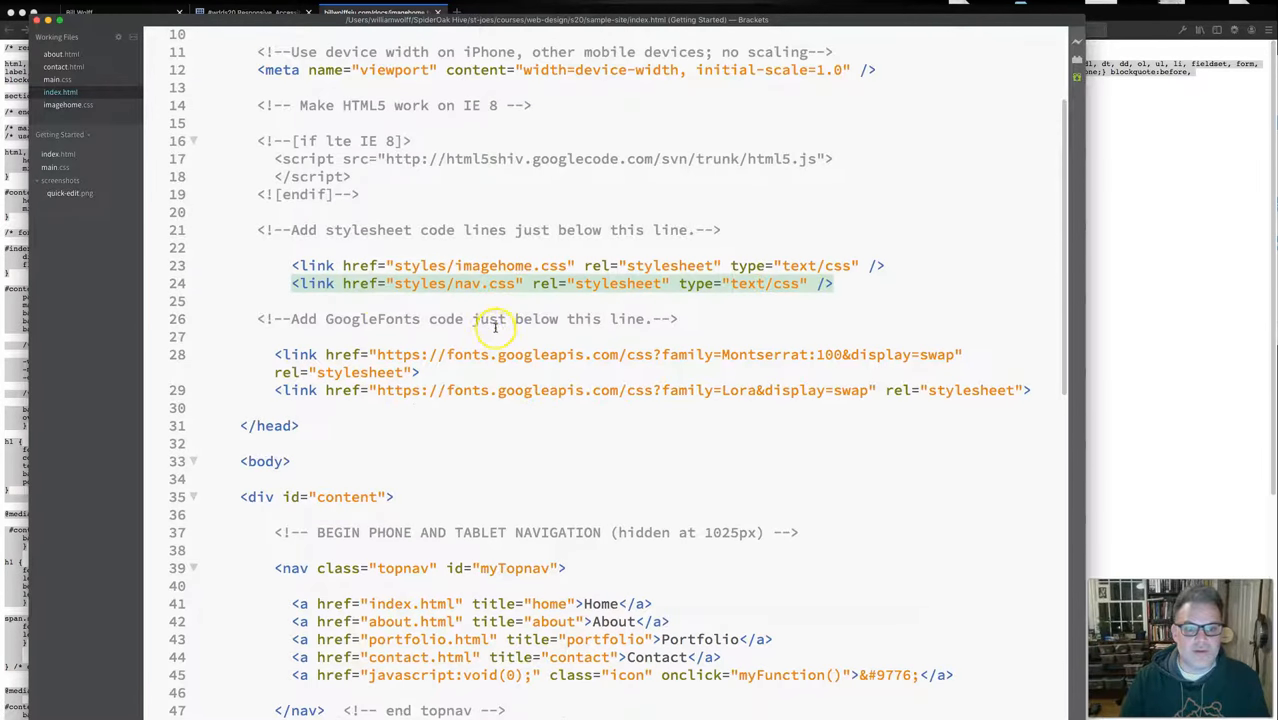
mouse_move(590, 367)
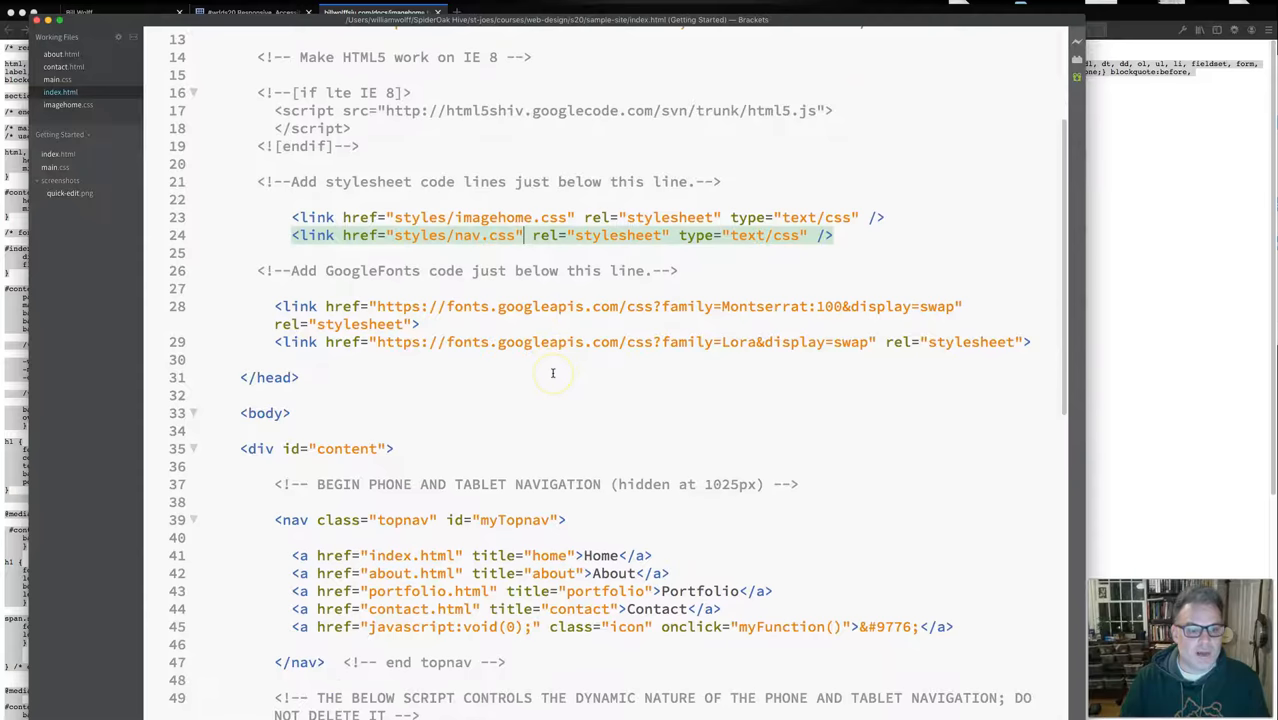
scroll(down, 3)
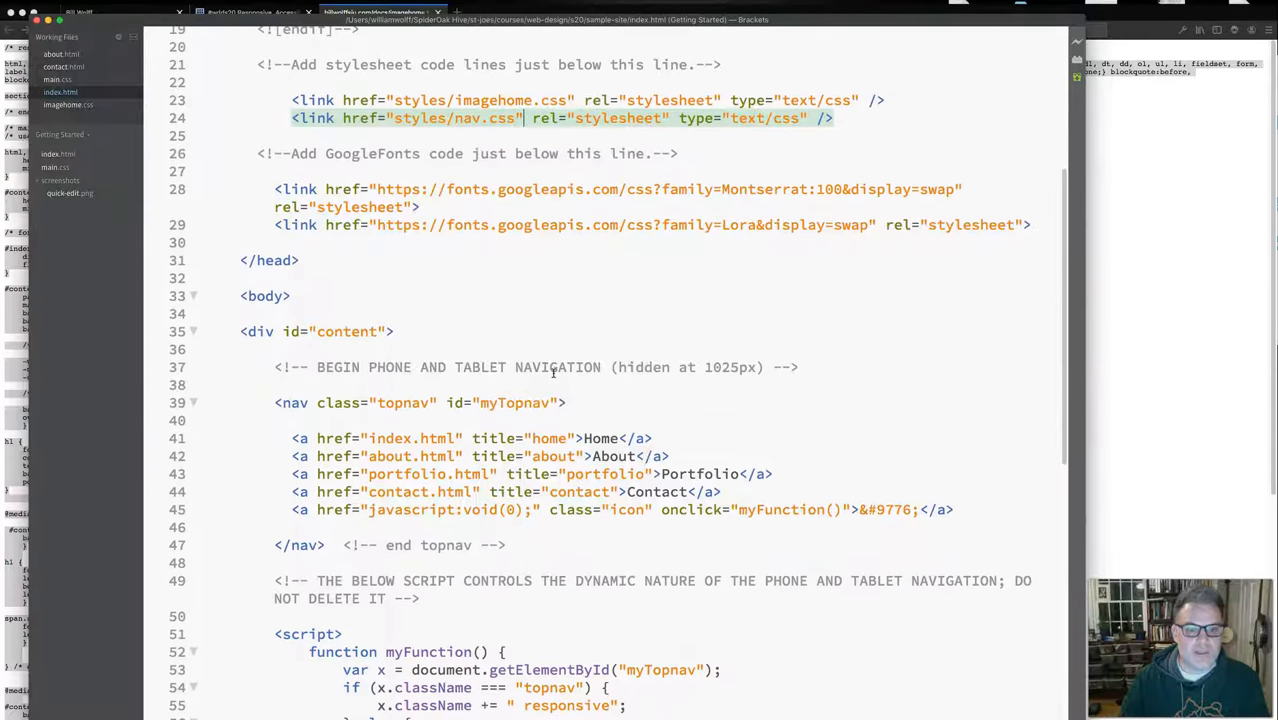
scroll(down, 3)
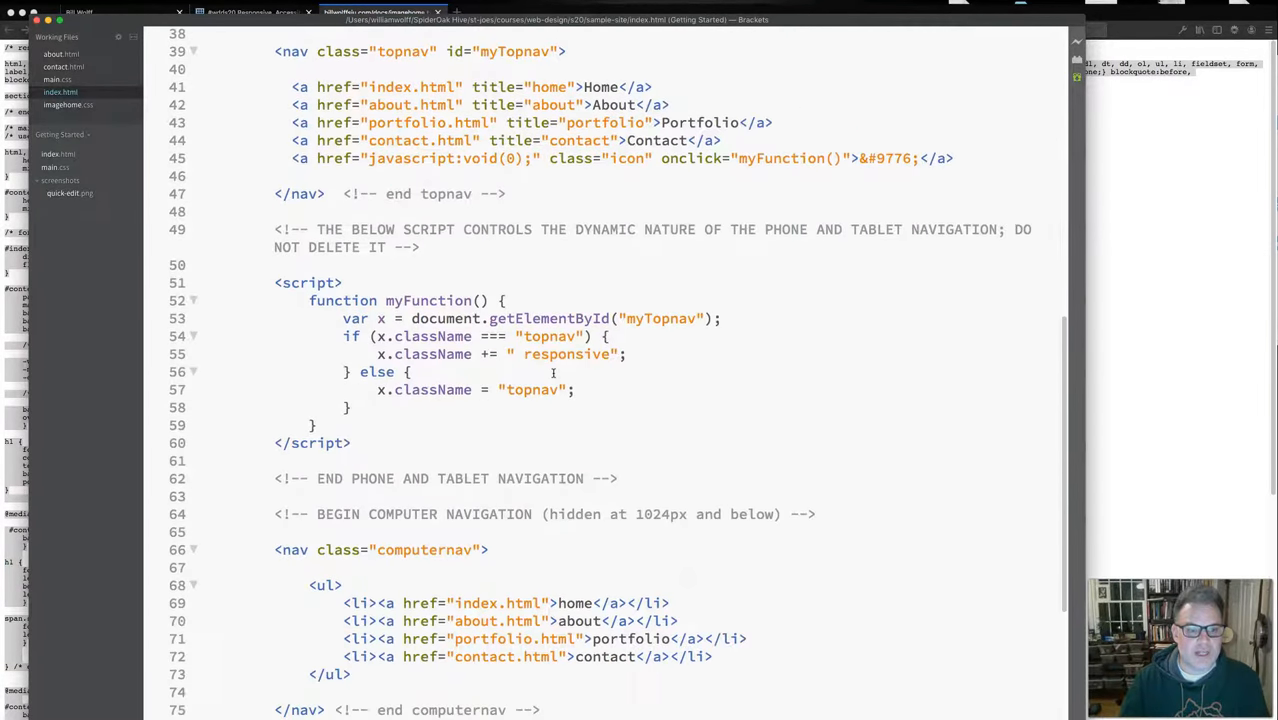
scroll(down, 3)
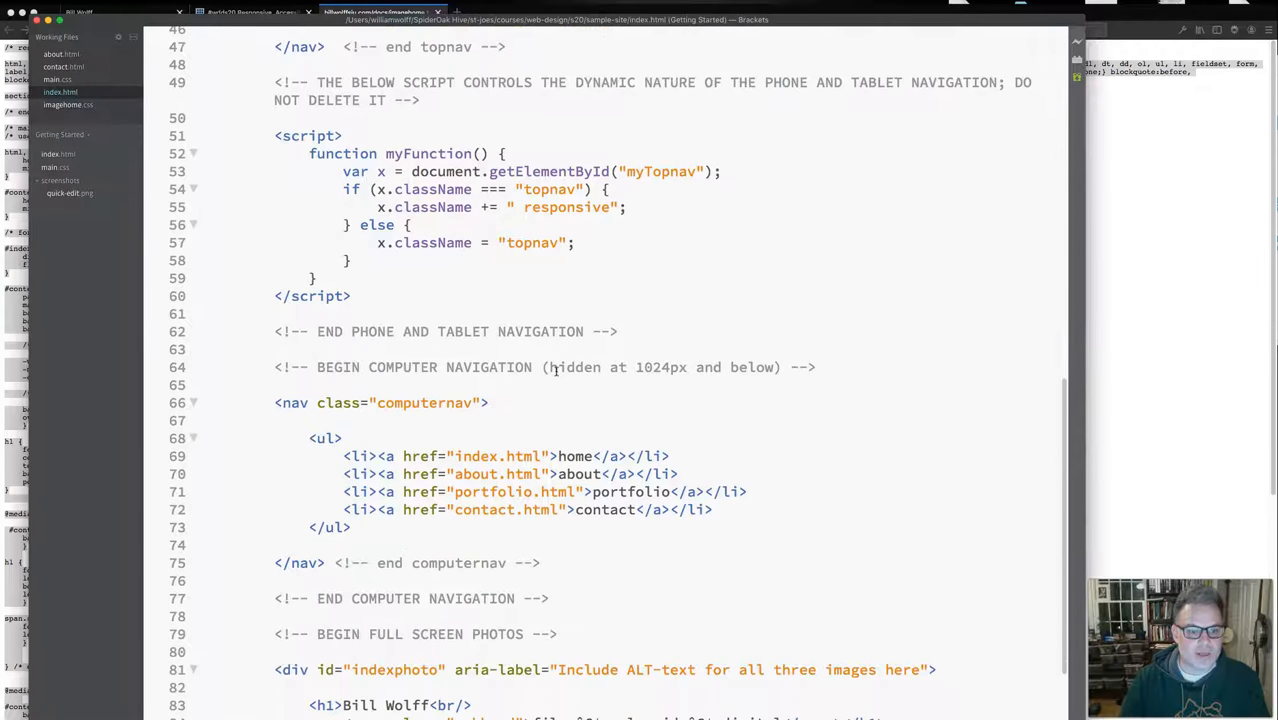
scroll(down, 3)
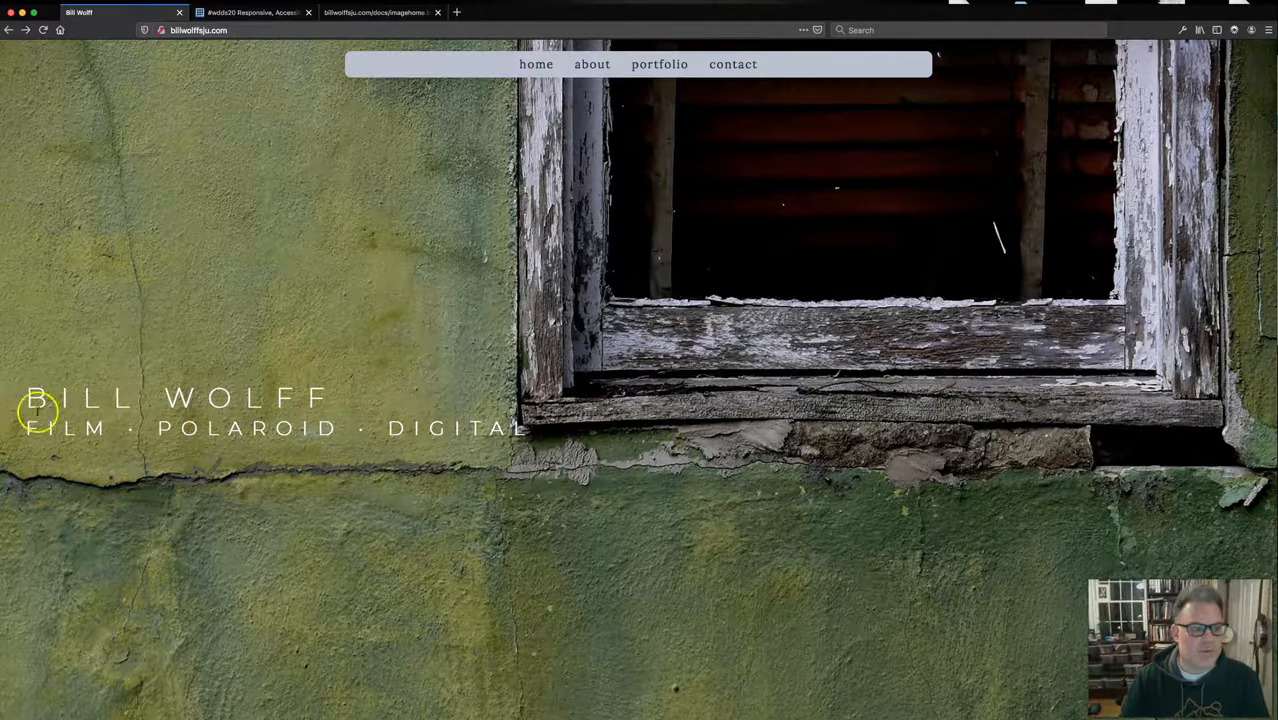
mouse_move(345, 428)
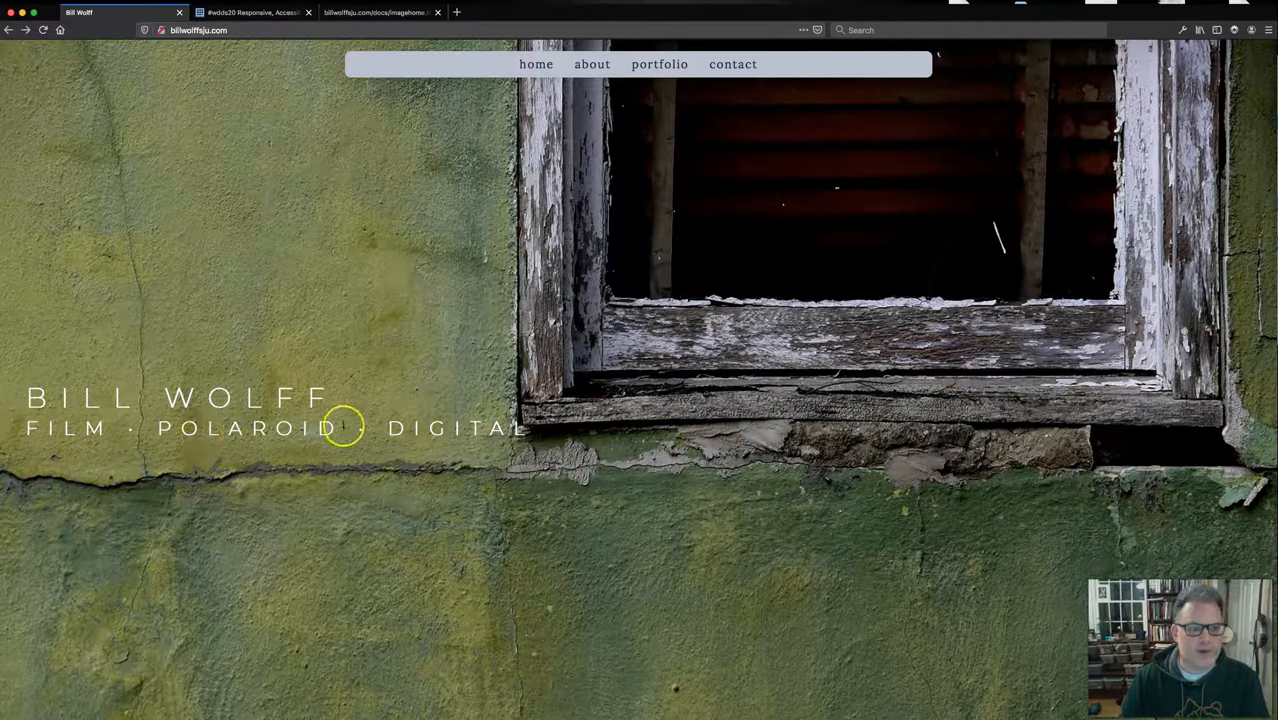
mouse_move(332, 288)
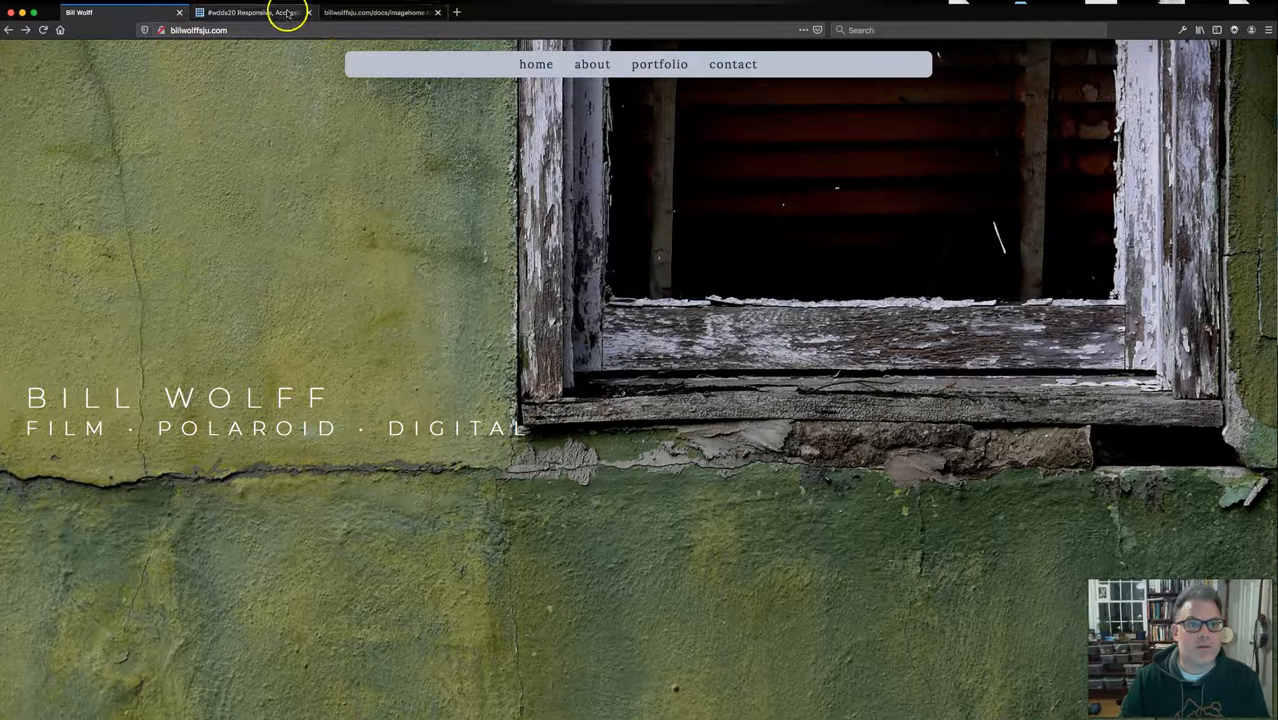
- Switch to Firefox to view the live home page with its window photo and title
click(250, 12)
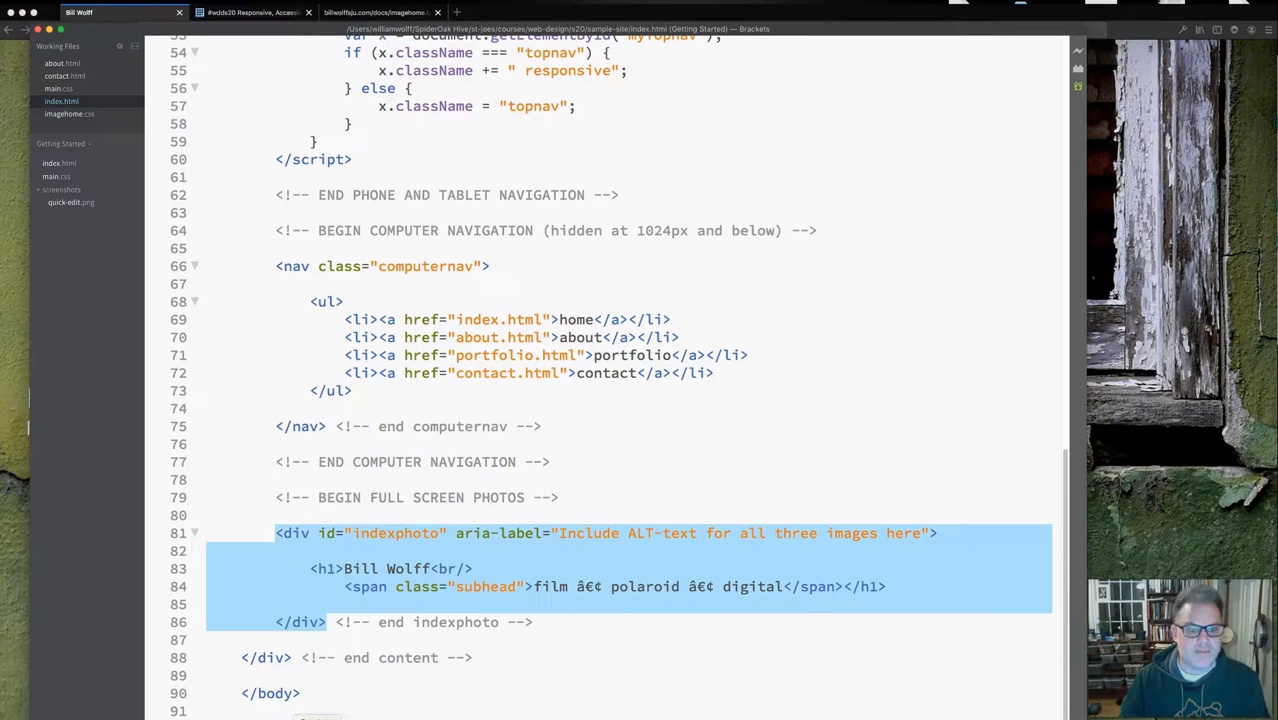
click(365, 533)
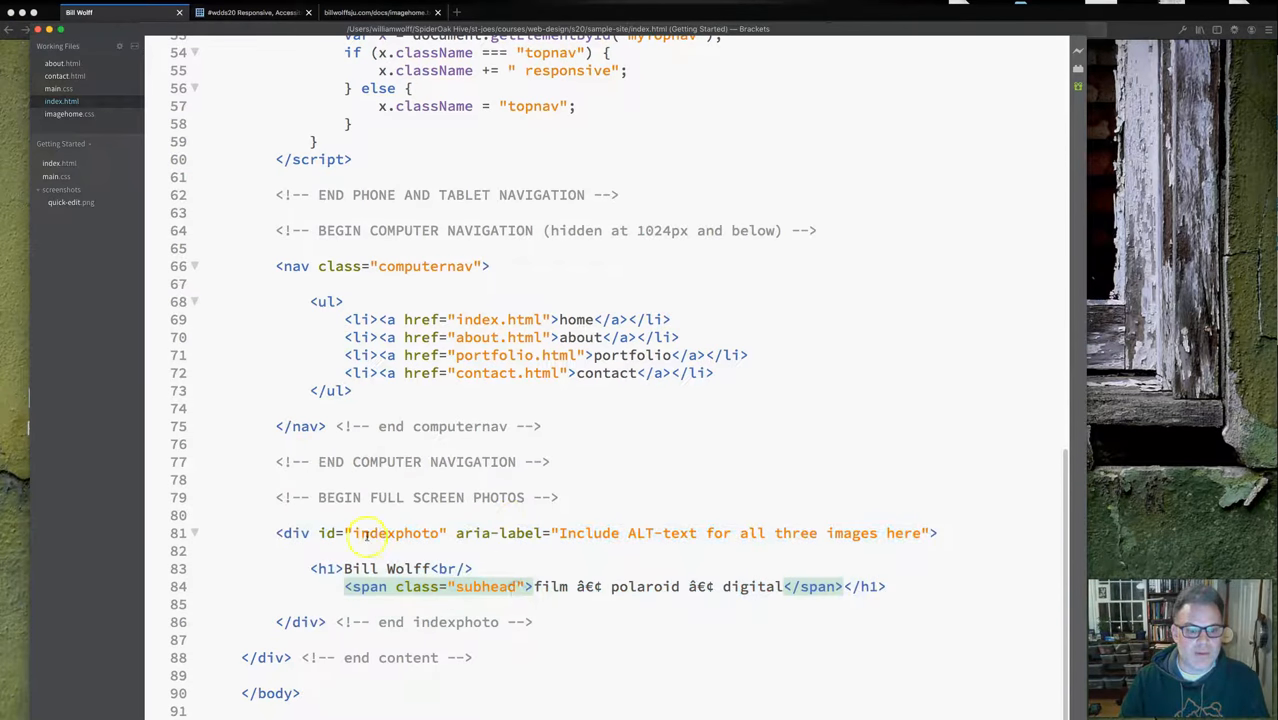
double_click(377, 568)
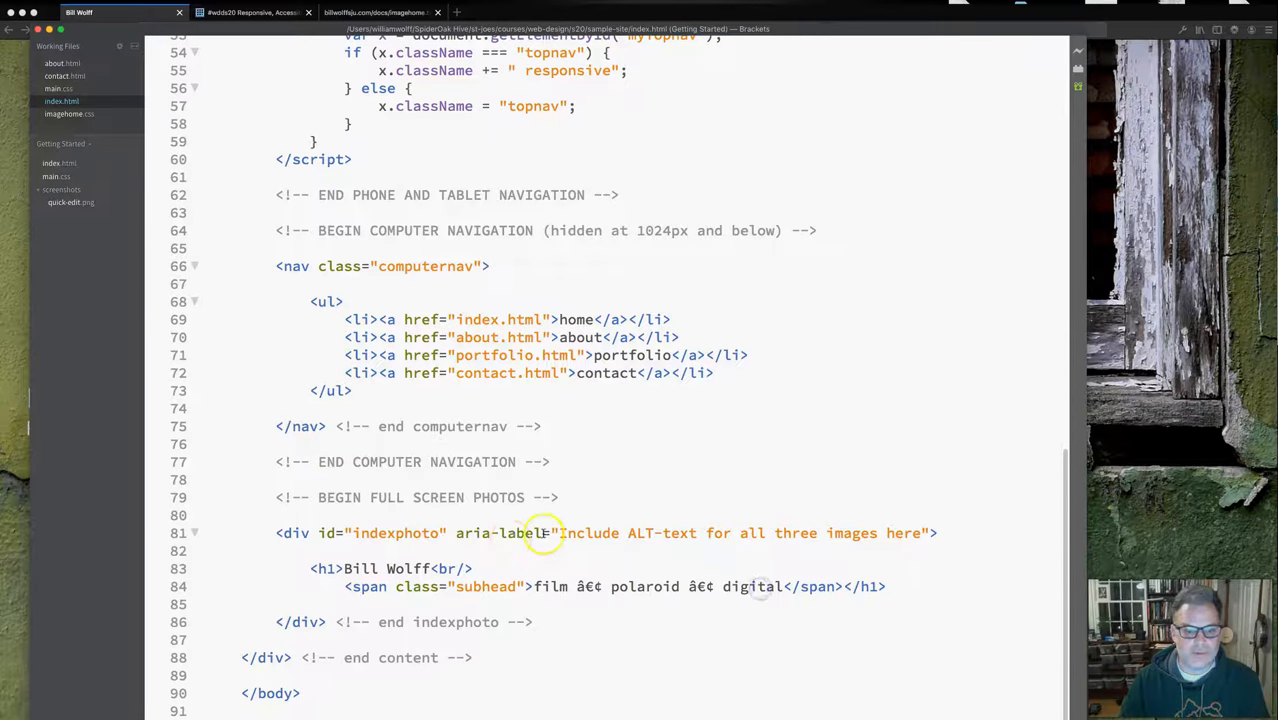
double_click(497, 533)
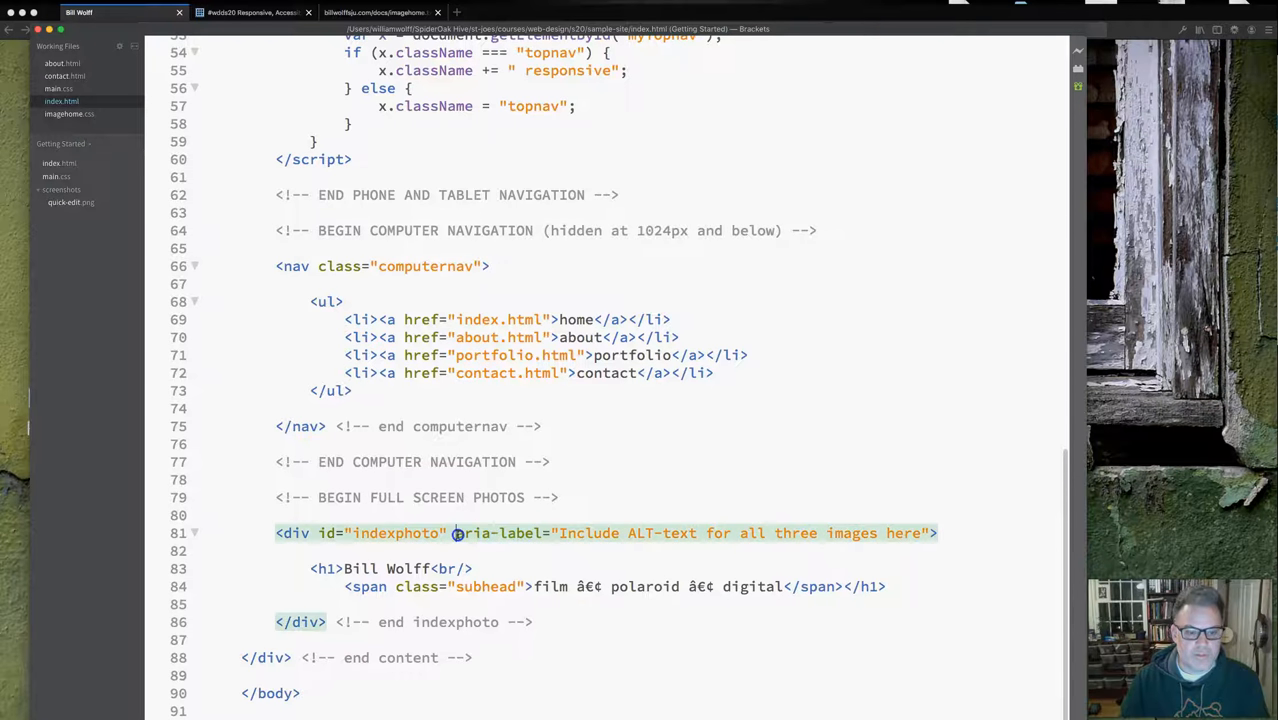
double_click(495, 533)
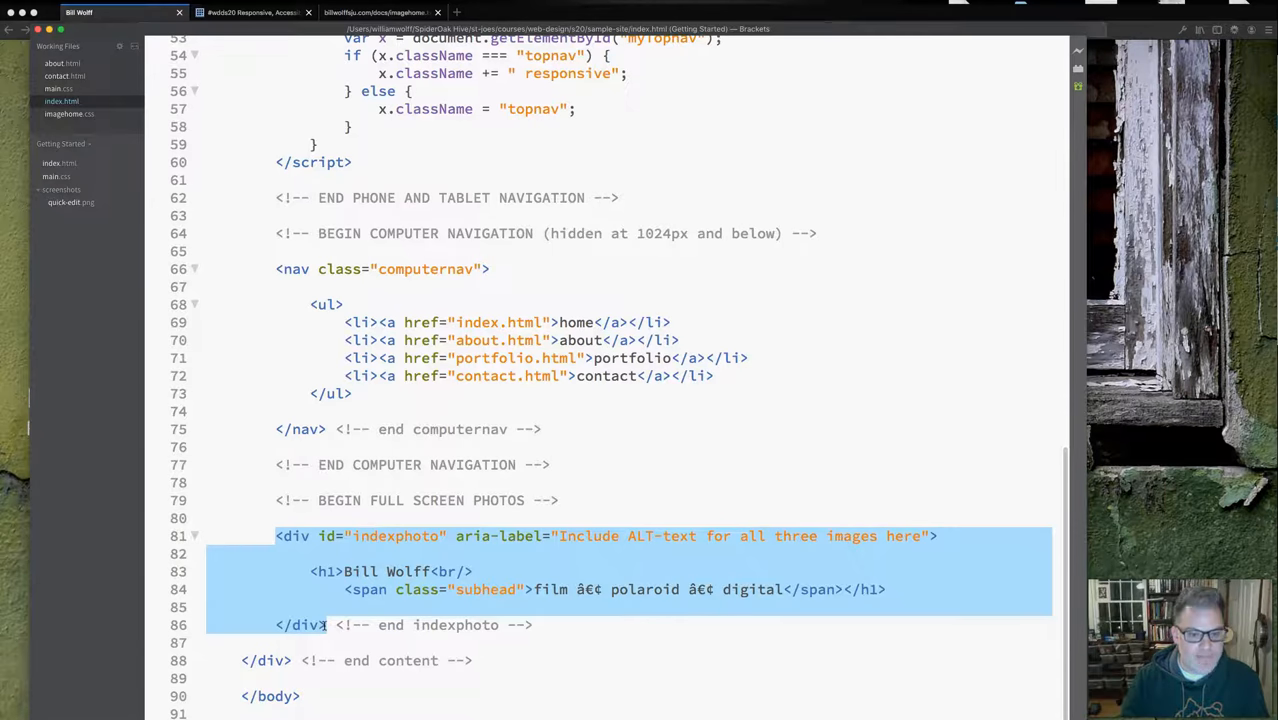
click(632, 589)
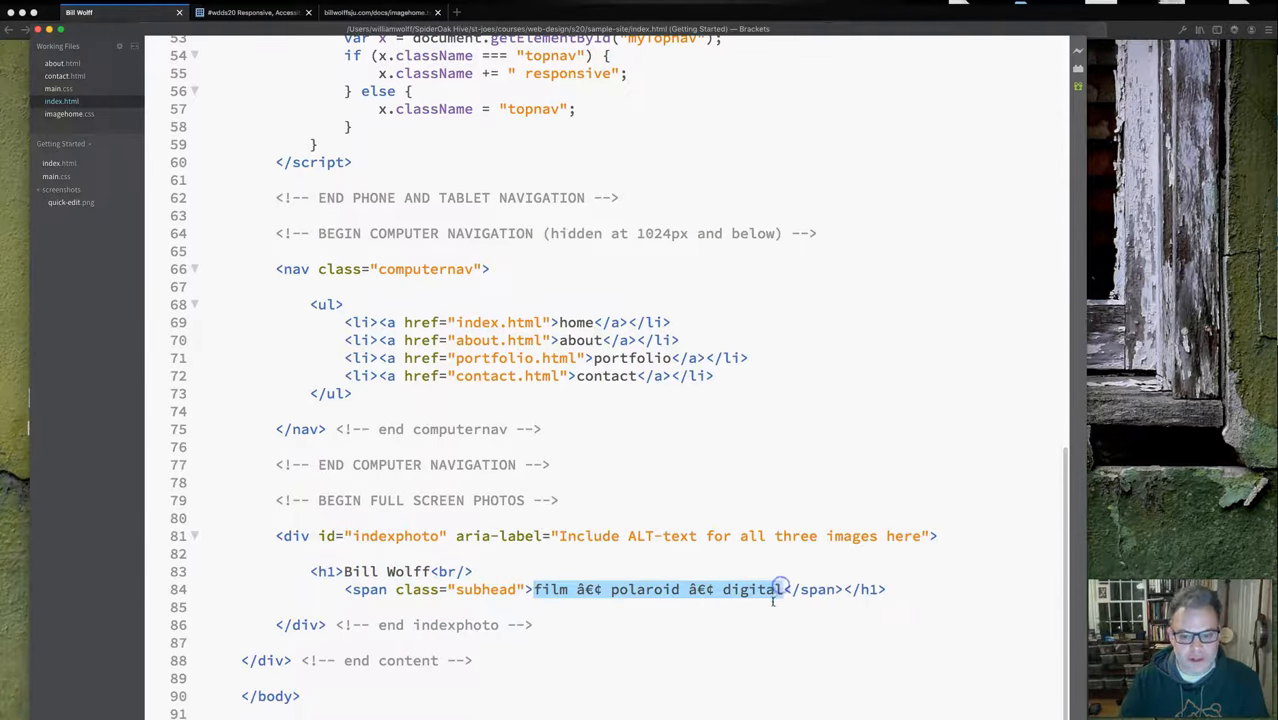
- Return to imagehome.css, showing the reset block and #indexphoto flex rule
click(347, 589)
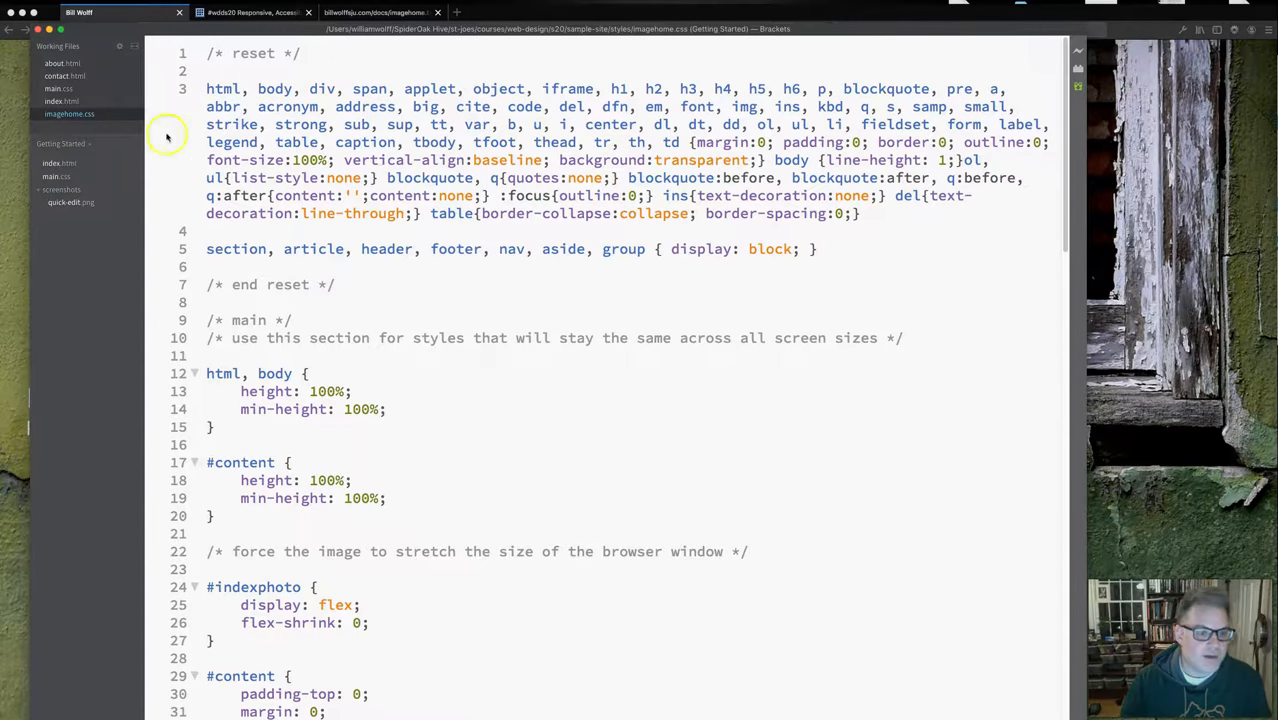
scroll(down, 3)
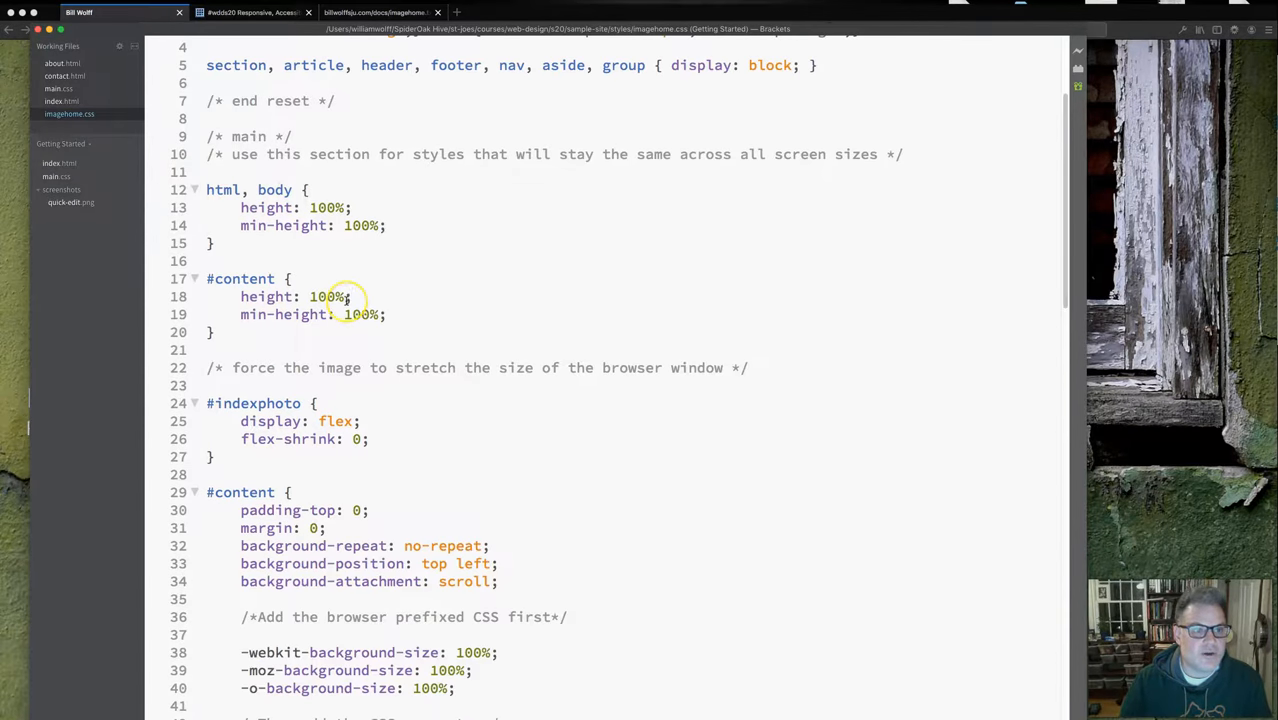
scroll(down, 3)
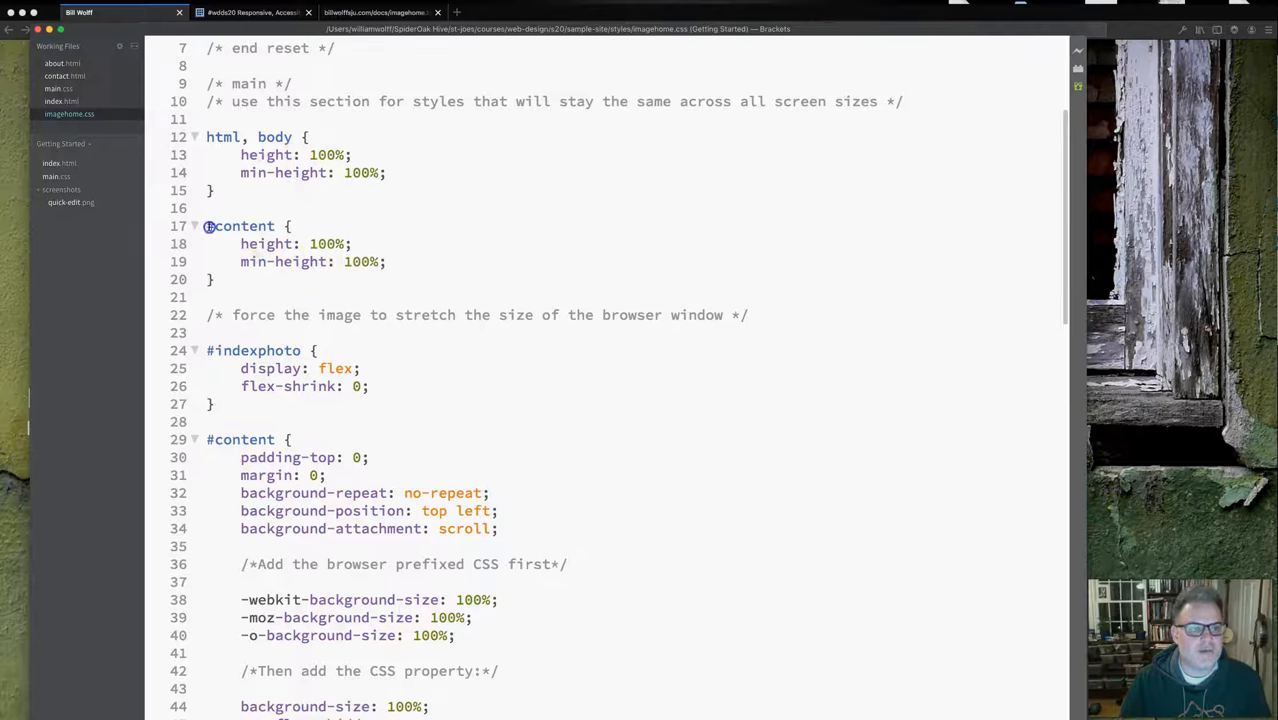
double_click(240, 225)
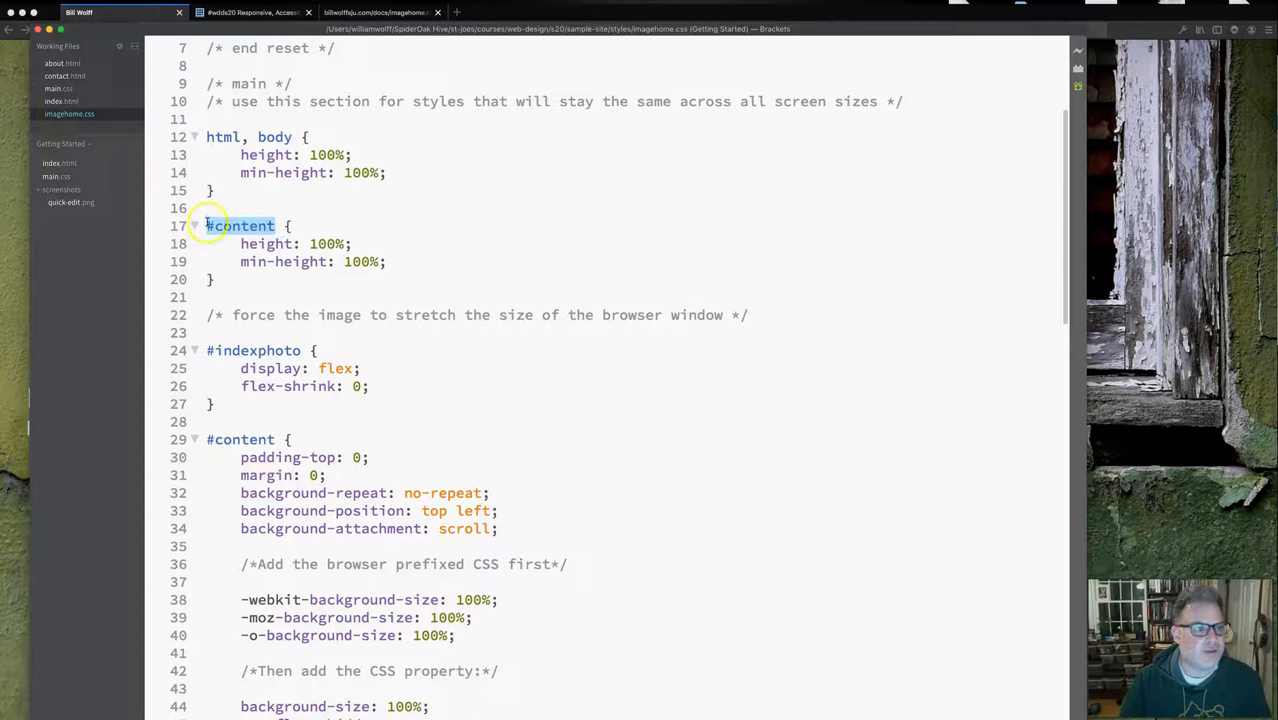
click(241, 243)
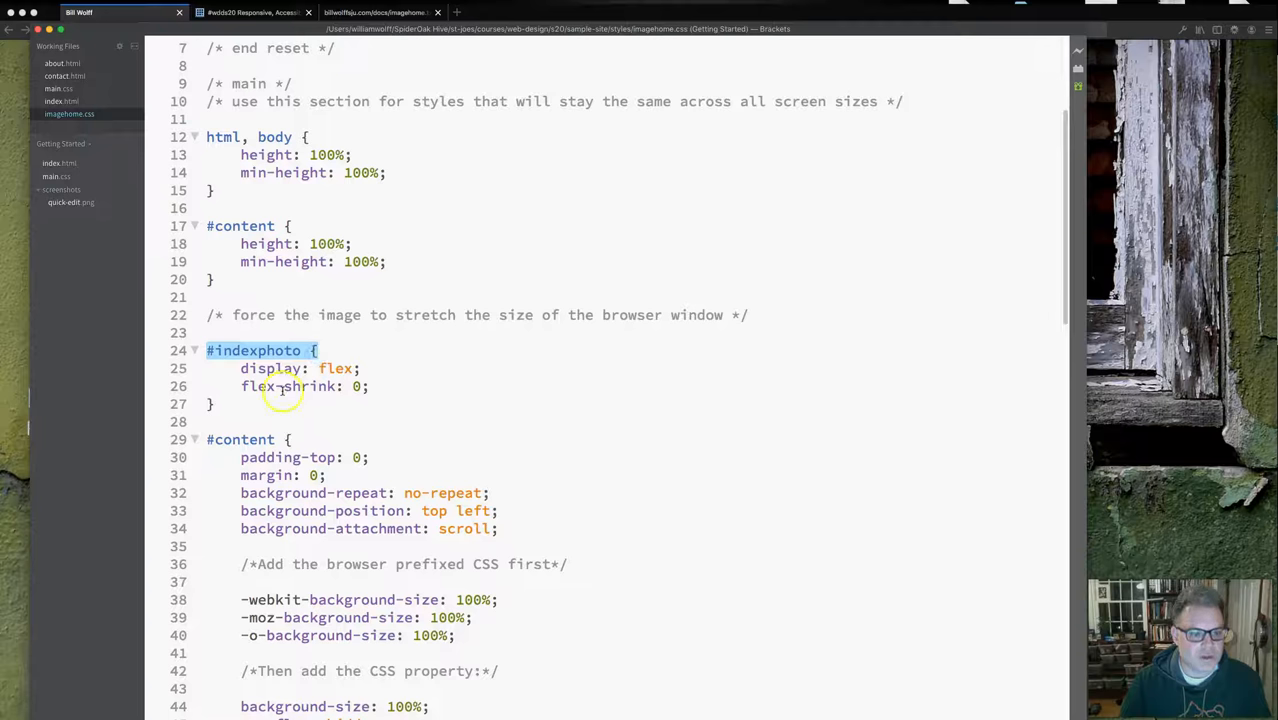
scroll(down, 3)
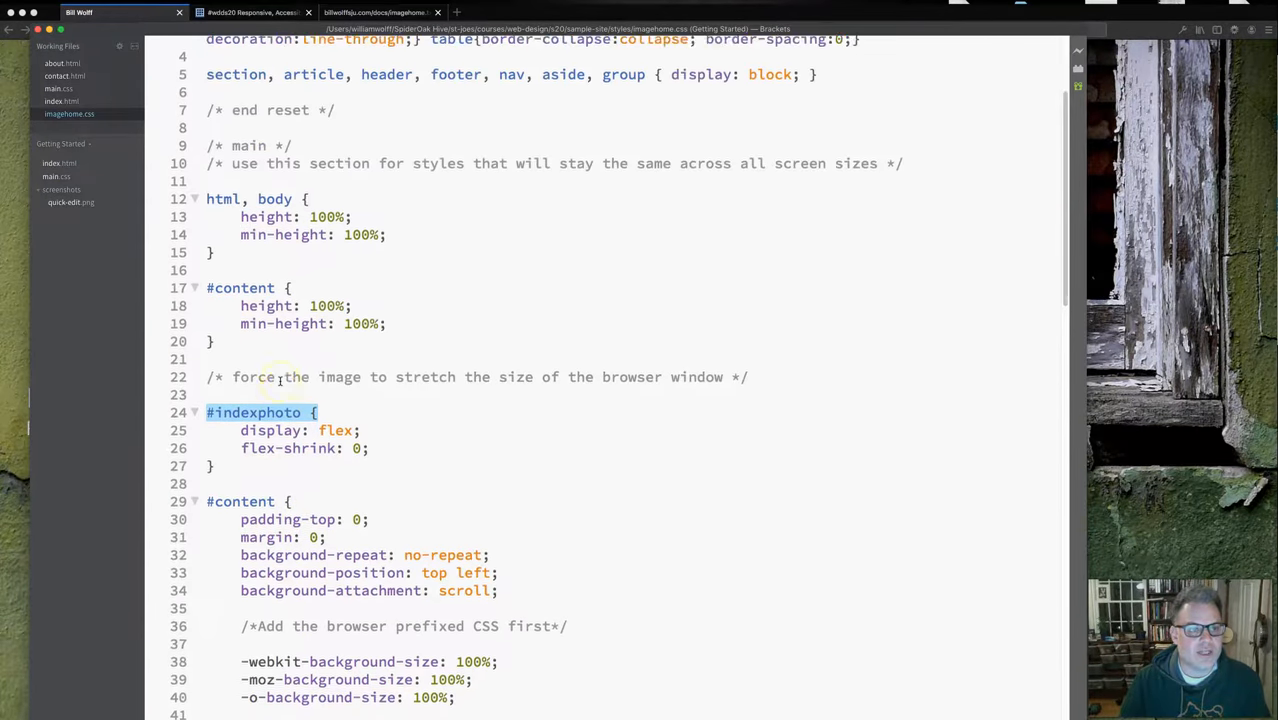
scroll(down, 3)
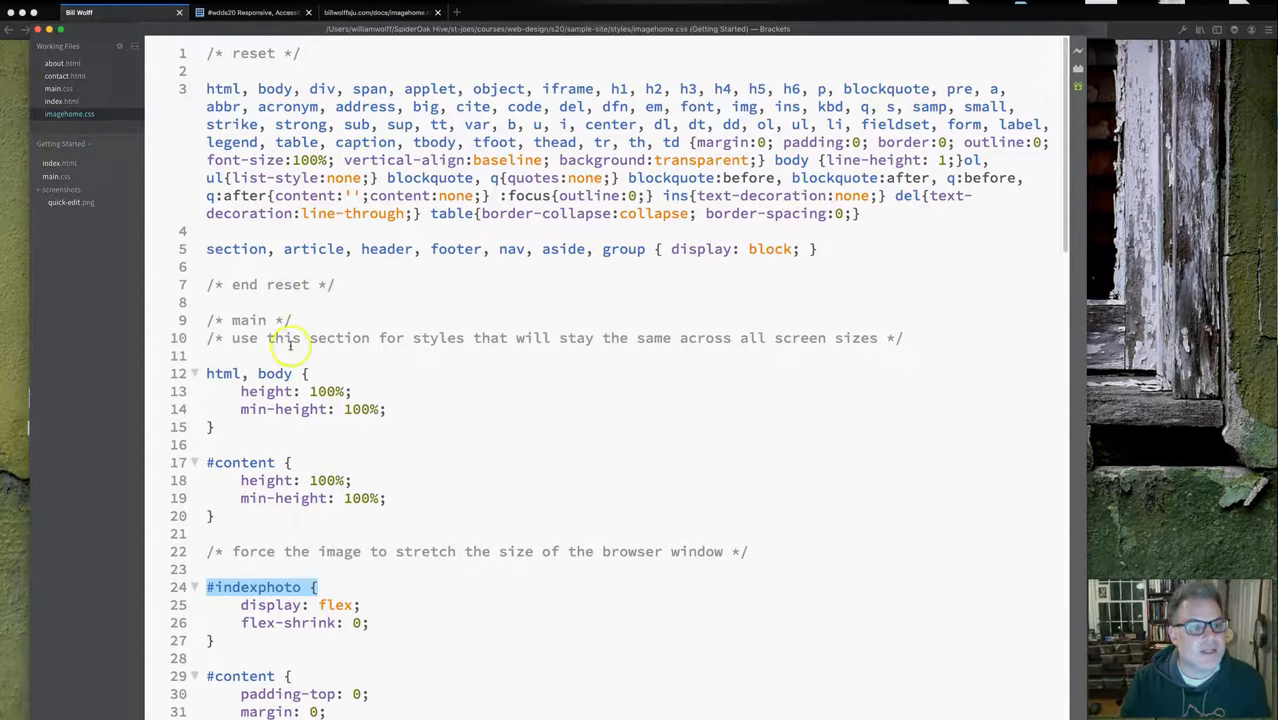
scroll(down, 3)
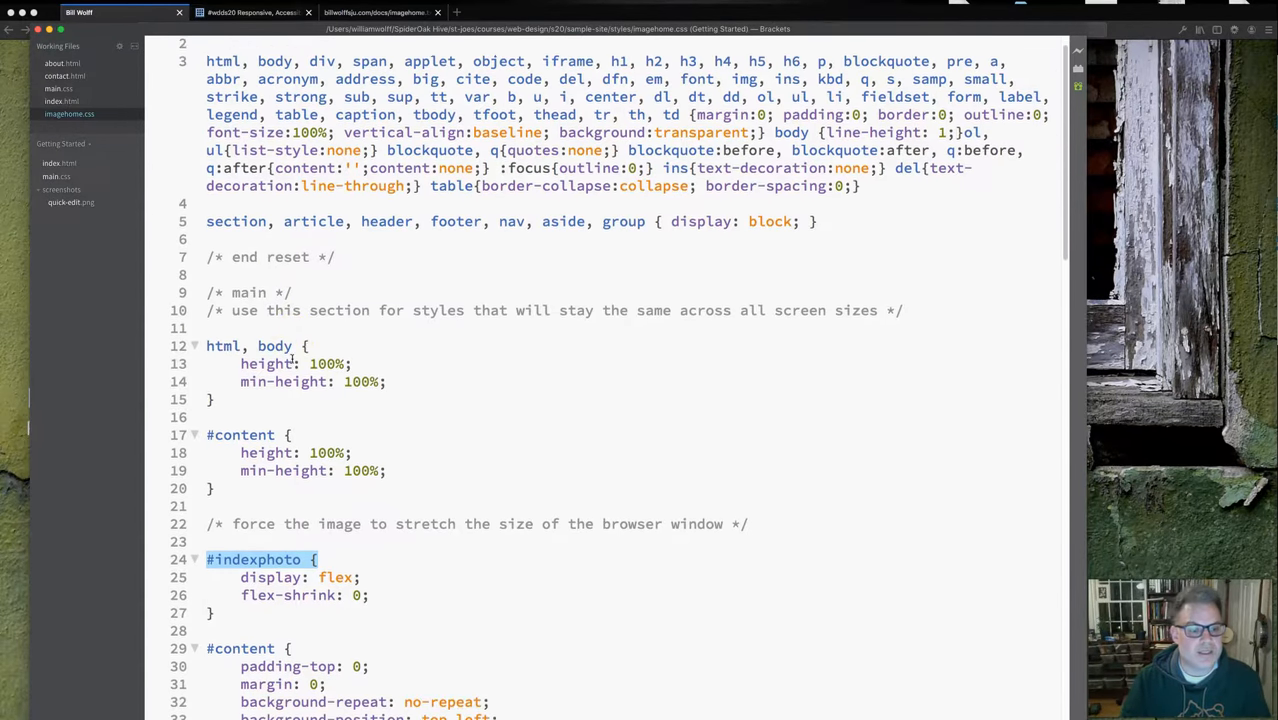
scroll(down, 3)
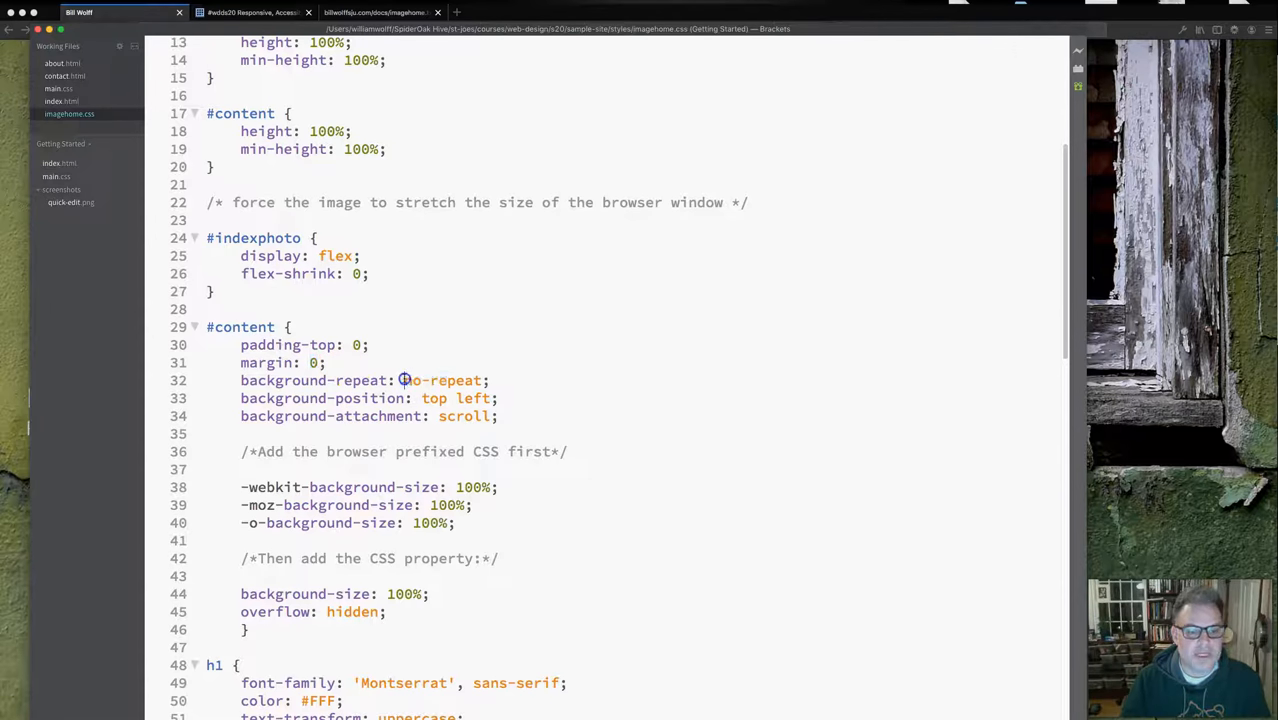
double_click(440, 380)
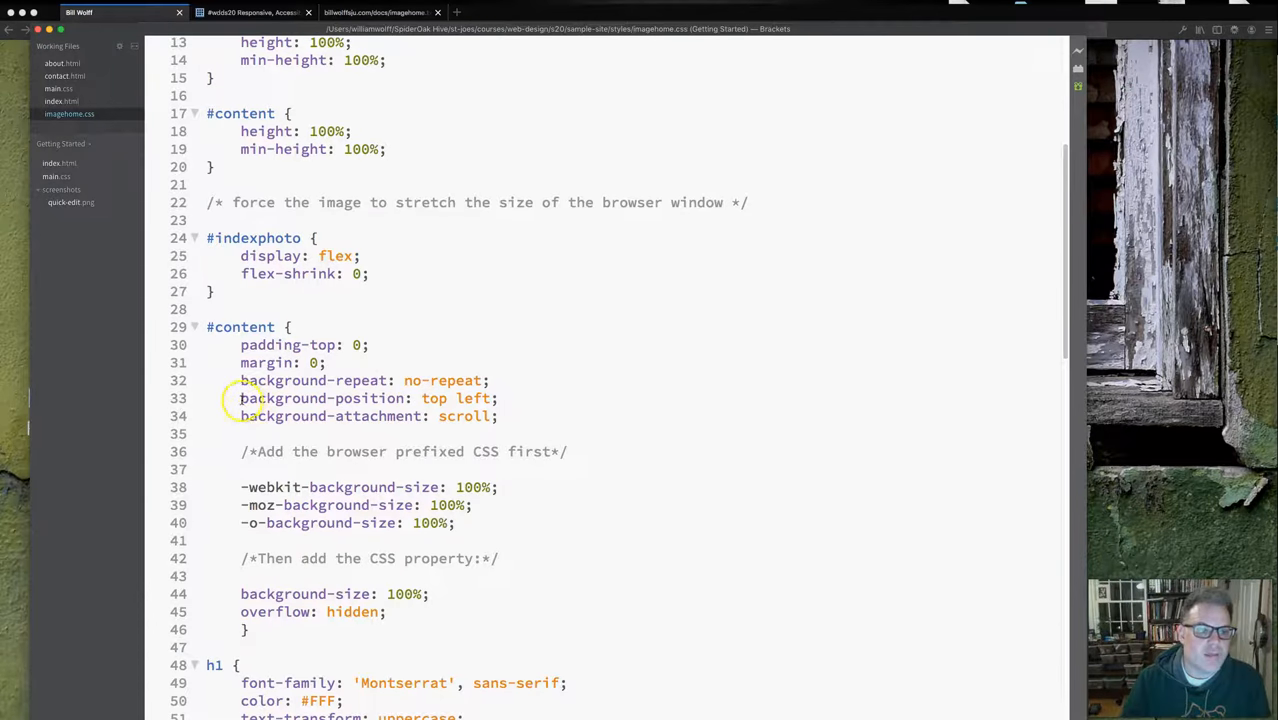
double_click(321, 398)
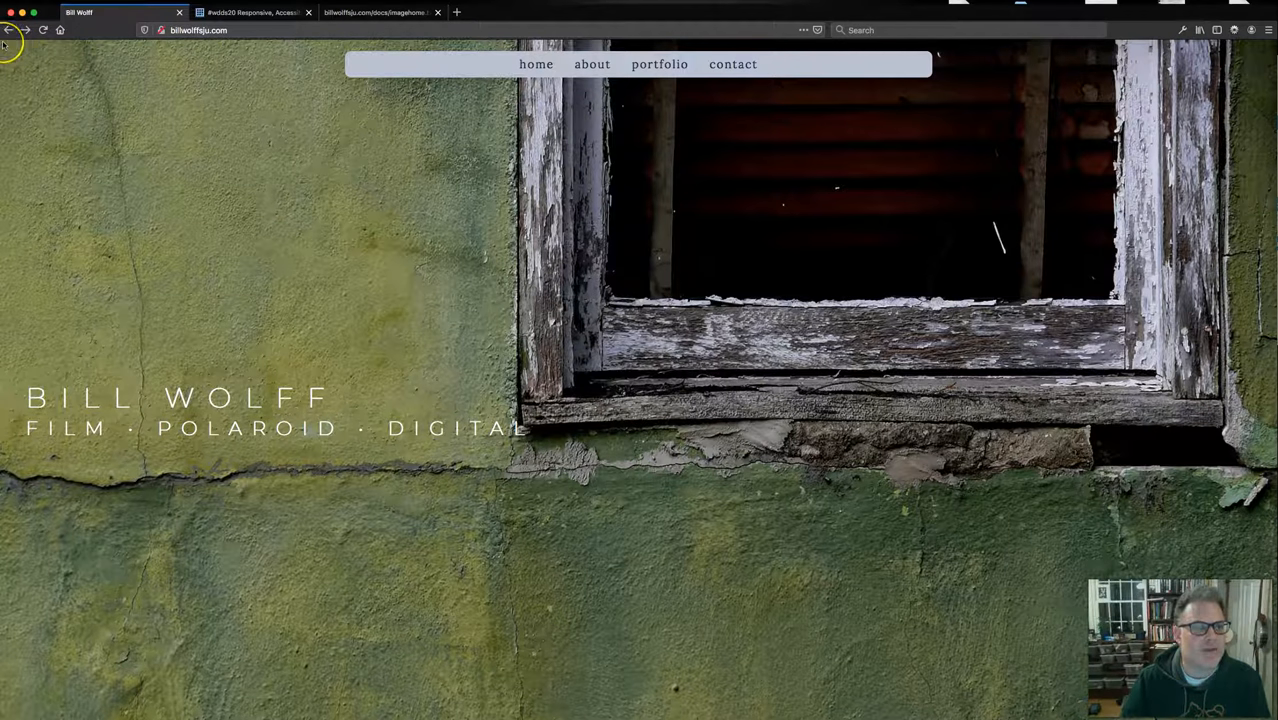
mouse_move(645, 497)
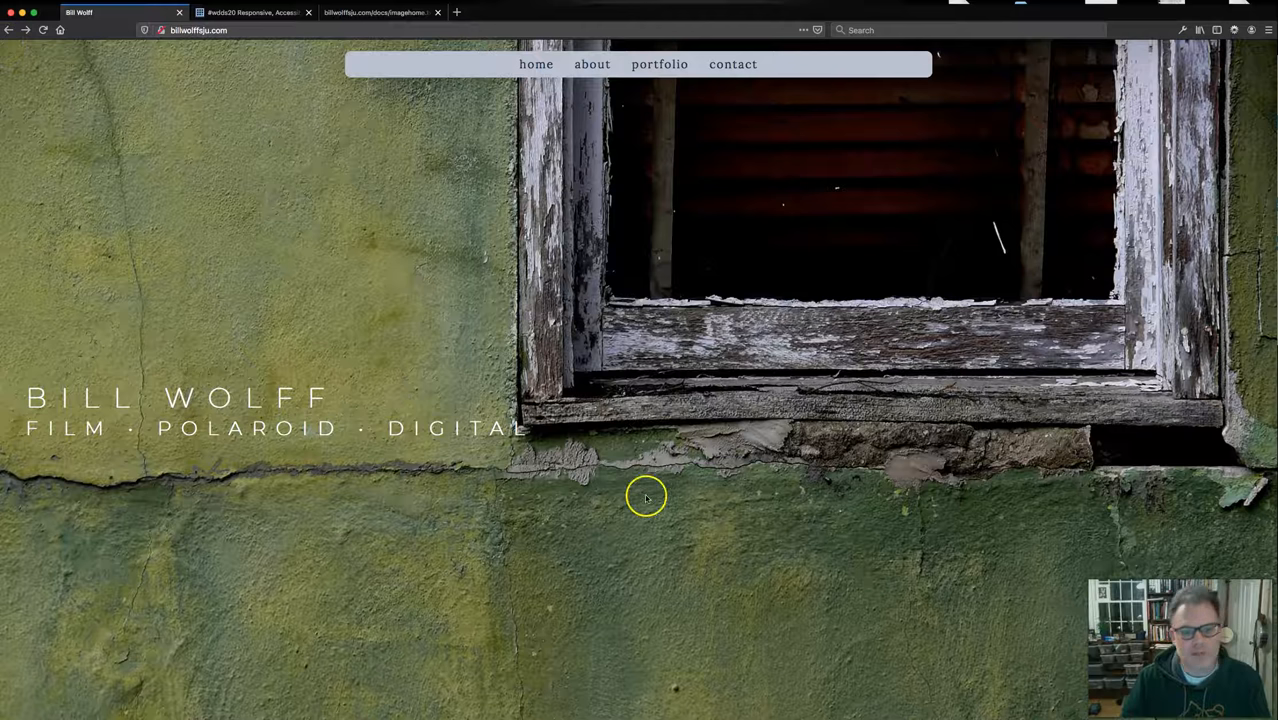
mouse_move(507, 685)
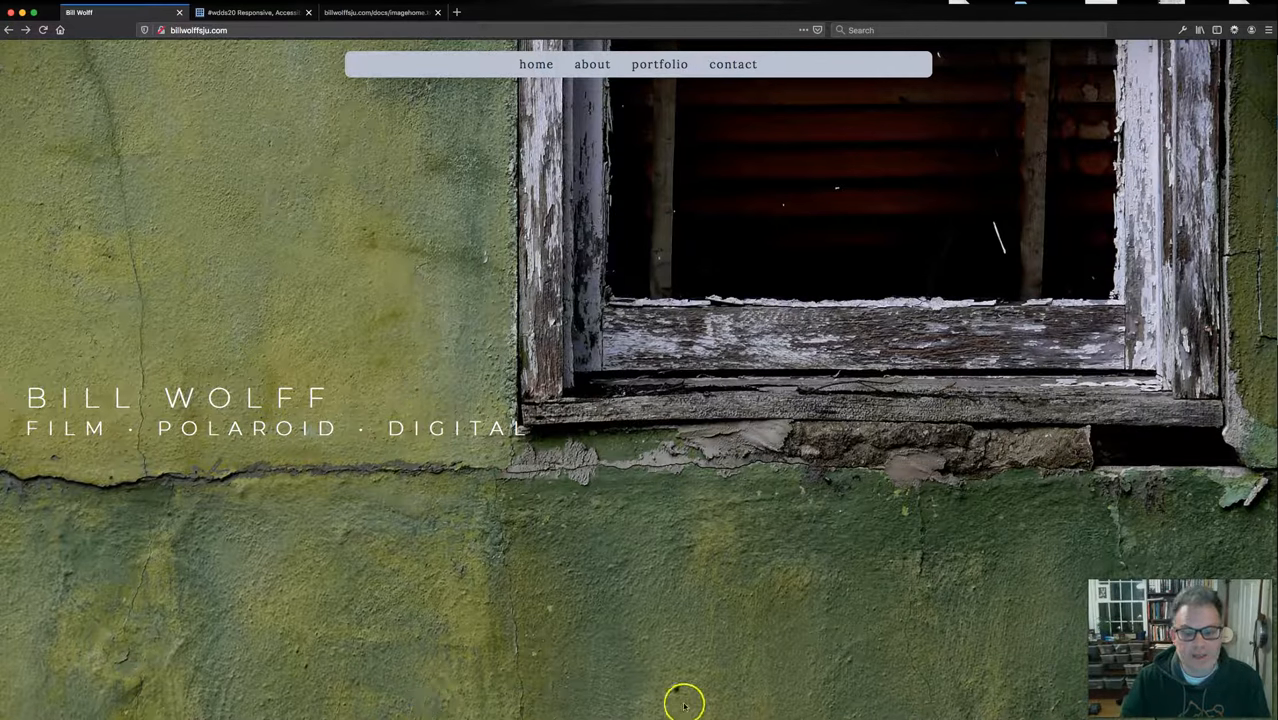
mouse_move(528, 700)
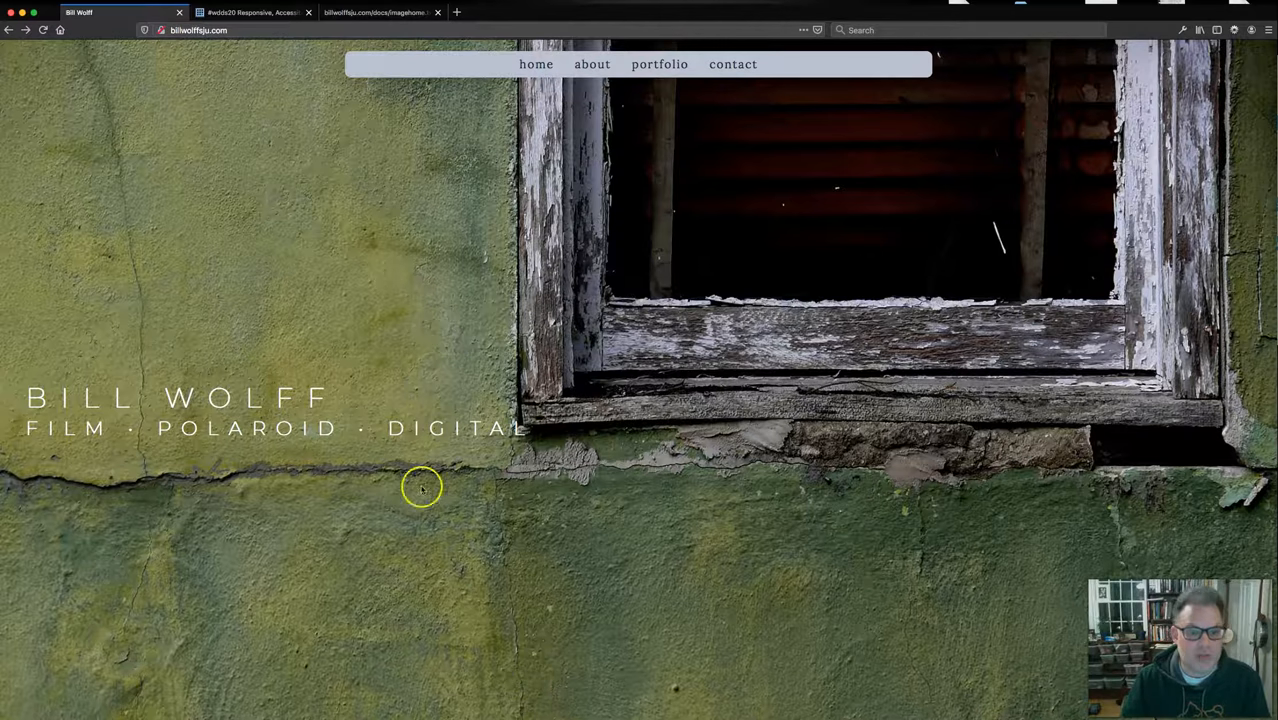
mouse_move(848, 295)
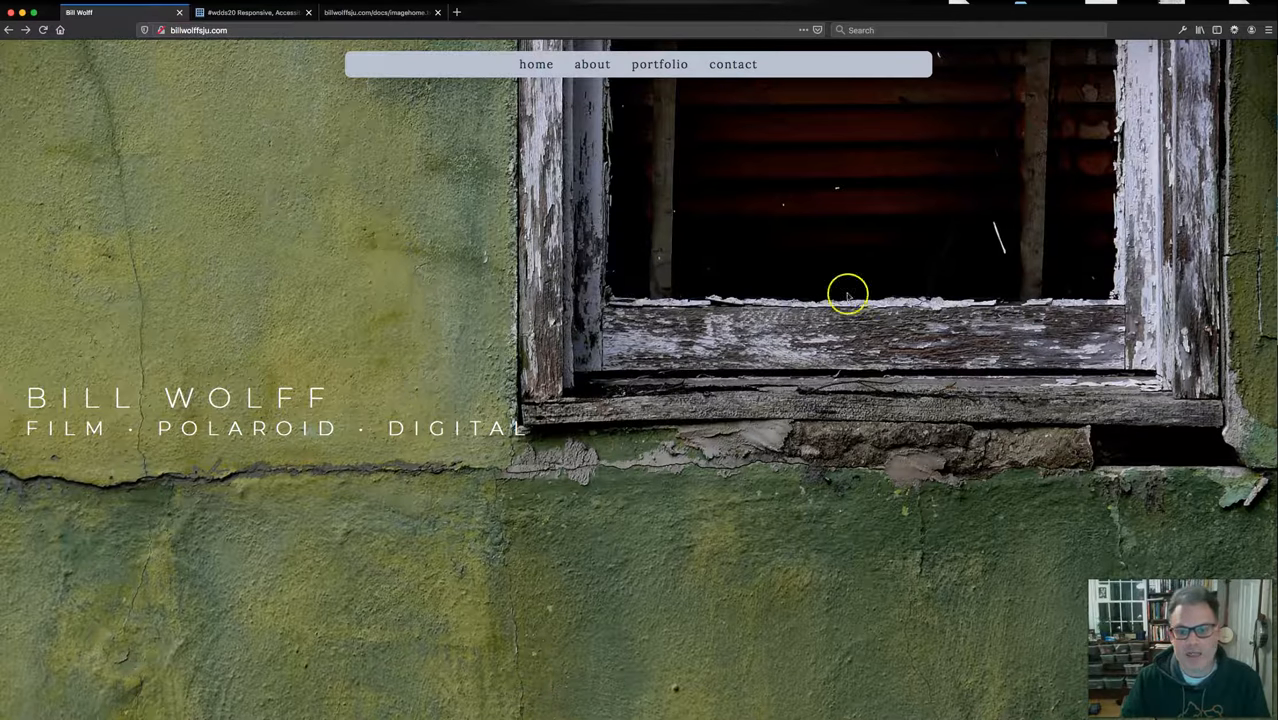
mouse_move(583, 478)
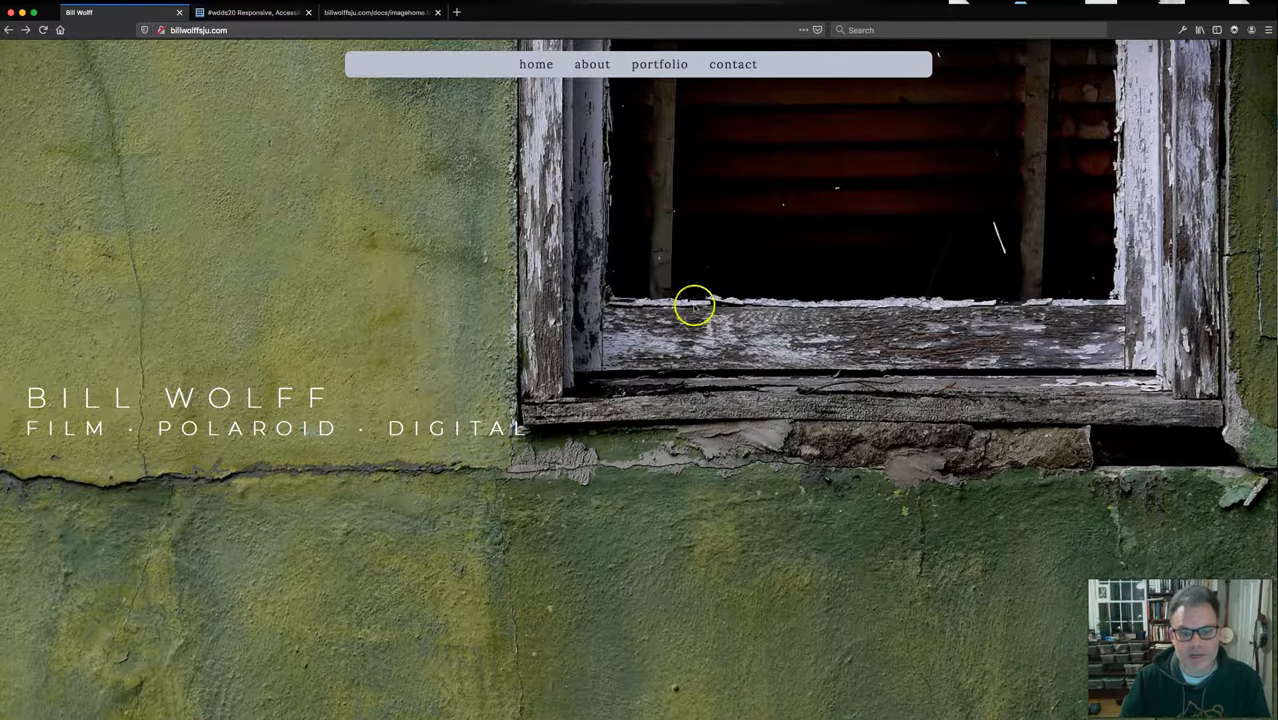
mouse_move(678, 685)
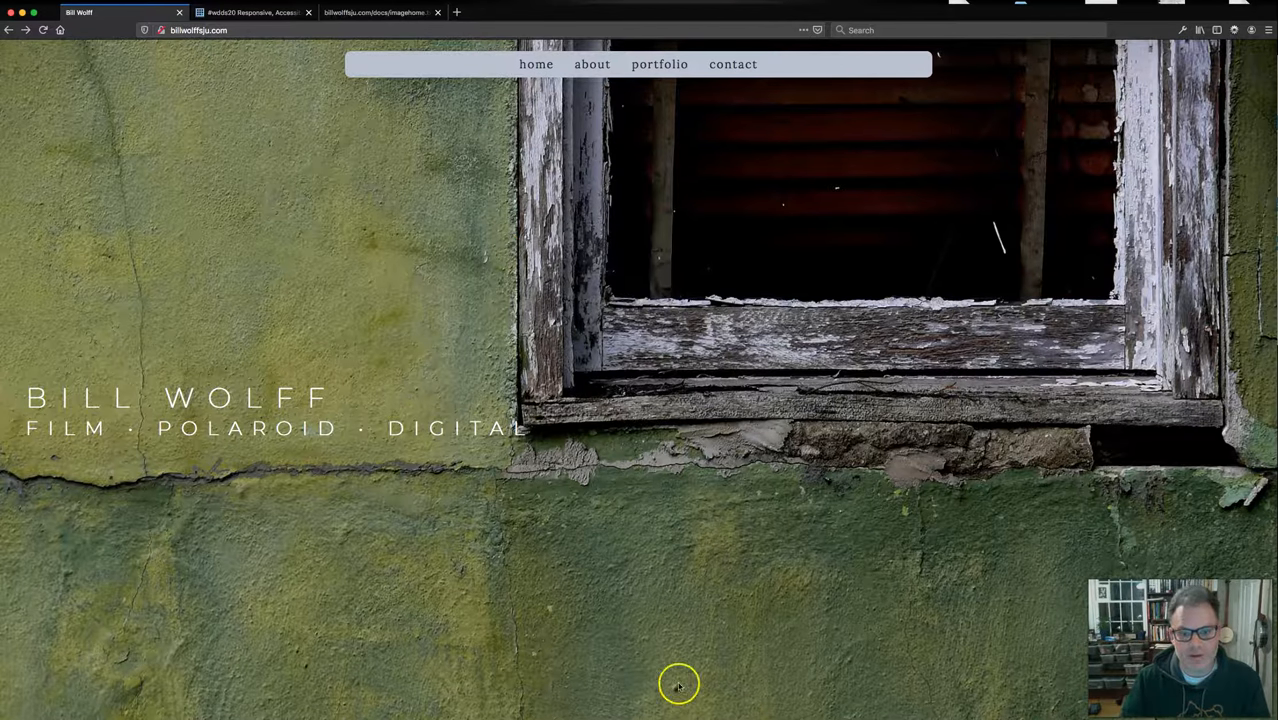
mouse_move(427, 117)
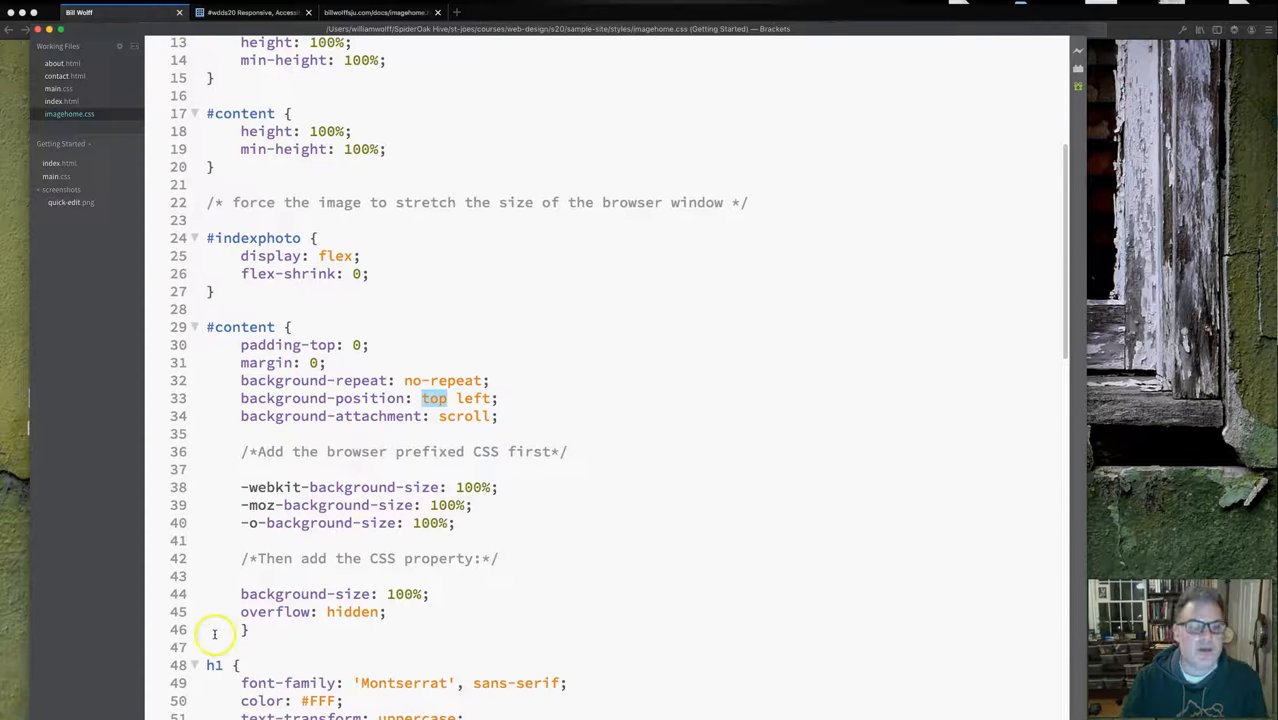
scroll(down, 3)
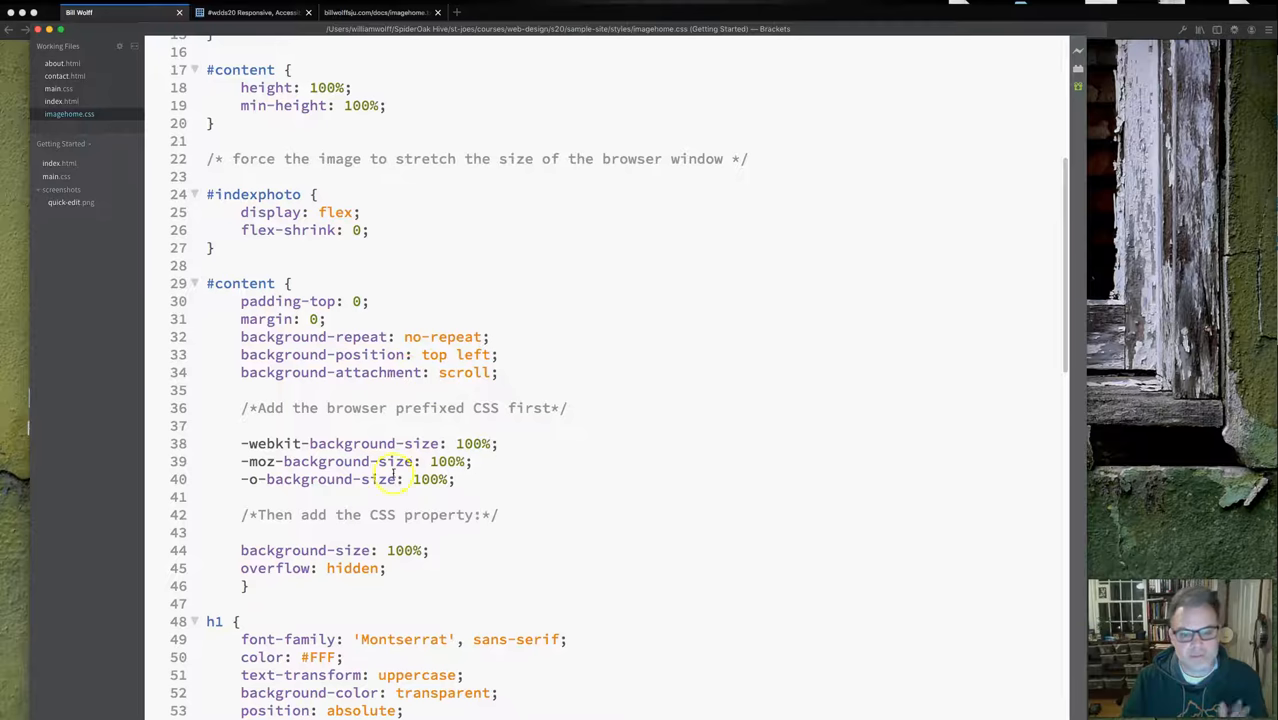
scroll(down, 3)
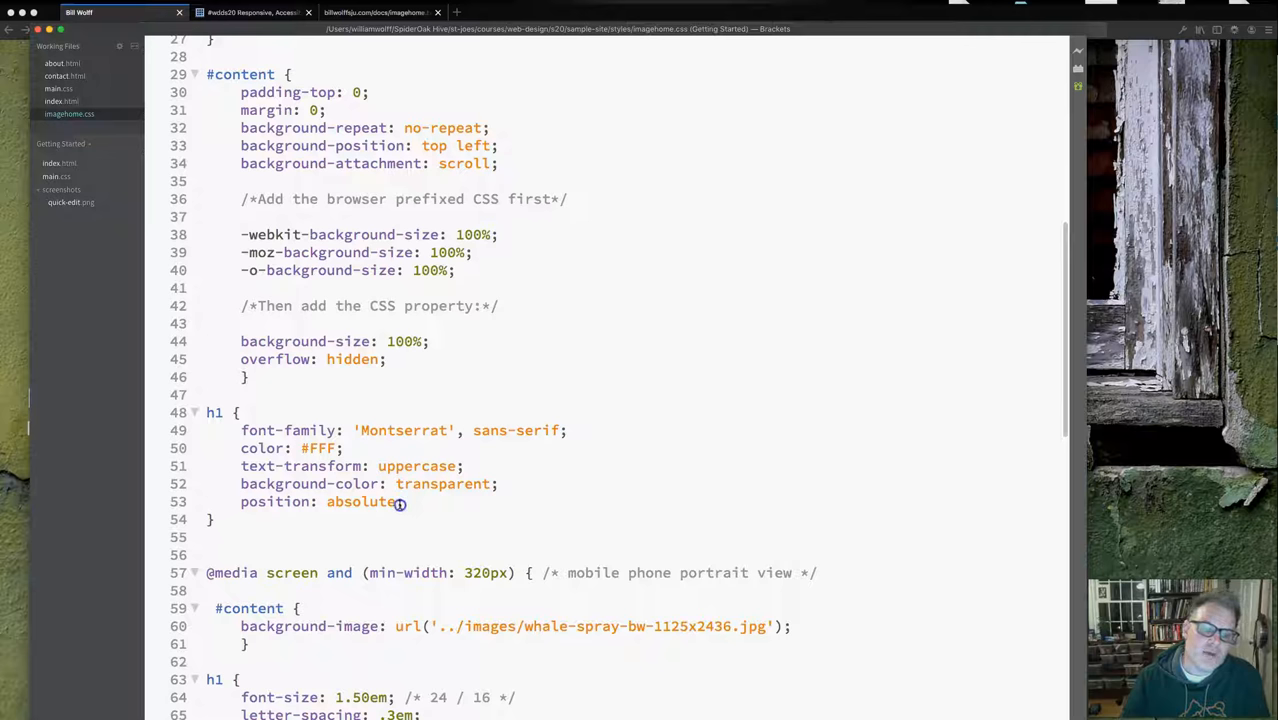
double_click(360, 501)
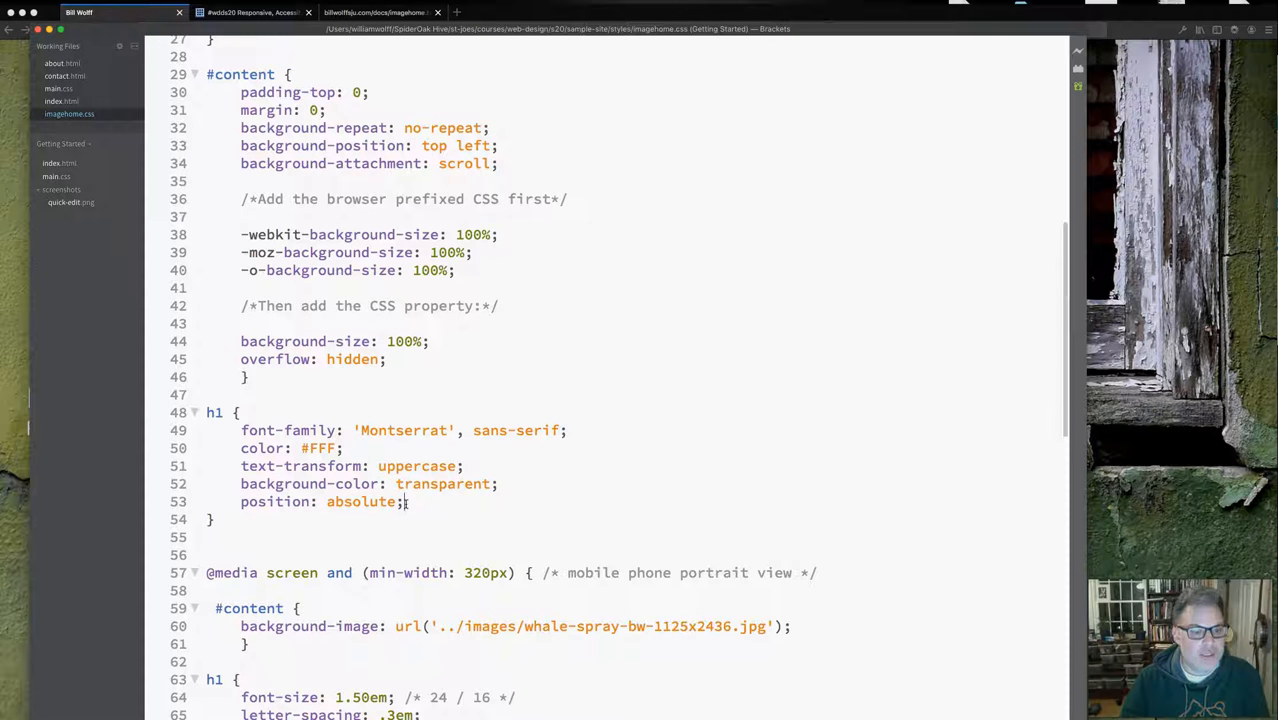
double_click(360, 501)
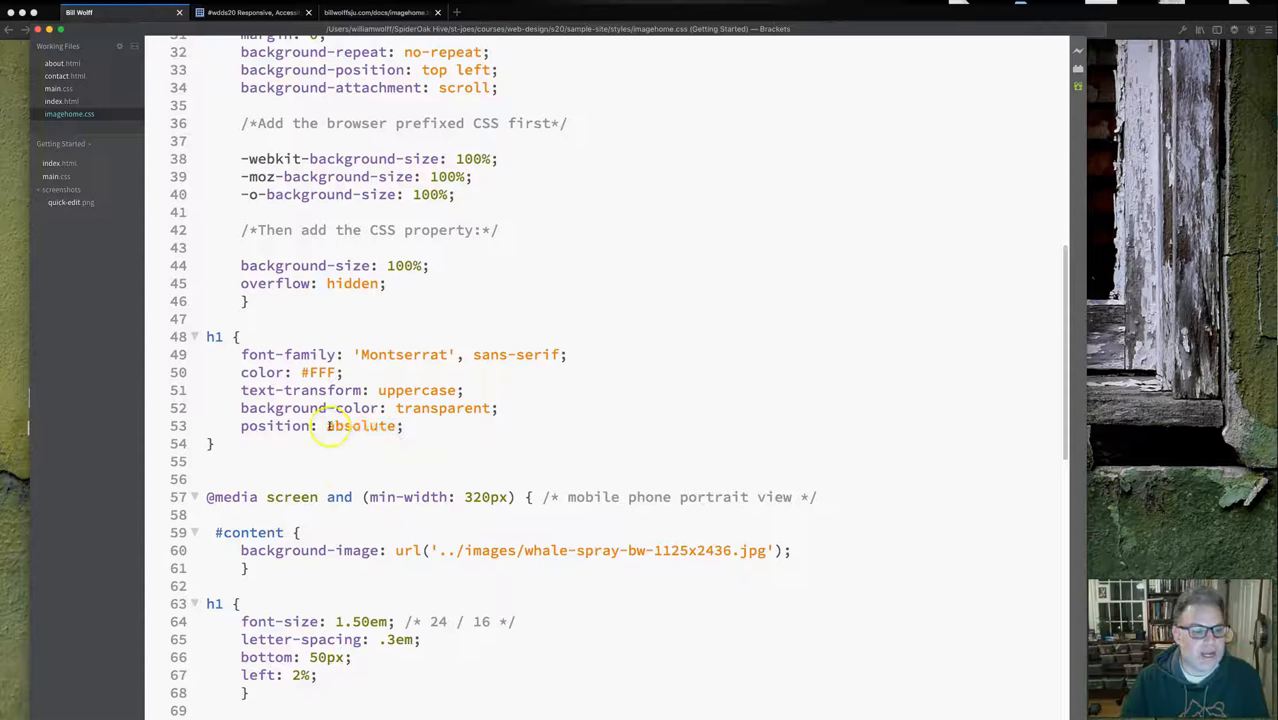
double_click(360, 425)
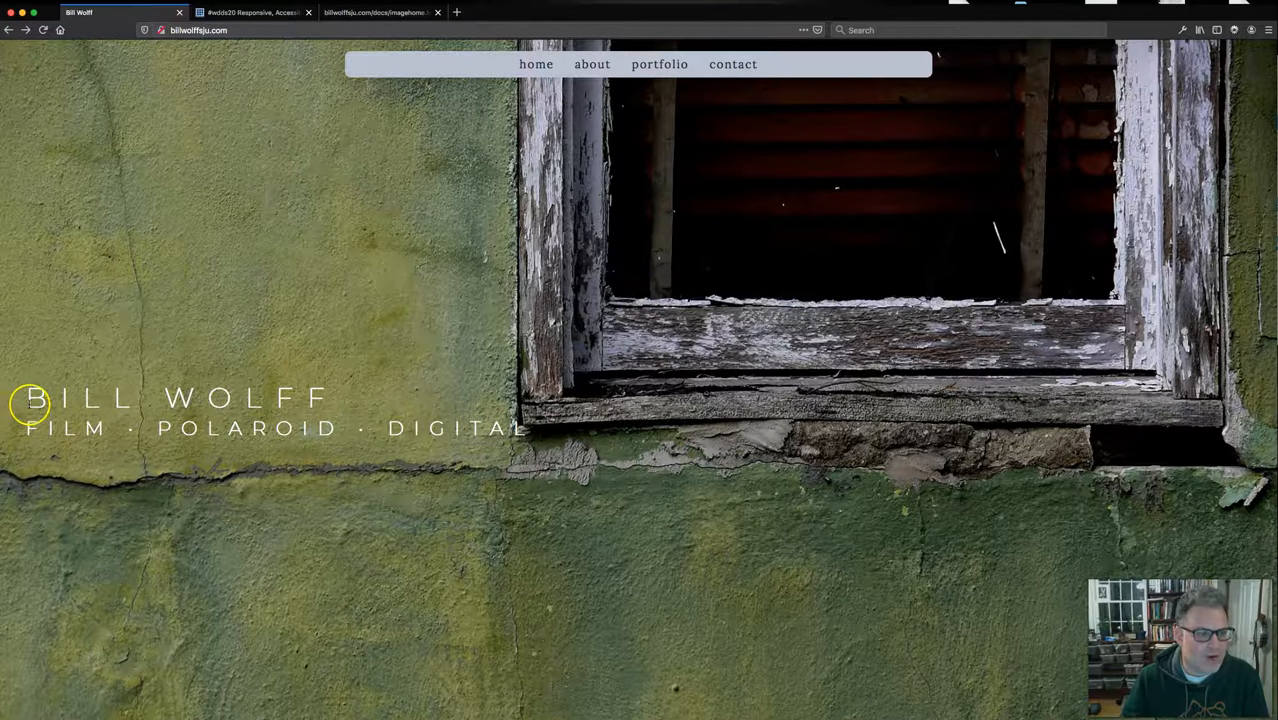
mouse_move(83, 105)
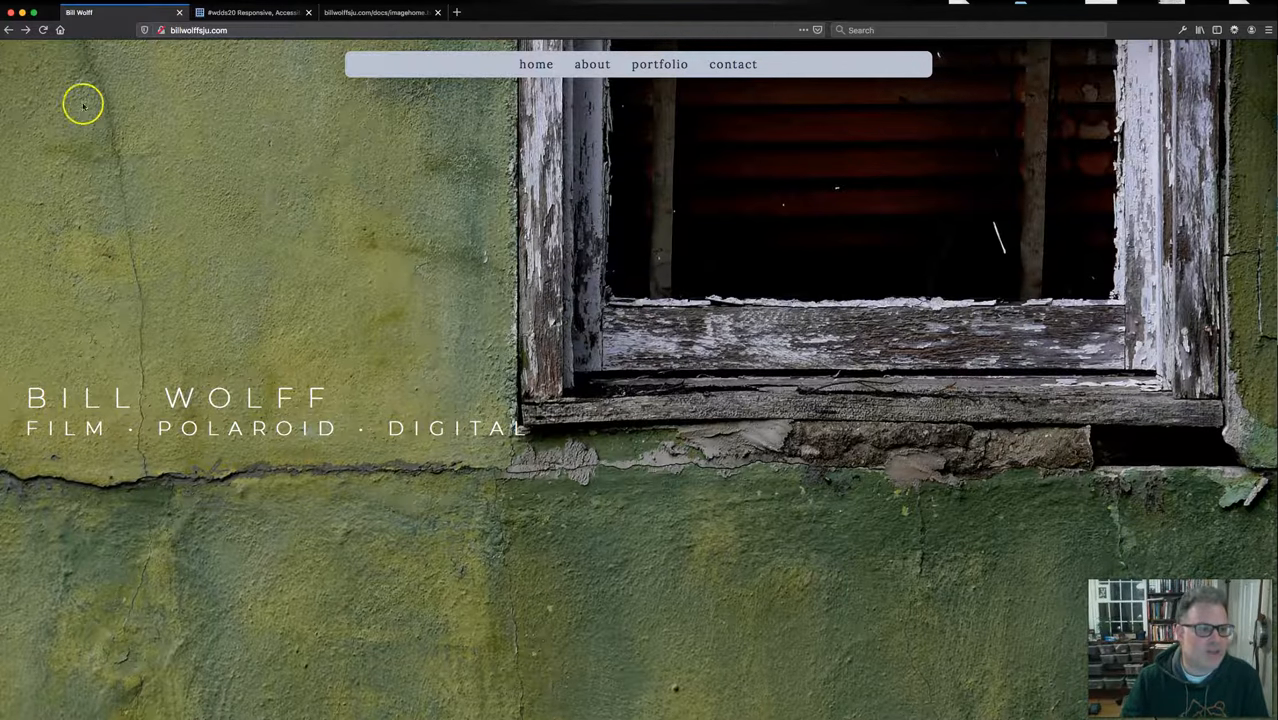
mouse_move(83, 445)
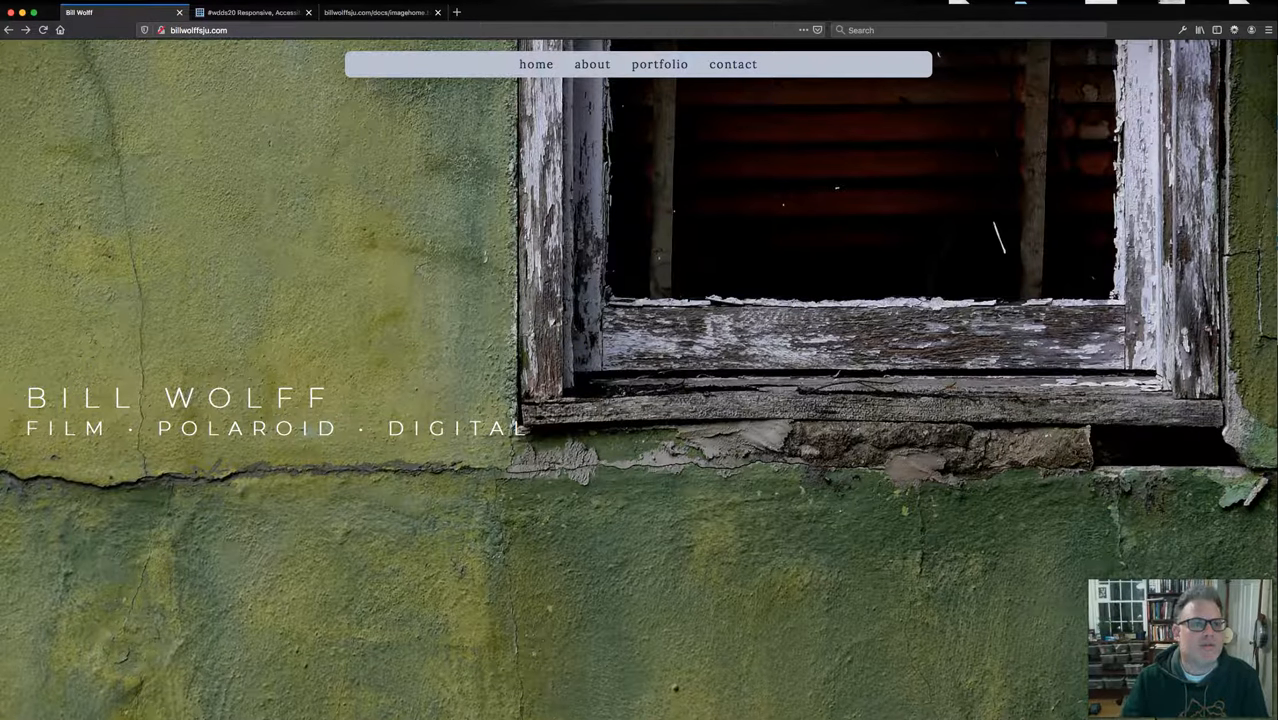
- Turn on Firefox Responsive Design Mode and simulate an iPhone screen
click(290, 38)
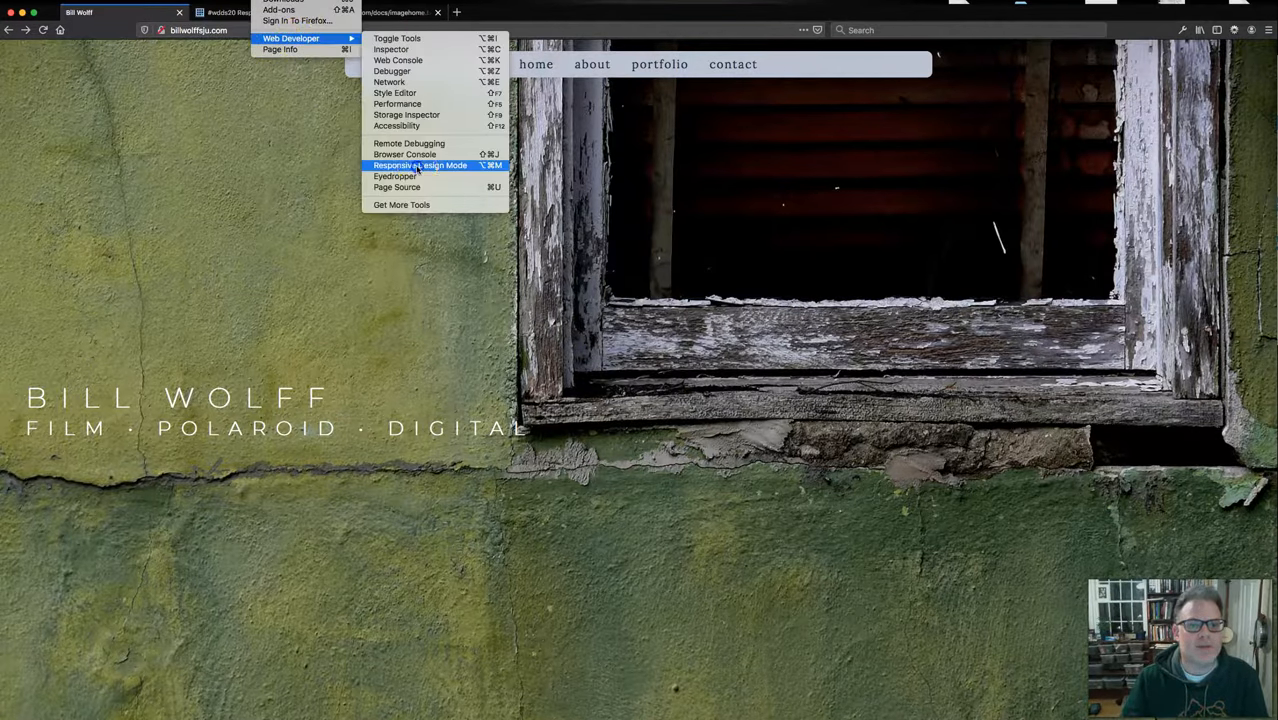
click(420, 165)
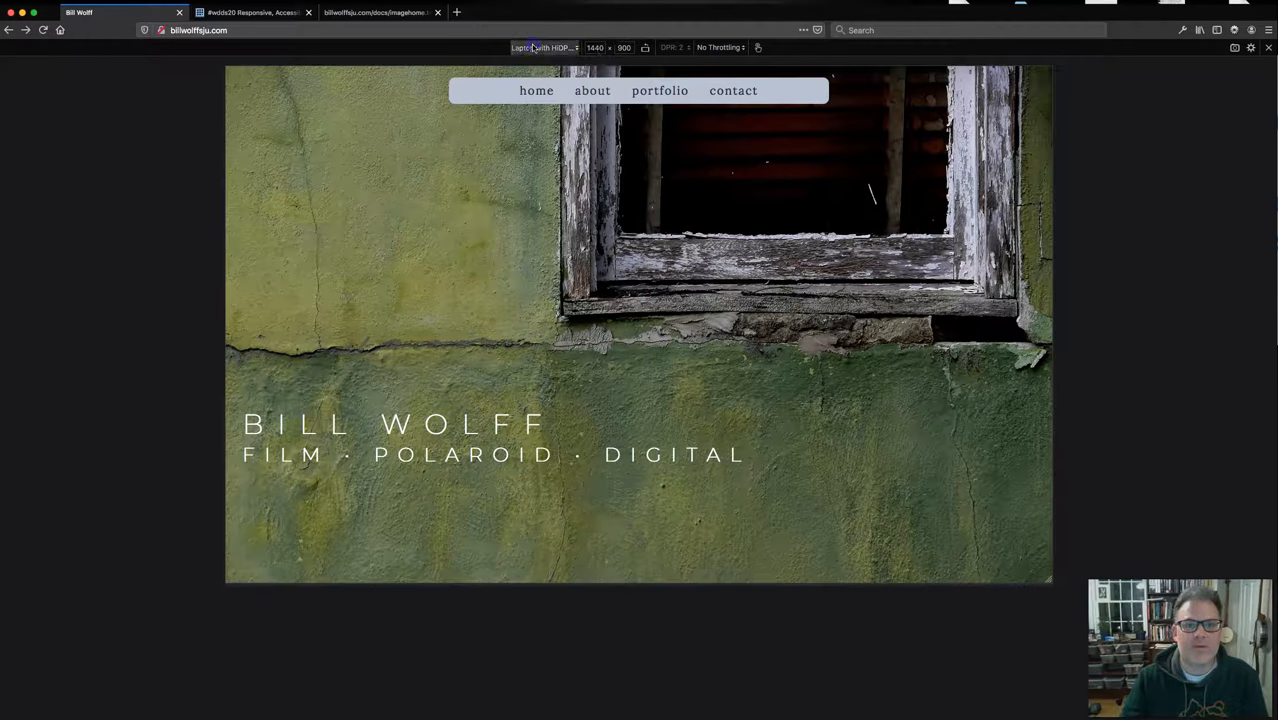
click(543, 47)
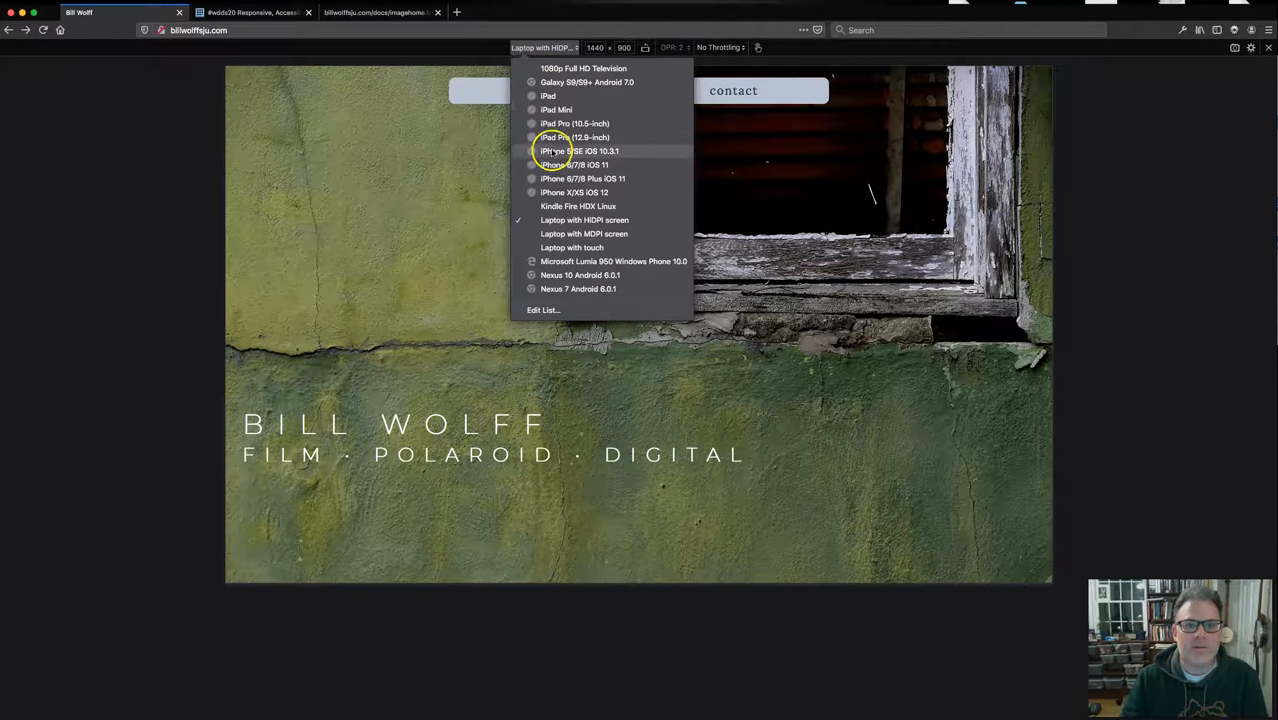
click(578, 151)
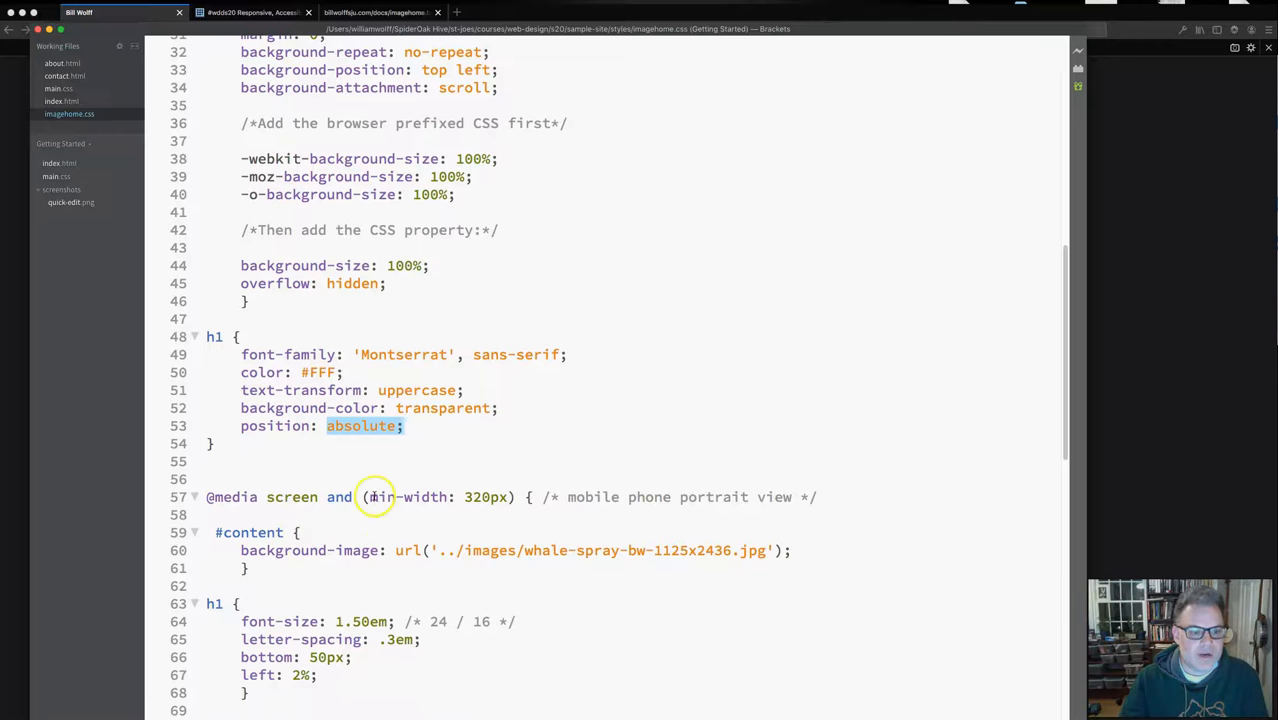
- In the min-width 320px media query, change the h1 'bottom' offset to 'top'
double_click(408, 497)
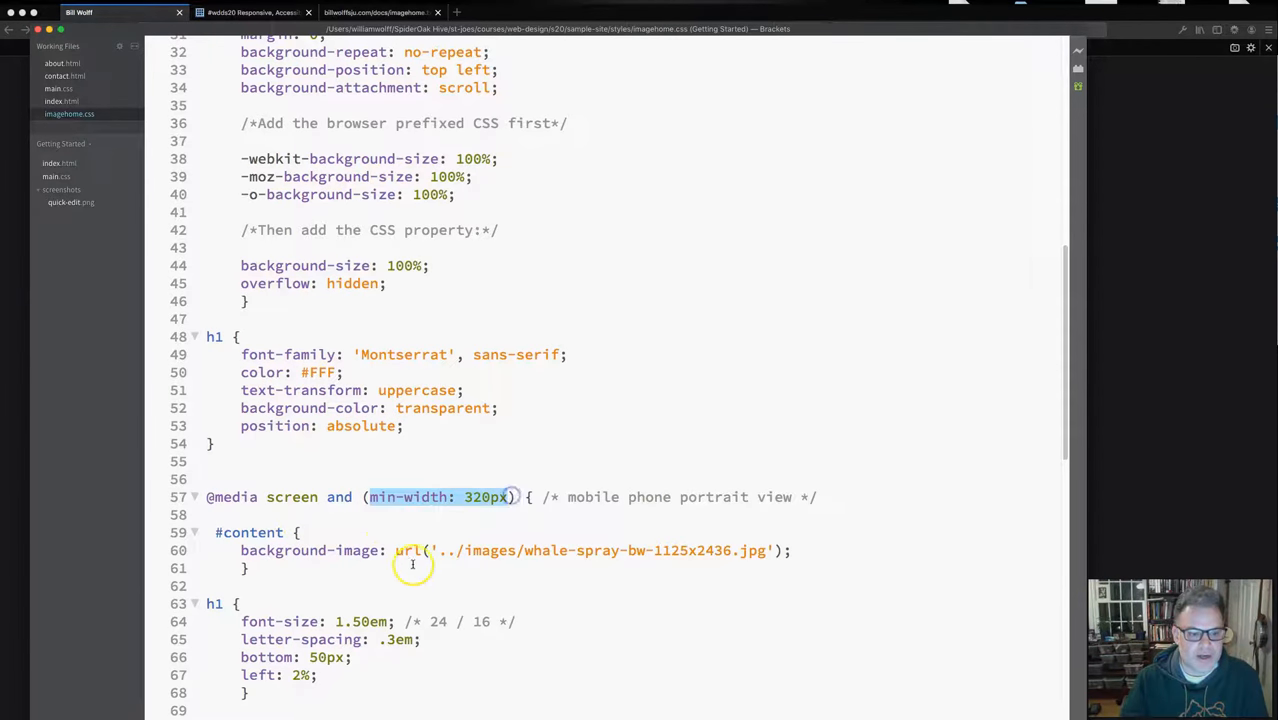
scroll(down, 3)
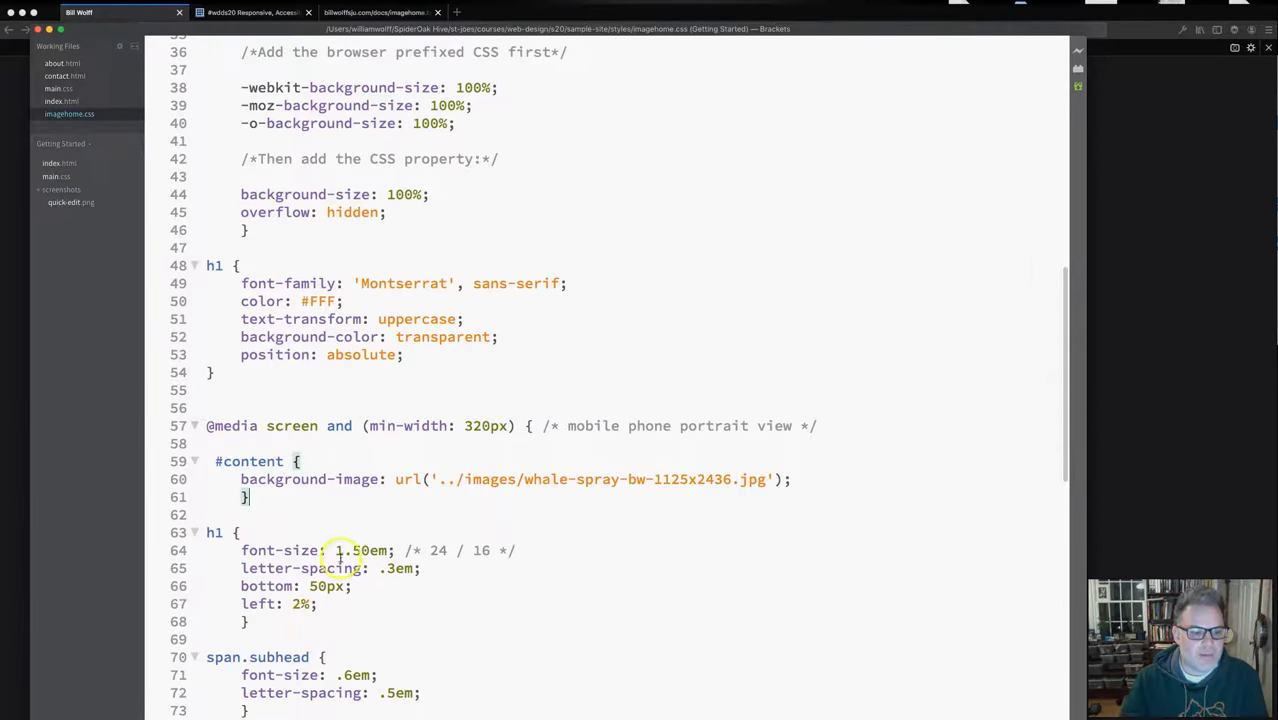
double_click(362, 550)
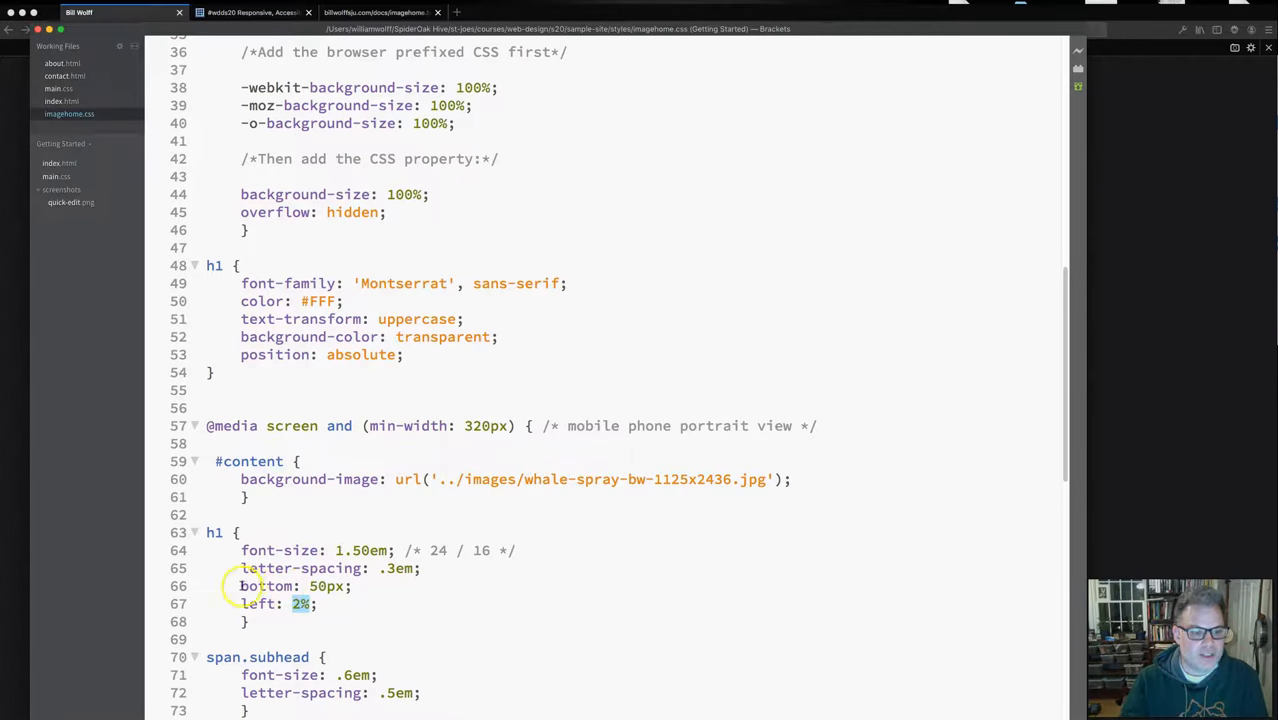
double_click(267, 586)
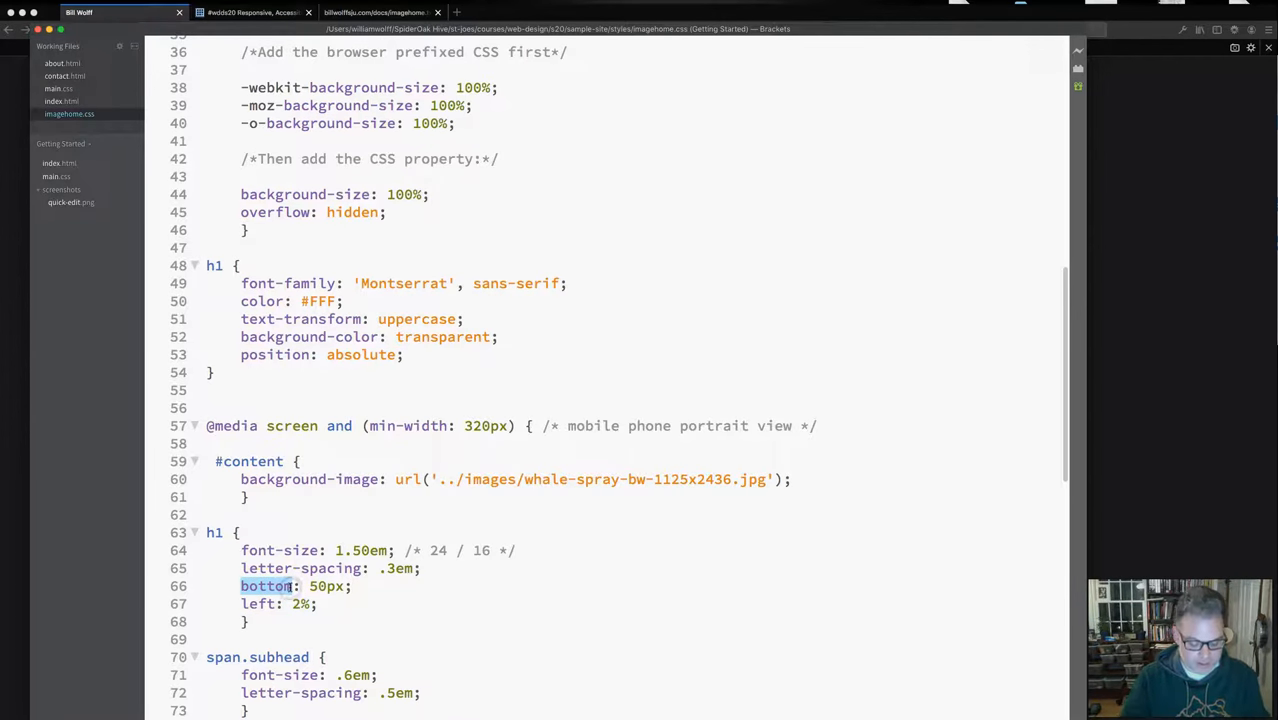
text(top)
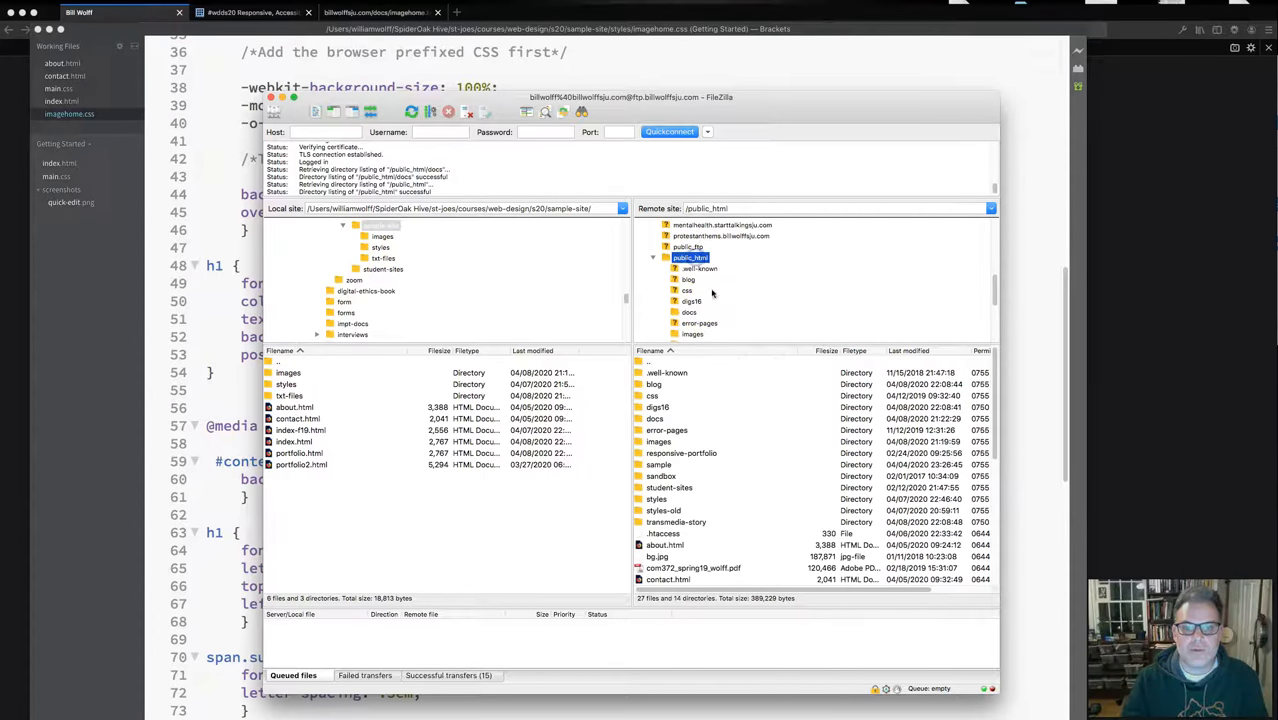
- Open the remote public_html folder in FileZilla beside the local sample-site files
double_click(380, 247)
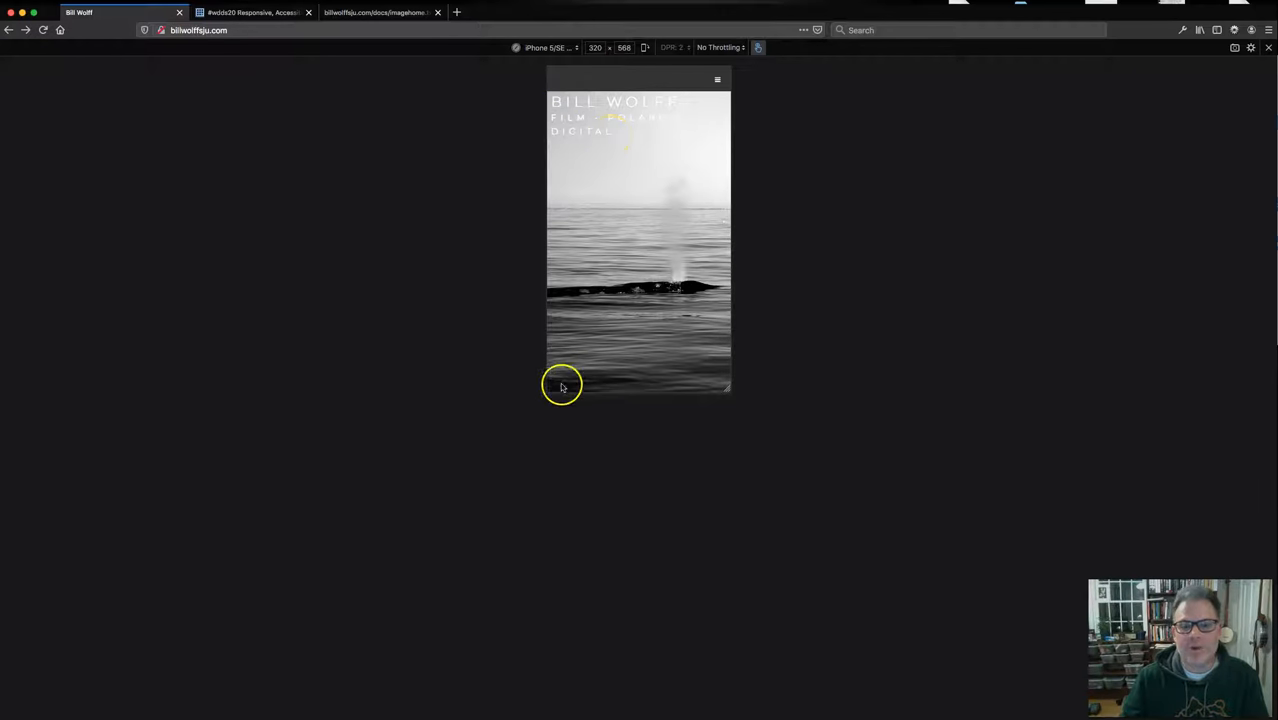
mouse_move(585, 147)
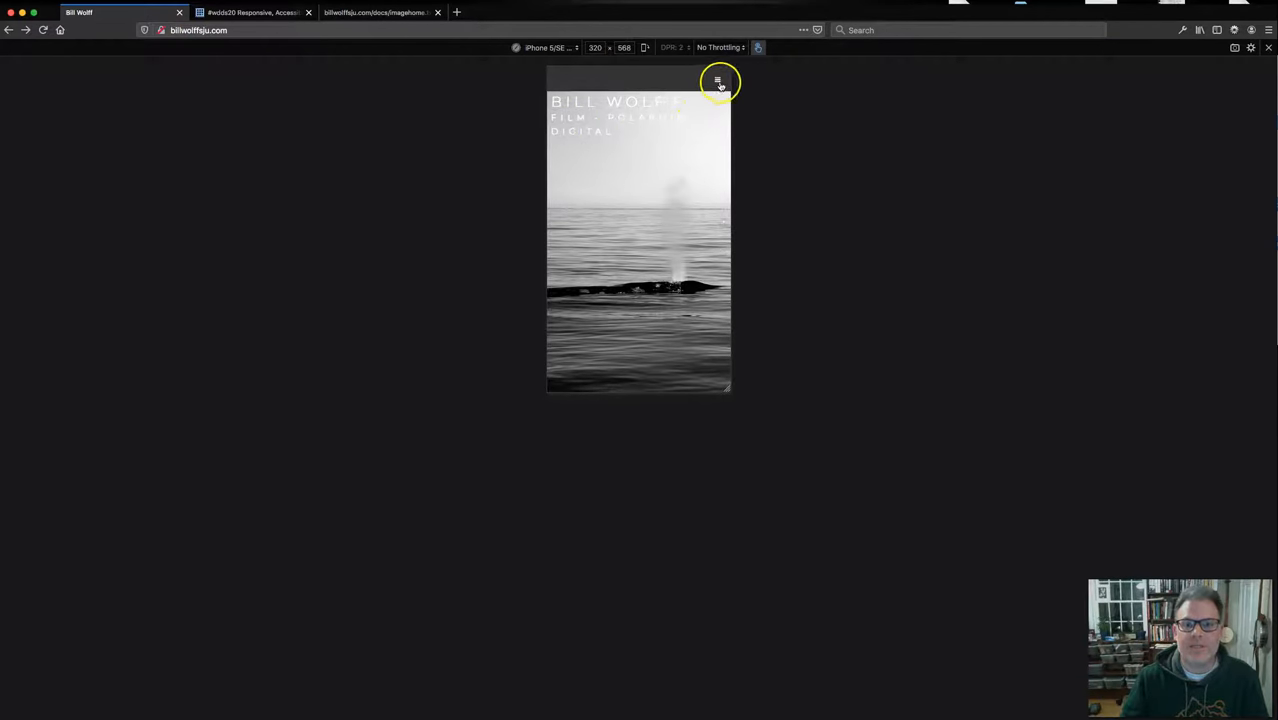
click(717, 80)
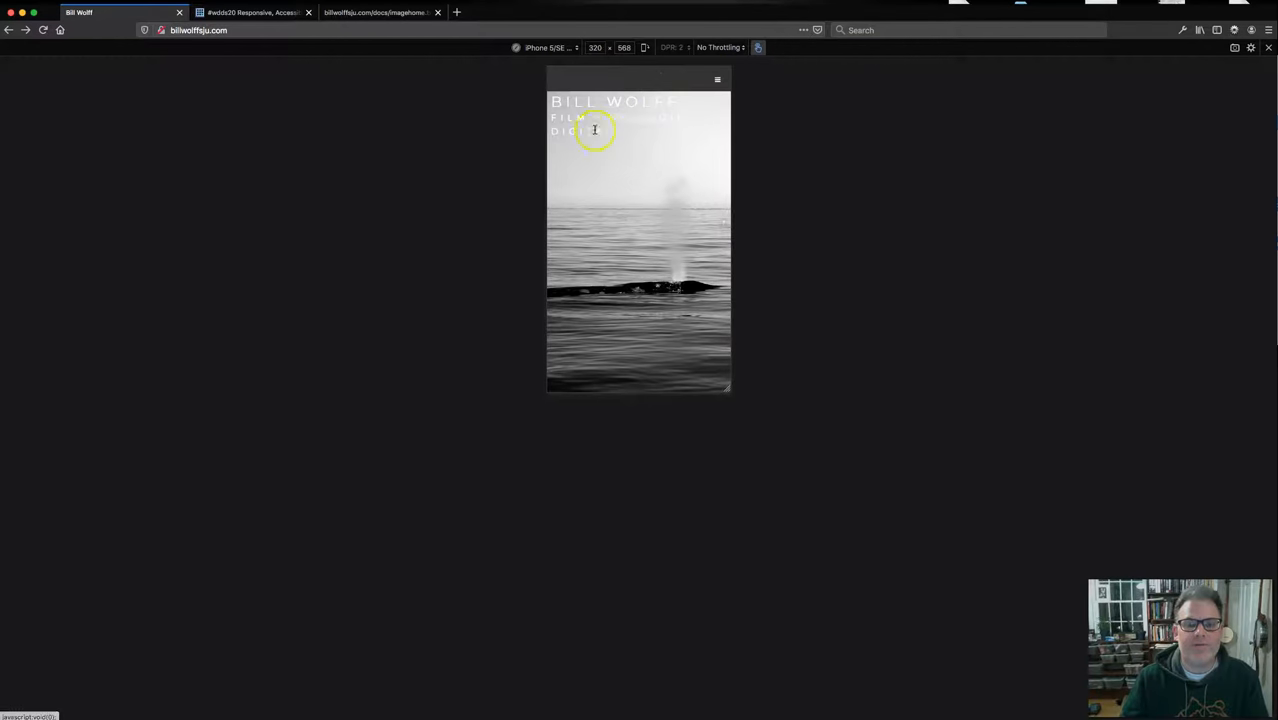
mouse_move(293, 618)
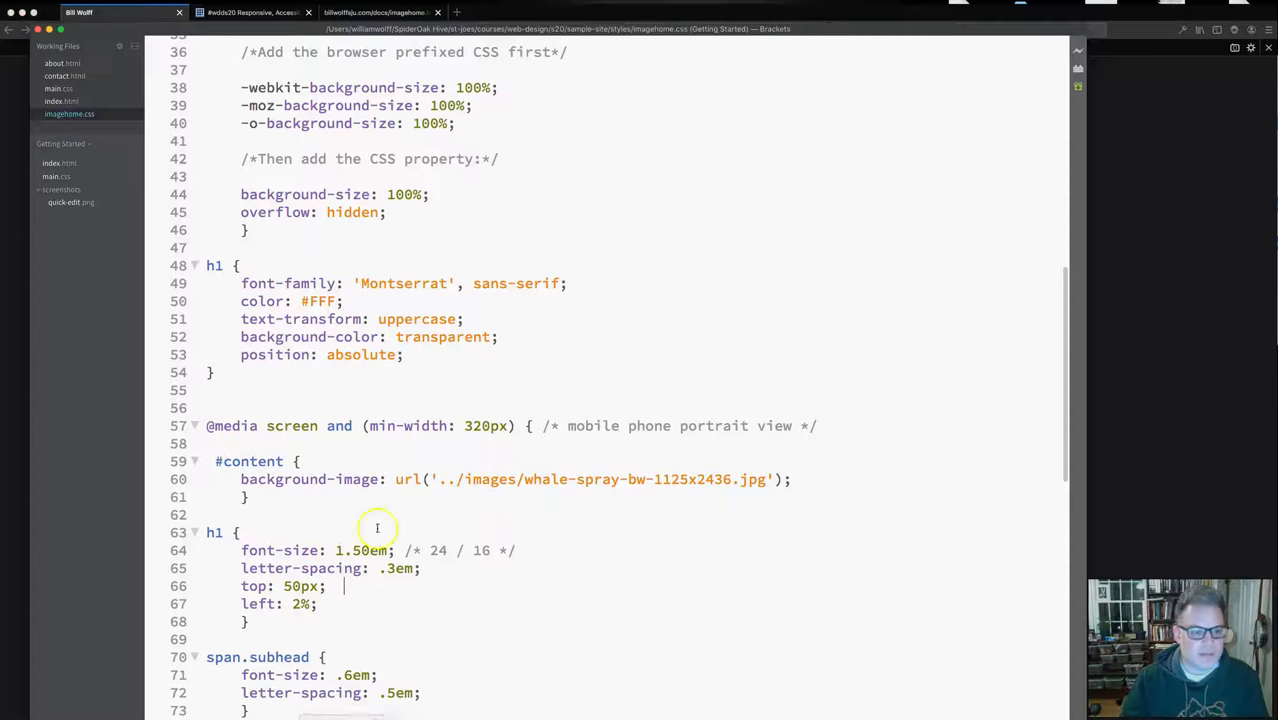
- Change the 320px h1 rule's top property back to bottom: 50px
double_click(253, 586)
text(bottom)
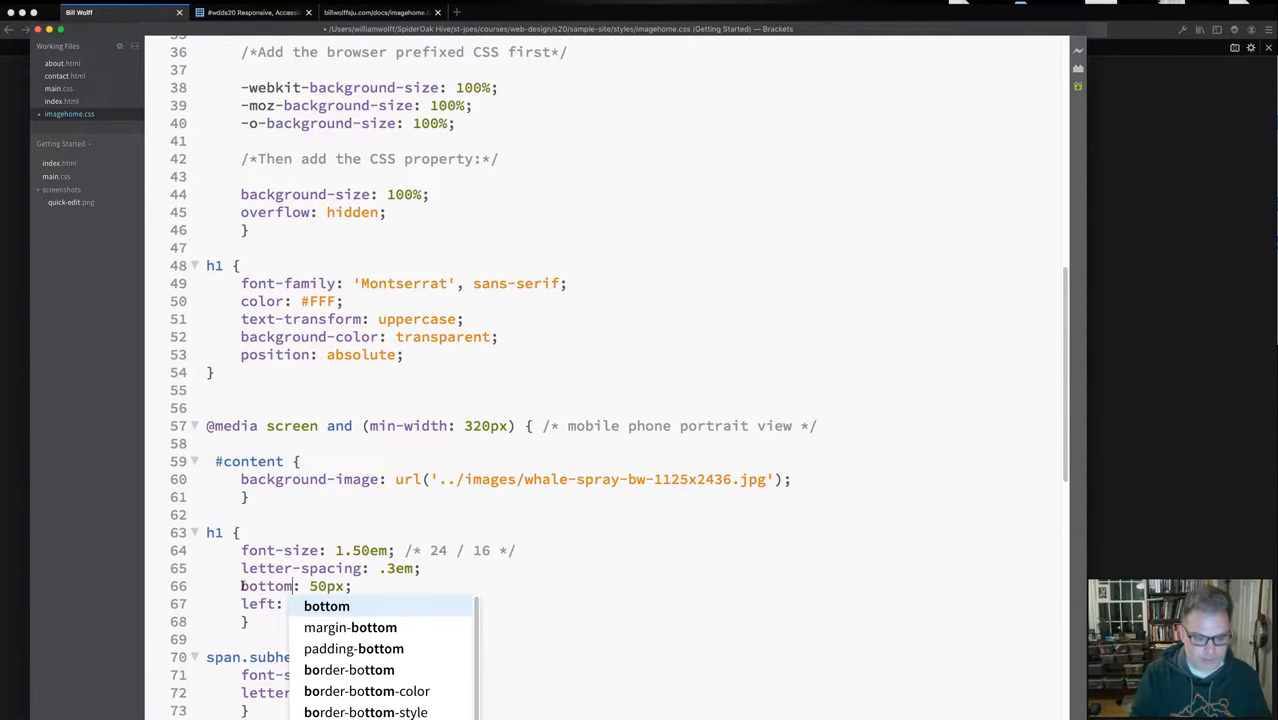
text(2%;)
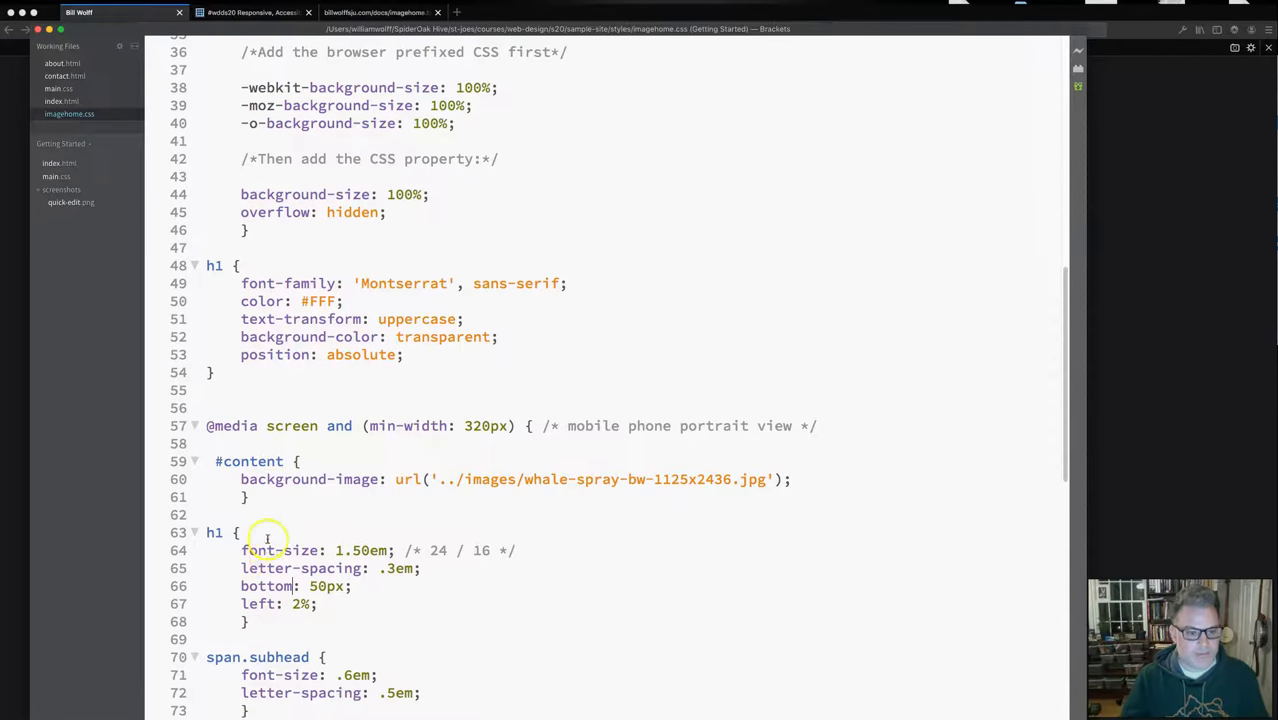
double_click(258, 603)
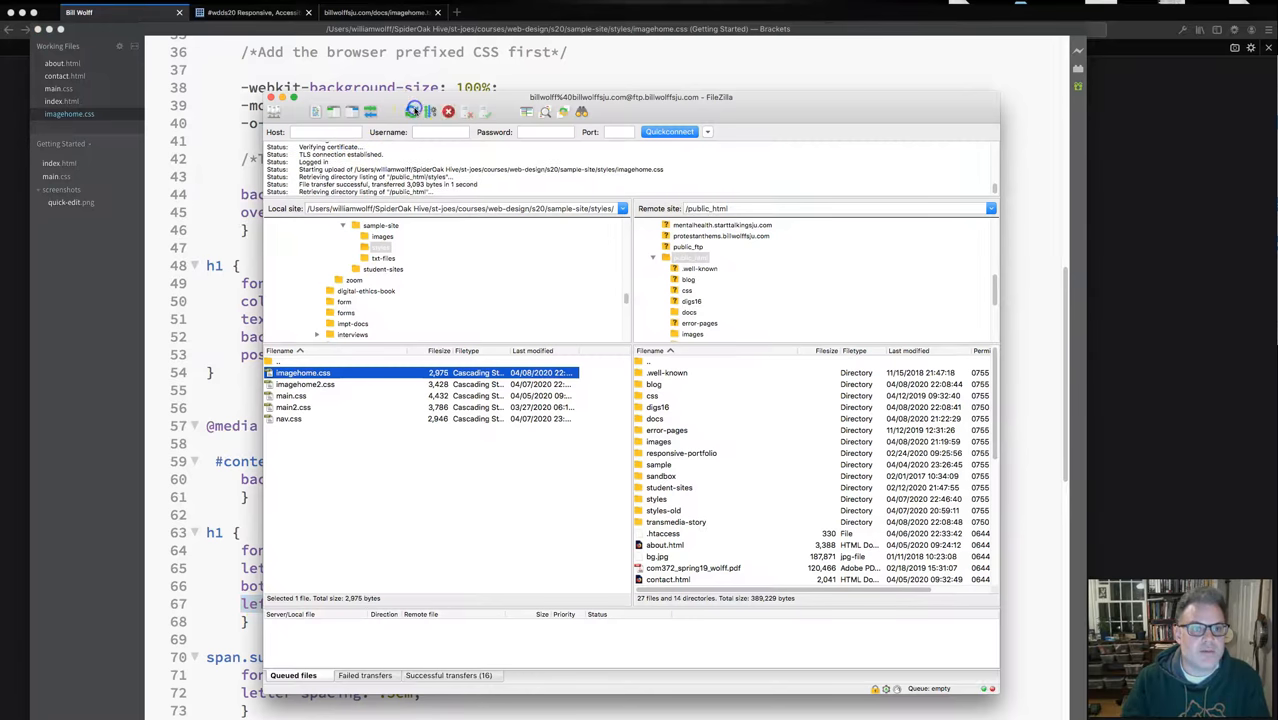
- Upload the edited imagehome.css to public_html/styles on the server
click(657, 499)
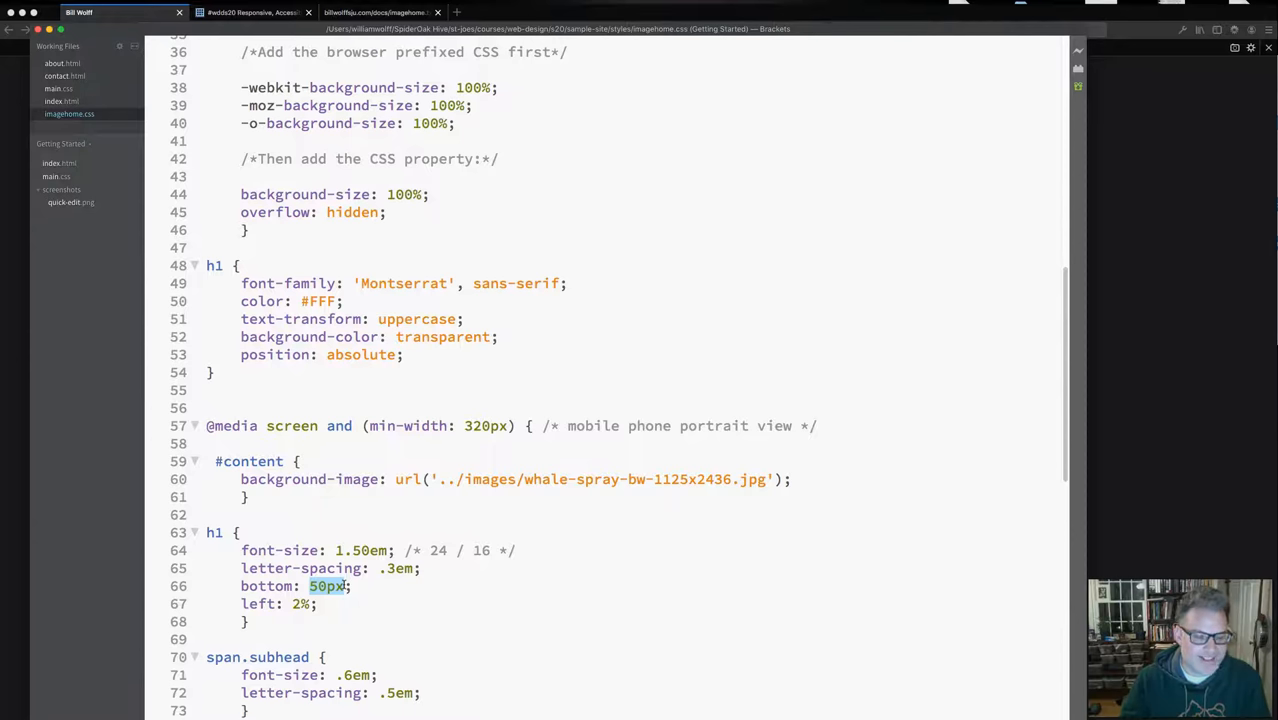
mouse_move(342, 586)
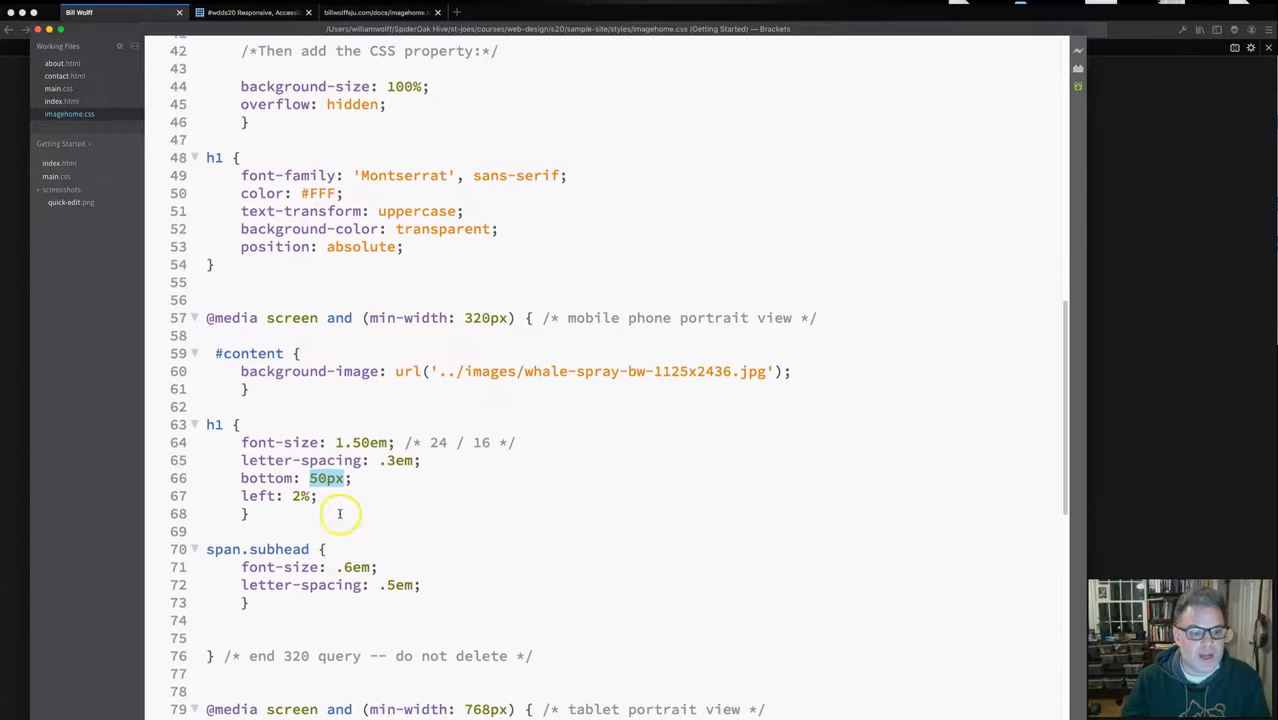
scroll(down, 3)
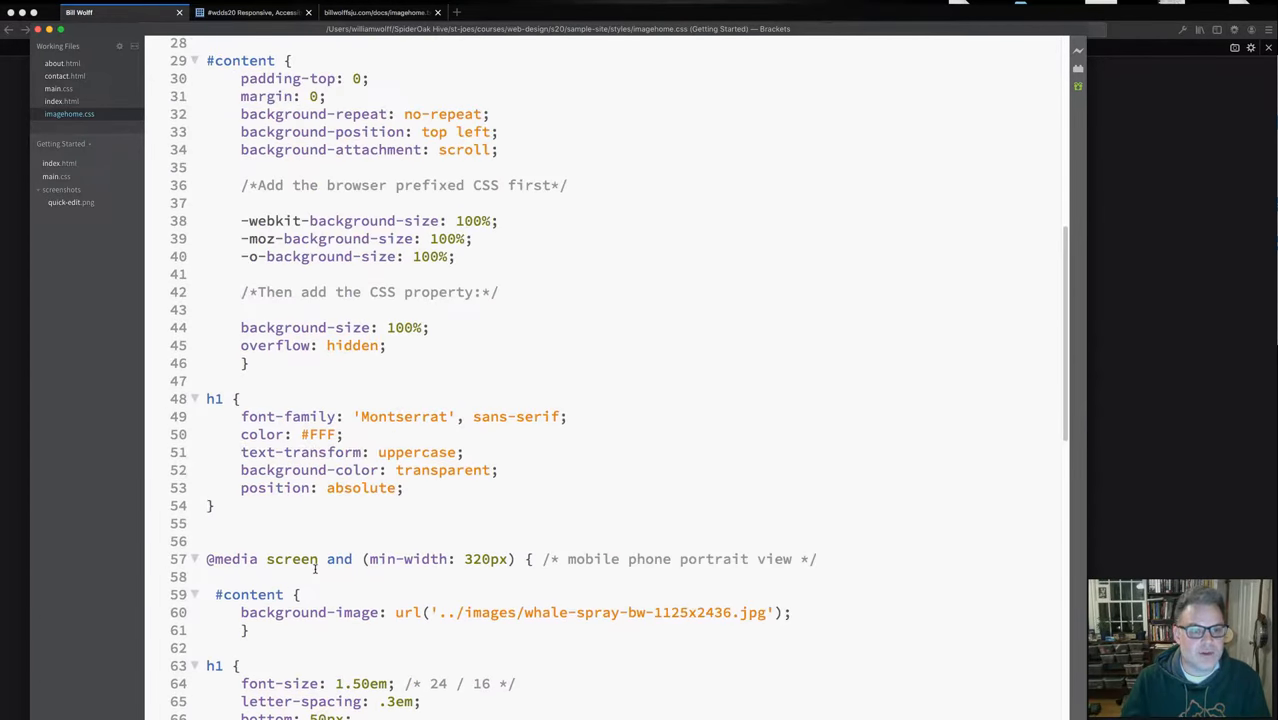
scroll(down, 3)
text(left: 10%;)
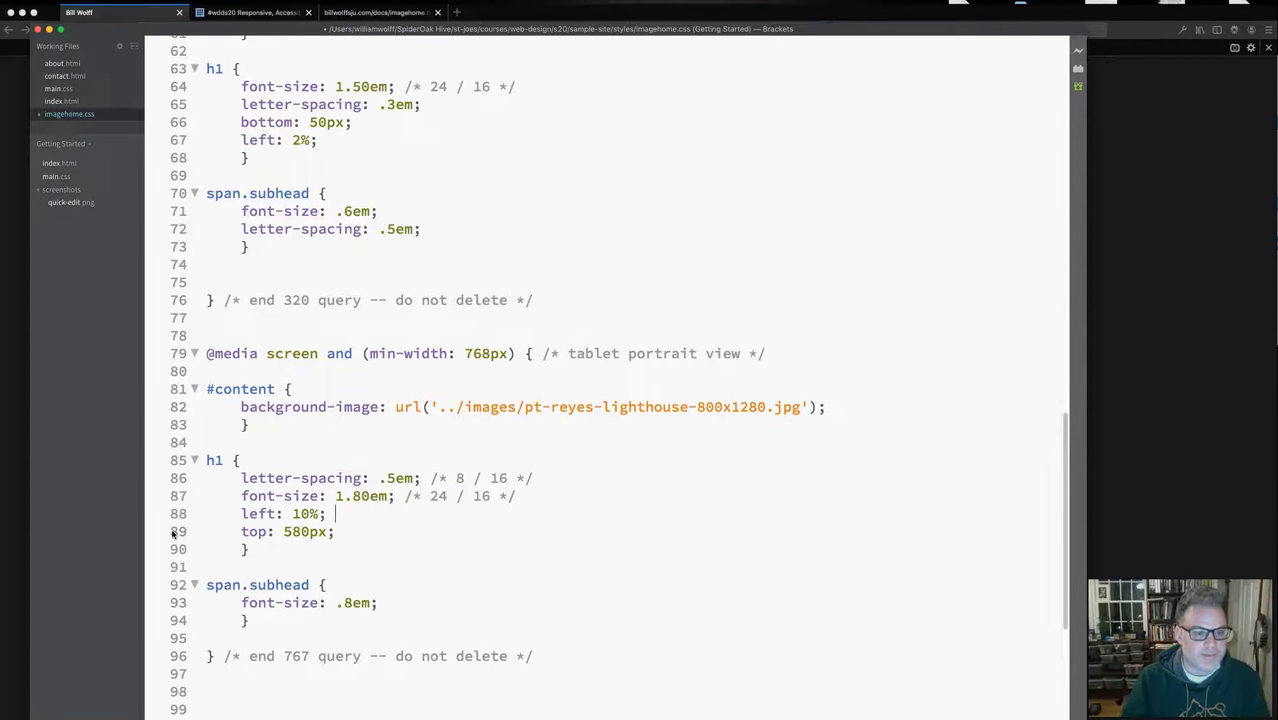
scroll(down, 3)
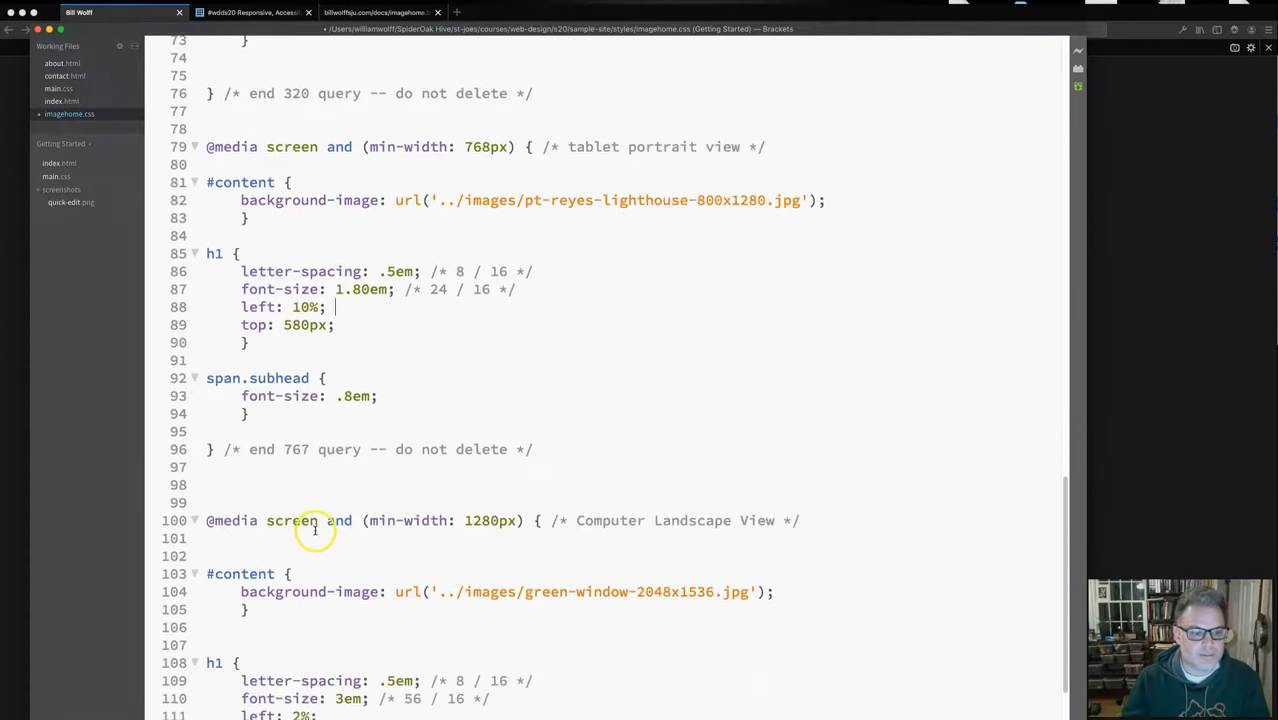
scroll(down, 3)
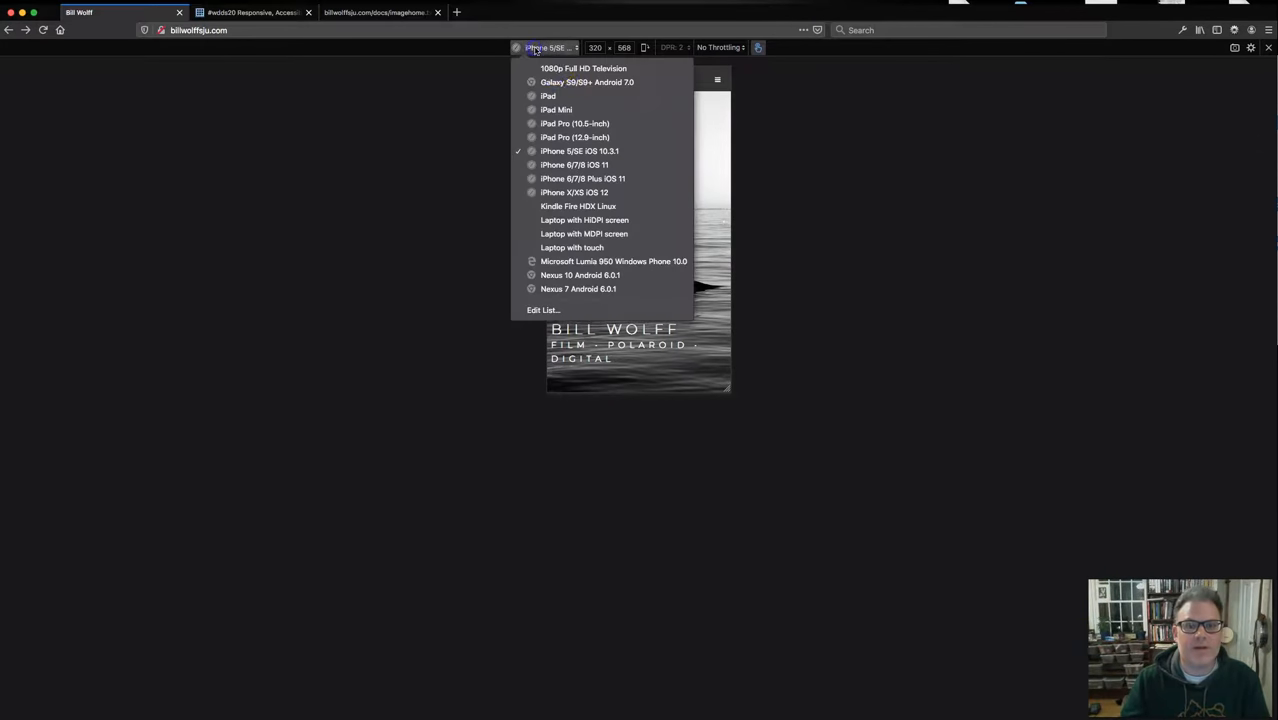
- Preview the lighthouse home page as an iPad, then rotate to landscape
click(547, 96)
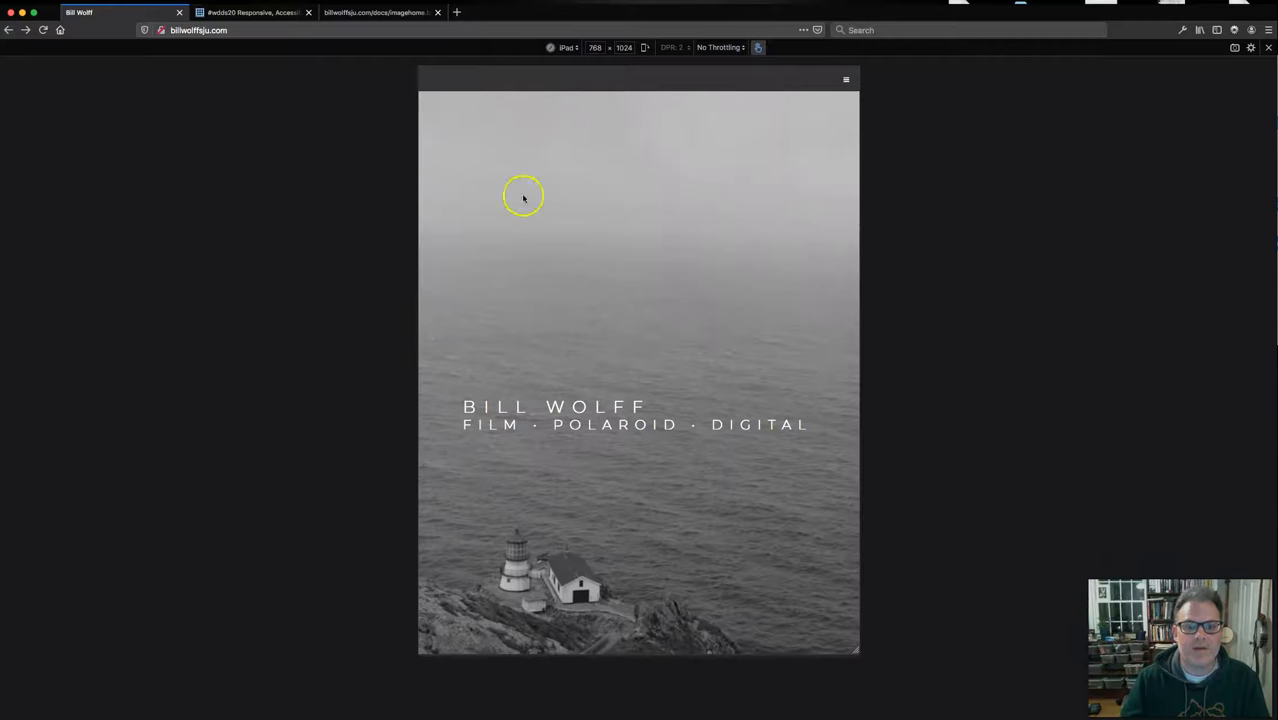
mouse_move(442, 407)
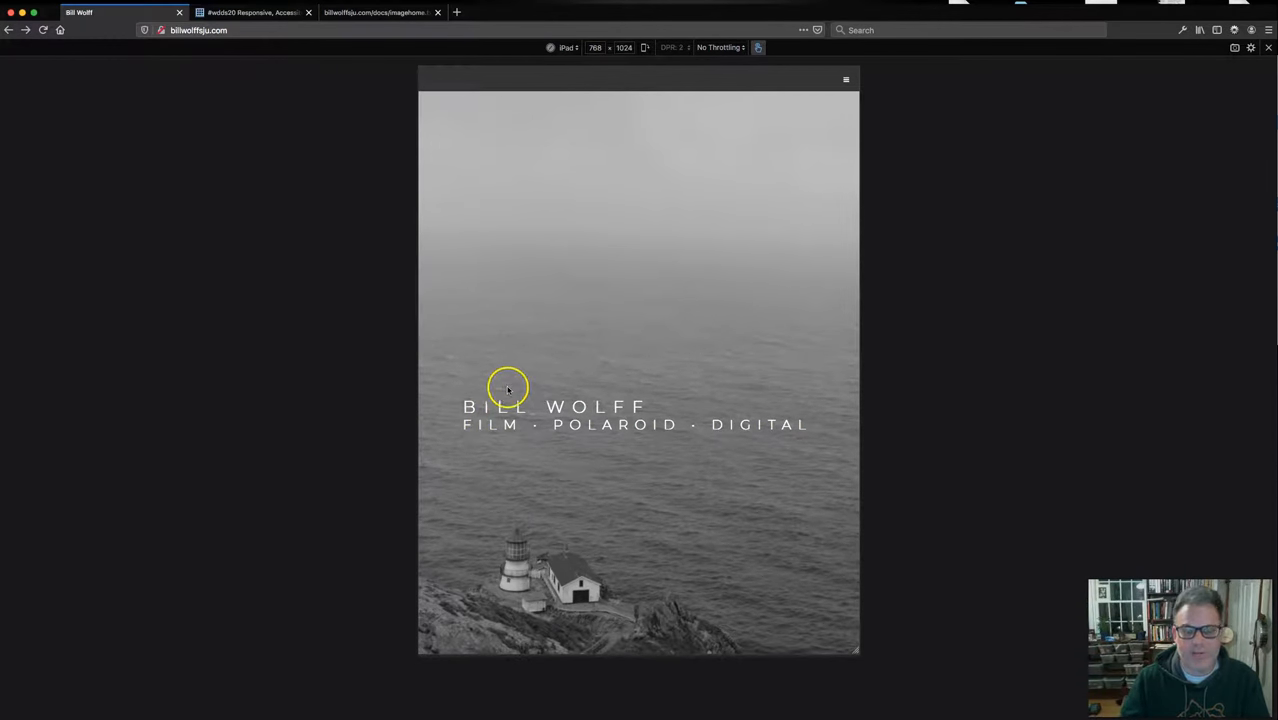
mouse_move(500, 420)
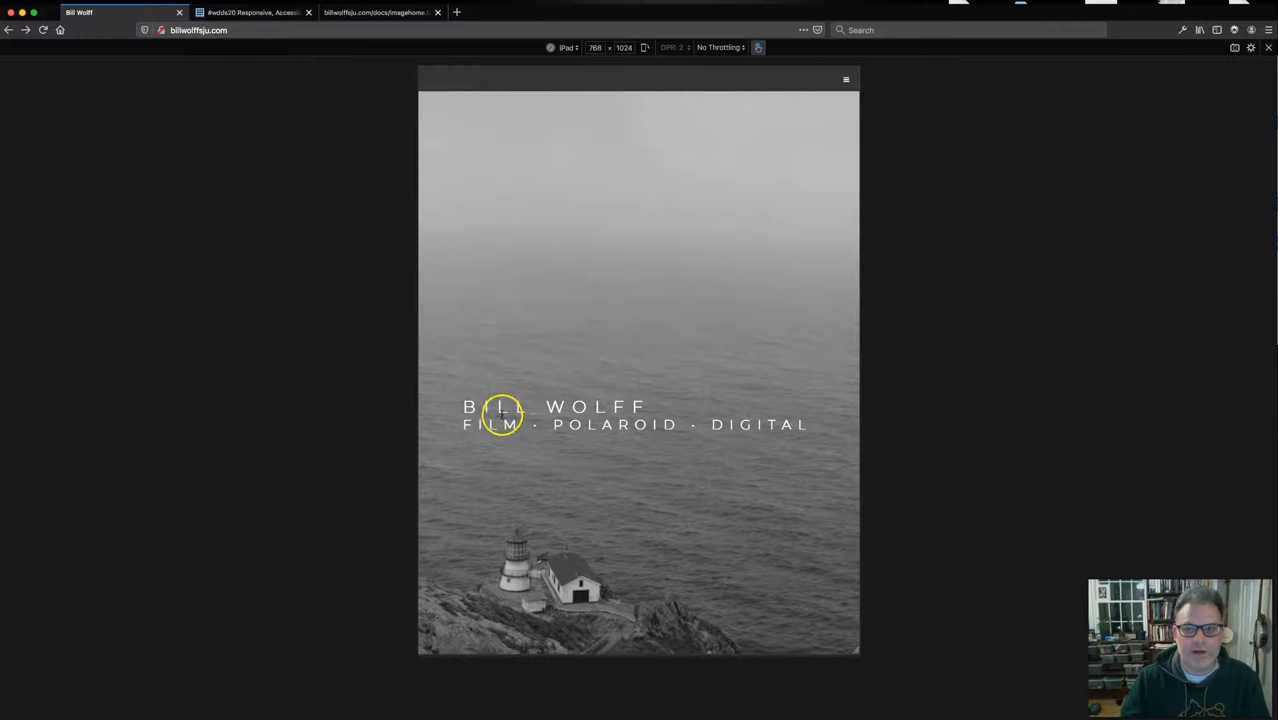
click(645, 47)
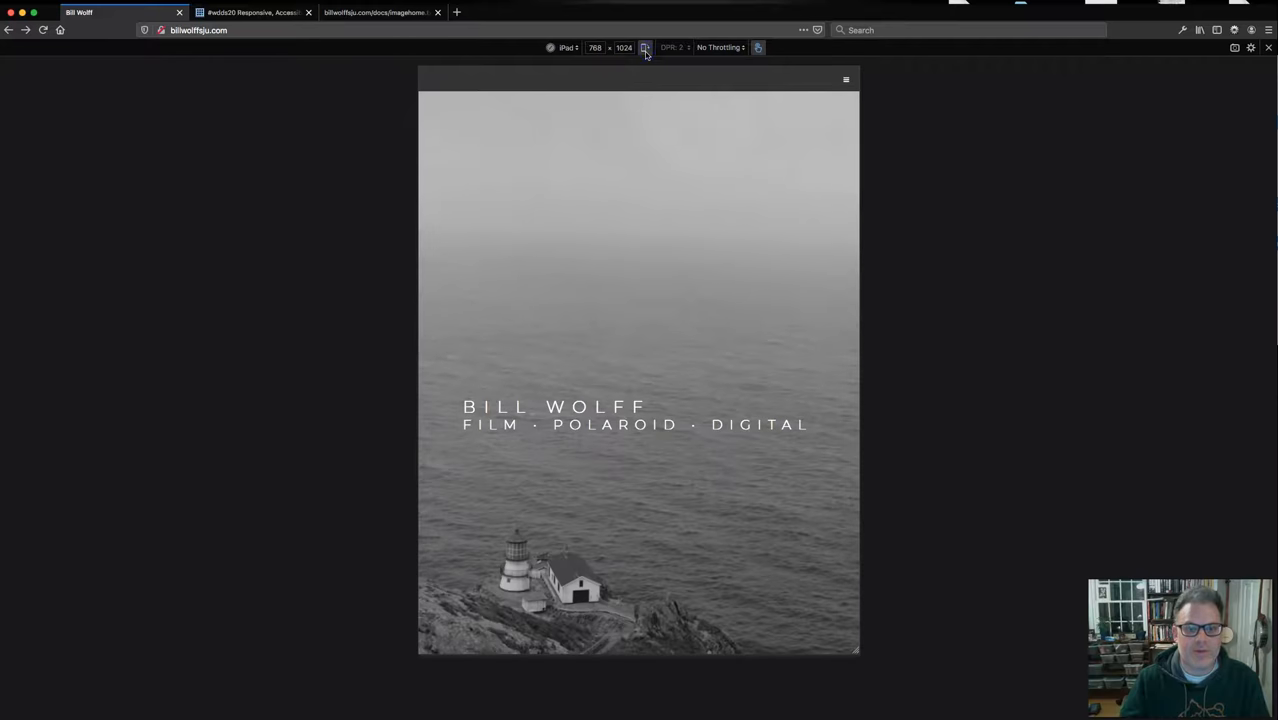
click(645, 47)
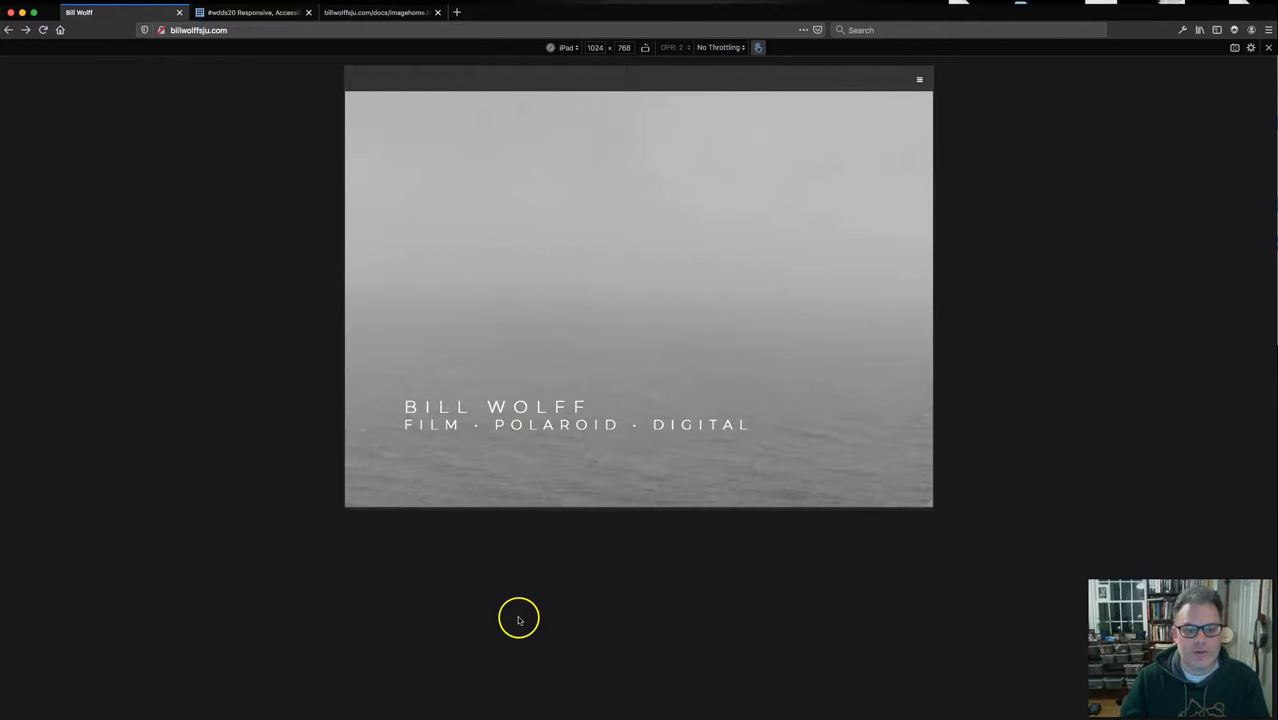
mouse_move(645, 60)
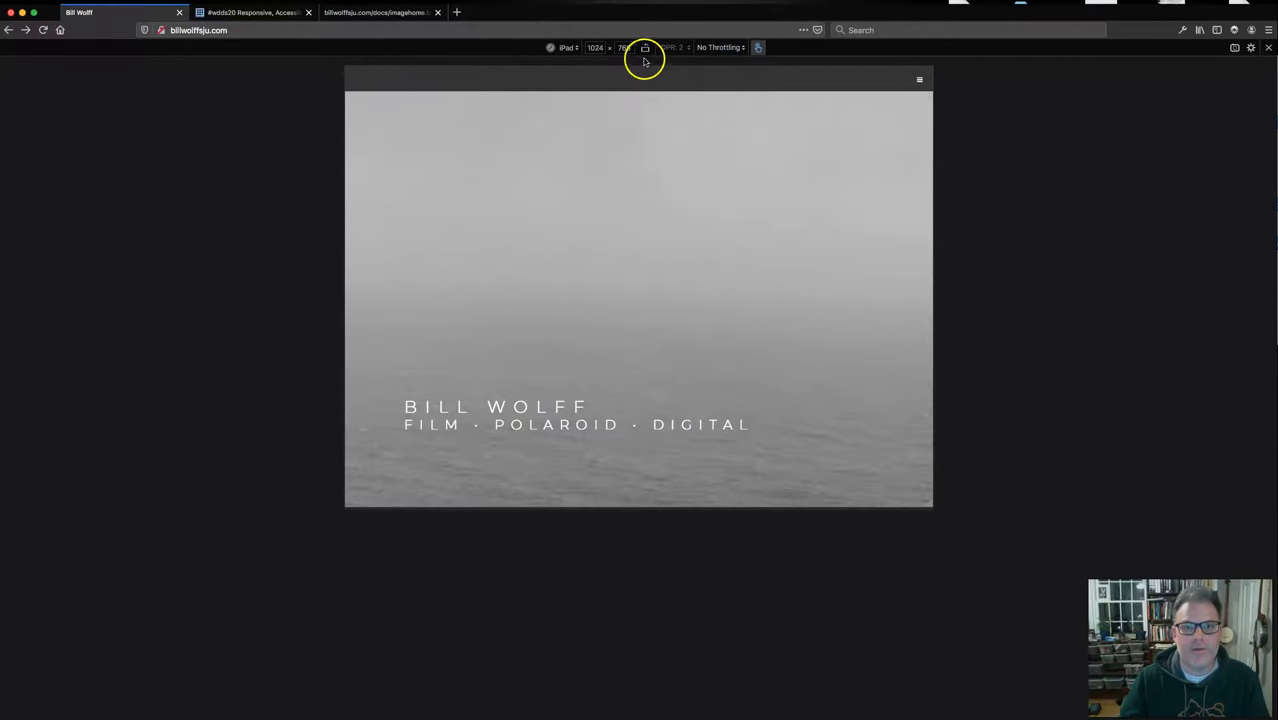
click(645, 47)
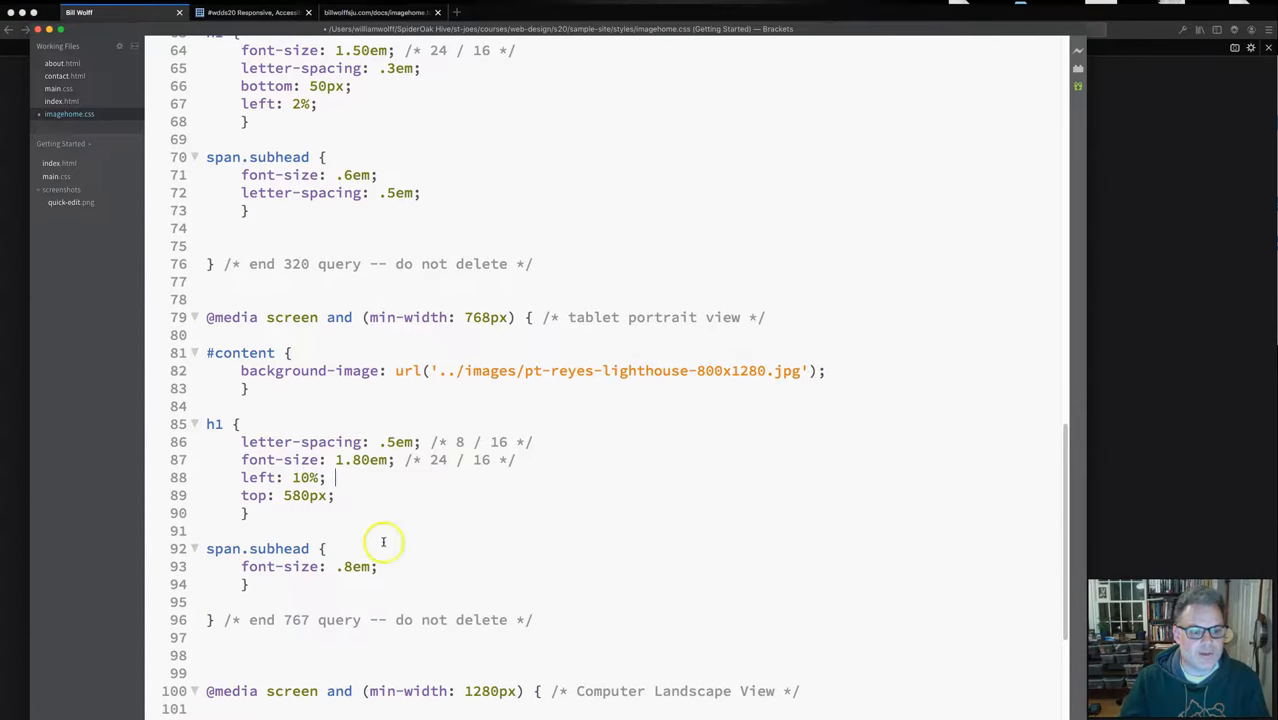
scroll(down, 3)
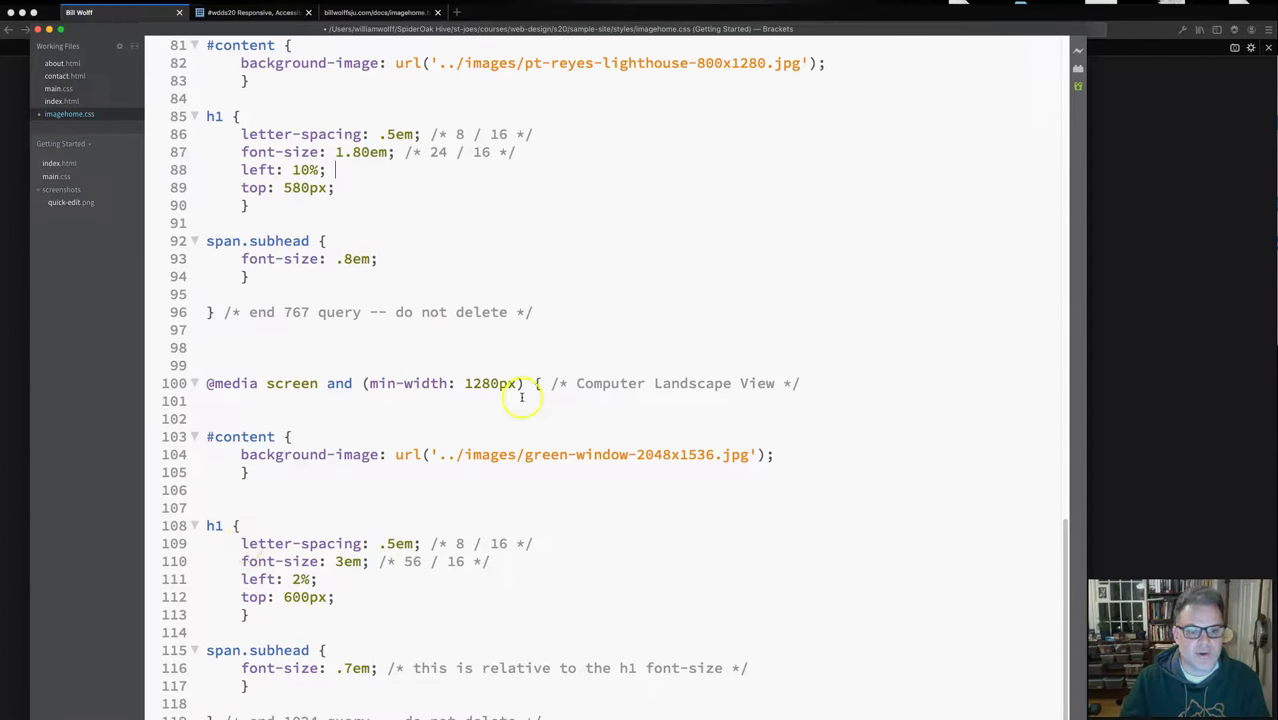
double_click(482, 383)
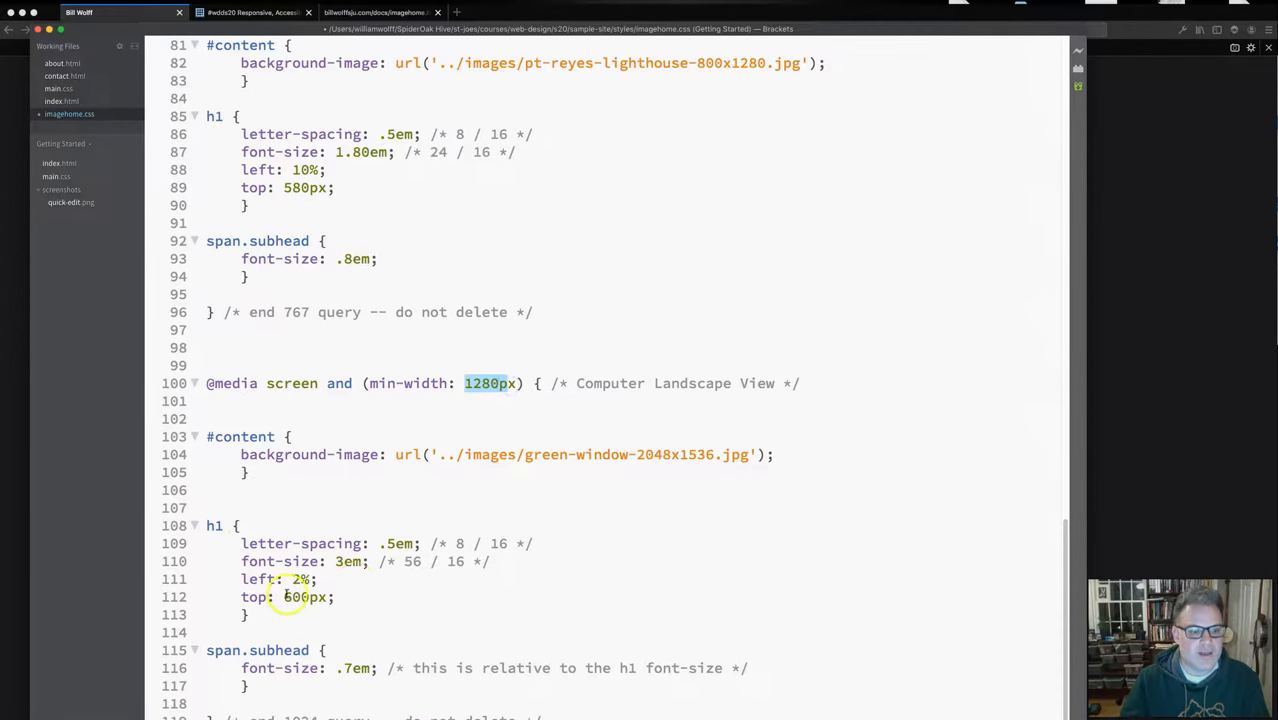
double_click(301, 597)
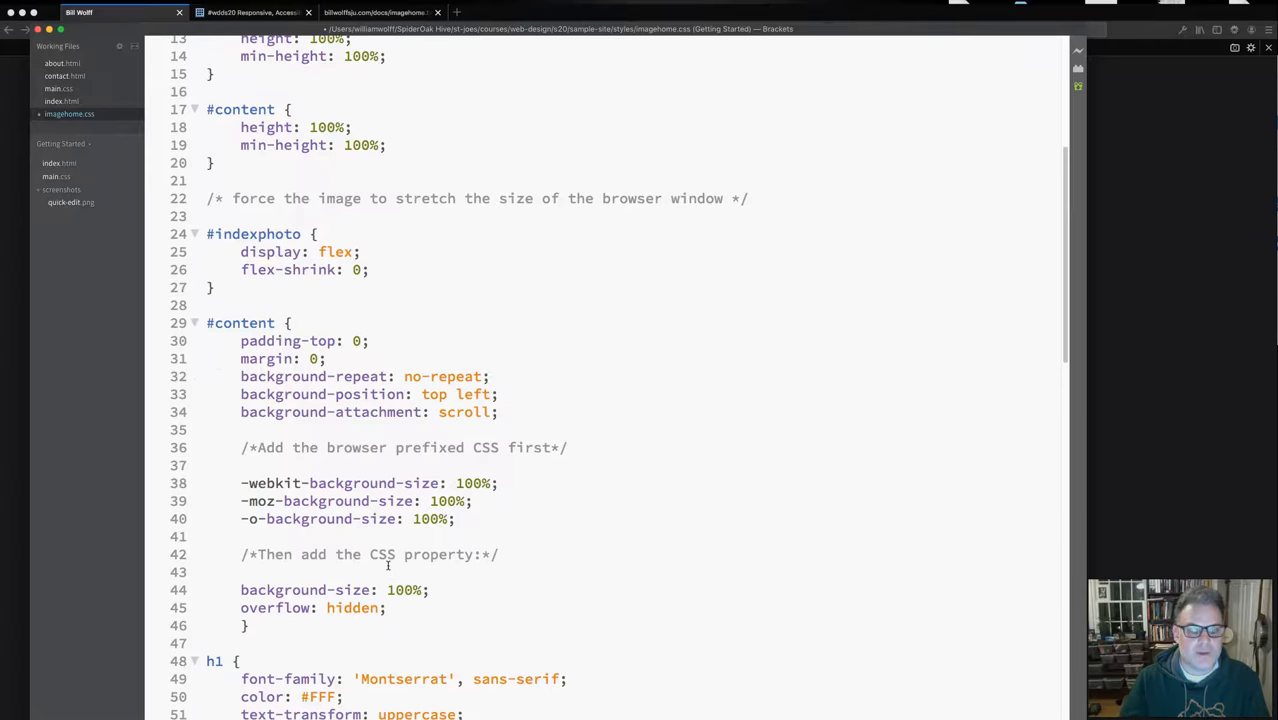
scroll(down, 3)
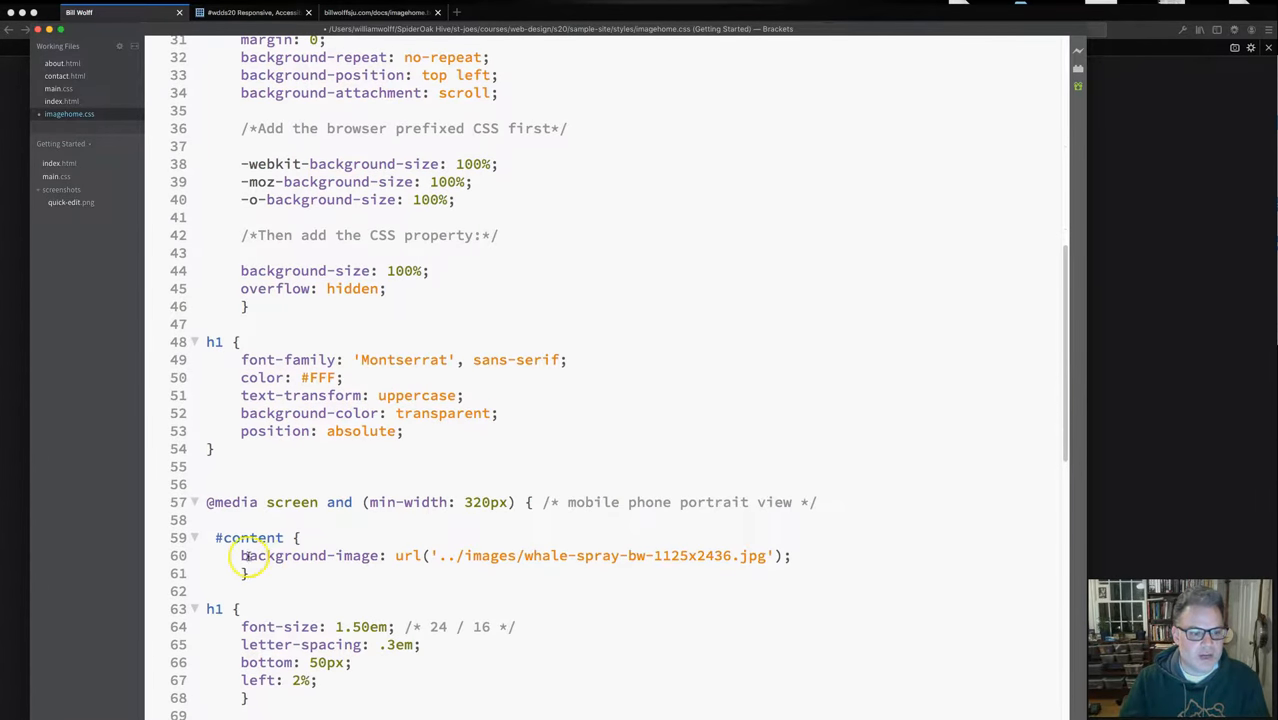
double_click(310, 555)
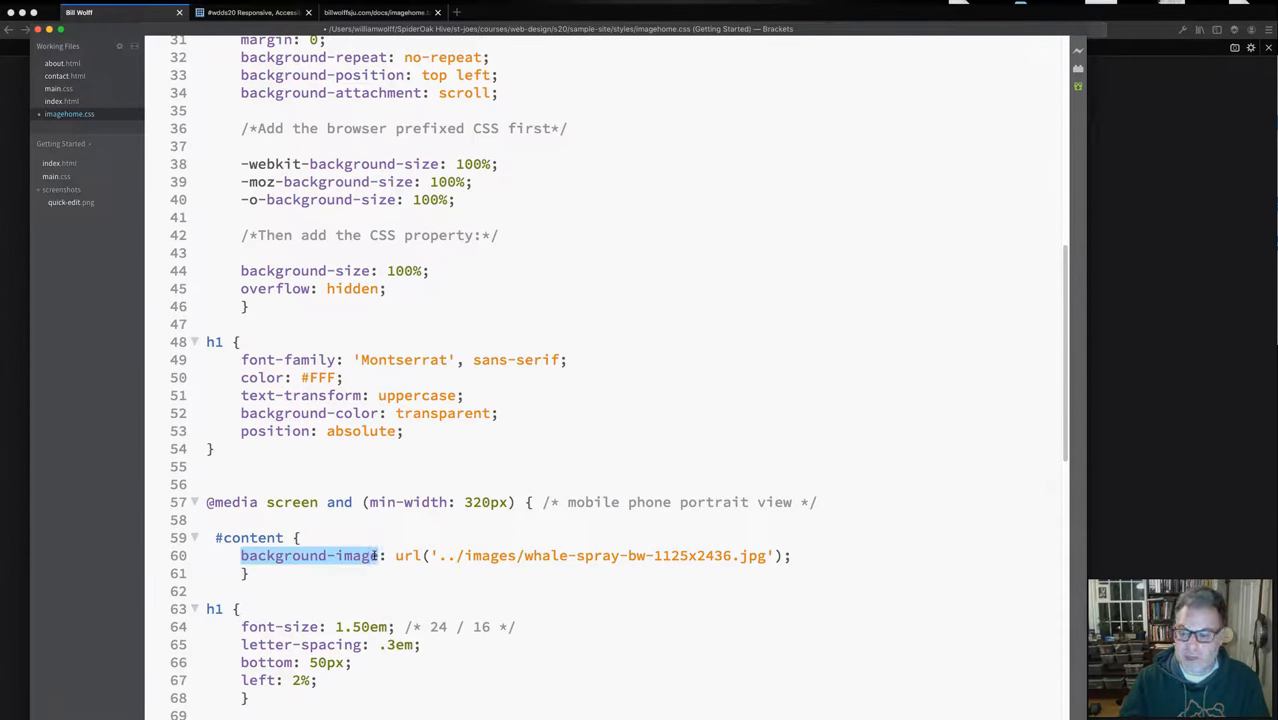
mouse_move(371, 588)
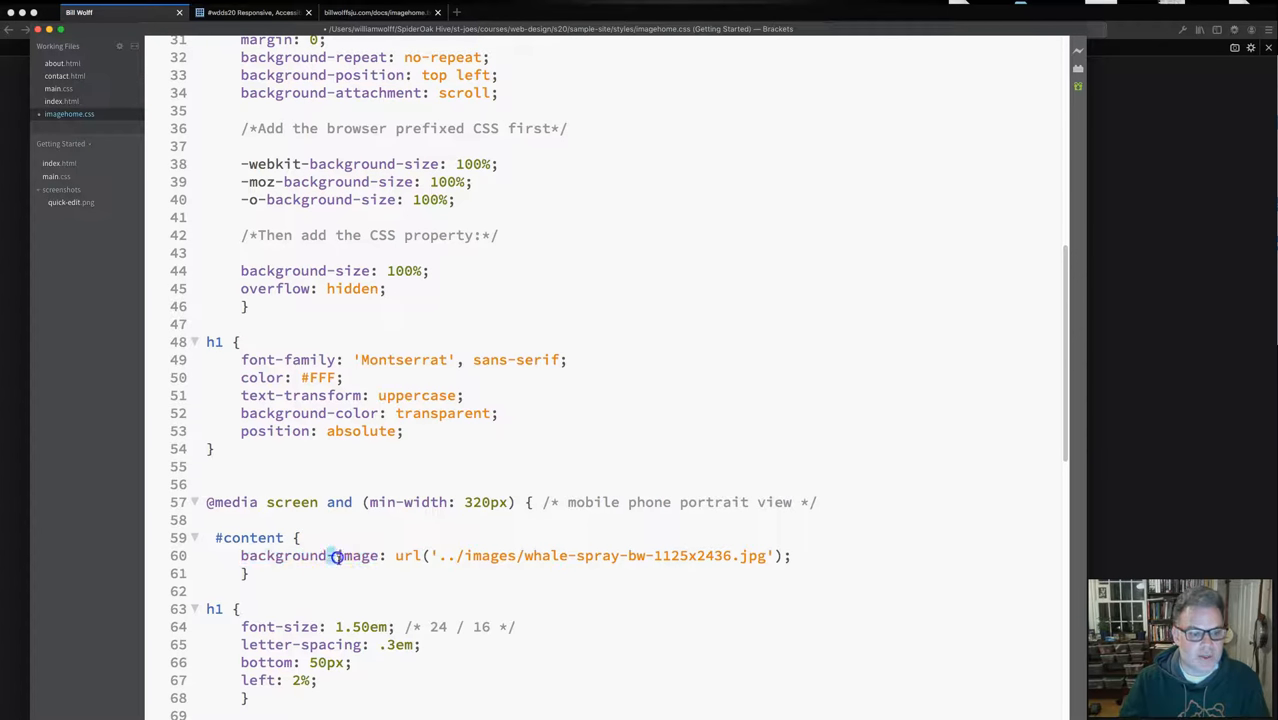
double_click(405, 555)
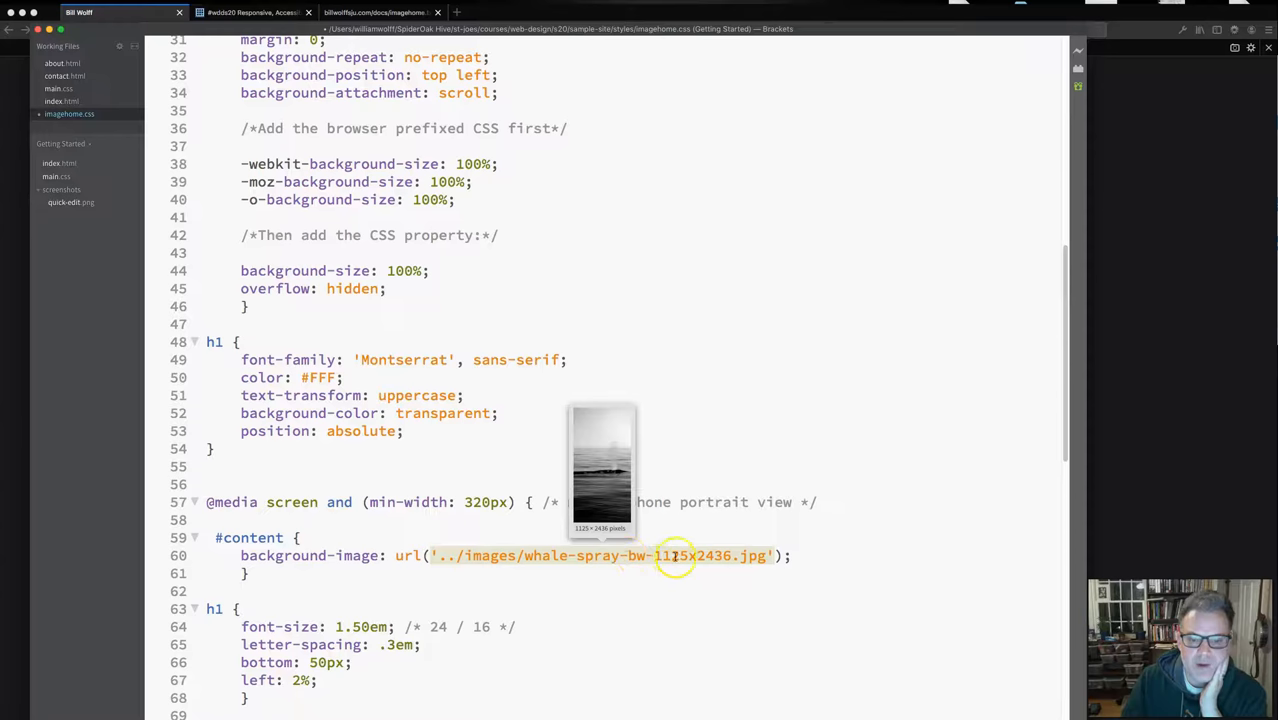
mouse_move(696, 595)
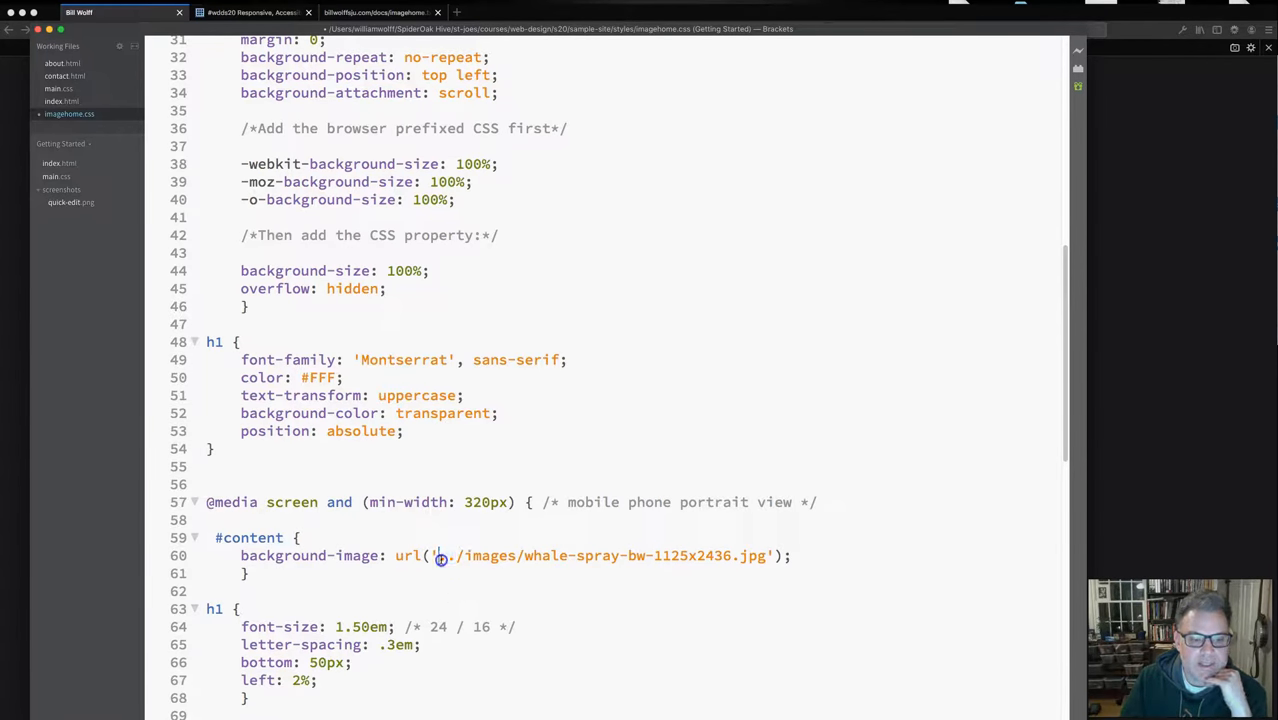
mouse_move(440, 556)
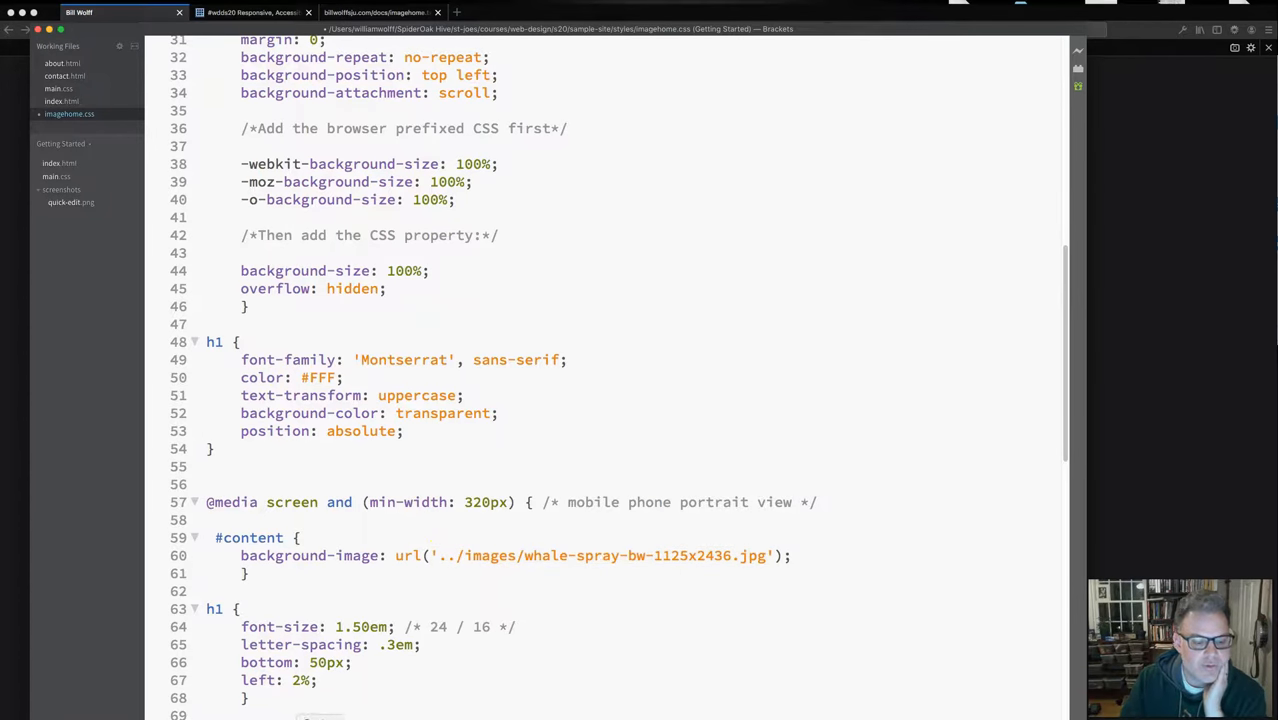
- Browse FileZilla's local images folder listing the whale-spray 1125x2436 and 2436x1125 files
click(438, 556)
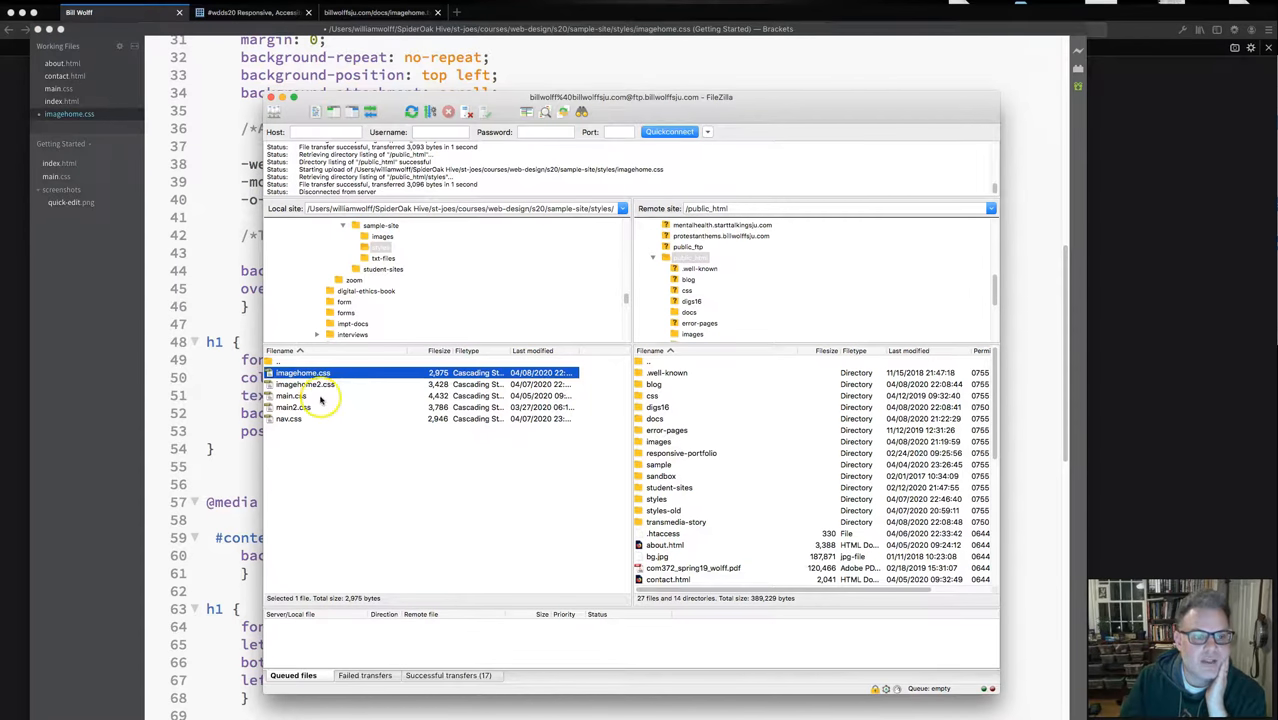
mouse_move(565, 300)
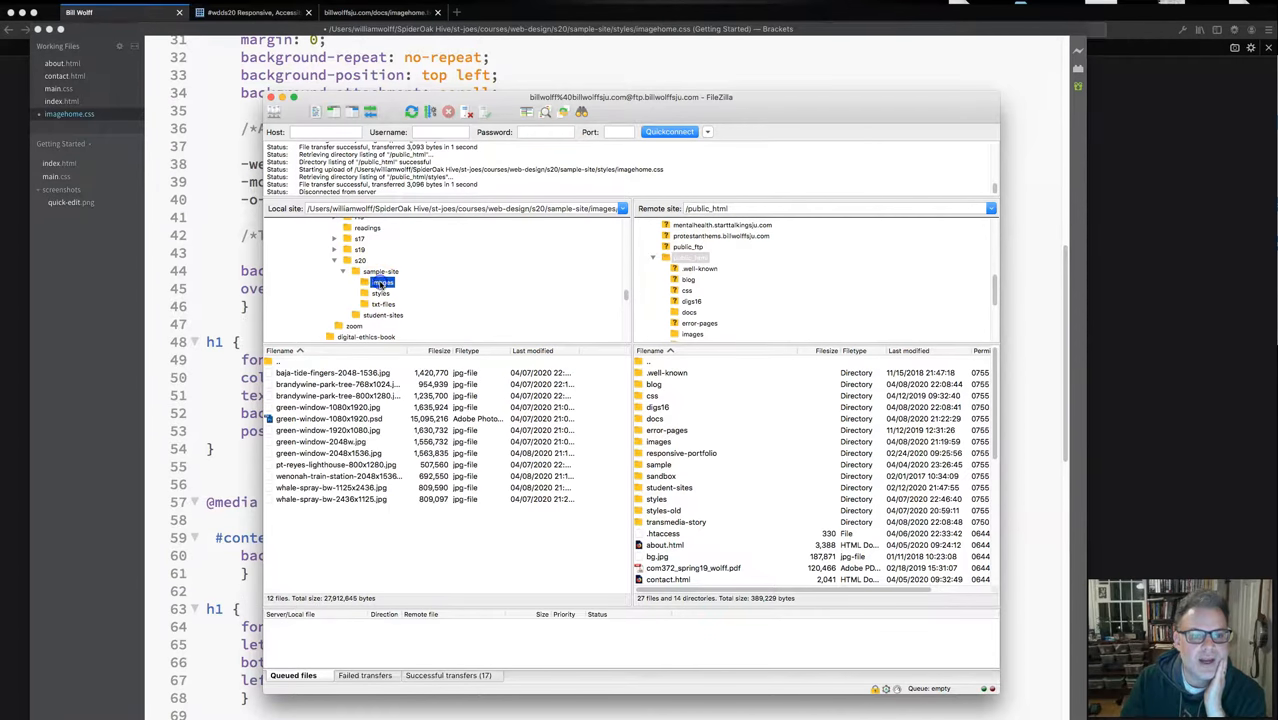
click(381, 281)
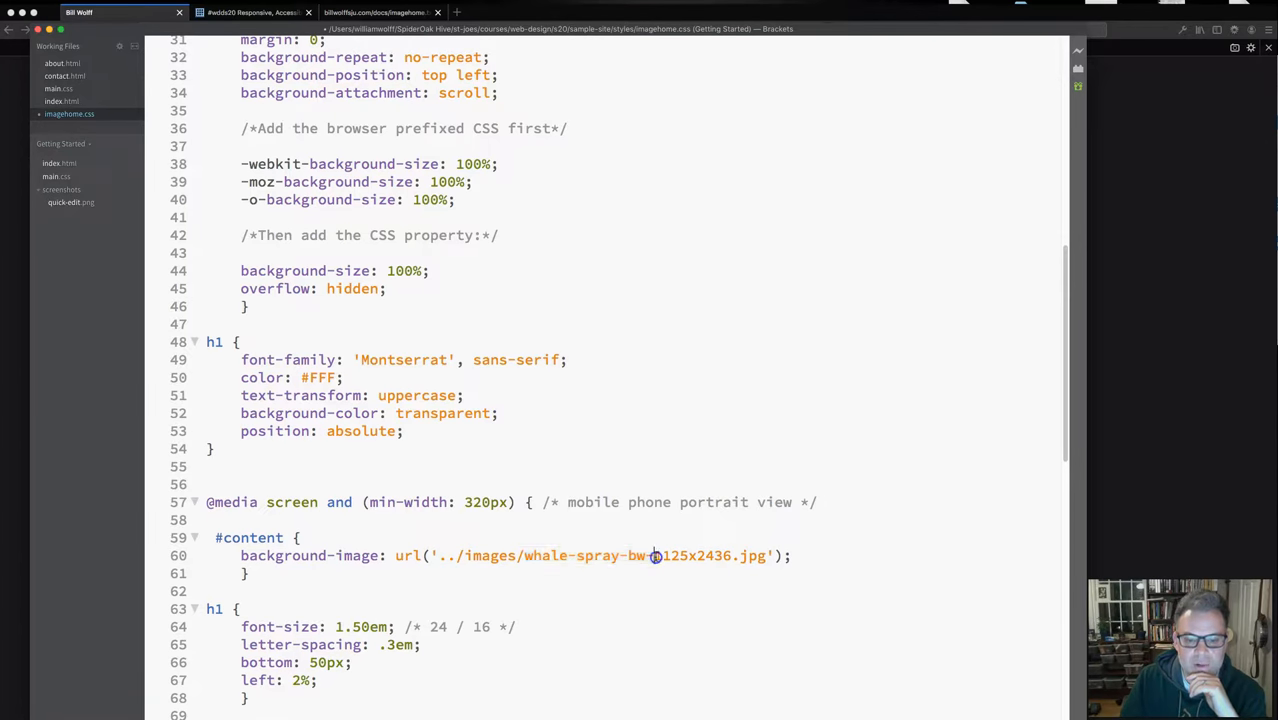
mouse_move(655, 556)
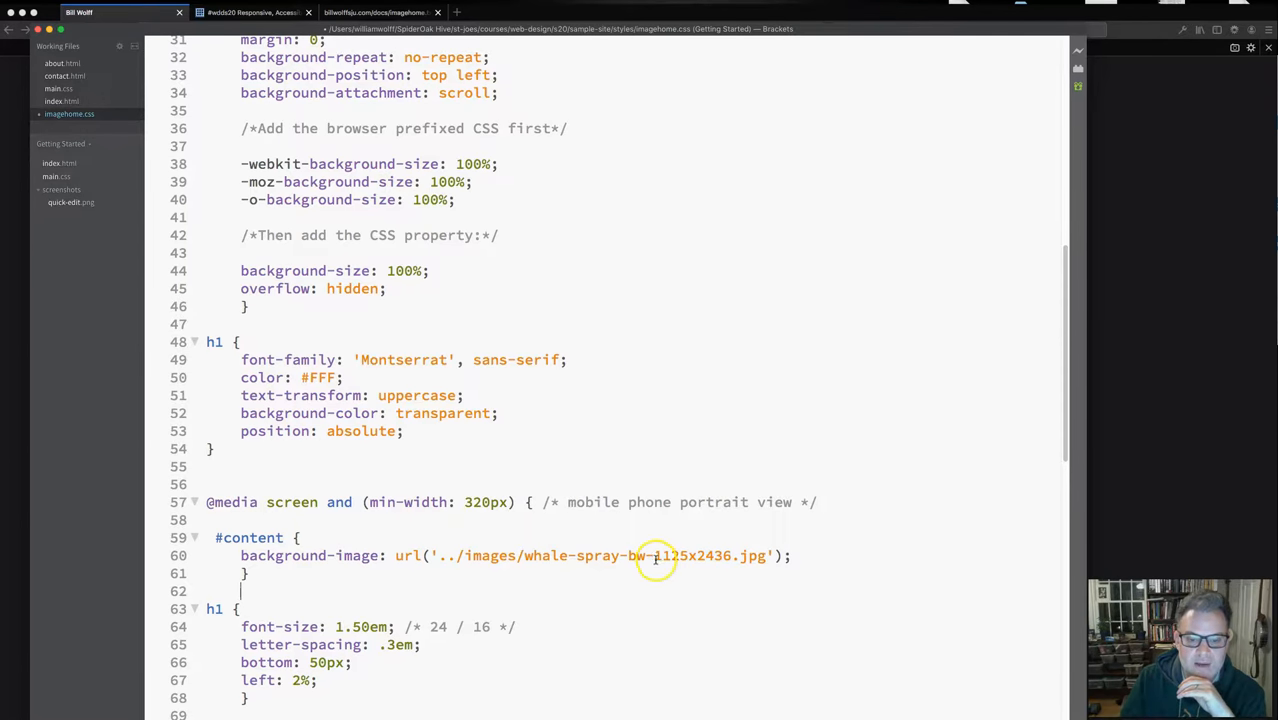
- Select the whale-spray-bw-1125x2436 file name in the 320px background url()
double_click(690, 555)
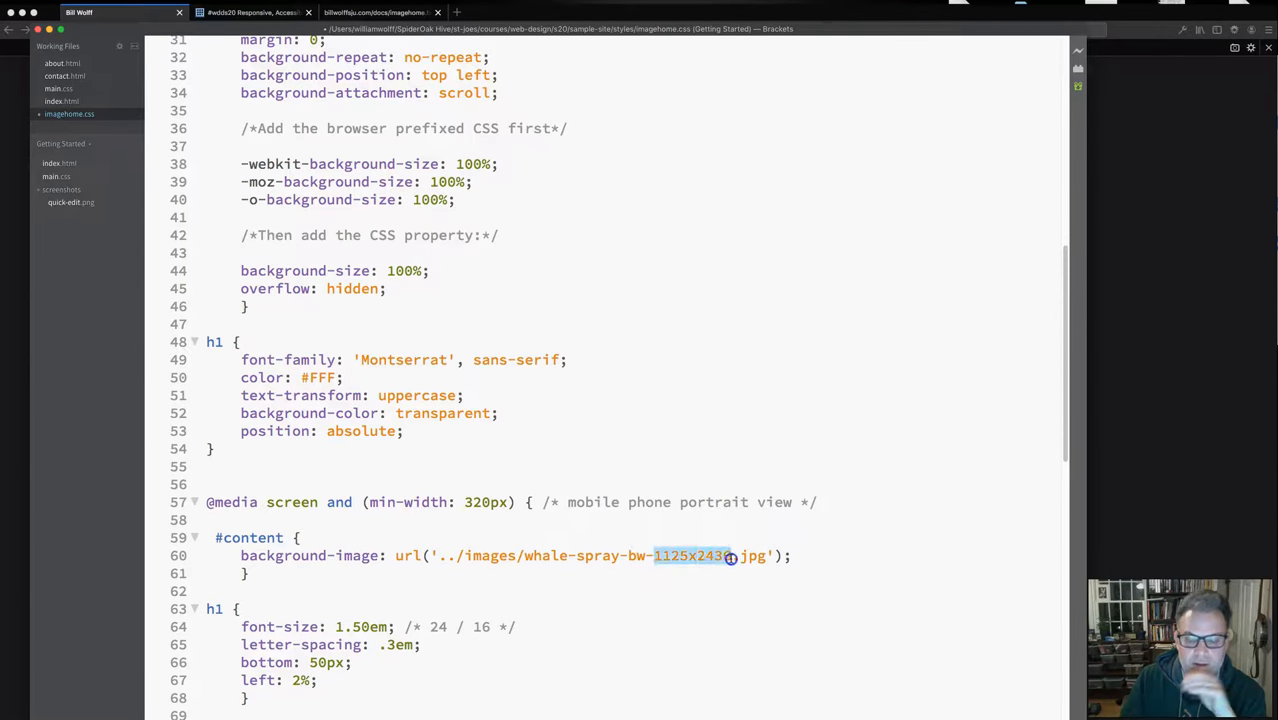
double_click(690, 555)
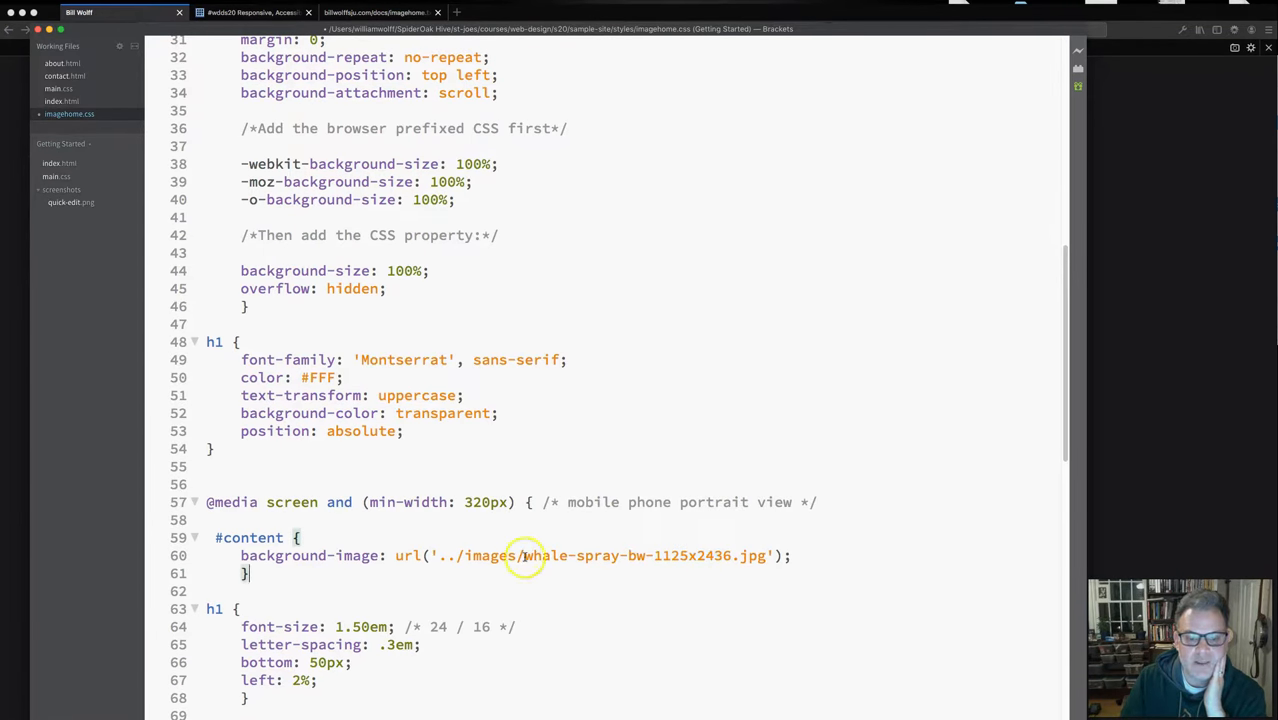
double_click(628, 555)
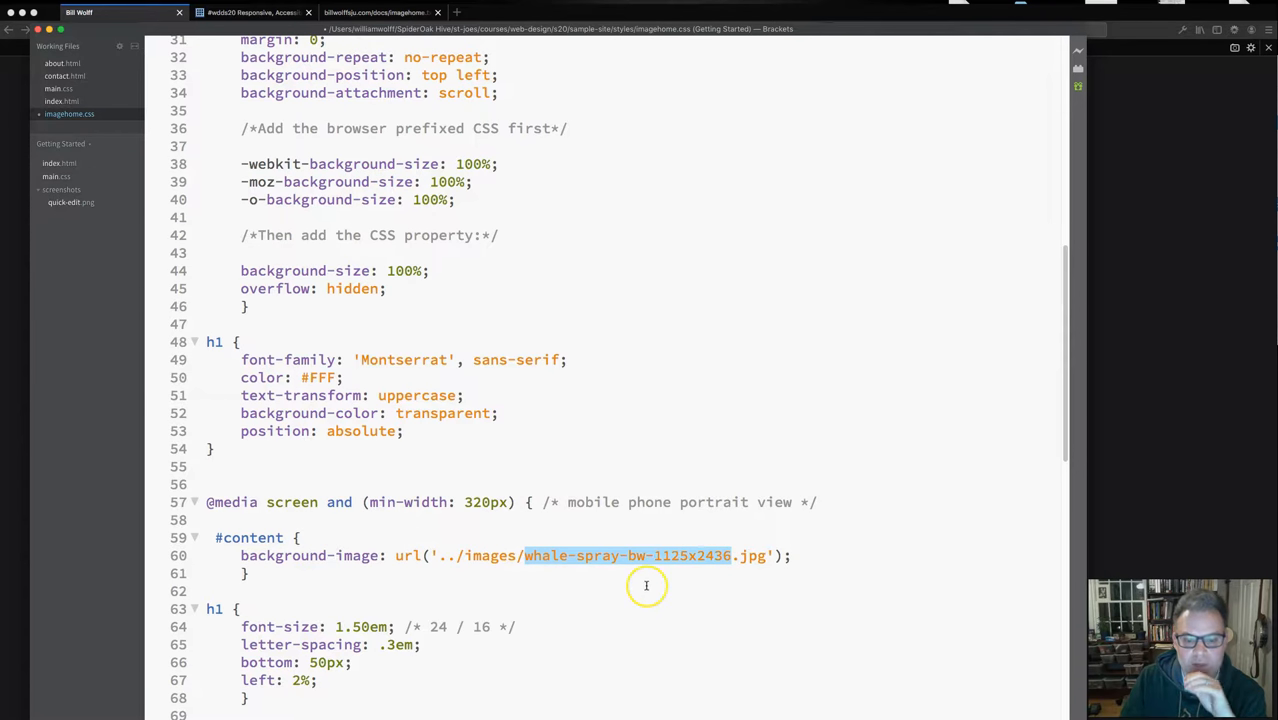
mouse_move(600, 606)
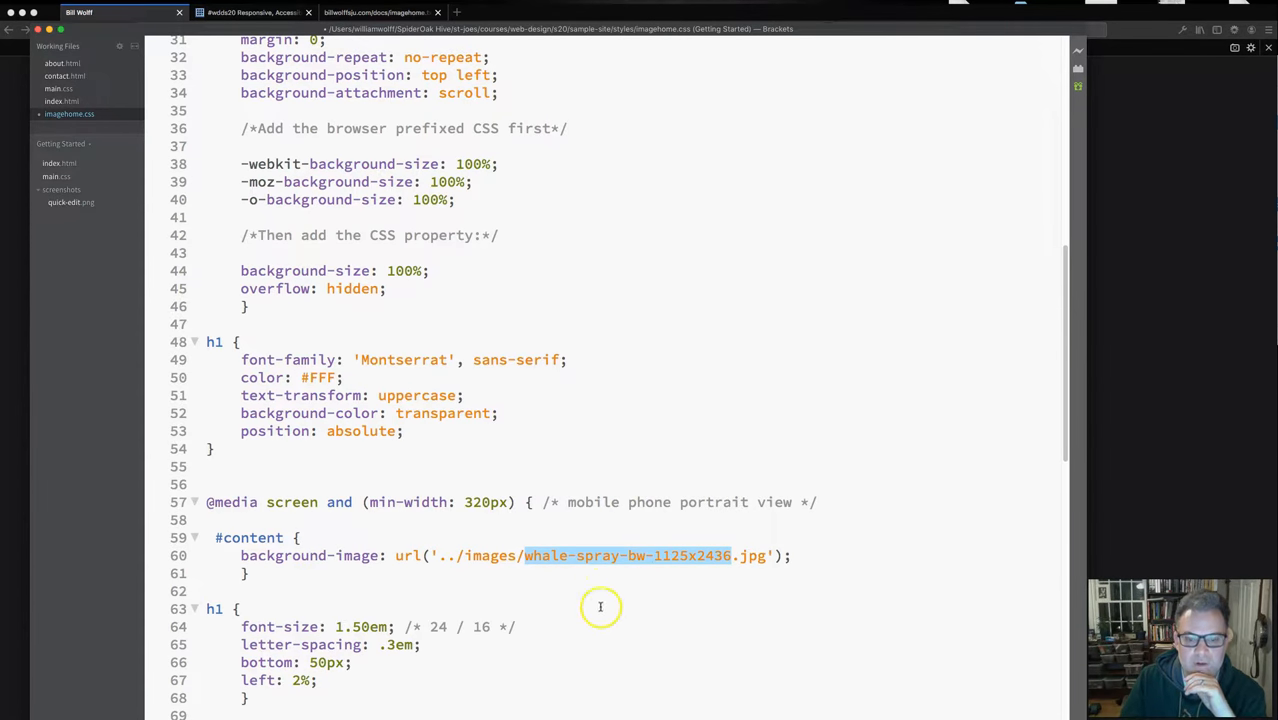
- Review the 768px and 1280px queries, then open the server's images folder
scroll(down, 3)
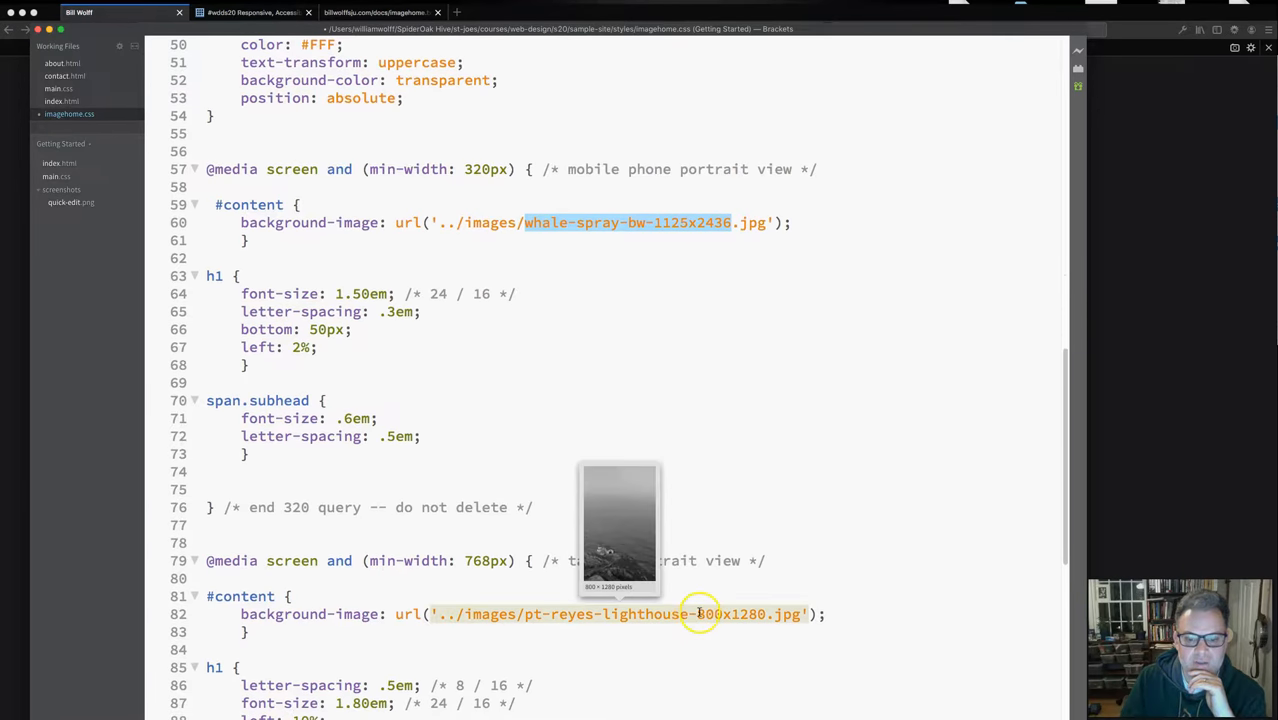
scroll(up, 3)
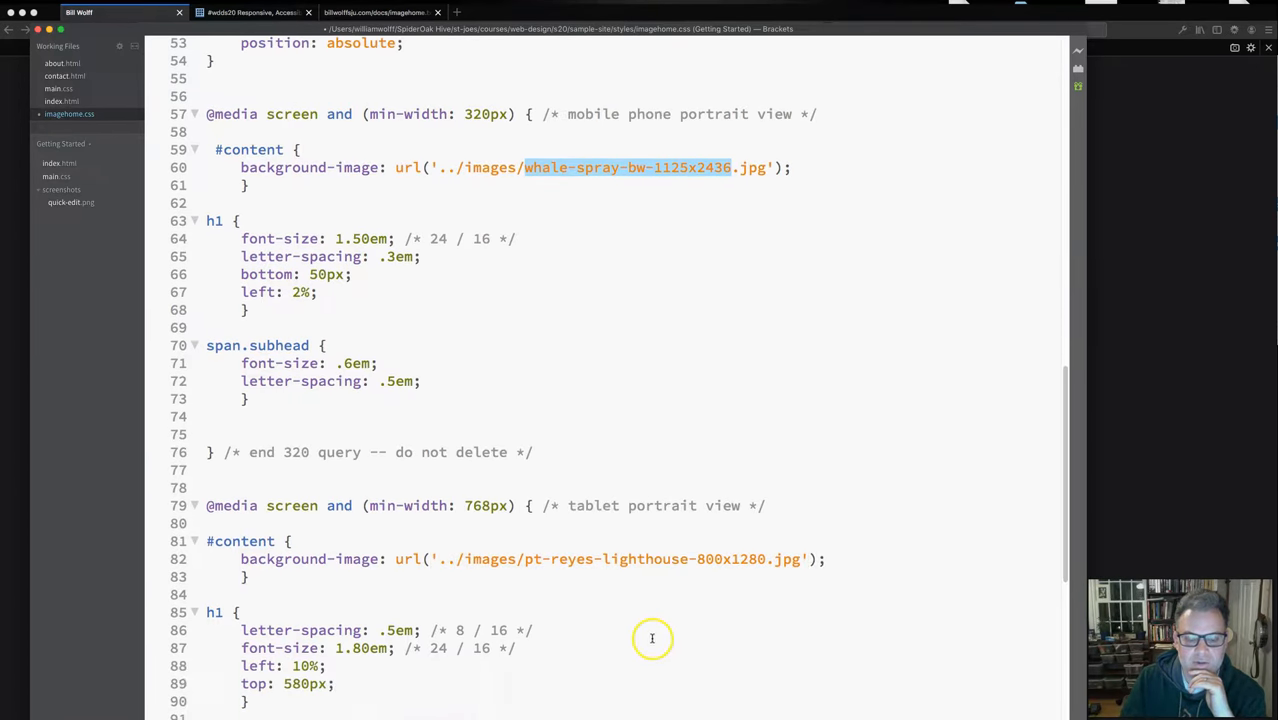
scroll(down, 3)
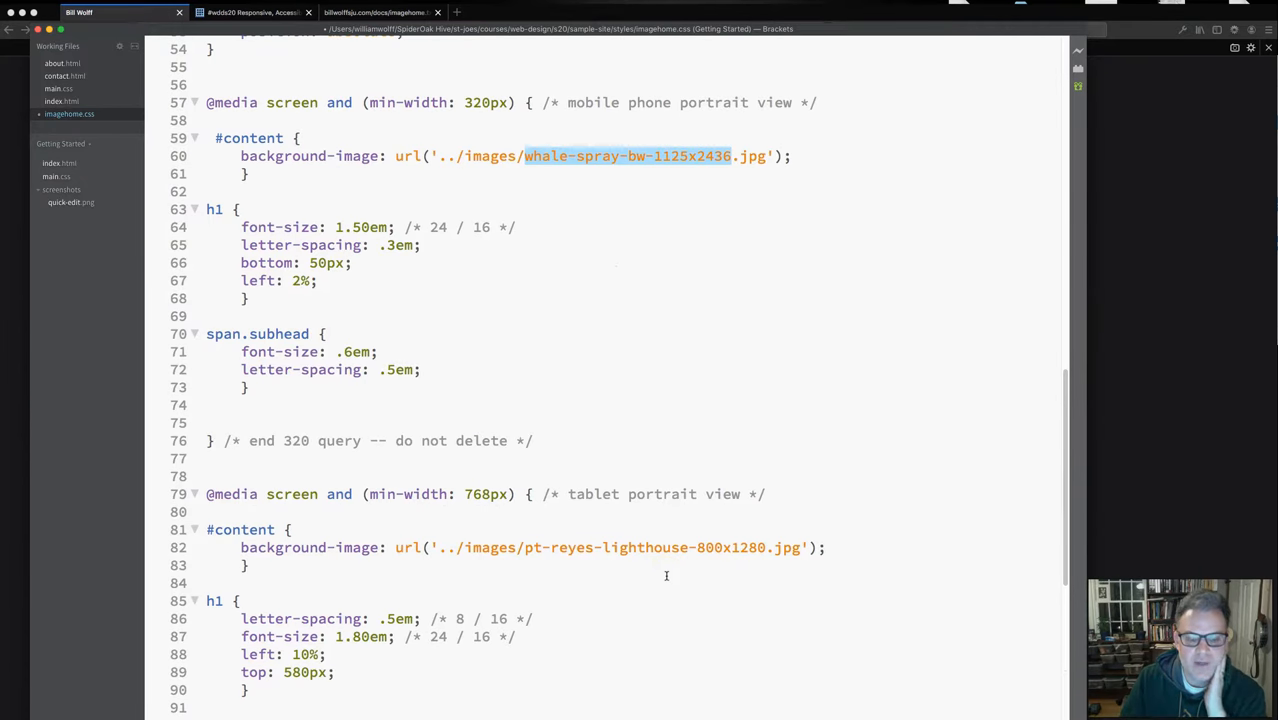
scroll(down, 3)
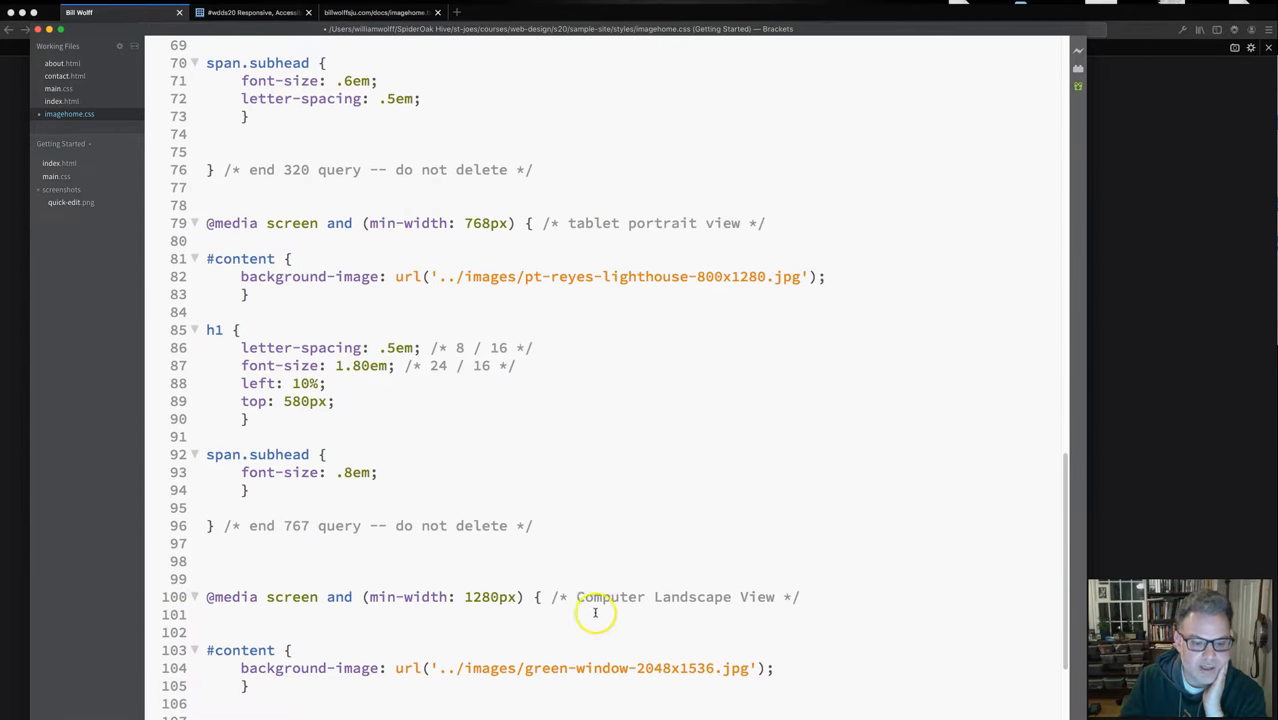
scroll(down, 3)
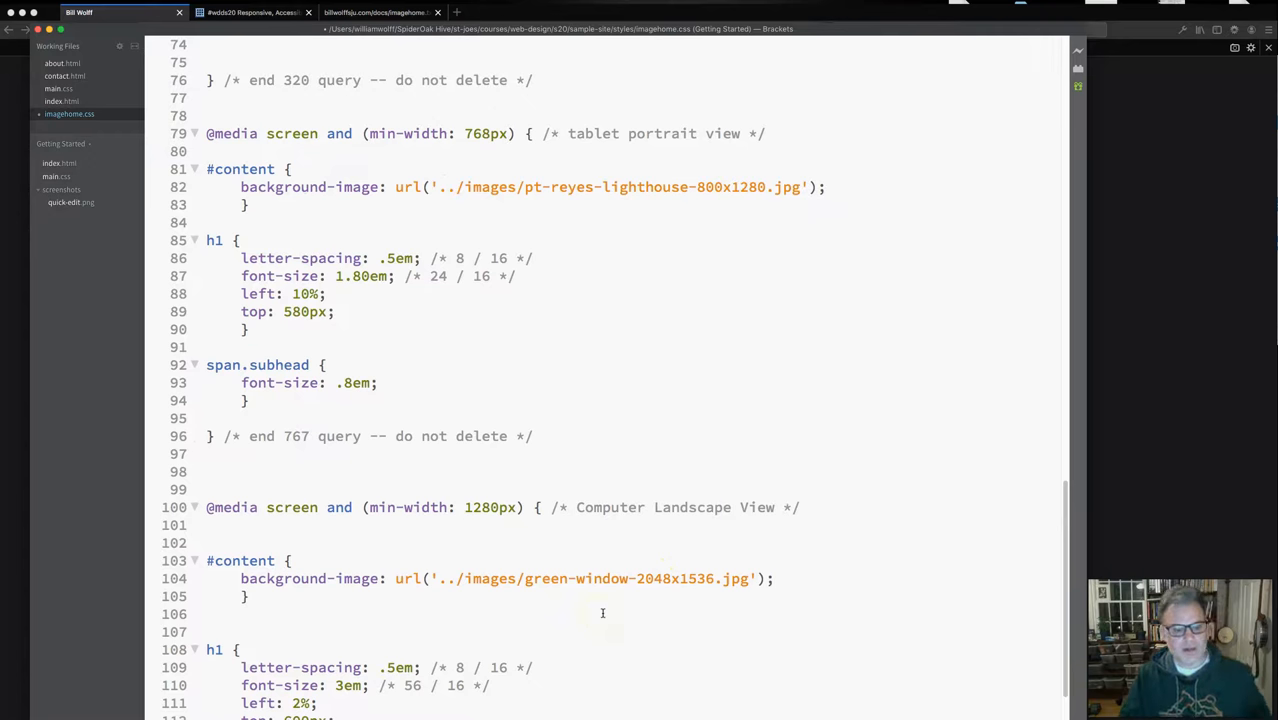
mouse_move(433, 643)
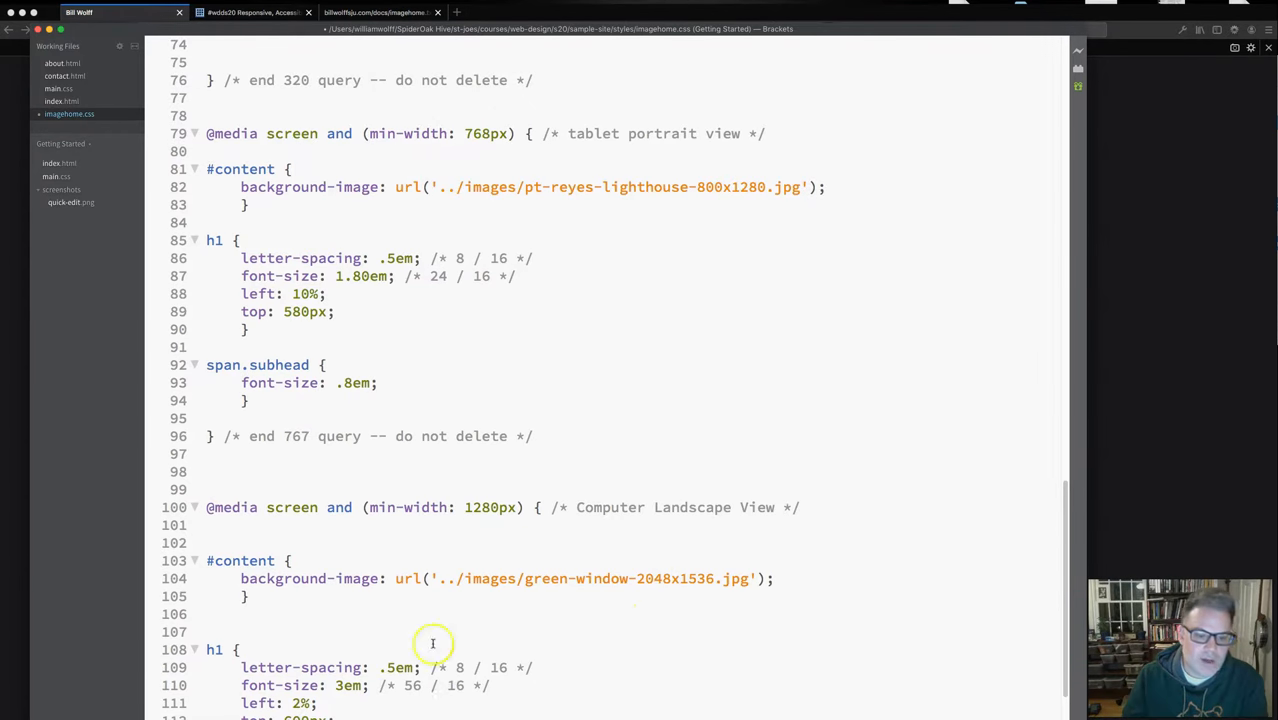
double_click(630, 578)
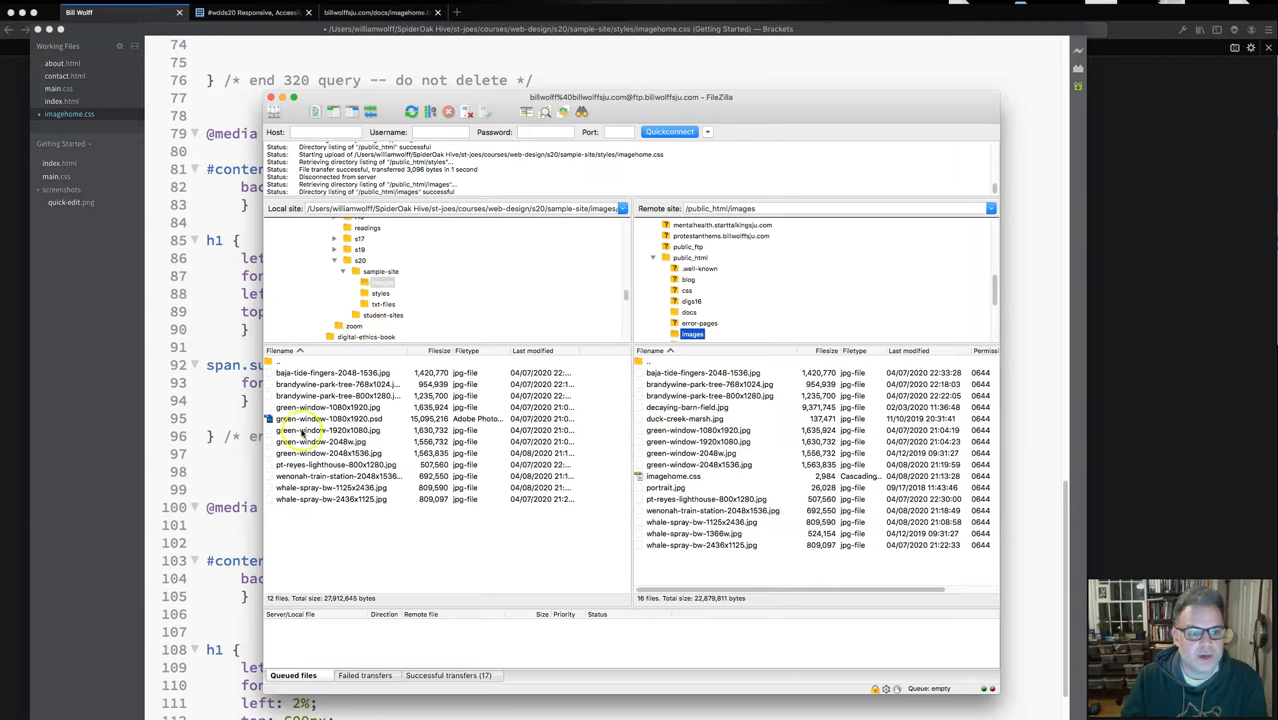
- Select the local pt-reyes-lighthouse-800x1280.jpg to compare it against the remote images folder
click(335, 464)
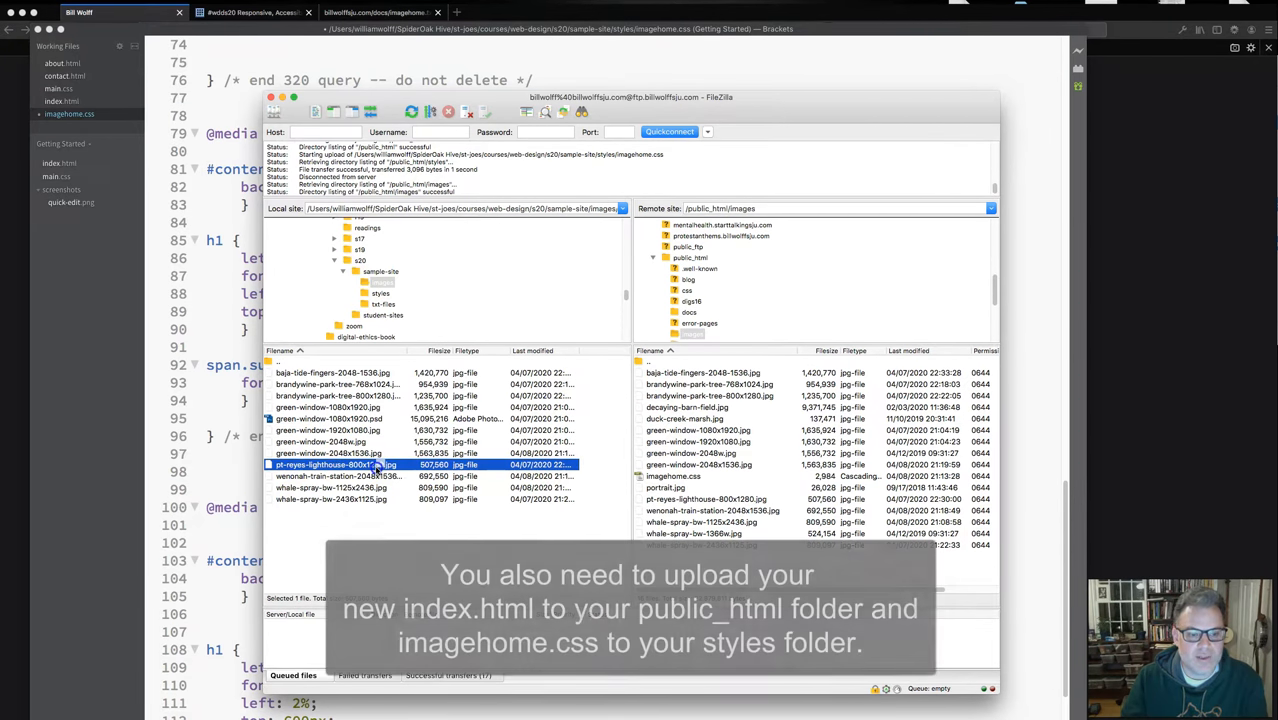
mouse_move(647, 467)
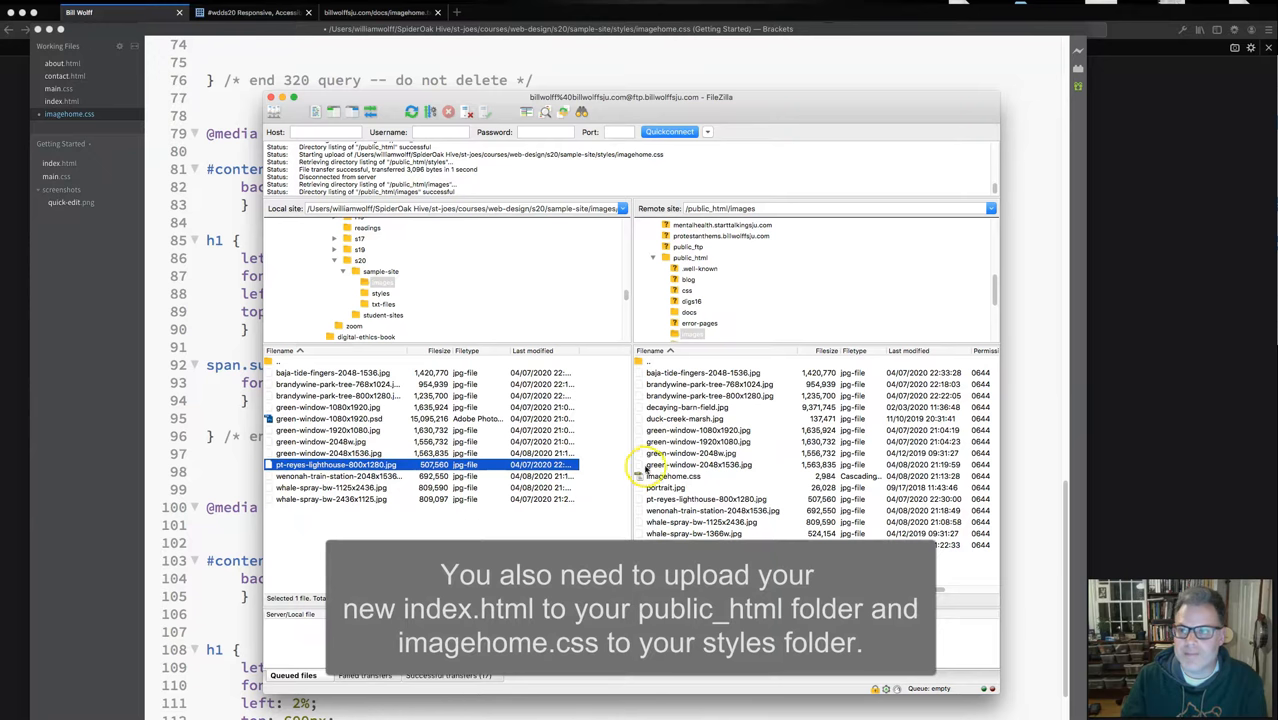
mouse_move(648, 470)
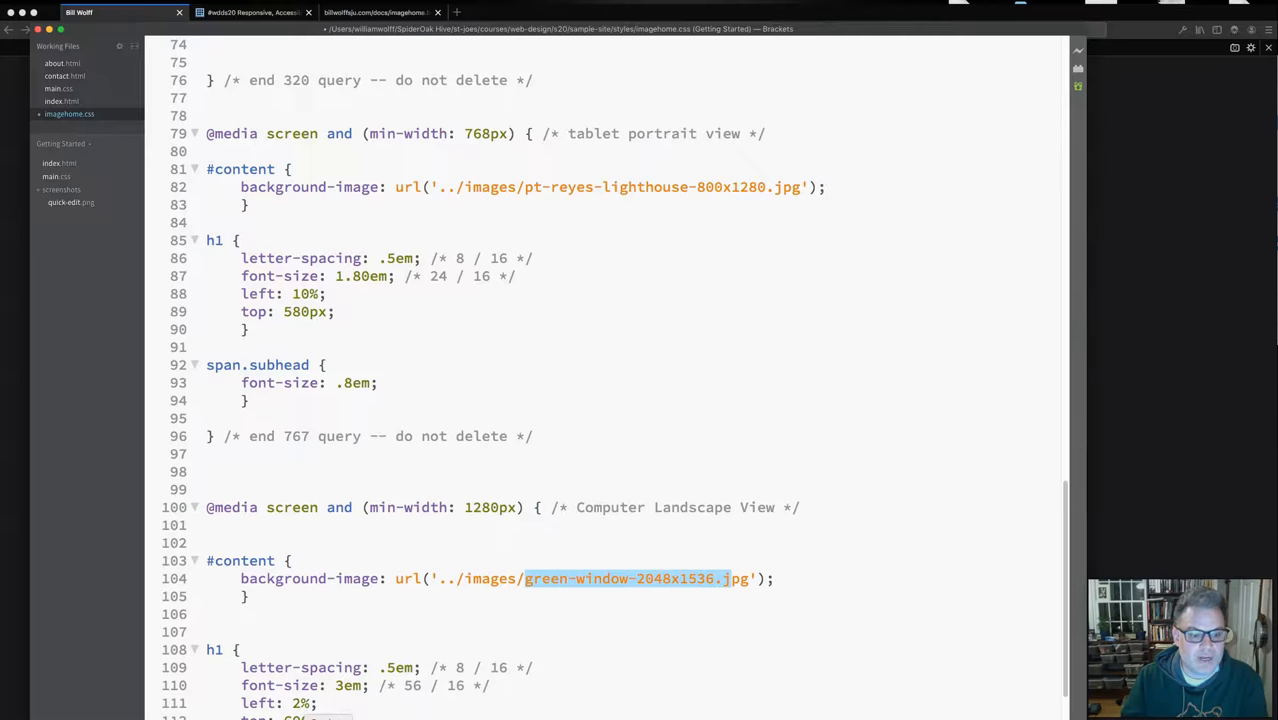
click(528, 578)
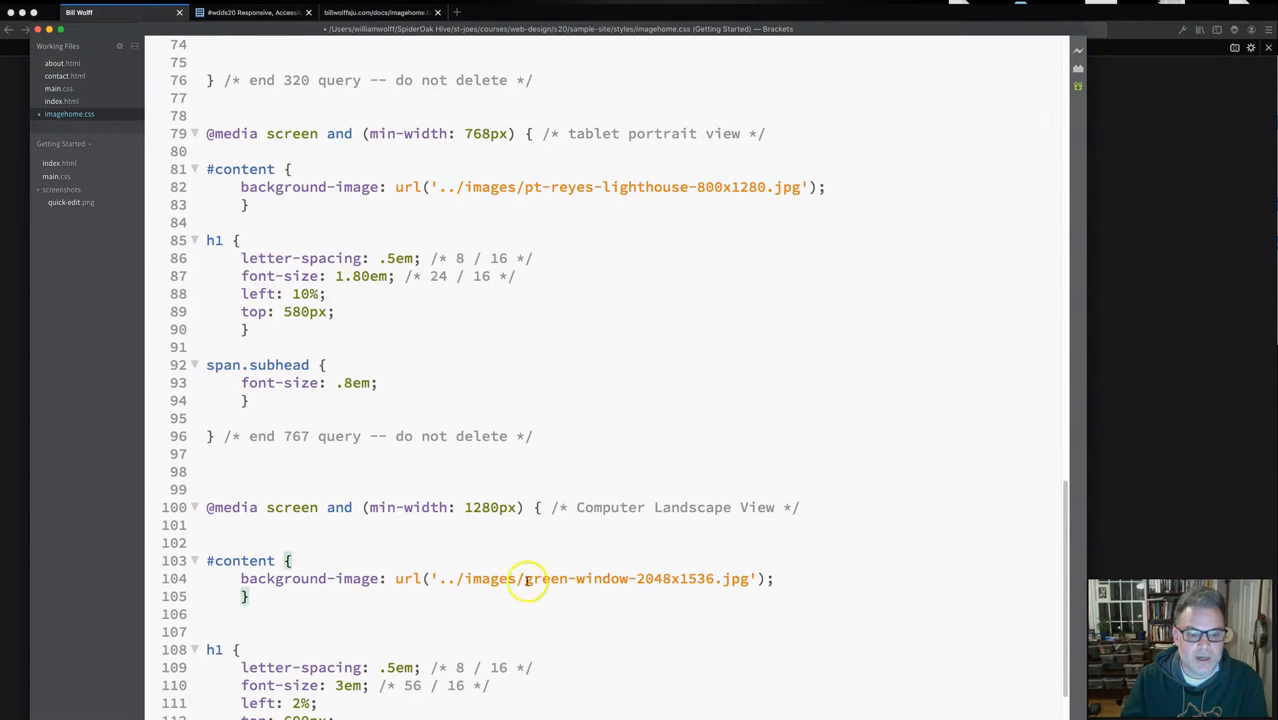
scroll(down, 3)
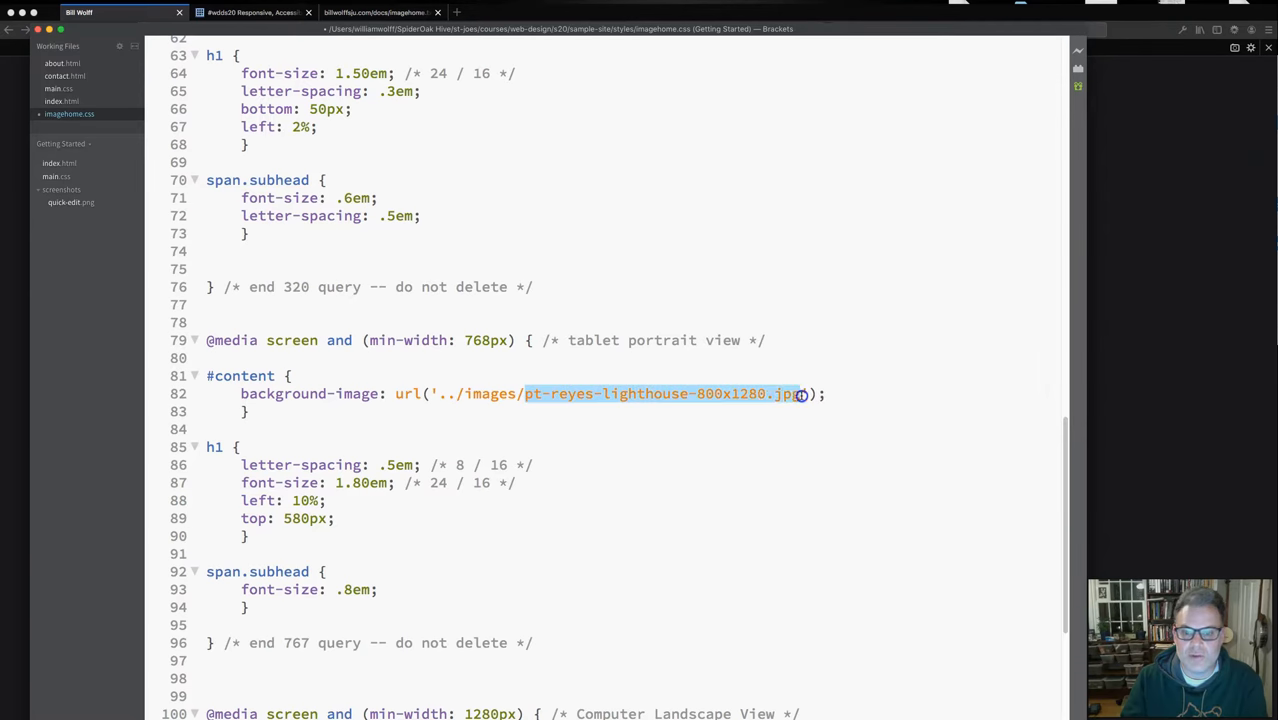
scroll(down, 3)
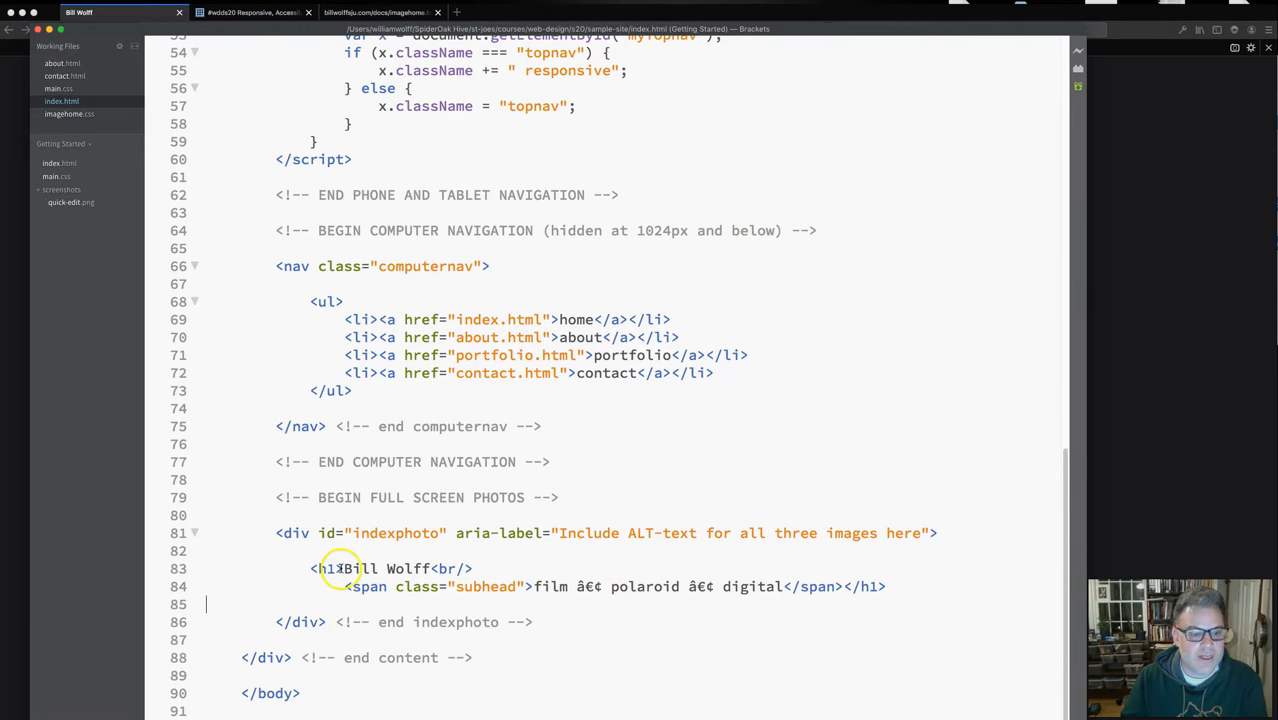
- Select the h1 heading tag in index.html while checking its imagehome.css stylesheet link
double_click(380, 568)
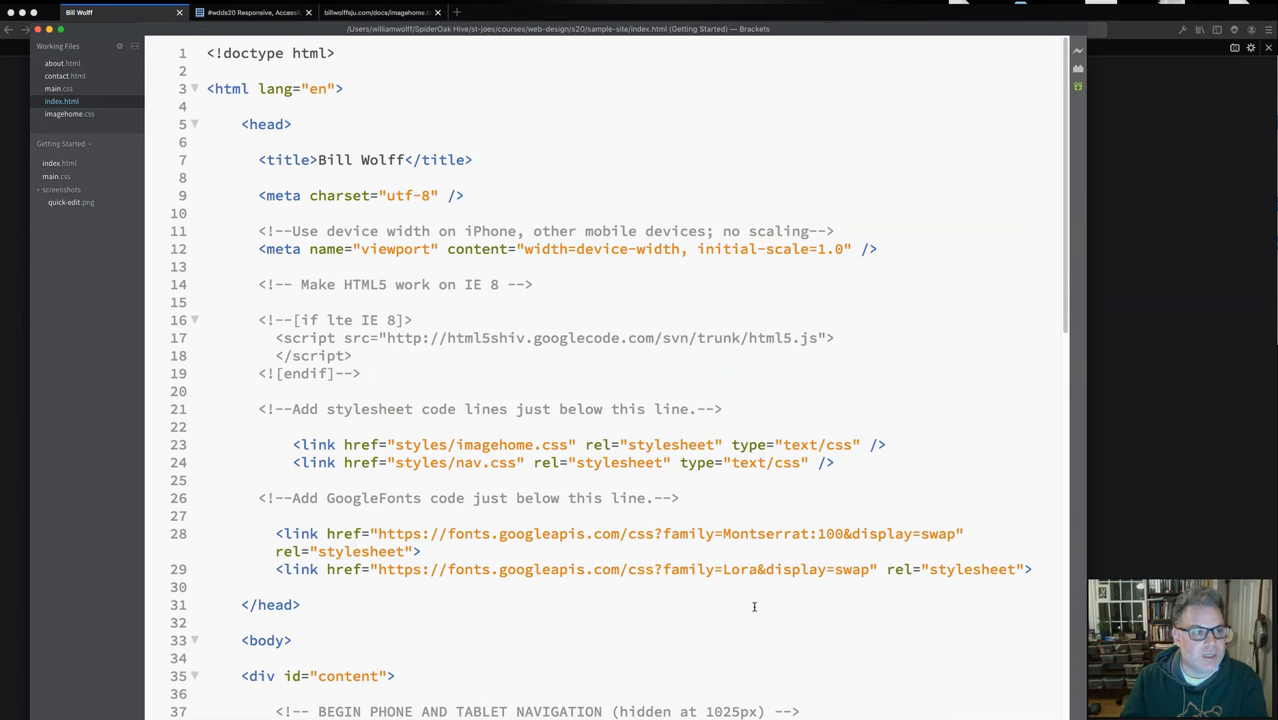
mouse_move(575, 594)
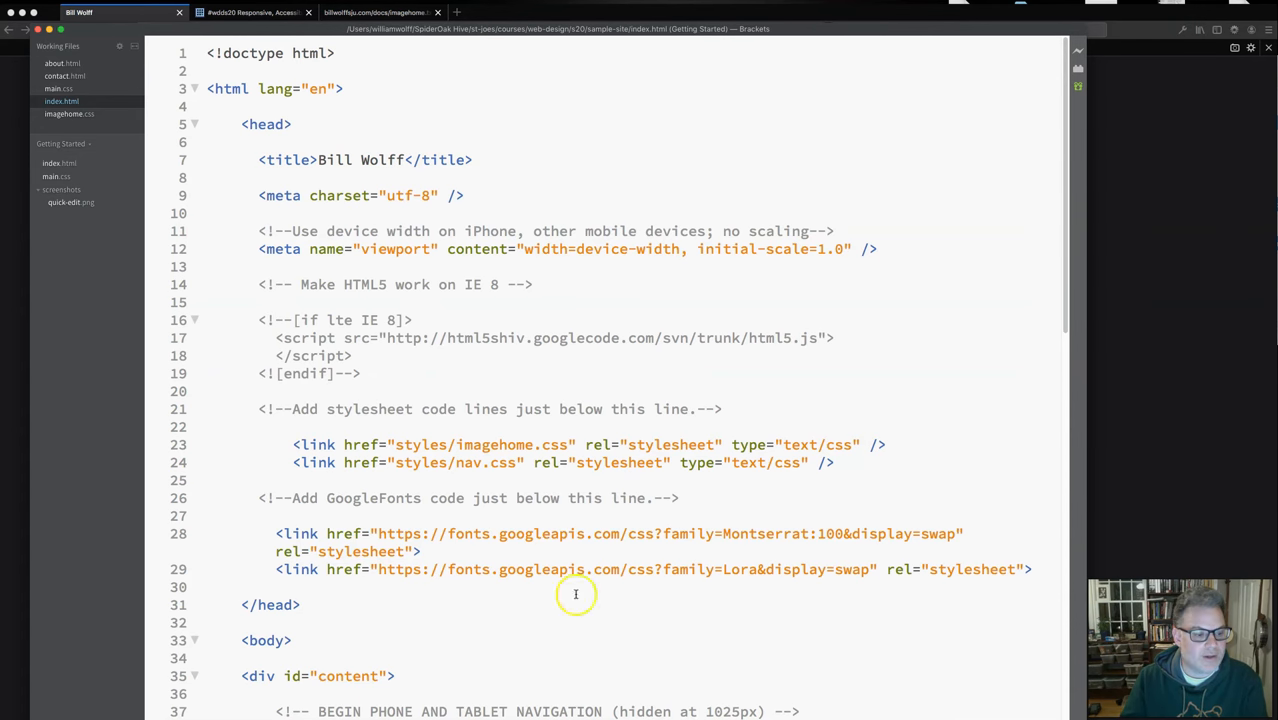
mouse_move(229, 685)
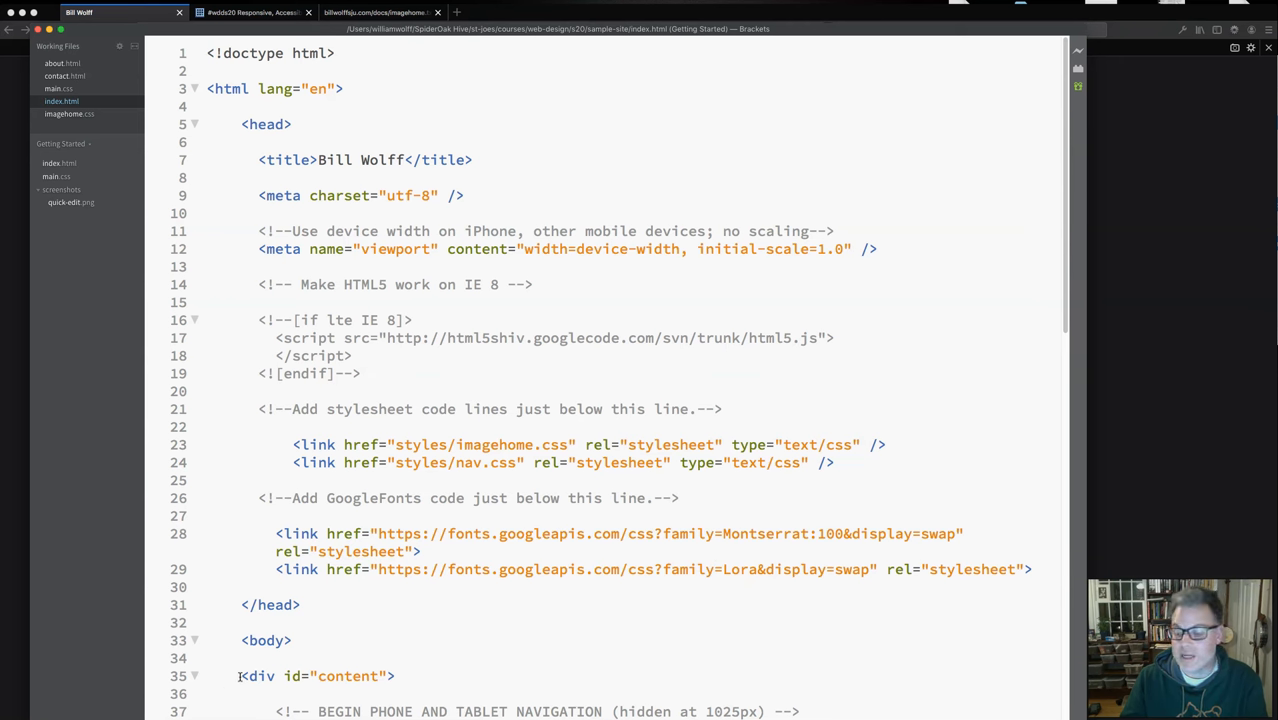
mouse_move(127, 702)
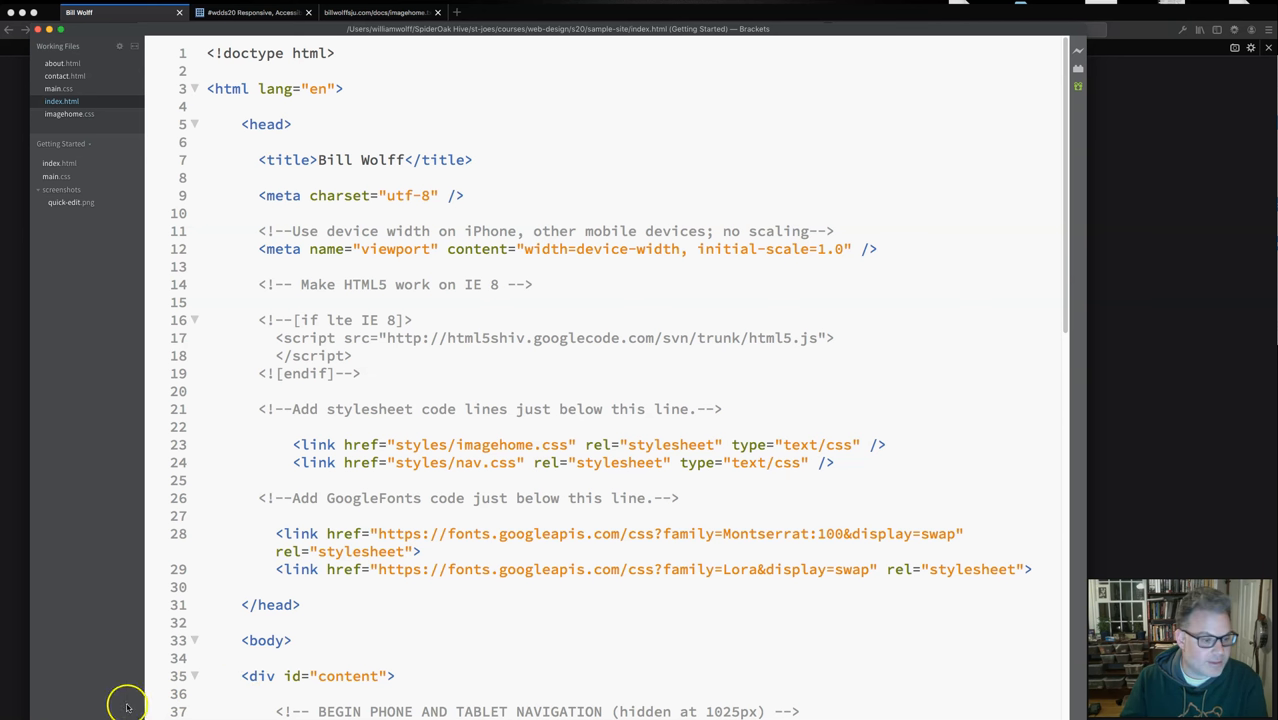